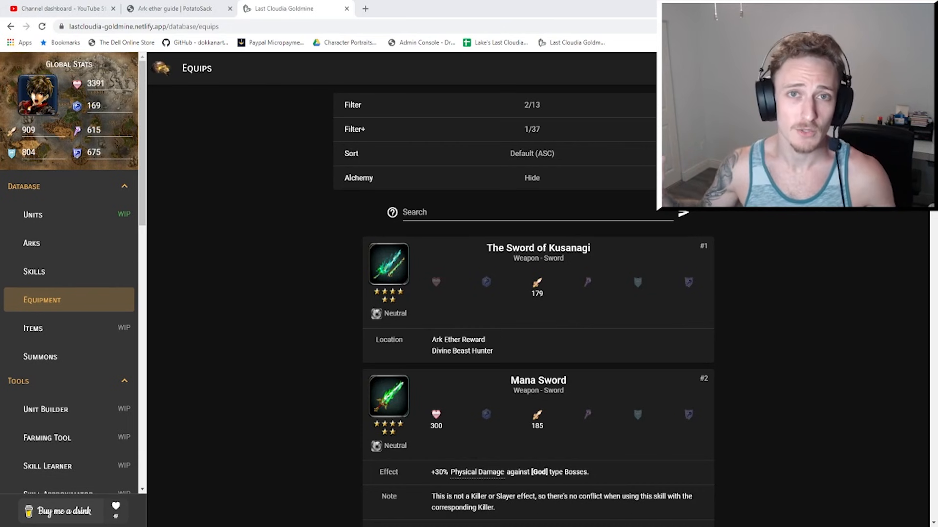
Choose a different unit in the Global Stats panel to drive the calculated stats.
{"action": "left_click", "coordinate": [535, 211]}
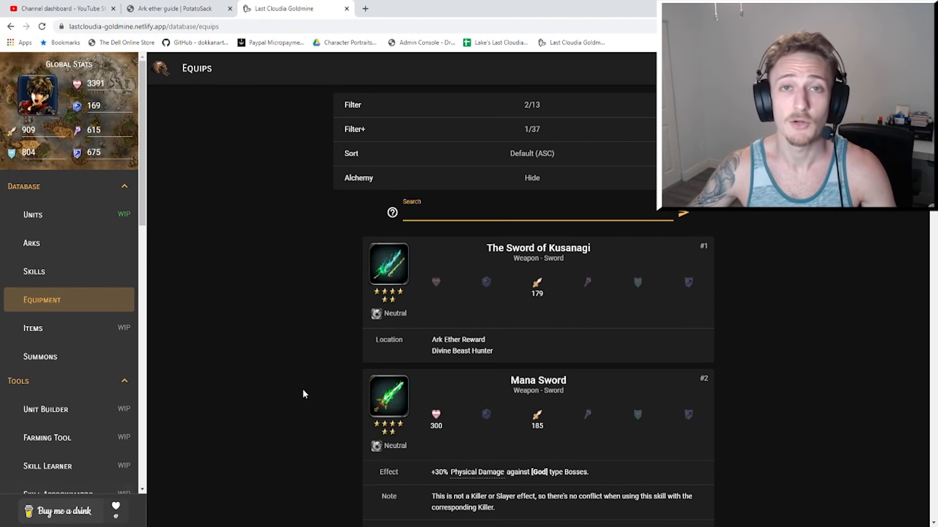
{"action": "mouse_move", "coordinate": [287, 296]}
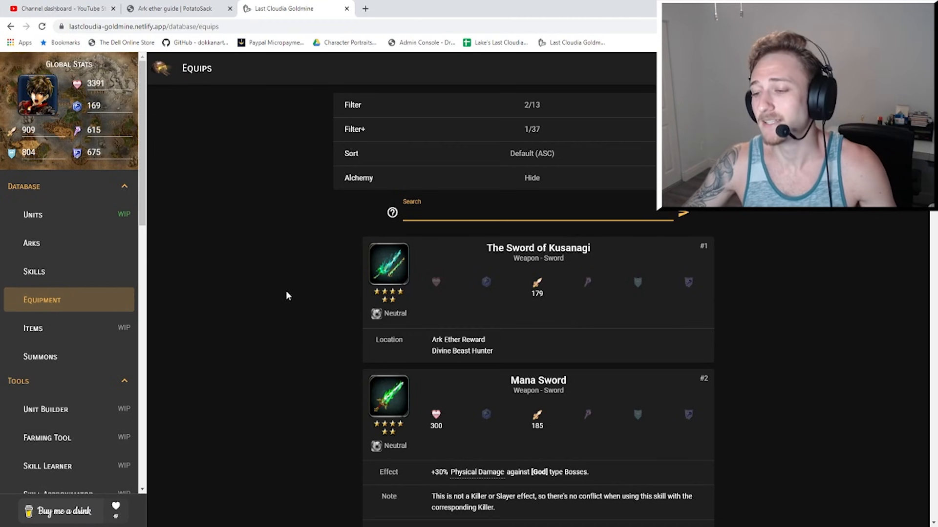
{"action": "mouse_move", "coordinate": [267, 273]}
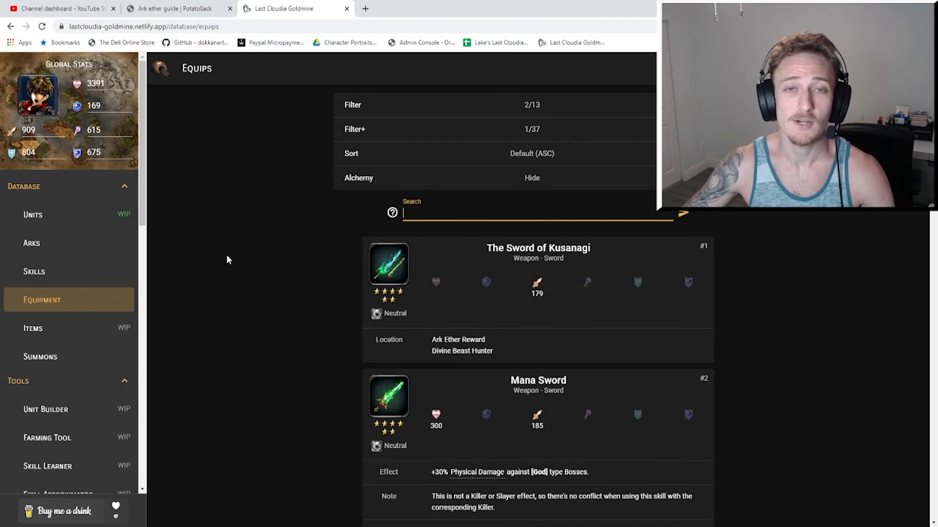
{"action": "mouse_move", "coordinate": [284, 199]}
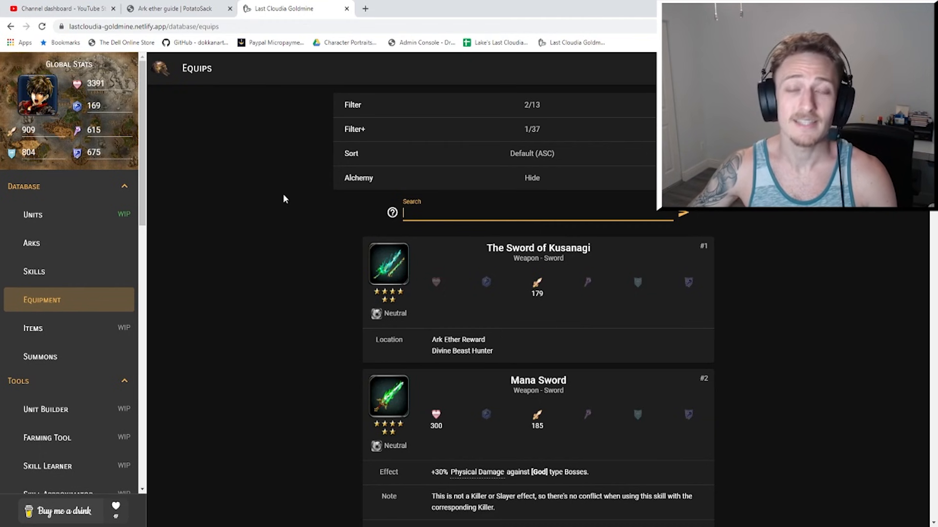
{"action": "mouse_move", "coordinate": [278, 187]}
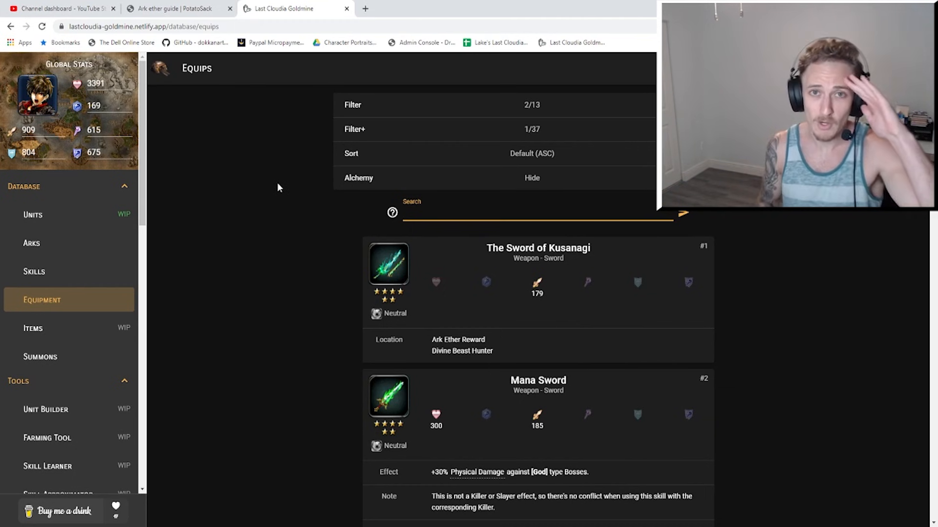
{"action": "left_click", "coordinate": [508, 212]}
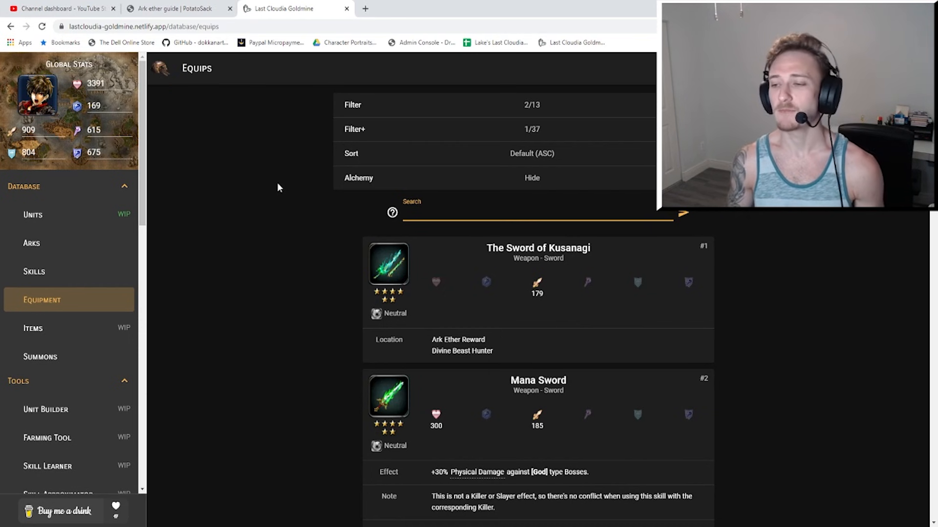
{"action": "left_click", "coordinate": [538, 214]}
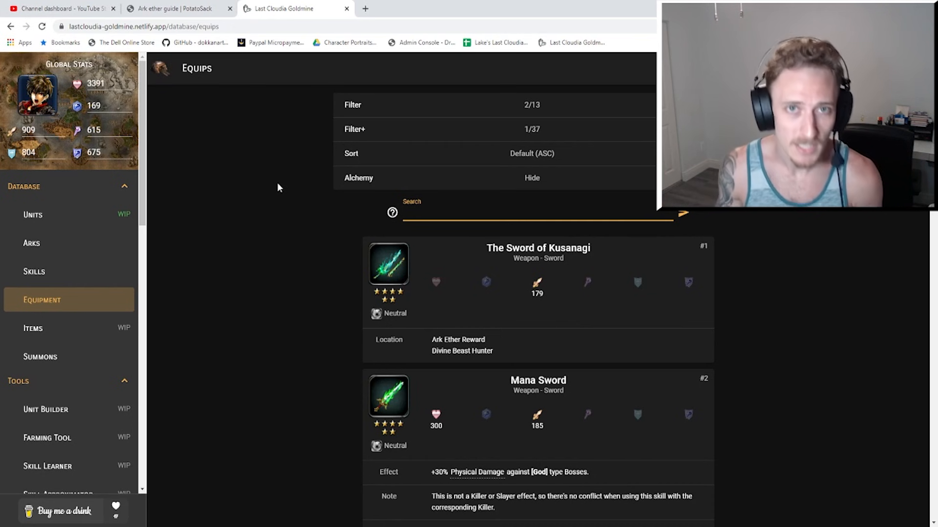
{"action": "left_click", "coordinate": [535, 216]}
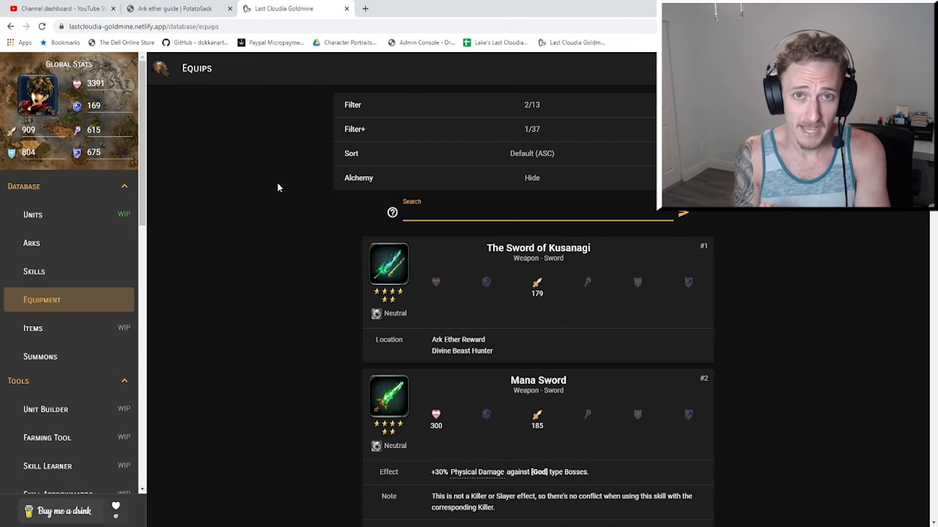
{"action": "left_click", "coordinate": [535, 212]}
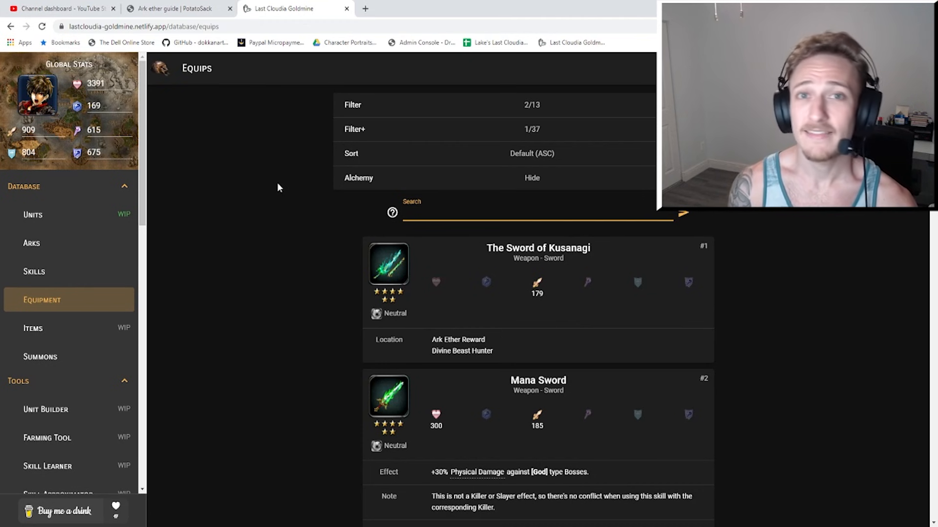
{"action": "left_click", "coordinate": [526, 212]}
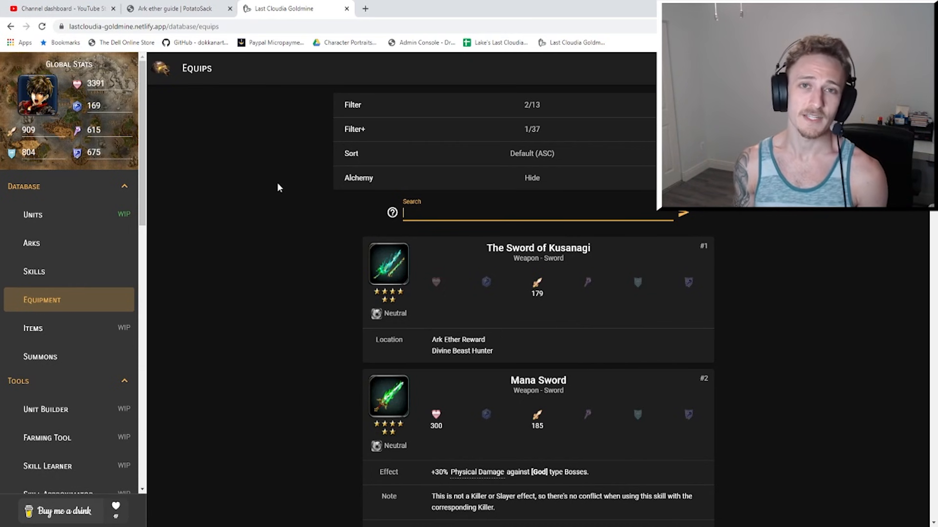
{"action": "mouse_move", "coordinate": [489, 267]}
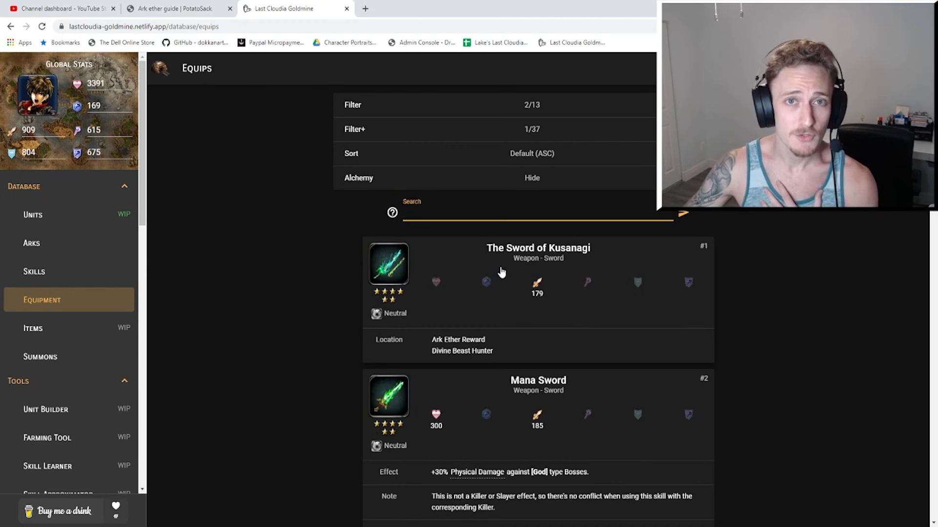
{"action": "mouse_move", "coordinate": [500, 276]}
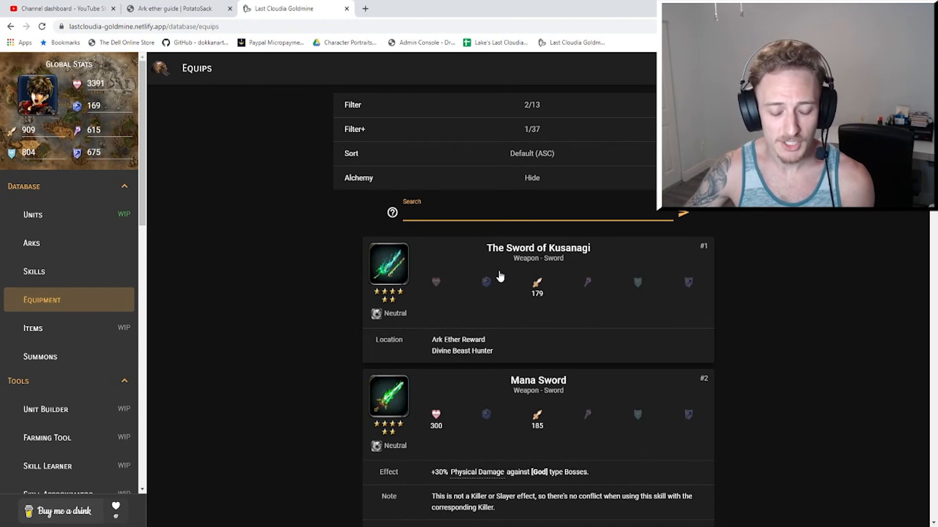
{"action": "mouse_move", "coordinate": [508, 274]}
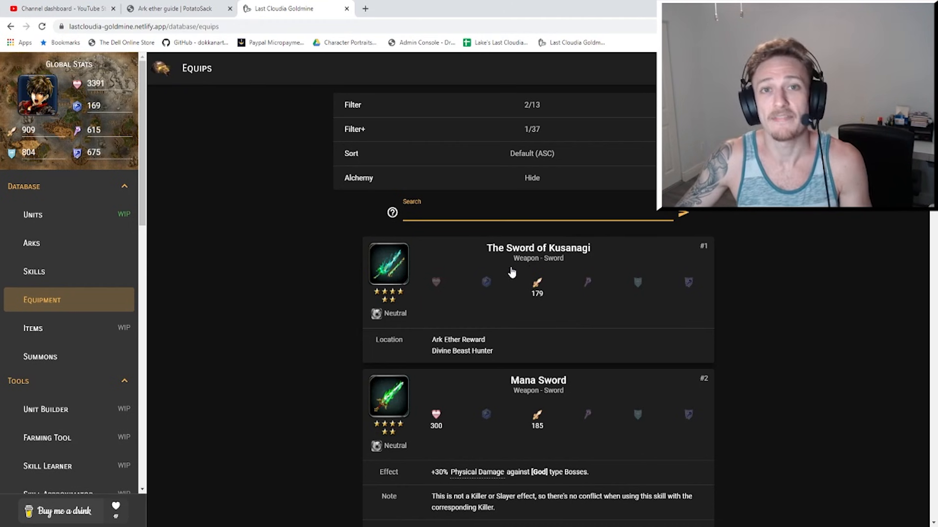
{"action": "left_click", "coordinate": [535, 213]}
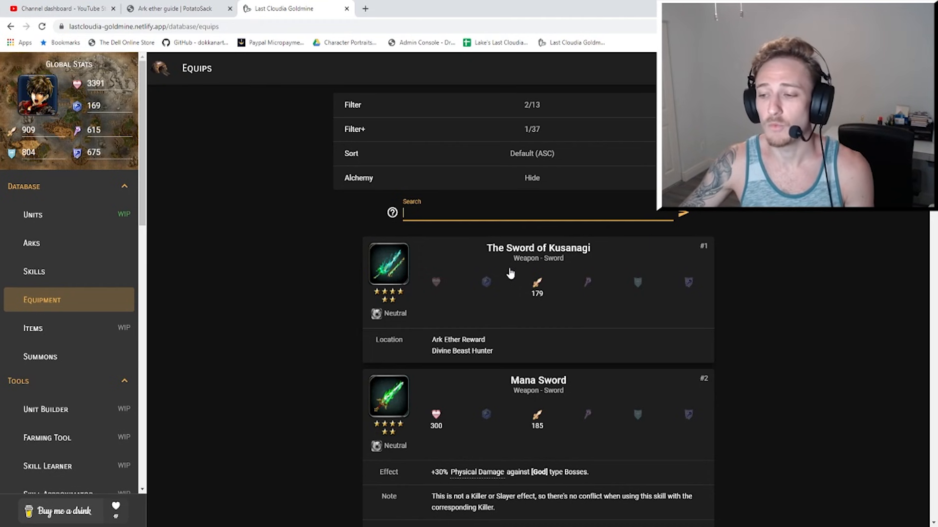
{"action": "mouse_move", "coordinate": [532, 280]}
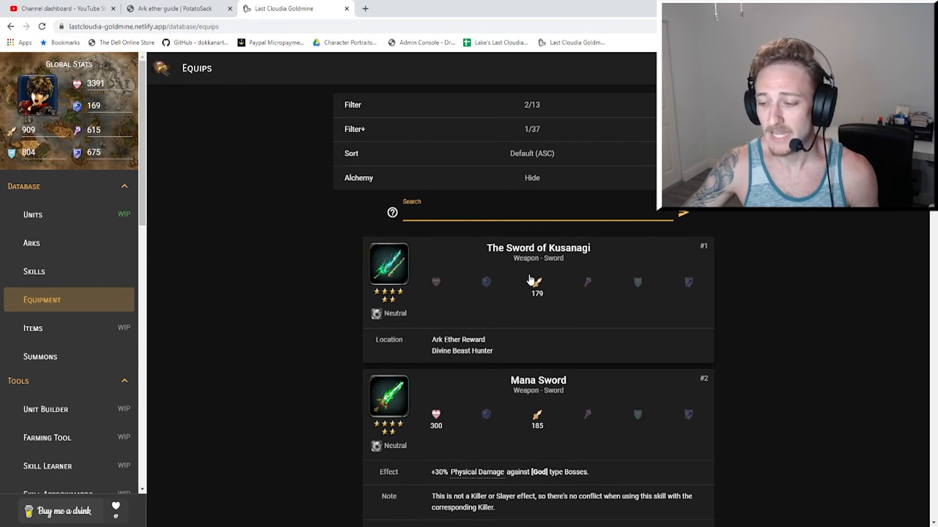
{"action": "mouse_move", "coordinate": [538, 281]}
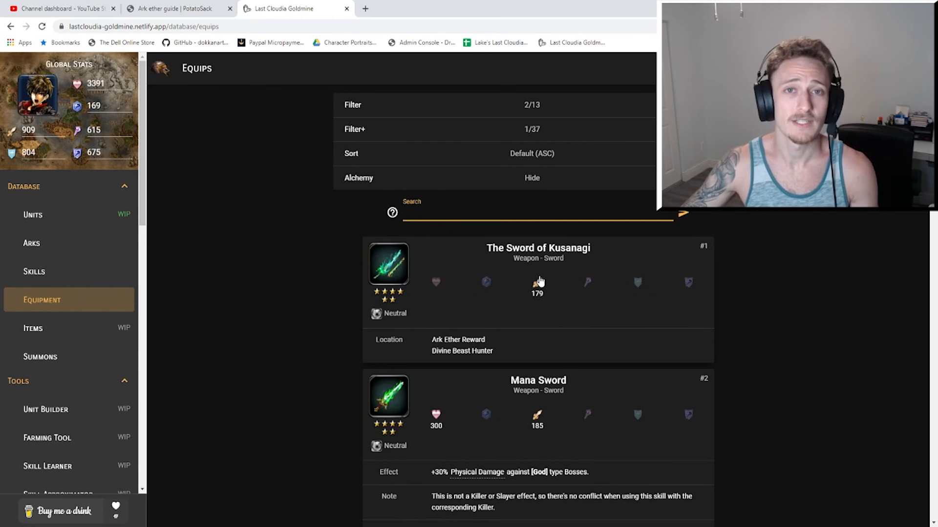
{"action": "left_click", "coordinate": [536, 214]}
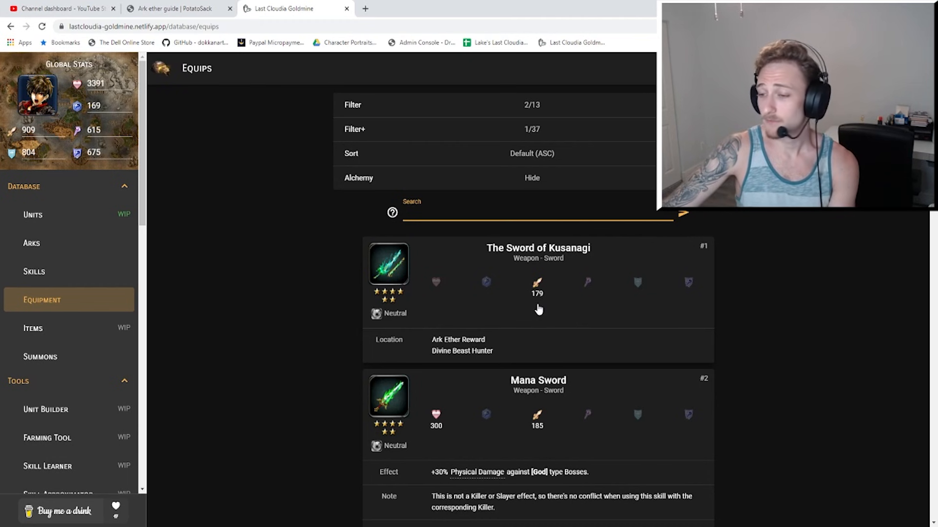
{"action": "mouse_move", "coordinate": [538, 313]}
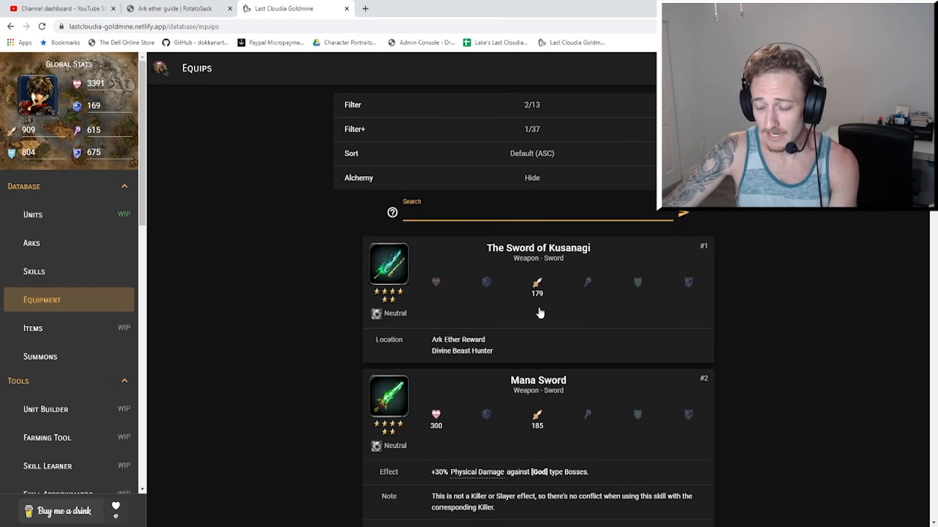
{"action": "mouse_move", "coordinate": [457, 359]}
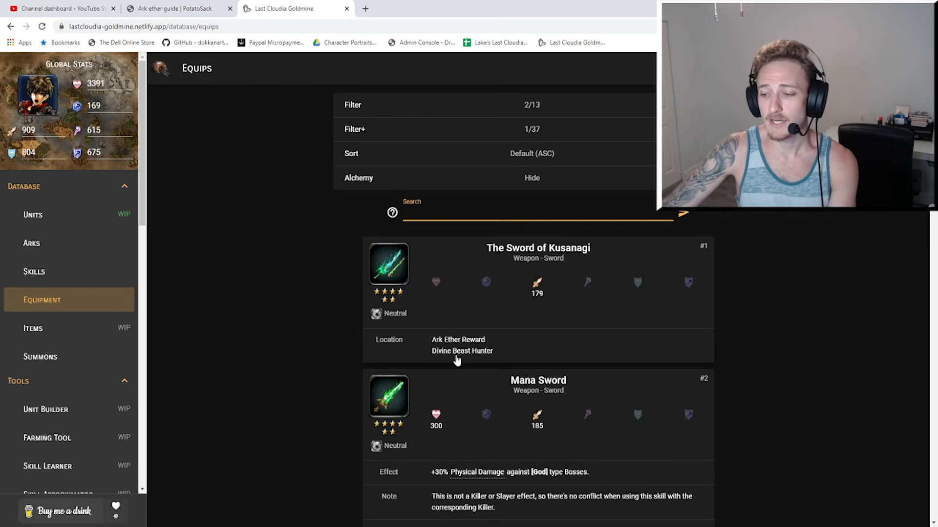
{"action": "mouse_move", "coordinate": [487, 360]}
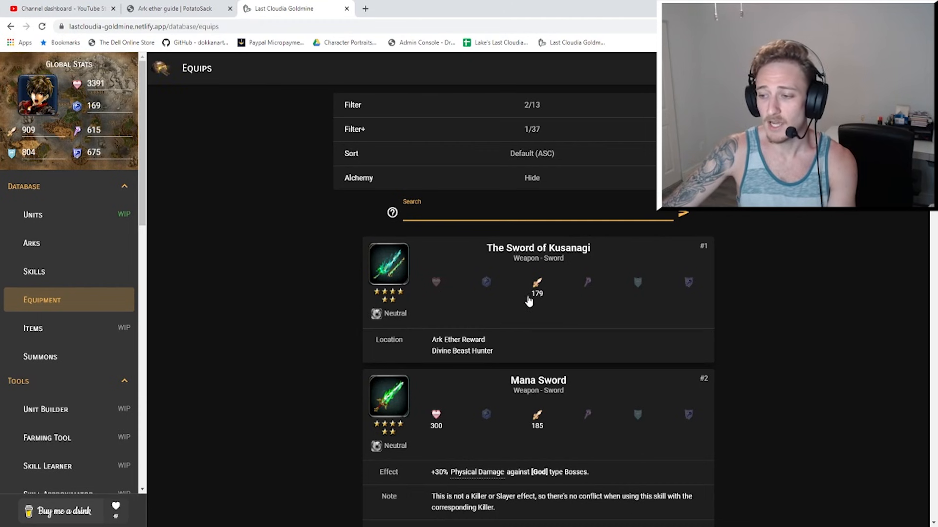
{"action": "mouse_move", "coordinate": [730, 308]}
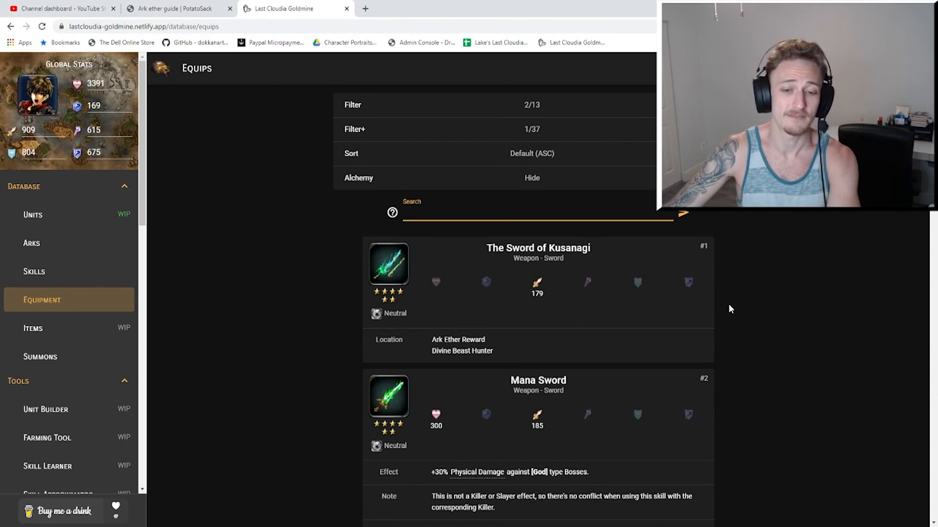
{"action": "mouse_move", "coordinate": [707, 300]}
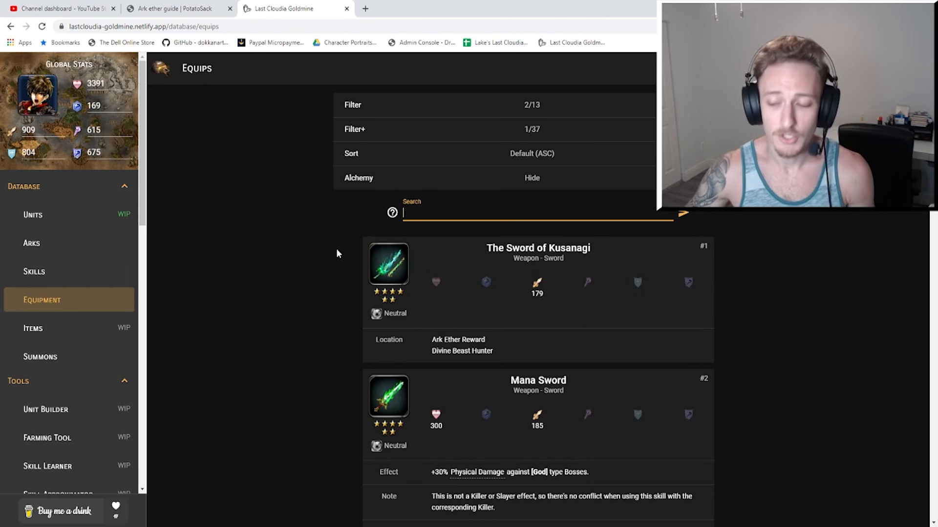
{"action": "mouse_move", "coordinate": [469, 298]}
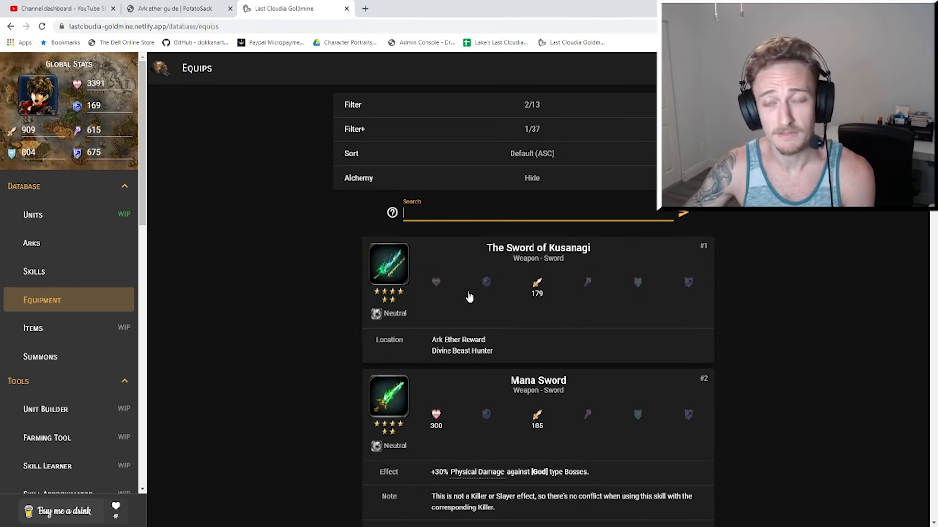
{"action": "mouse_move", "coordinate": [503, 290]}
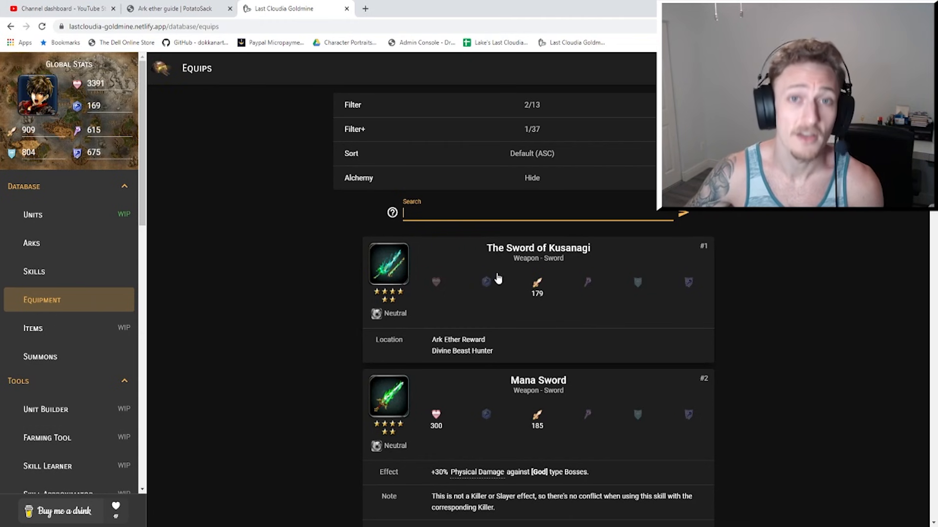
{"action": "mouse_move", "coordinate": [505, 282]}
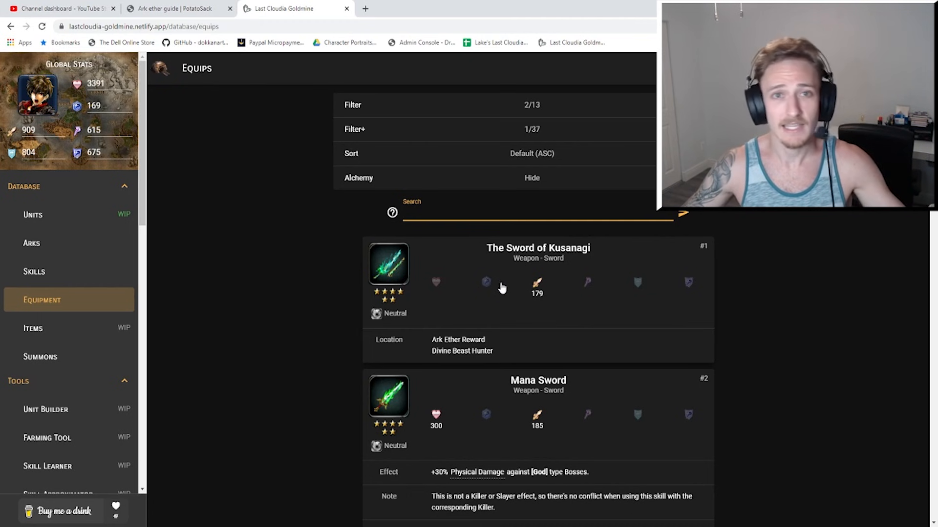
{"action": "mouse_move", "coordinate": [495, 285]}
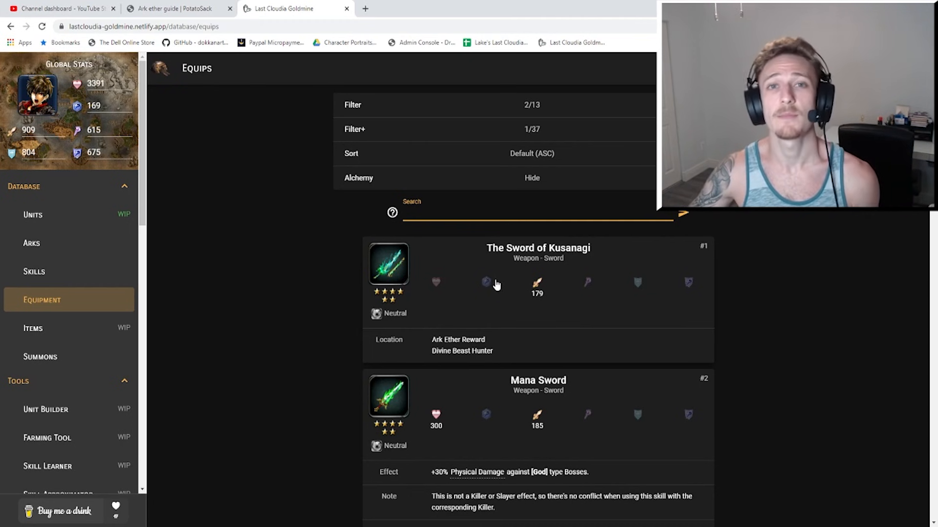
{"action": "mouse_move", "coordinate": [389, 306]}
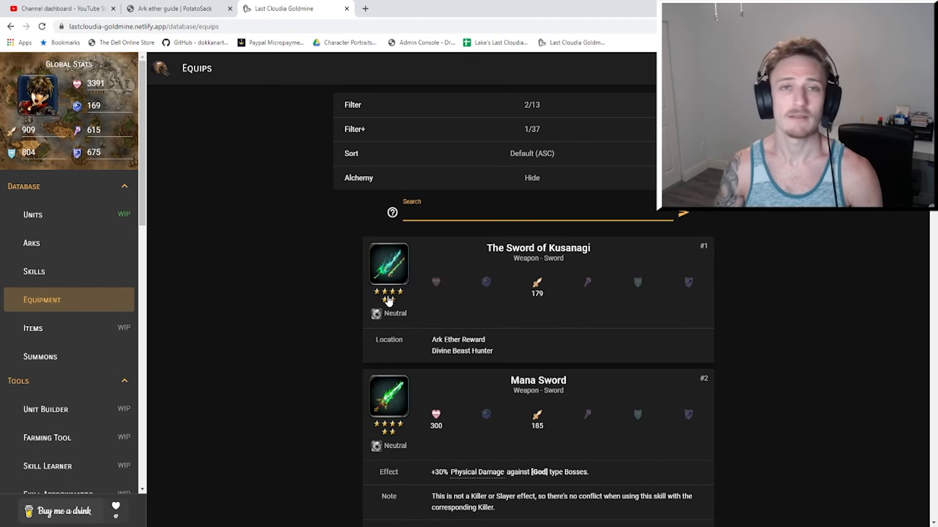
{"action": "left_click", "coordinate": [536, 214]}
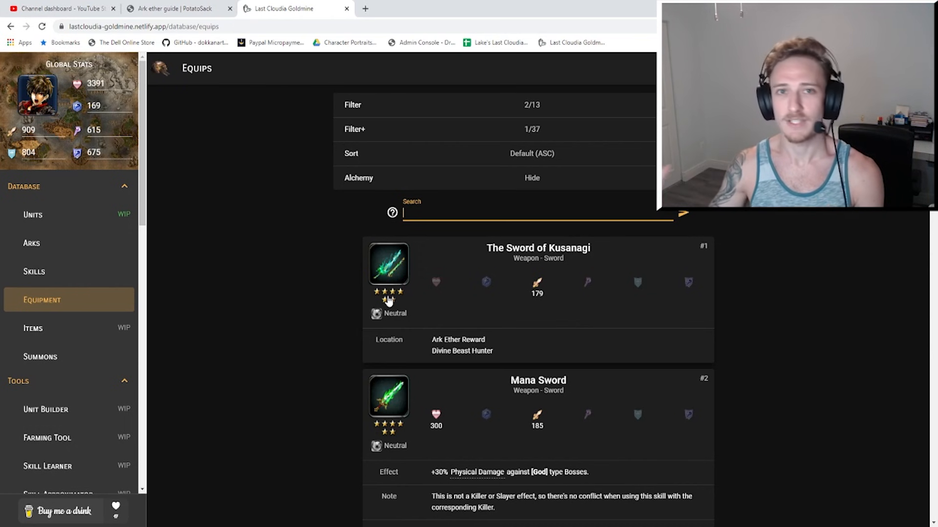
{"action": "mouse_move", "coordinate": [525, 330]}
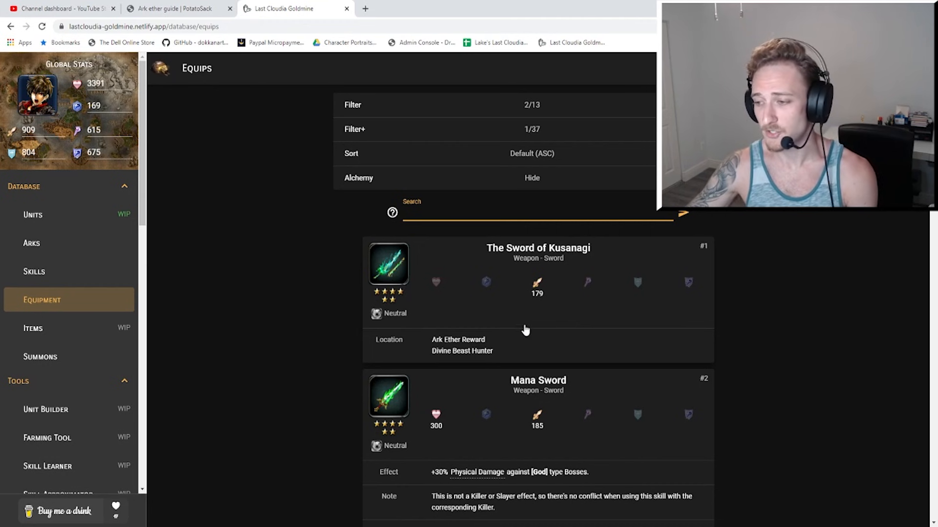
{"action": "mouse_move", "coordinate": [525, 259]}
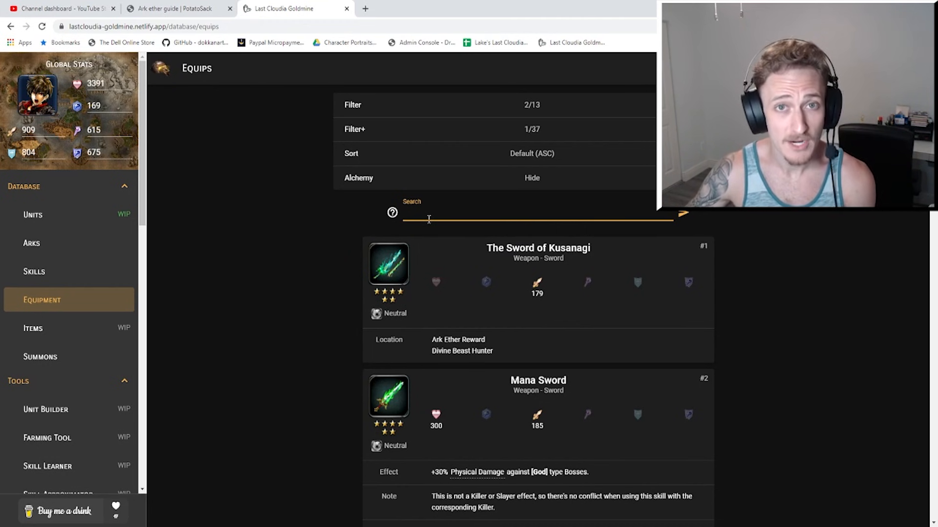
Scroll down to Cursed Sword Crestbane, now showing +165 STR and -330 MND.
{"action": "scroll", "scroll_direction": "down", "scroll_amount": 3}
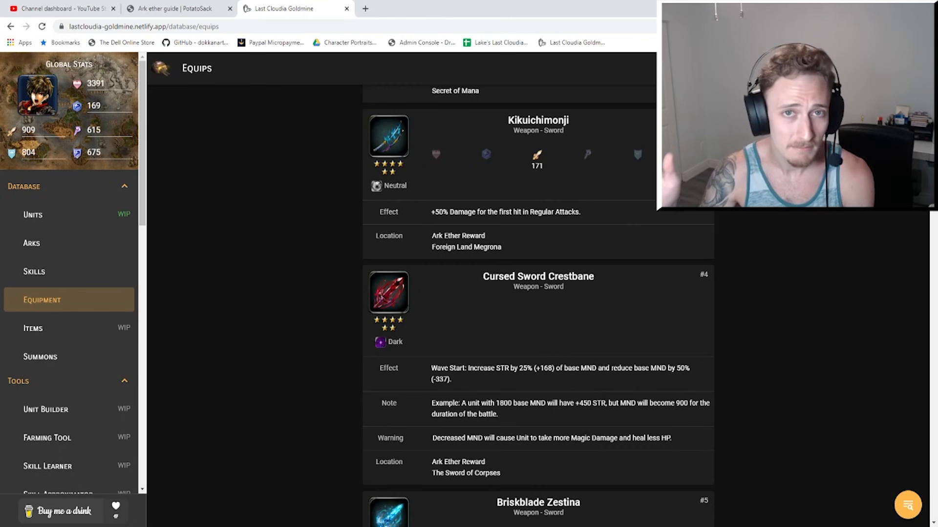
{"action": "mouse_move", "coordinate": [533, 227]}
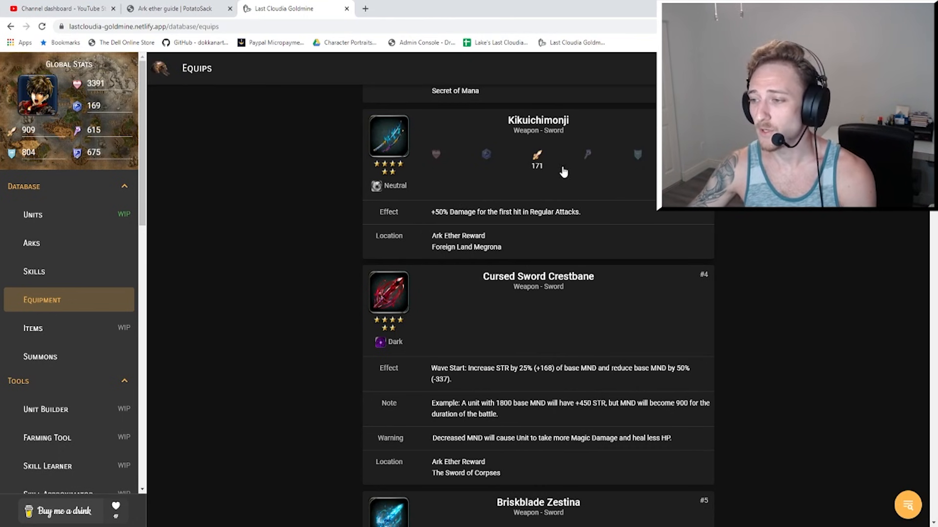
{"action": "mouse_move", "coordinate": [599, 190]}
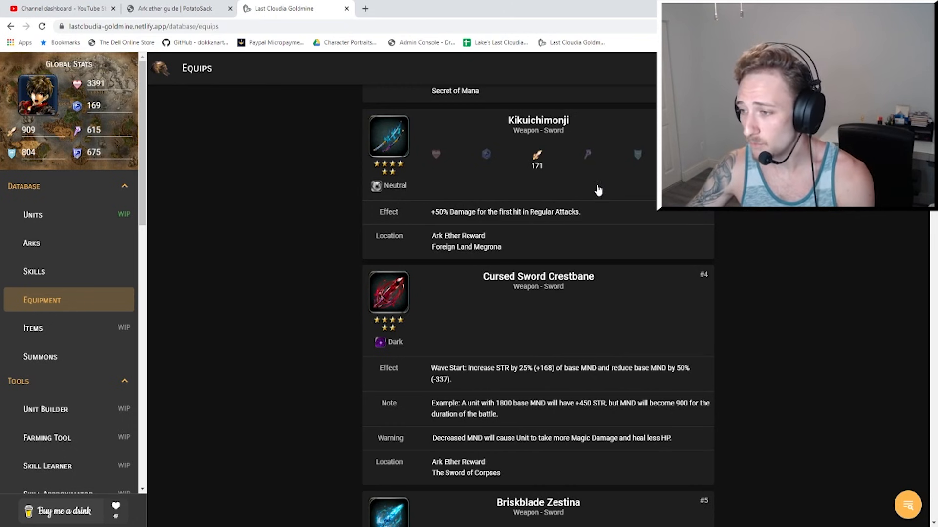
{"action": "mouse_move", "coordinate": [386, 221]}
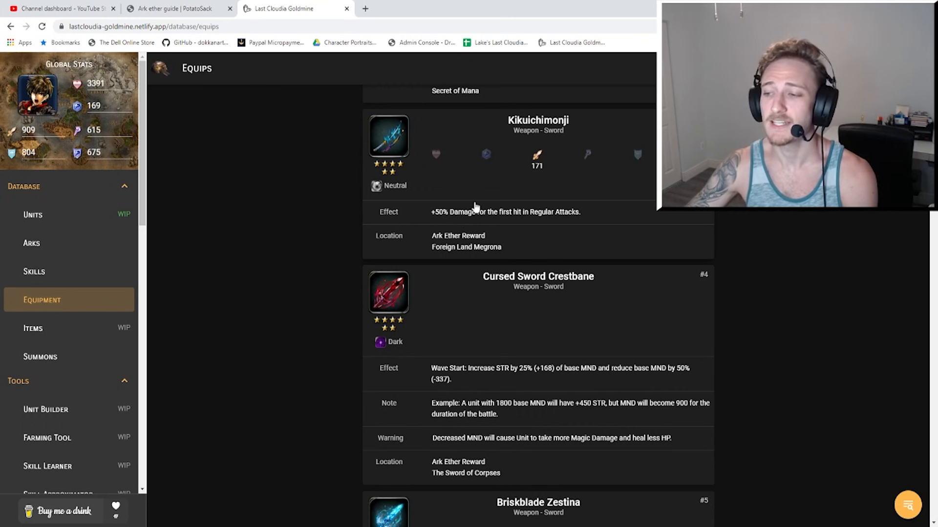
{"action": "mouse_move", "coordinate": [472, 194]}
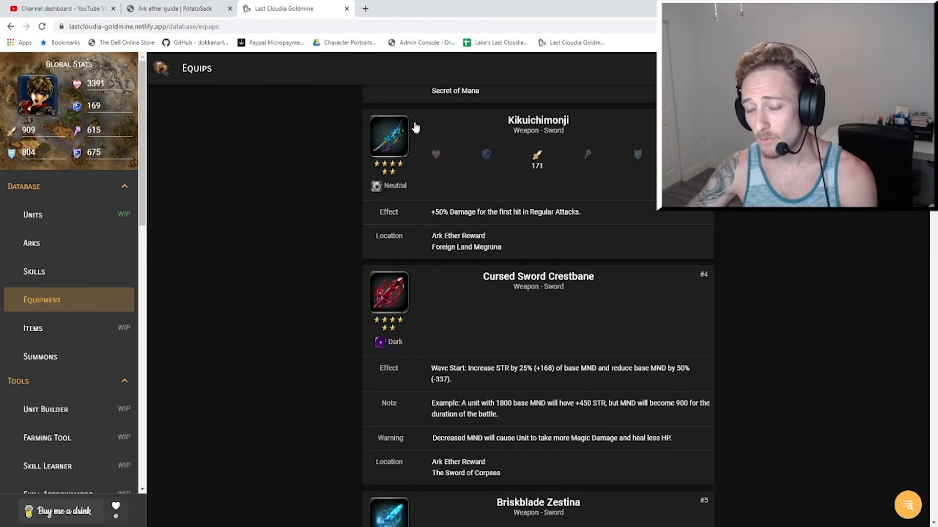
{"action": "mouse_move", "coordinate": [461, 139]}
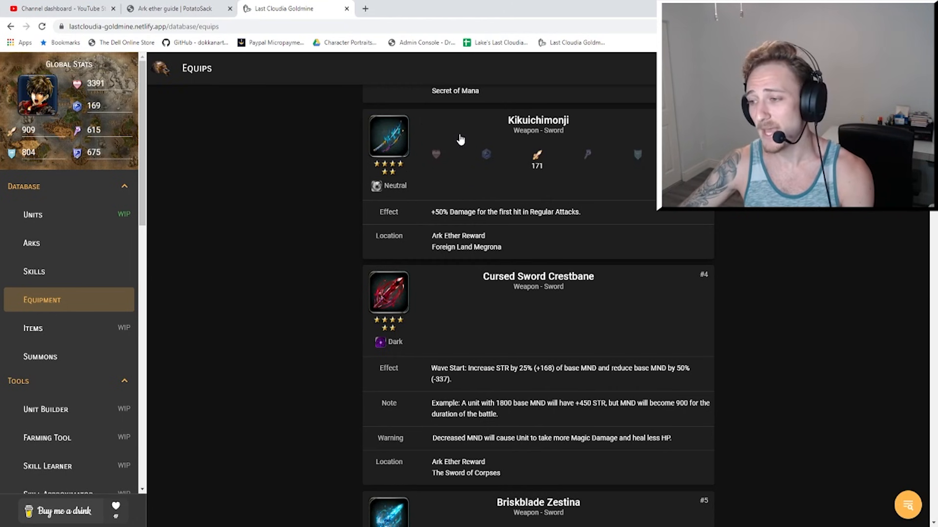
{"action": "mouse_move", "coordinate": [591, 188]}
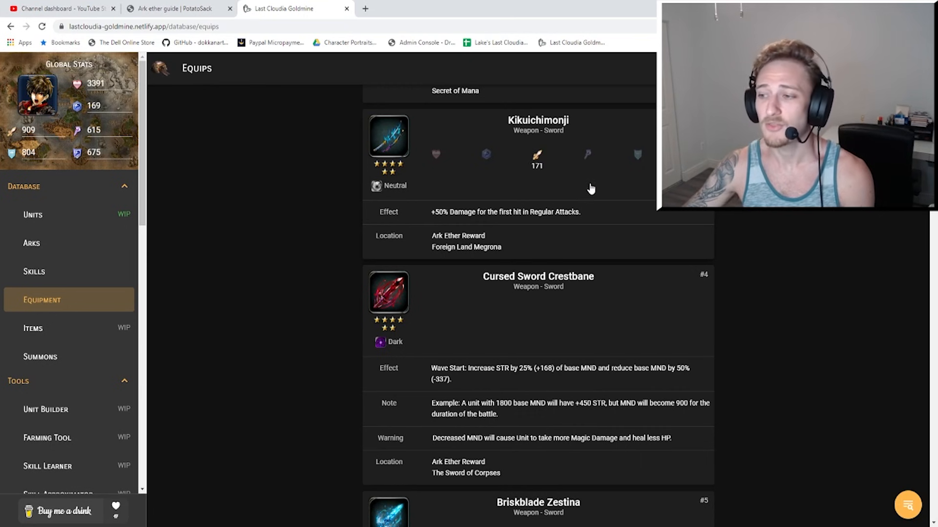
{"action": "mouse_move", "coordinate": [516, 183]}
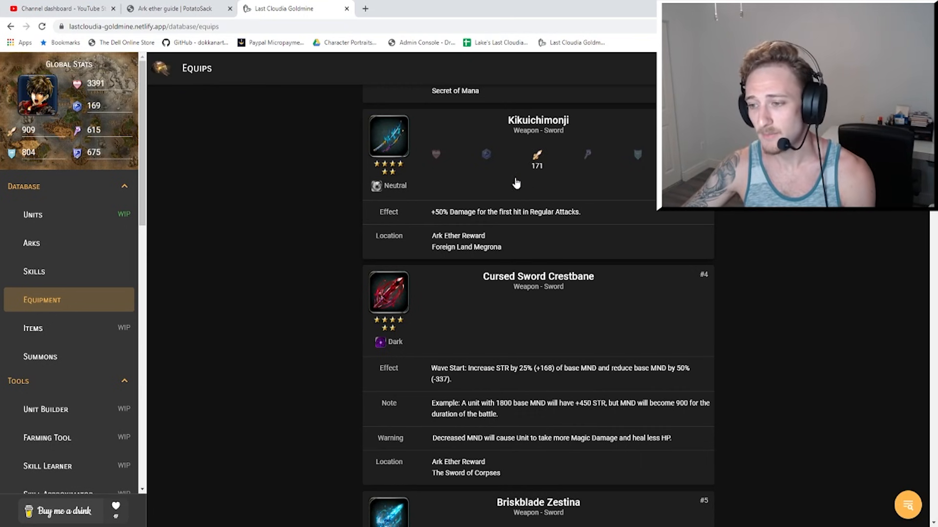
{"action": "mouse_move", "coordinate": [409, 186]}
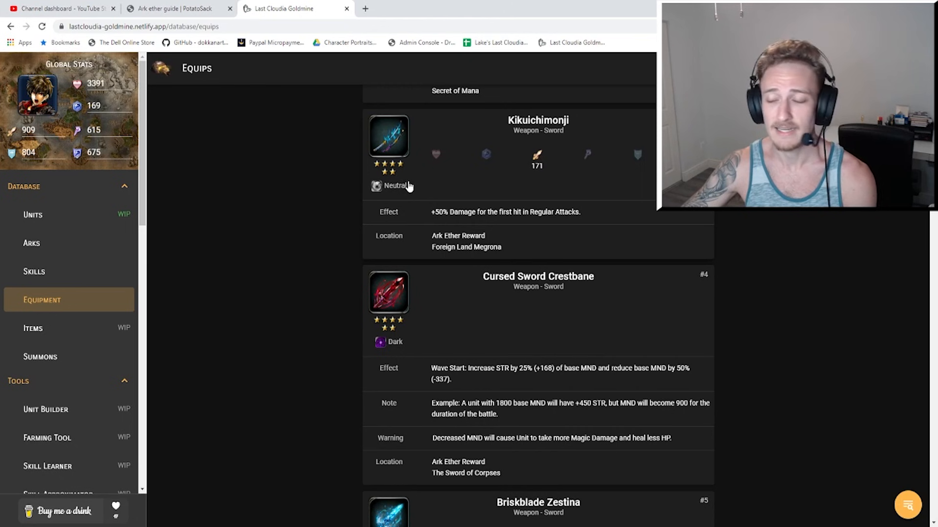
{"action": "mouse_move", "coordinate": [462, 222]}
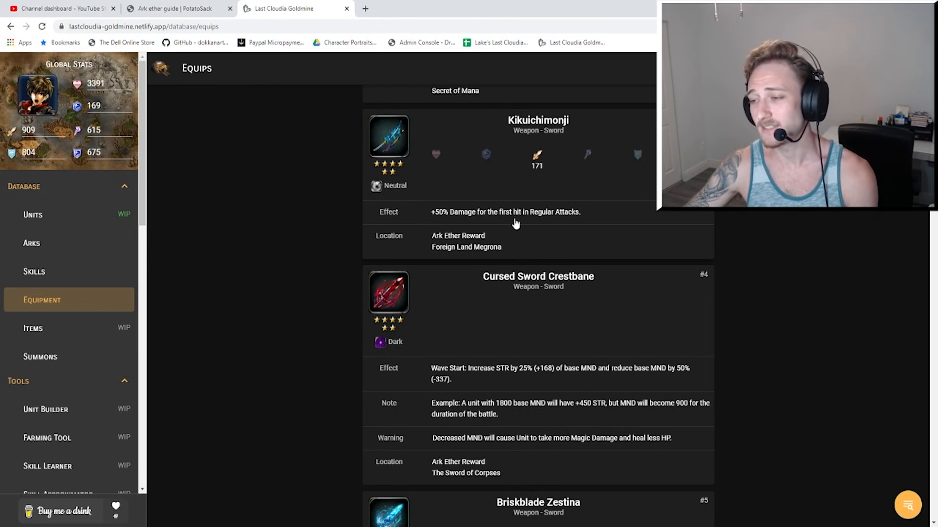
{"action": "mouse_move", "coordinate": [565, 226]}
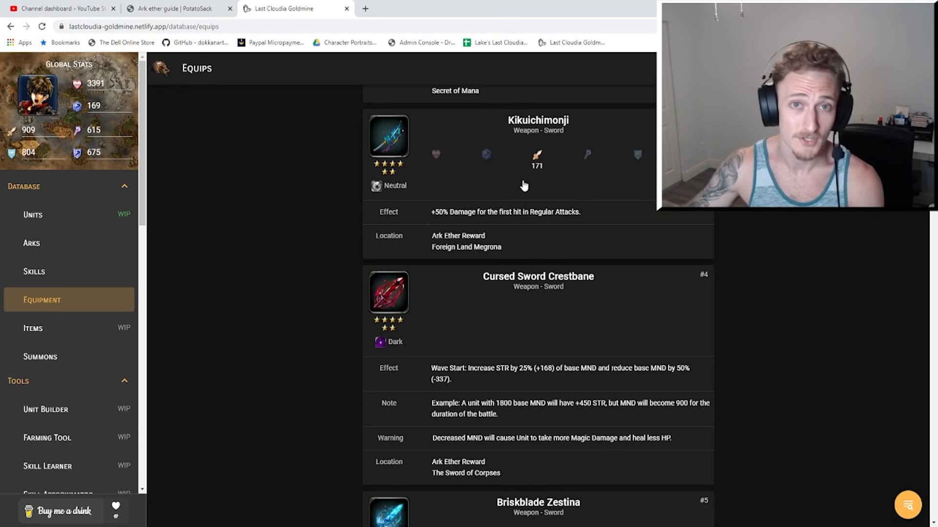
{"action": "mouse_move", "coordinate": [472, 169]}
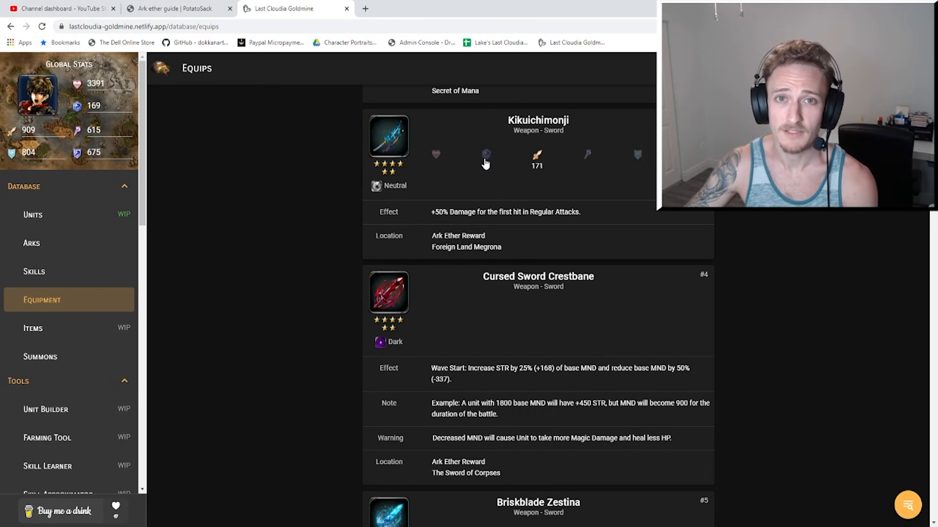
{"action": "scroll", "scroll_direction": "down", "scroll_amount": 3}
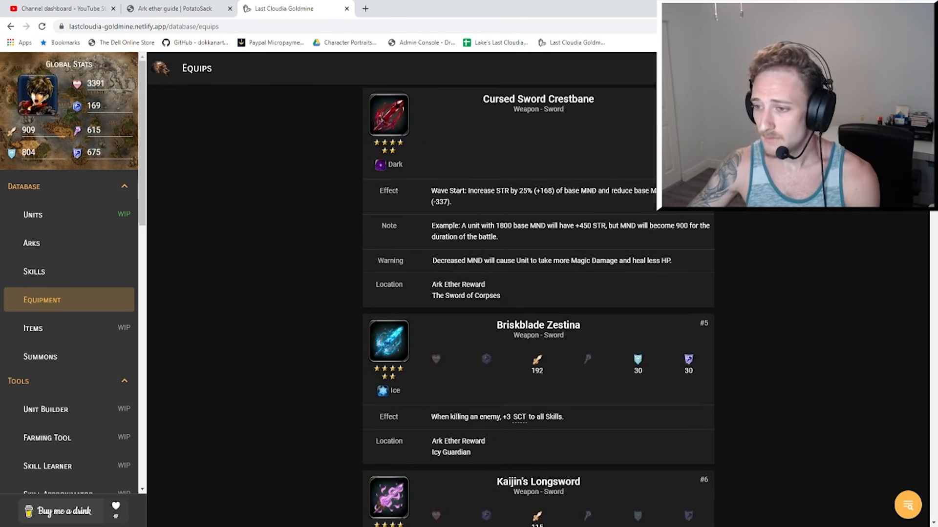
{"action": "mouse_move", "coordinate": [801, 226]}
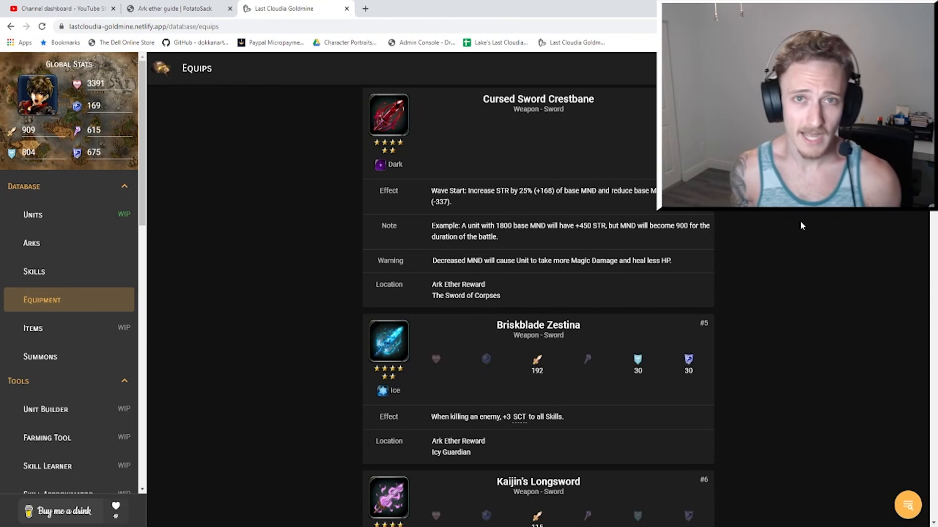
{"action": "scroll", "scroll_direction": "down", "scroll_amount": 3}
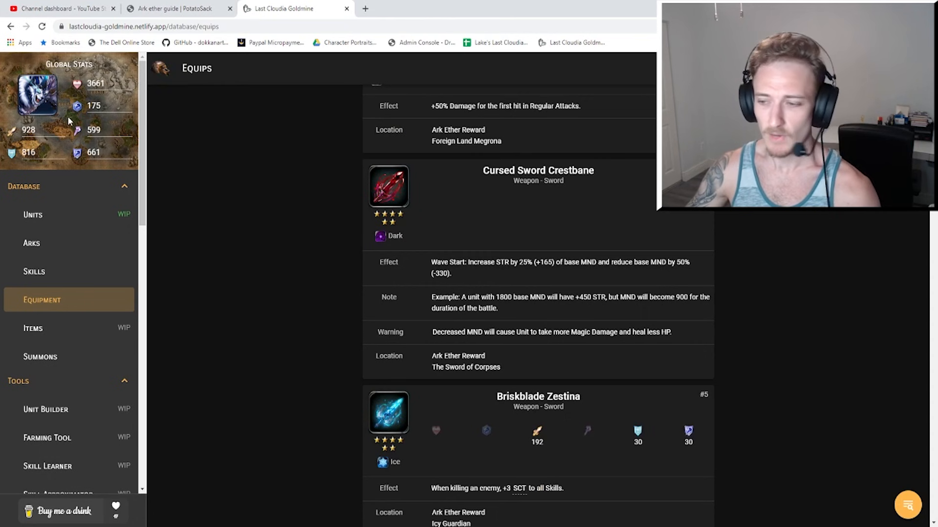
{"action": "mouse_move", "coordinate": [543, 267]}
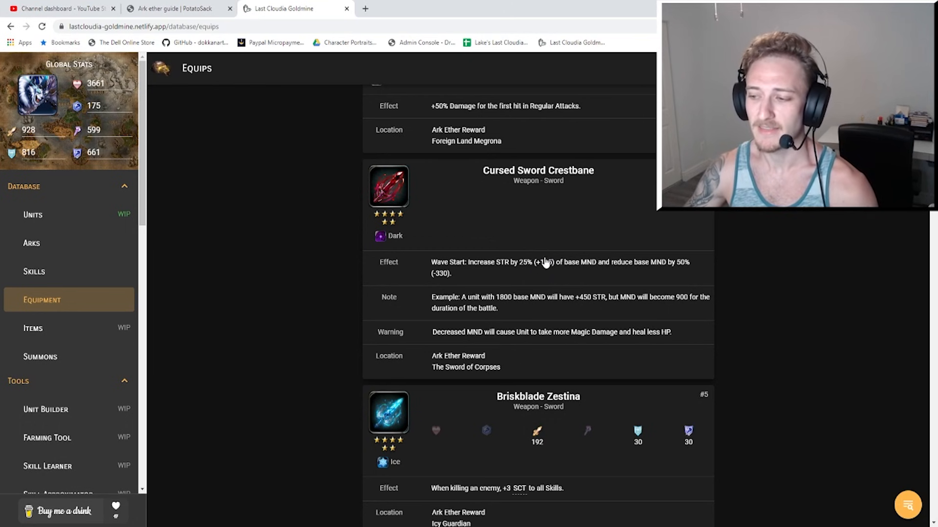
{"action": "mouse_move", "coordinate": [233, 207]}
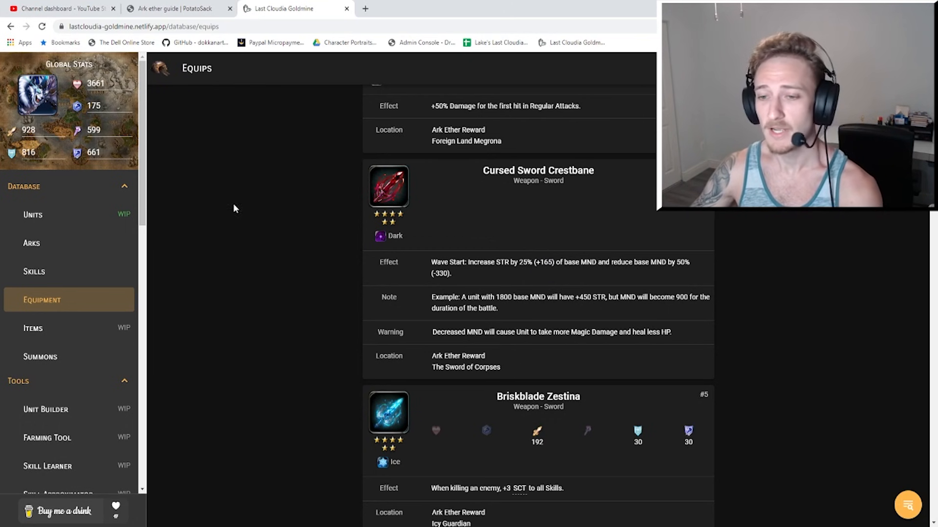
{"action": "mouse_move", "coordinate": [651, 269]}
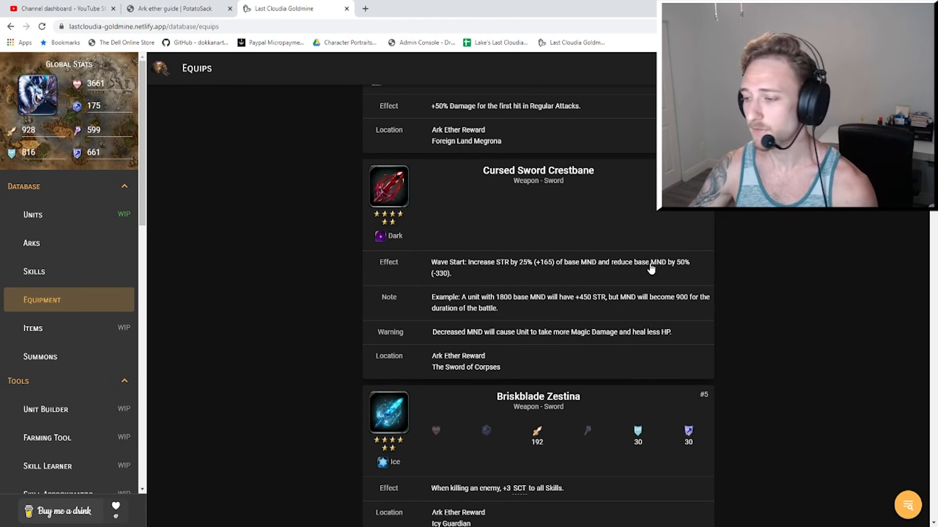
{"action": "mouse_move", "coordinate": [529, 280]}
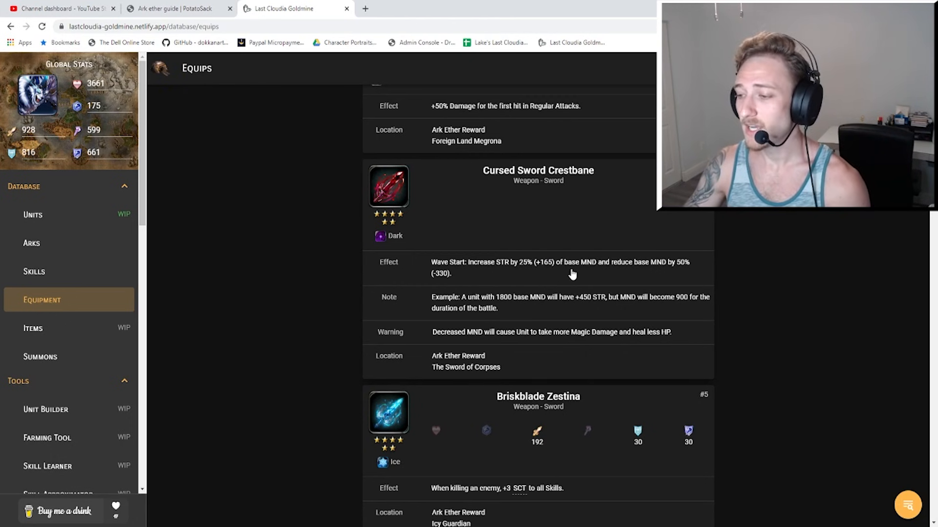
{"action": "mouse_move", "coordinate": [640, 278]}
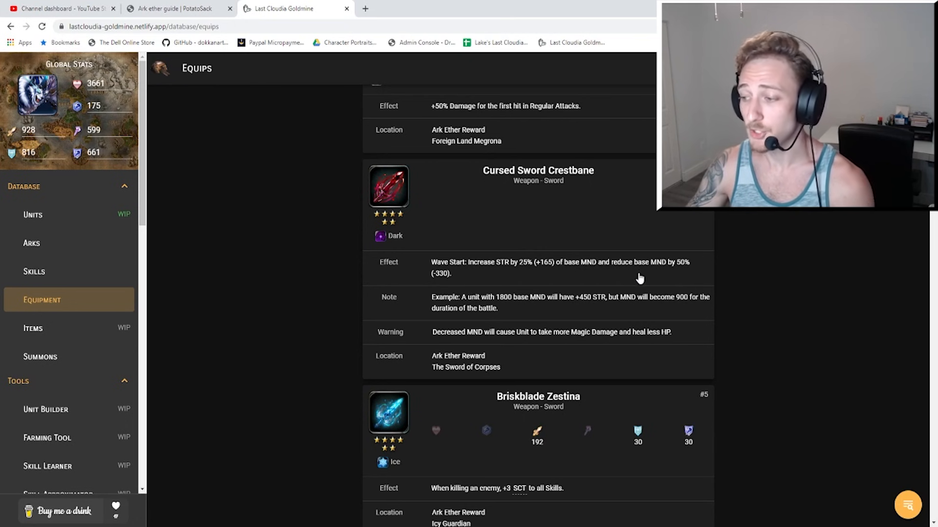
{"action": "mouse_move", "coordinate": [661, 273]}
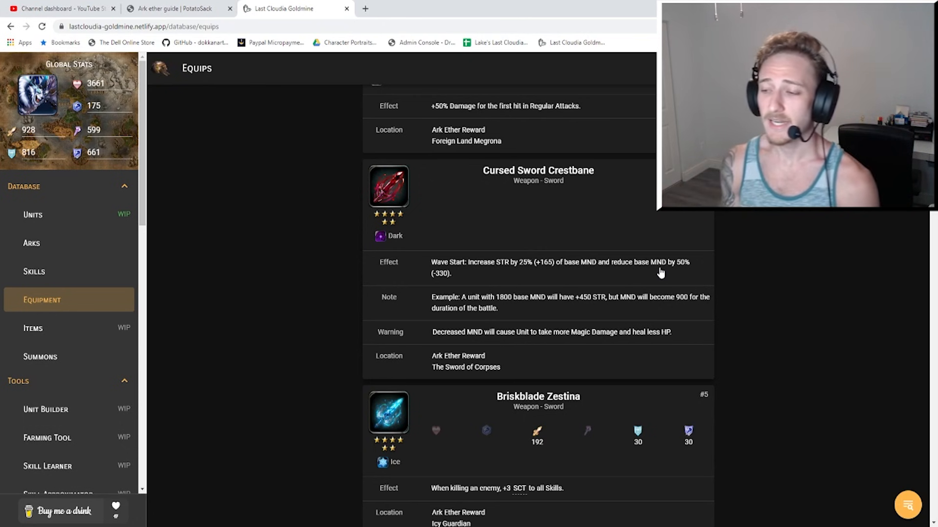
{"action": "mouse_move", "coordinate": [457, 243]}
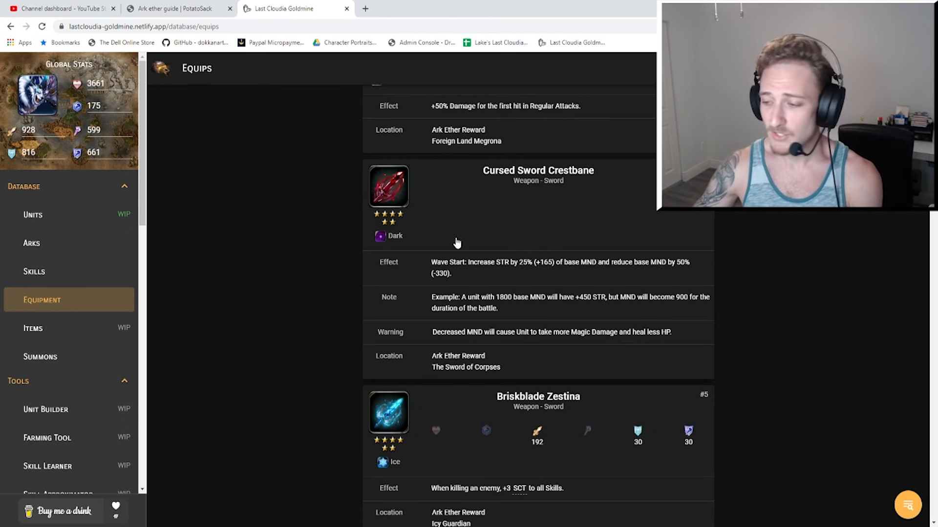
{"action": "mouse_move", "coordinate": [551, 269]}
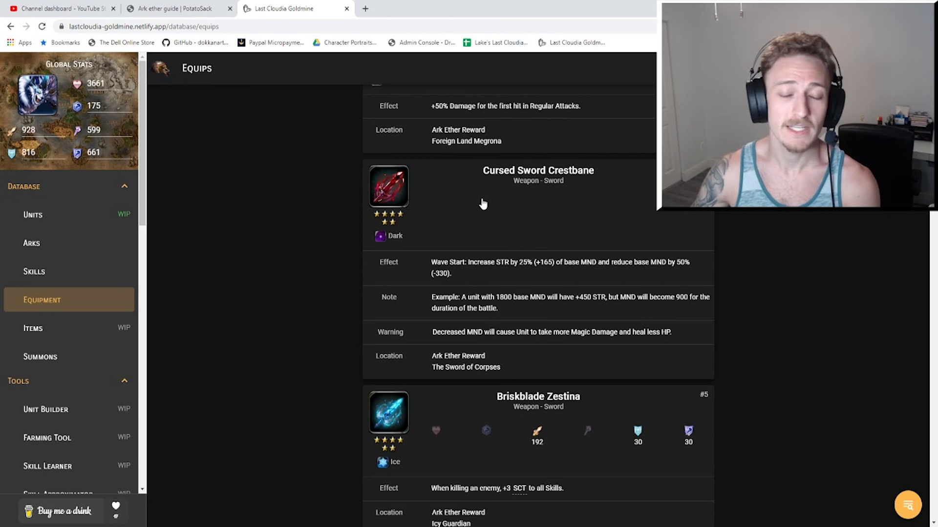
{"action": "mouse_move", "coordinate": [547, 269]}
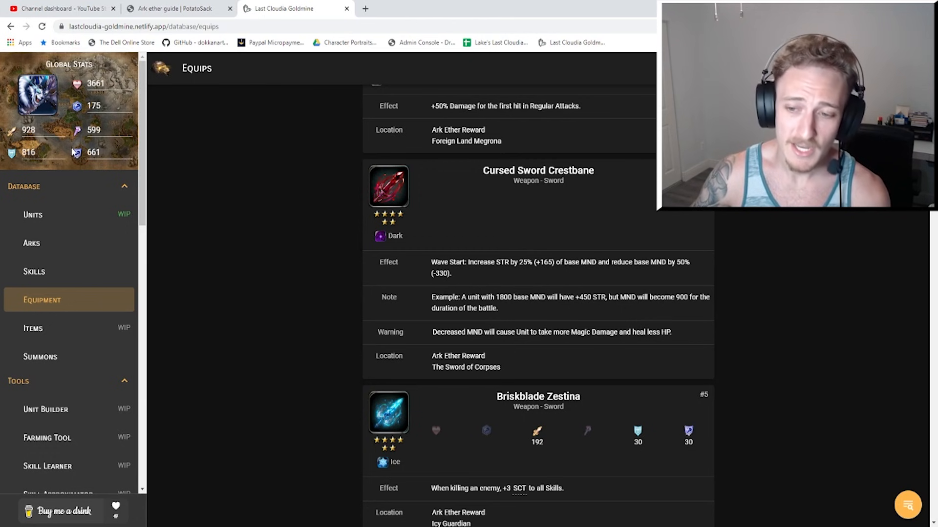
{"action": "mouse_move", "coordinate": [591, 276]}
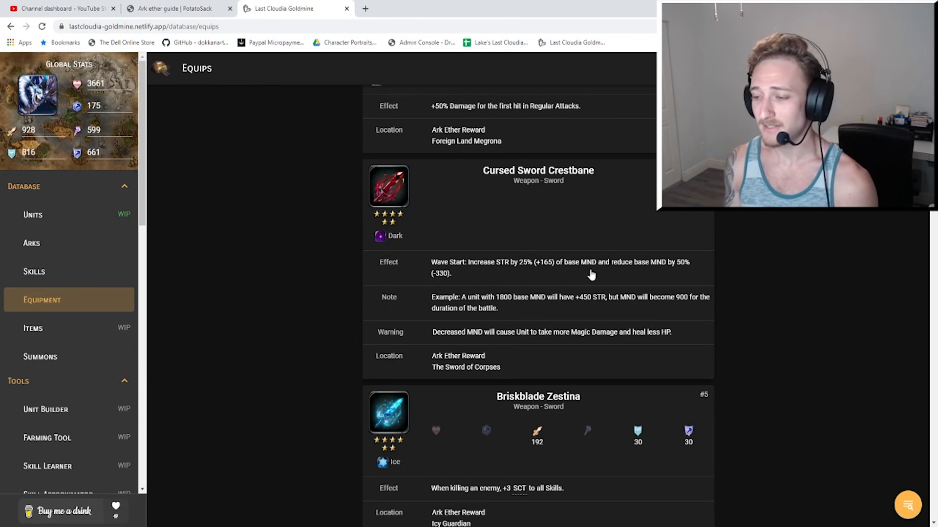
{"action": "mouse_move", "coordinate": [556, 262]}
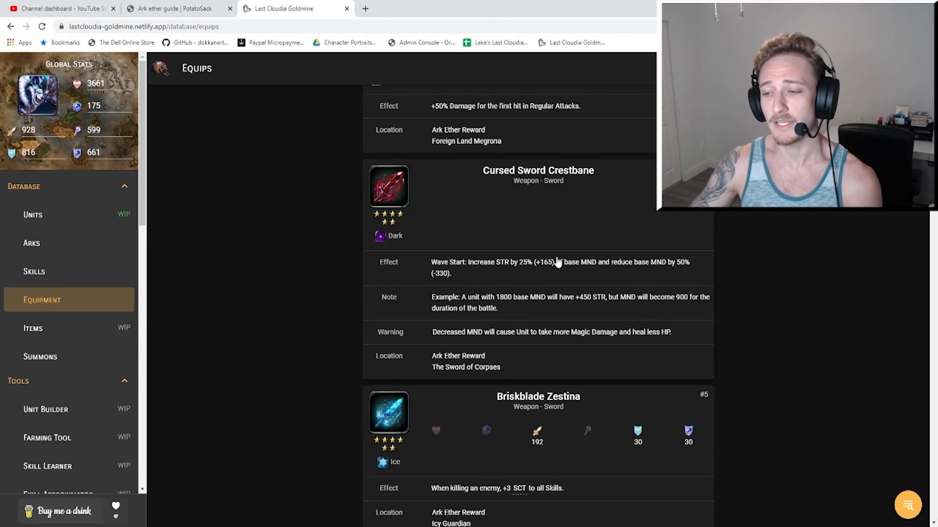
{"action": "mouse_move", "coordinate": [535, 332]}
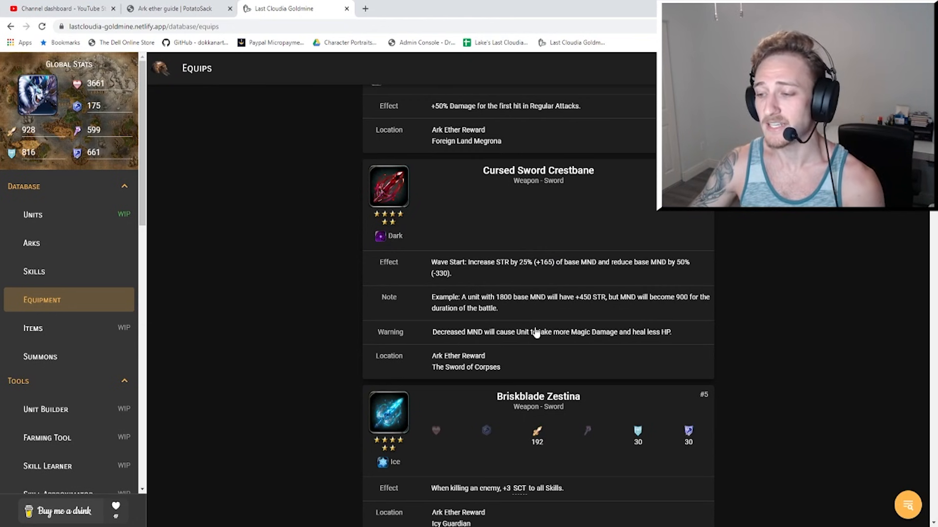
Scroll to Briskblade Zestina and Kaijin's Longsword, showing +15% (+139) STR.
{"action": "scroll", "scroll_direction": "down", "scroll_amount": 3}
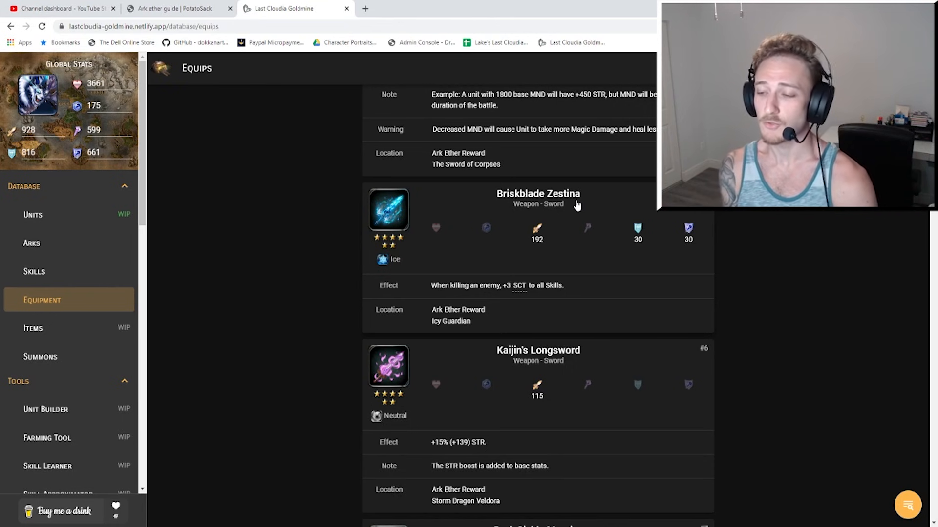
{"action": "mouse_move", "coordinate": [395, 253]}
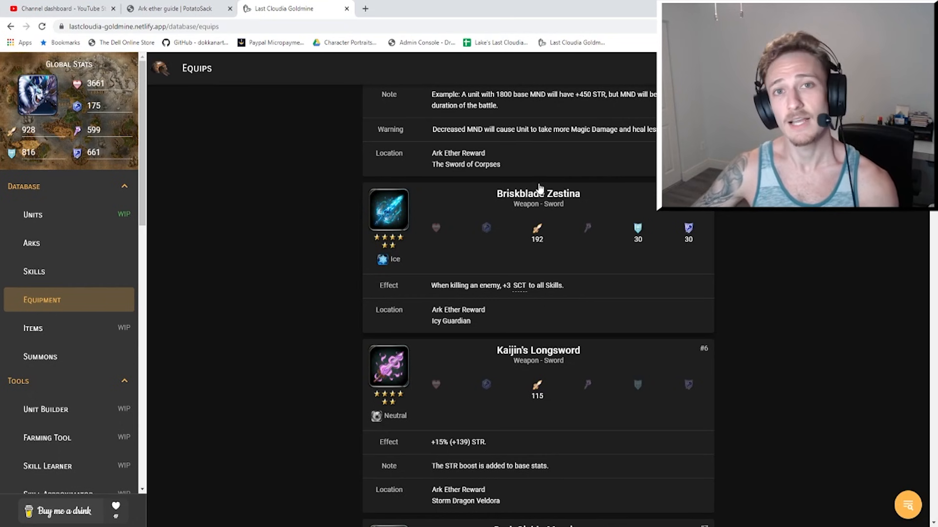
{"action": "mouse_move", "coordinate": [537, 178]}
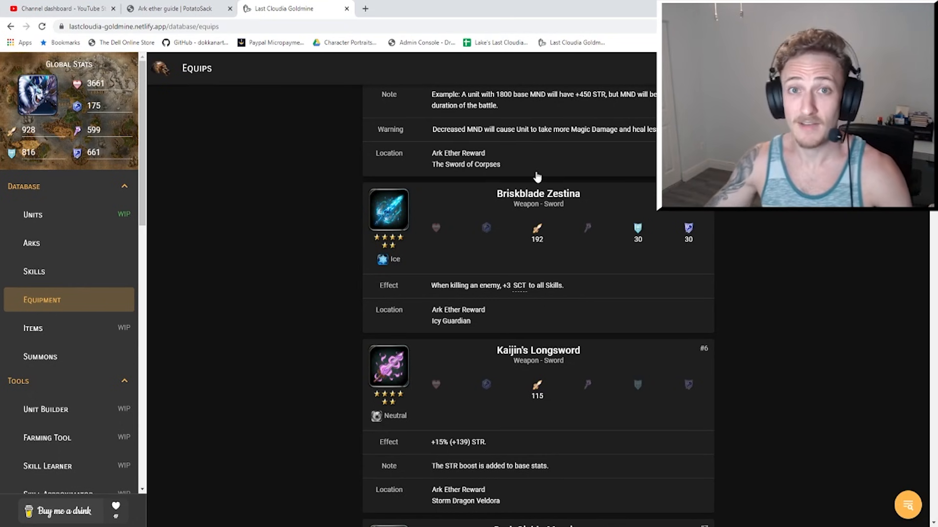
{"action": "mouse_move", "coordinate": [503, 263]}
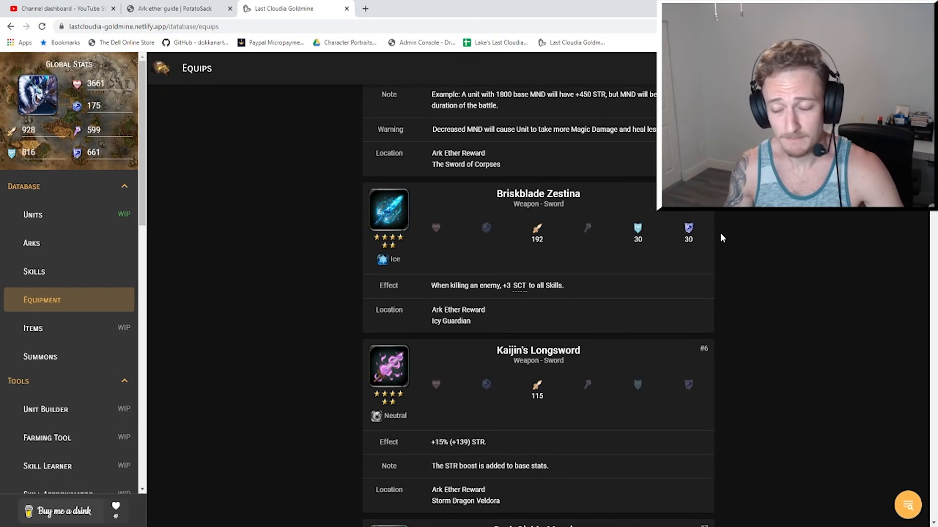
{"action": "mouse_move", "coordinate": [537, 227]}
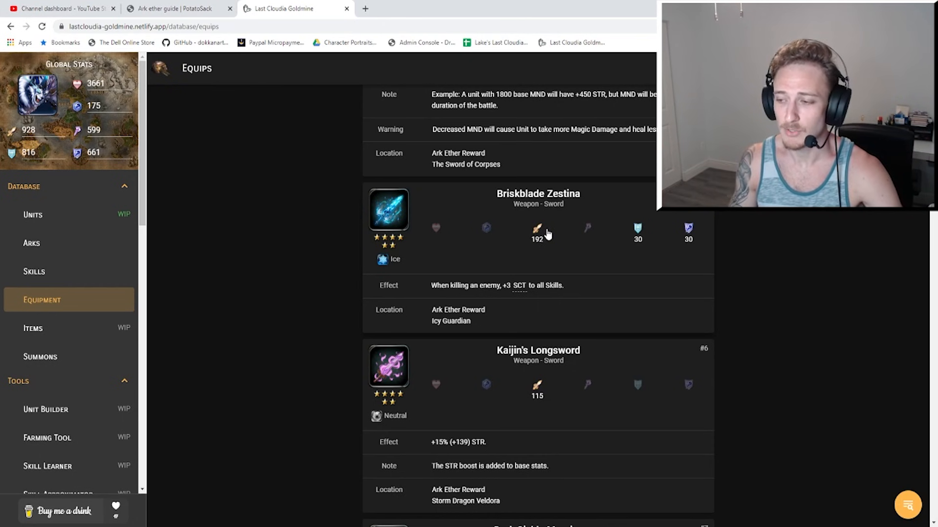
{"action": "mouse_move", "coordinate": [637, 234]}
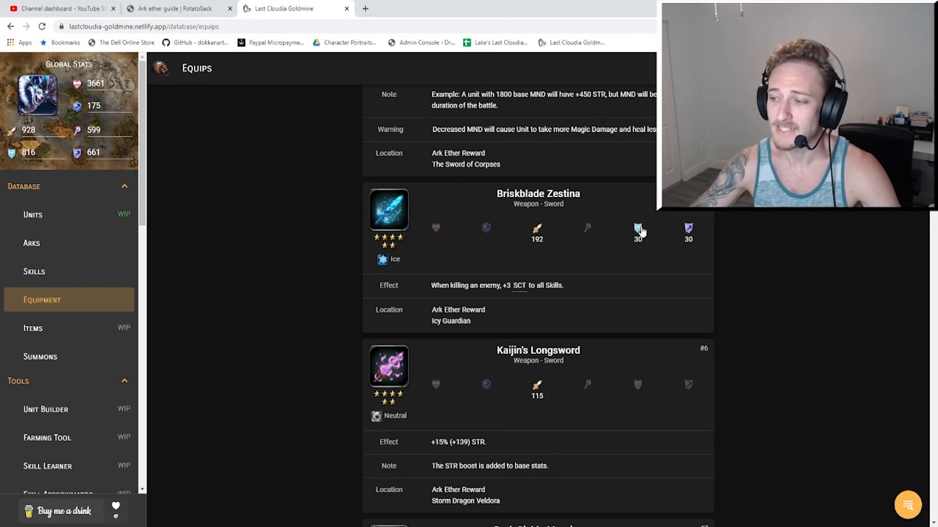
{"action": "mouse_move", "coordinate": [689, 277]}
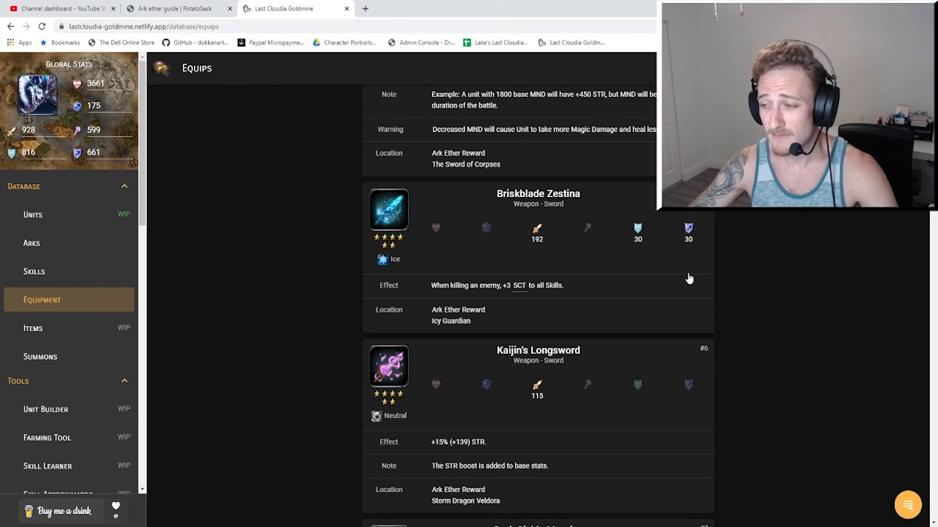
{"action": "mouse_move", "coordinate": [700, 266]}
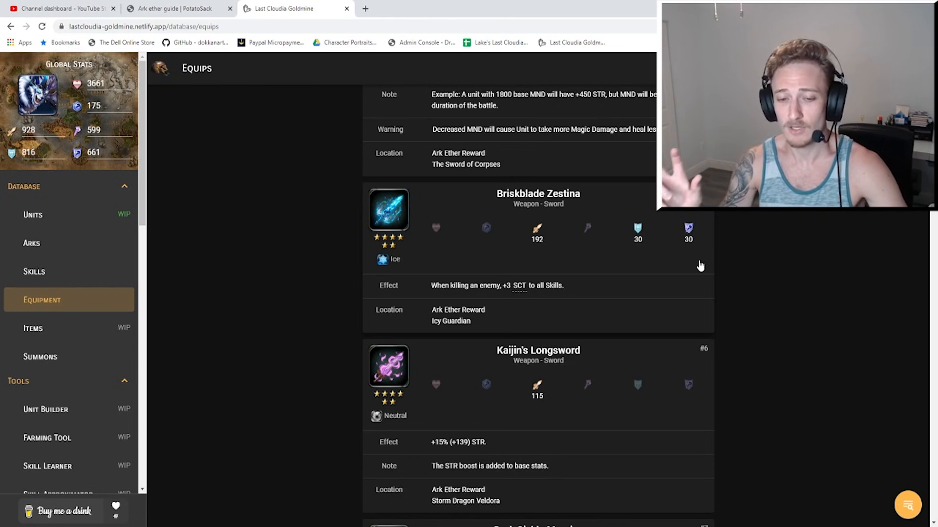
Scroll to axes #7 Dark Sickle Maurius (199) and #8 Lapis Axe Jilven (211).
{"action": "scroll", "scroll_direction": "down", "scroll_amount": 3}
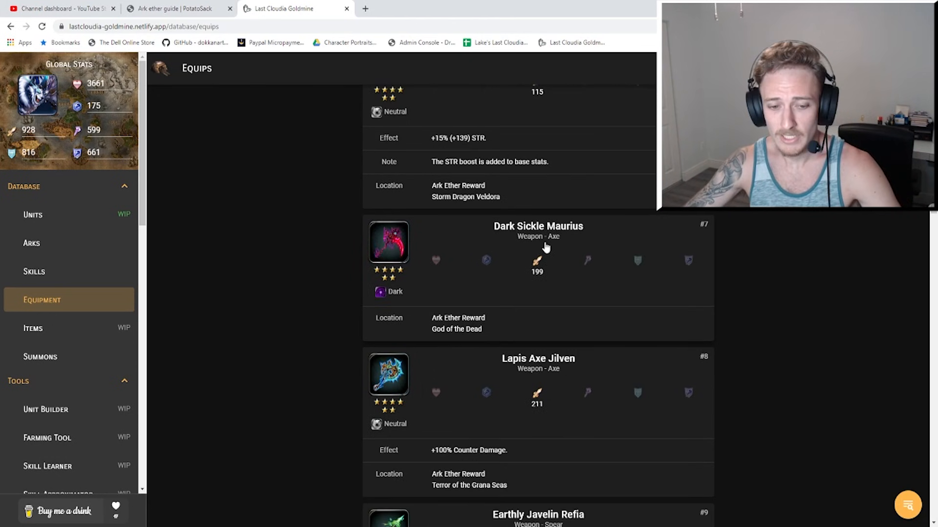
{"action": "mouse_move", "coordinate": [583, 238]}
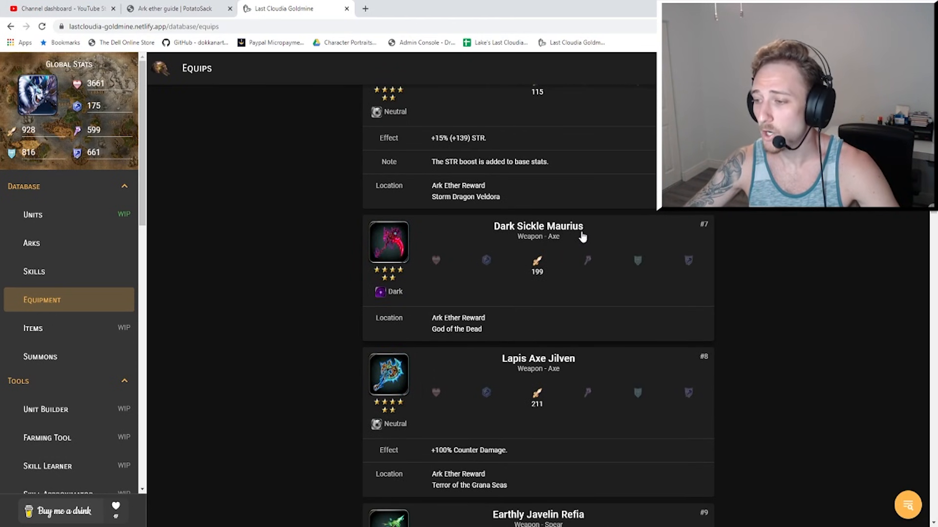
{"action": "mouse_move", "coordinate": [538, 246]}
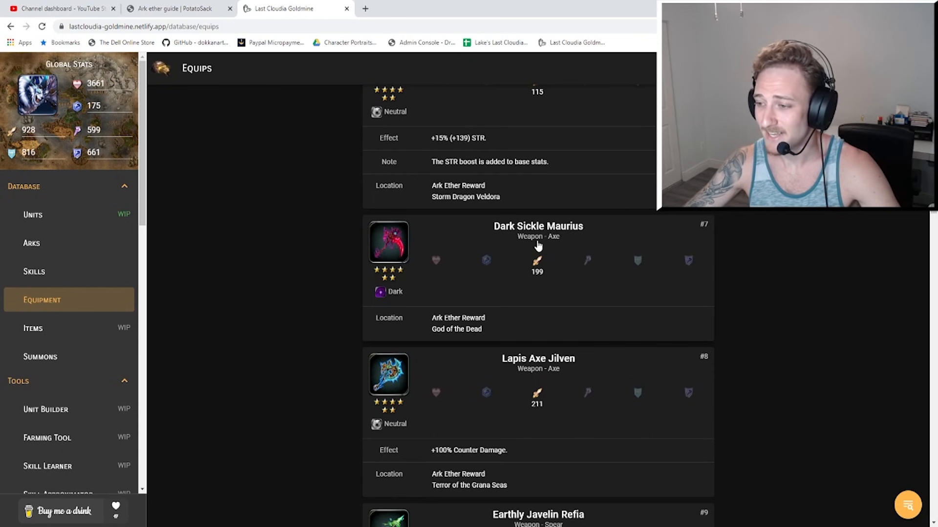
{"action": "mouse_move", "coordinate": [391, 293]}
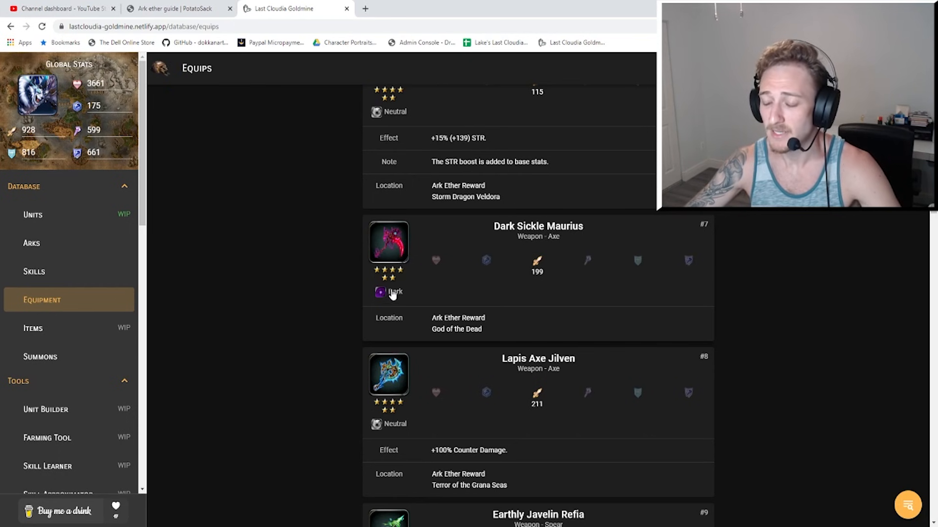
{"action": "mouse_move", "coordinate": [475, 292]}
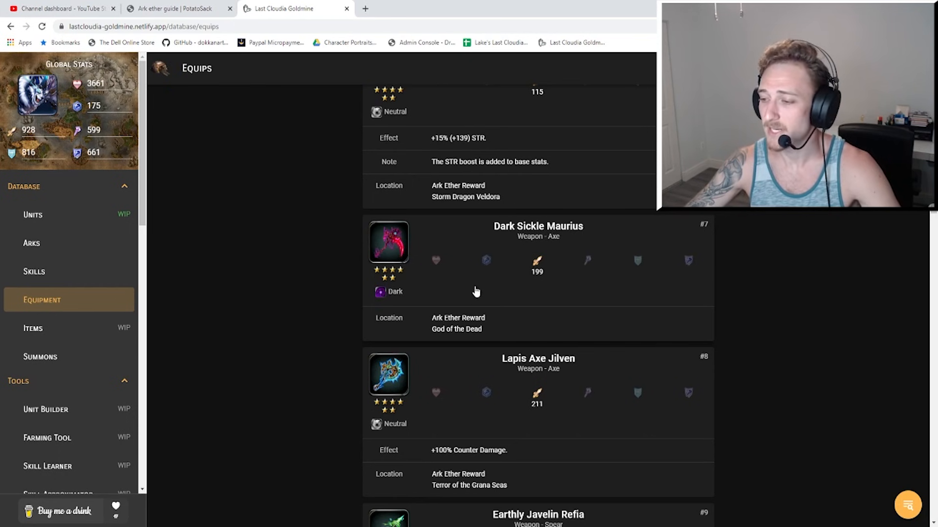
{"action": "mouse_move", "coordinate": [551, 256]}
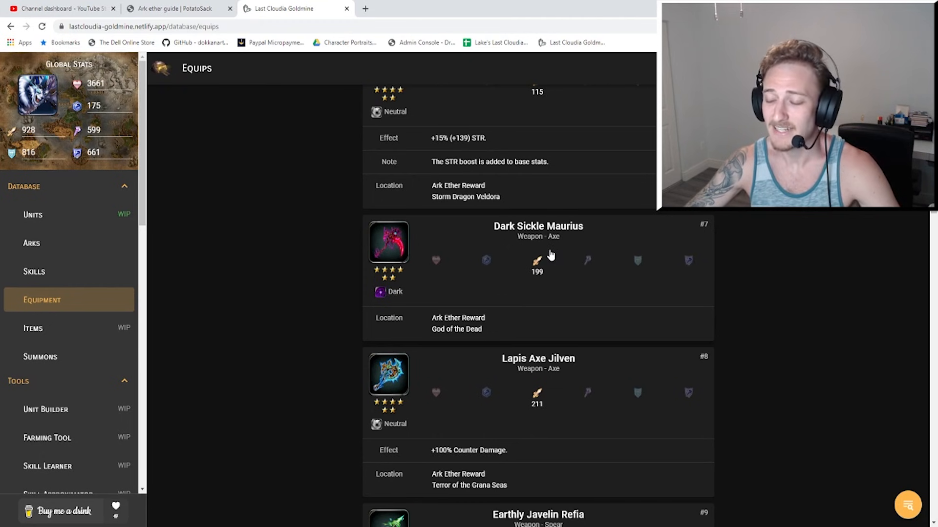
{"action": "mouse_move", "coordinate": [658, 286]}
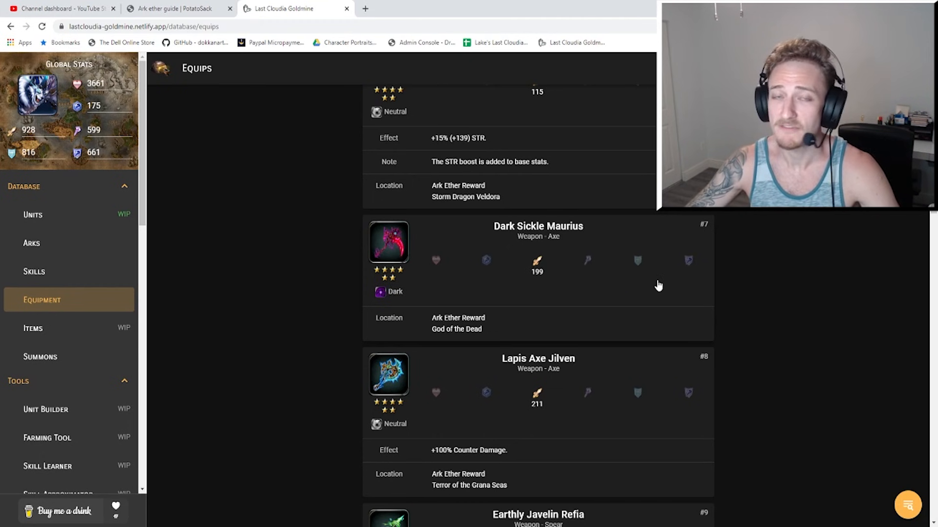
{"action": "mouse_move", "coordinate": [656, 292]}
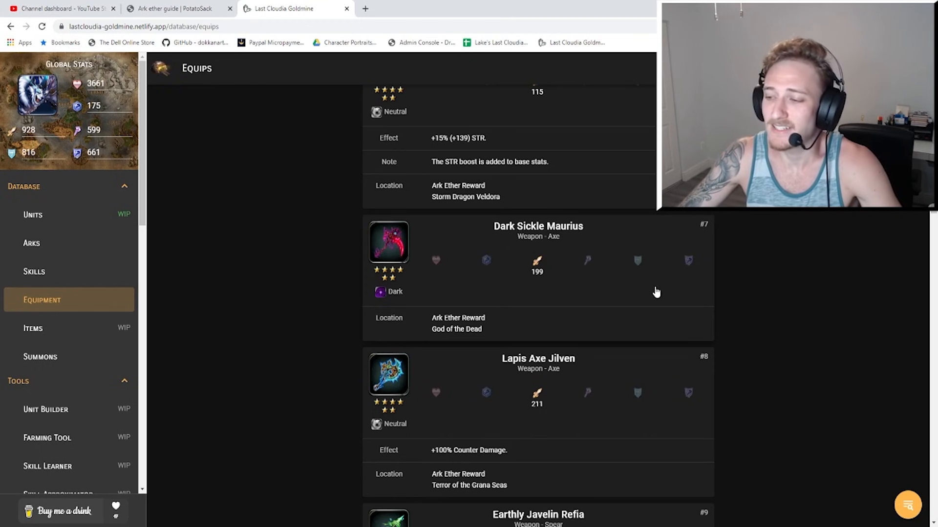
{"action": "mouse_move", "coordinate": [609, 299]}
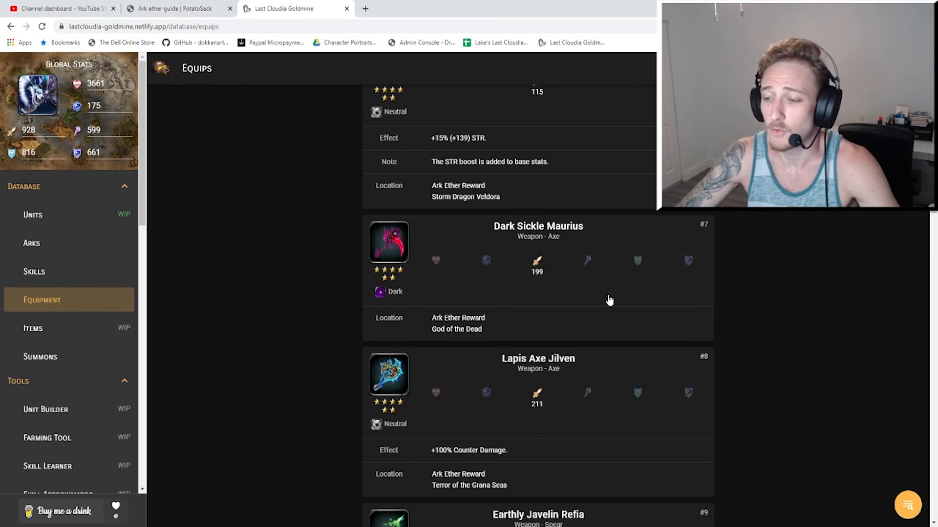
{"action": "mouse_move", "coordinate": [410, 303]}
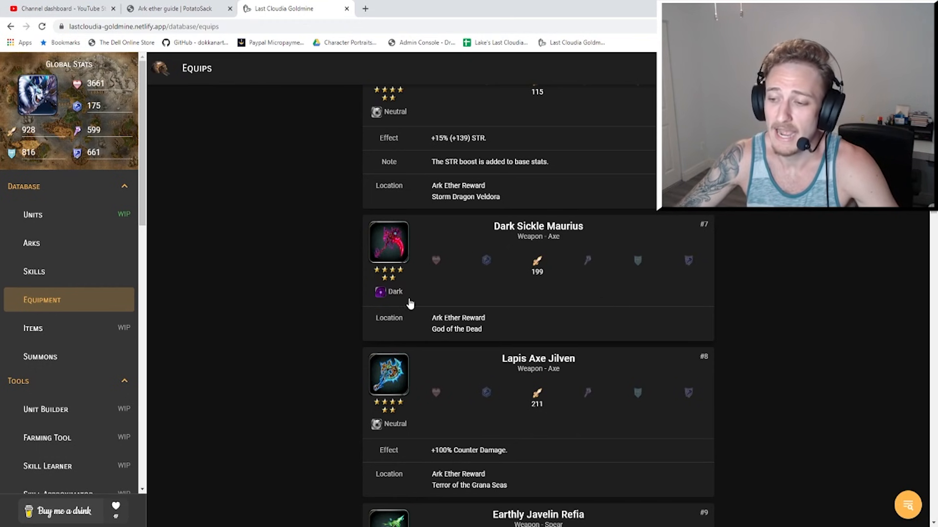
{"action": "mouse_move", "coordinate": [310, 198]}
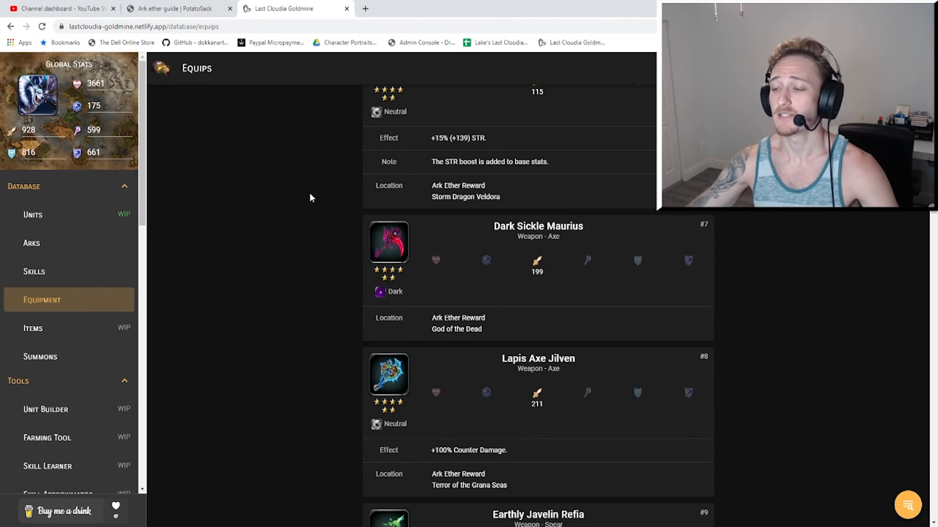
{"action": "mouse_move", "coordinate": [522, 309]}
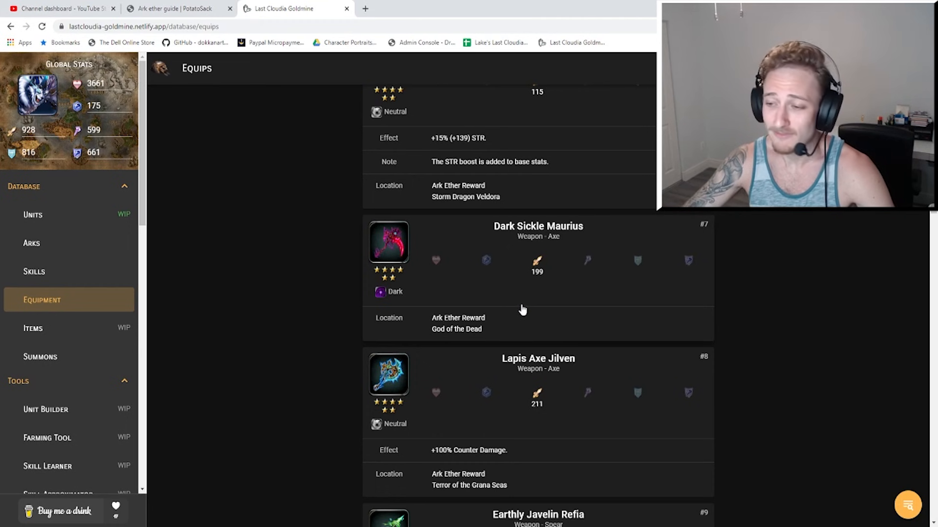
{"action": "mouse_move", "coordinate": [461, 263]}
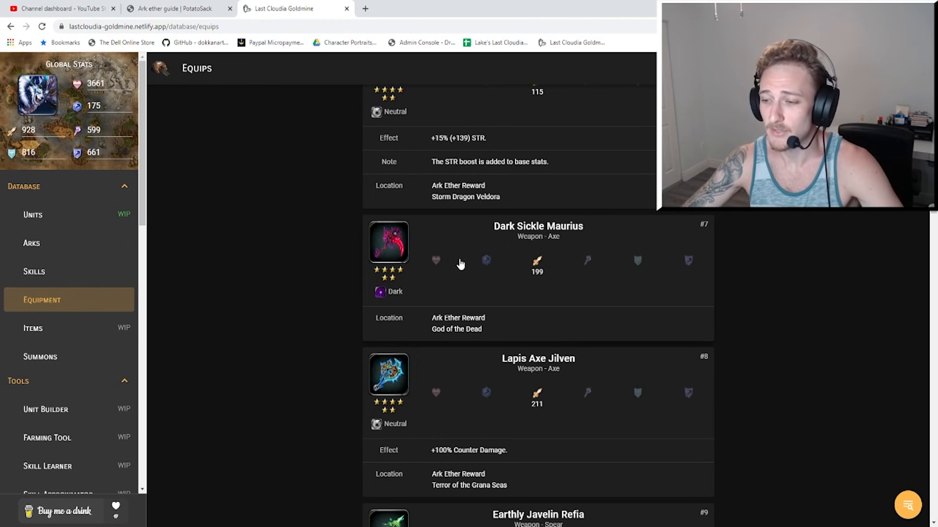
{"action": "mouse_move", "coordinate": [455, 257]}
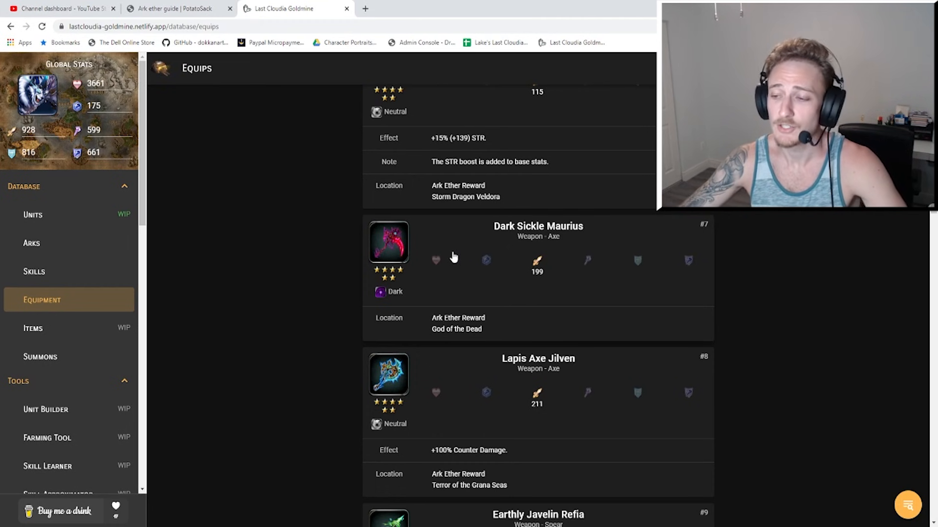
{"action": "mouse_move", "coordinate": [447, 252]}
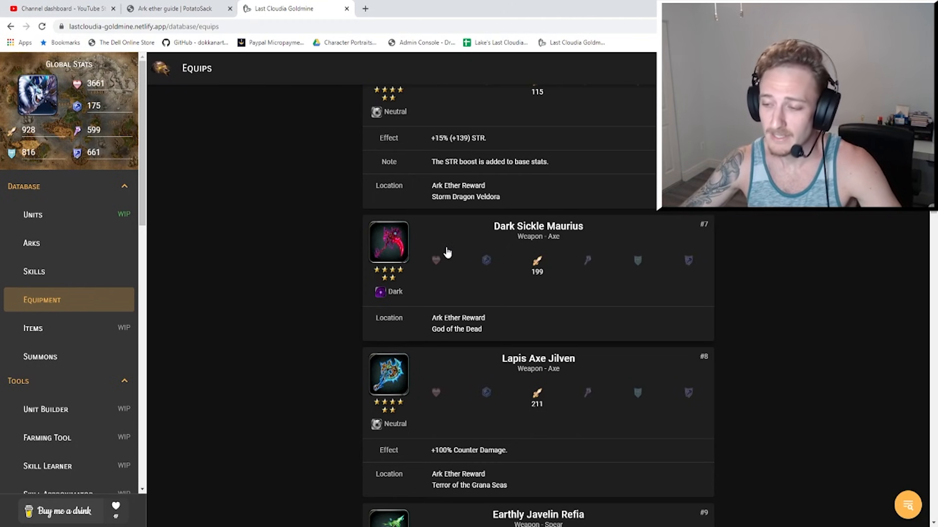
{"action": "mouse_move", "coordinate": [456, 328]}
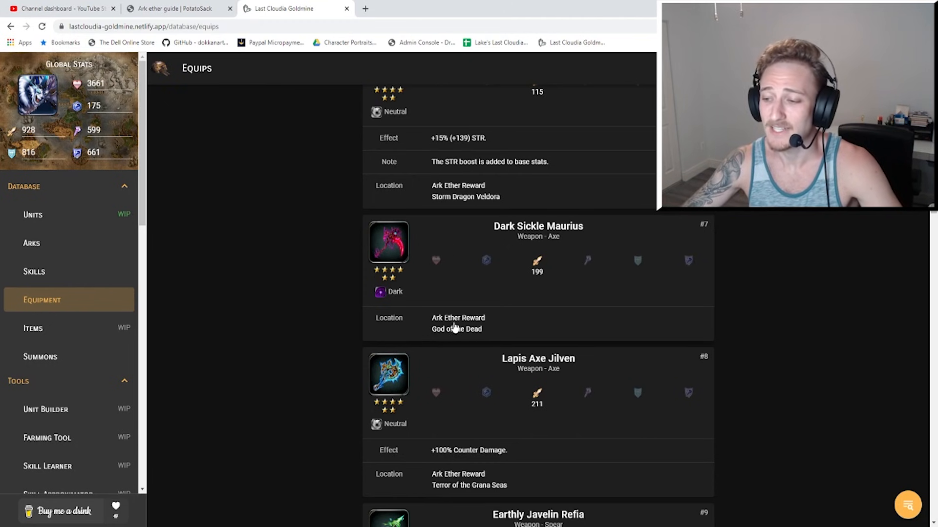
{"action": "mouse_move", "coordinate": [482, 339]}
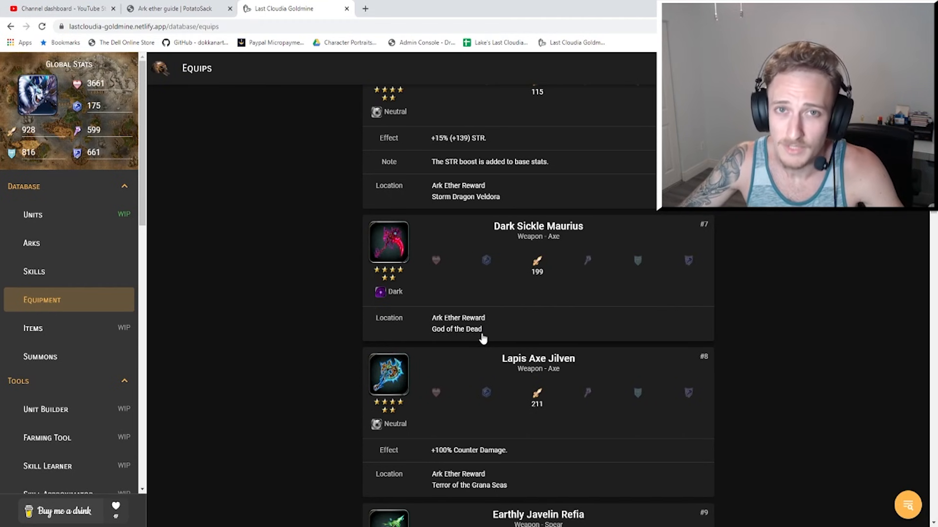
{"action": "mouse_move", "coordinate": [404, 242]}
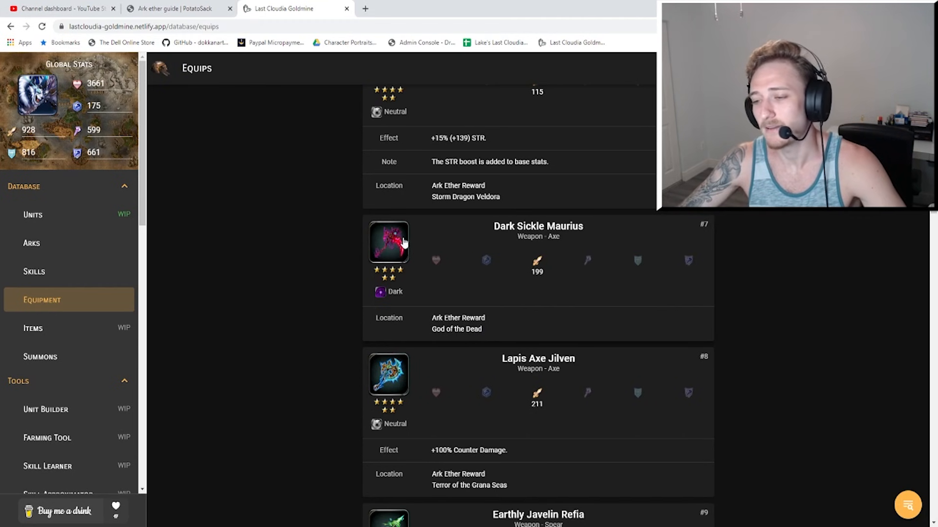
{"action": "mouse_move", "coordinate": [405, 254]}
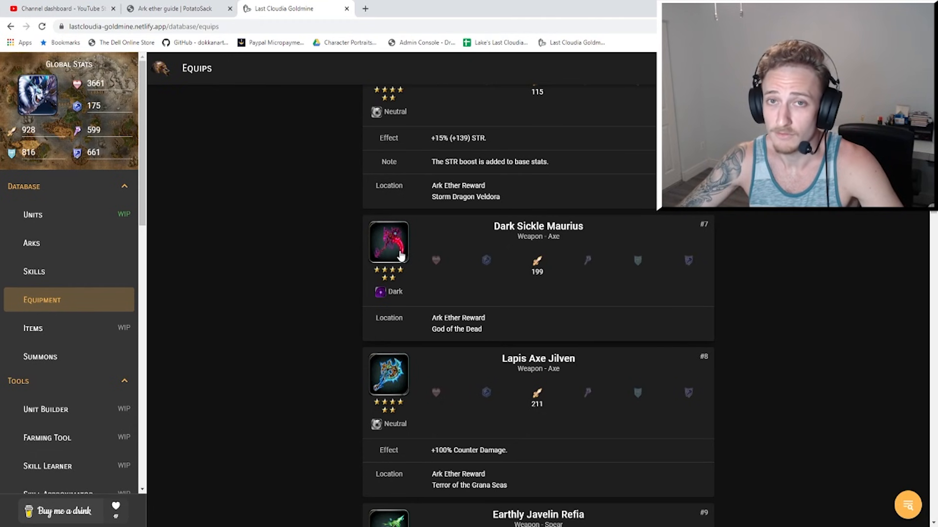
{"action": "scroll", "scroll_direction": "down", "scroll_amount": 3}
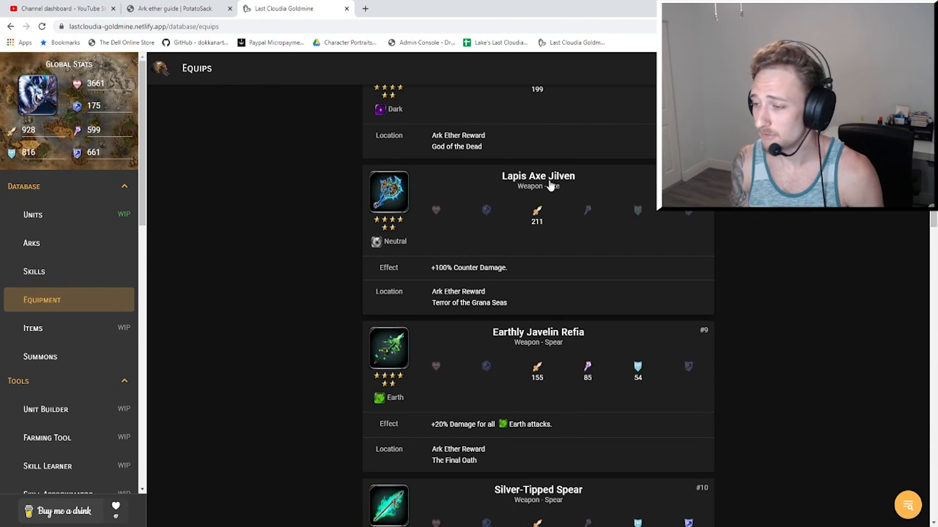
{"action": "mouse_move", "coordinate": [554, 198]}
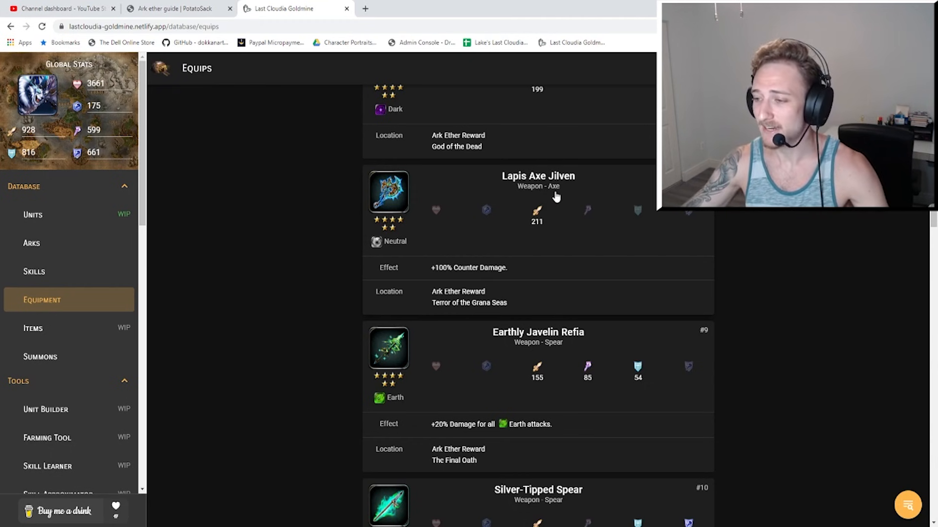
{"action": "mouse_move", "coordinate": [366, 249]}
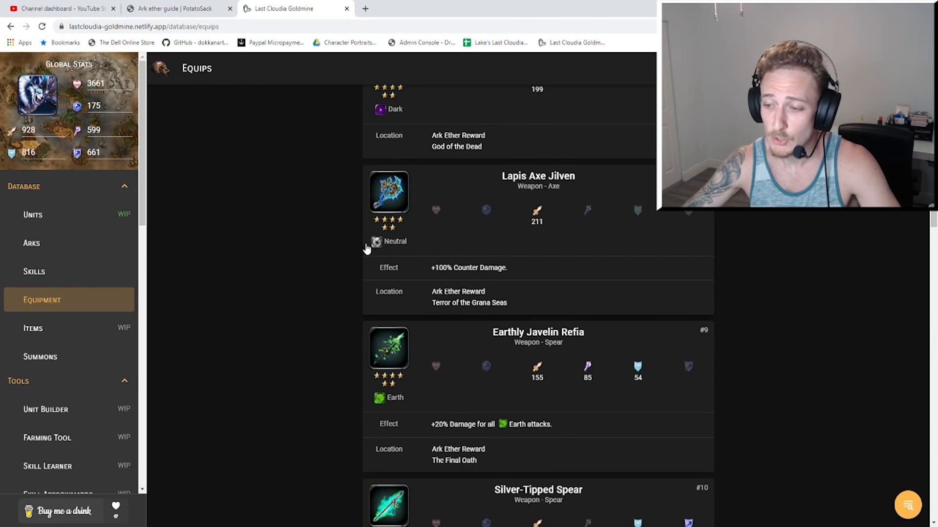
{"action": "mouse_move", "coordinate": [546, 226]}
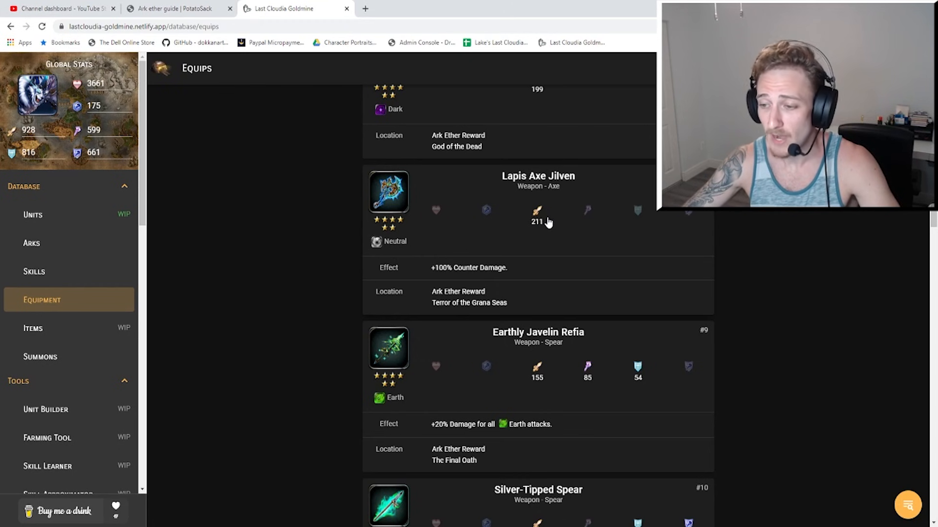
{"action": "mouse_move", "coordinate": [452, 281]}
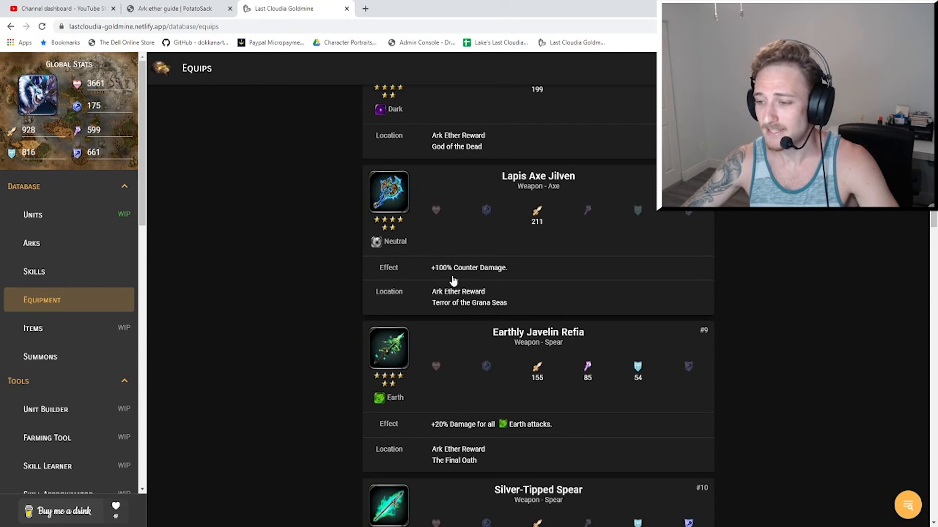
{"action": "mouse_move", "coordinate": [428, 280]}
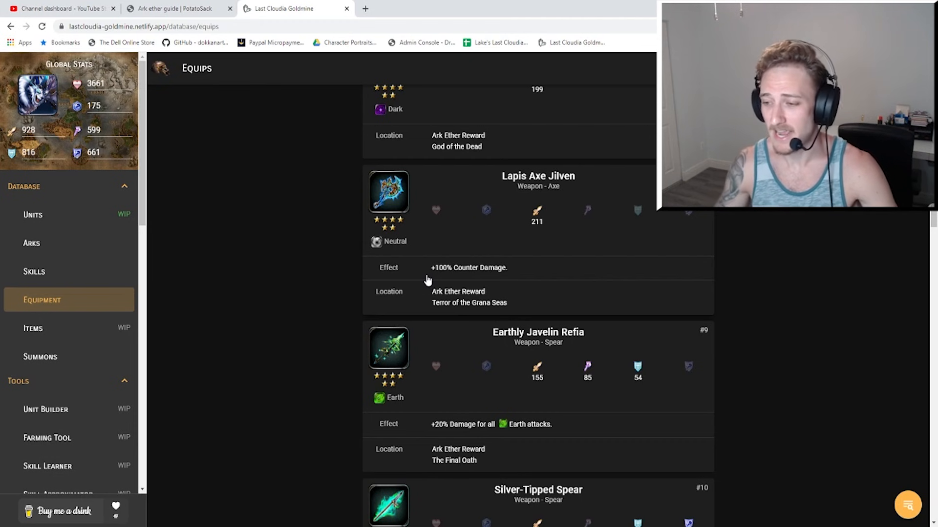
{"action": "mouse_move", "coordinate": [501, 269]}
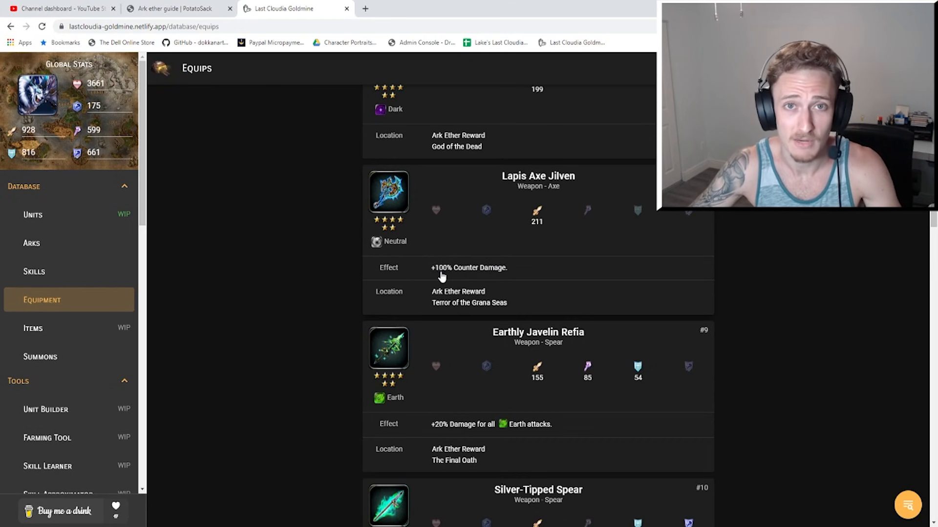
{"action": "mouse_move", "coordinate": [475, 282]}
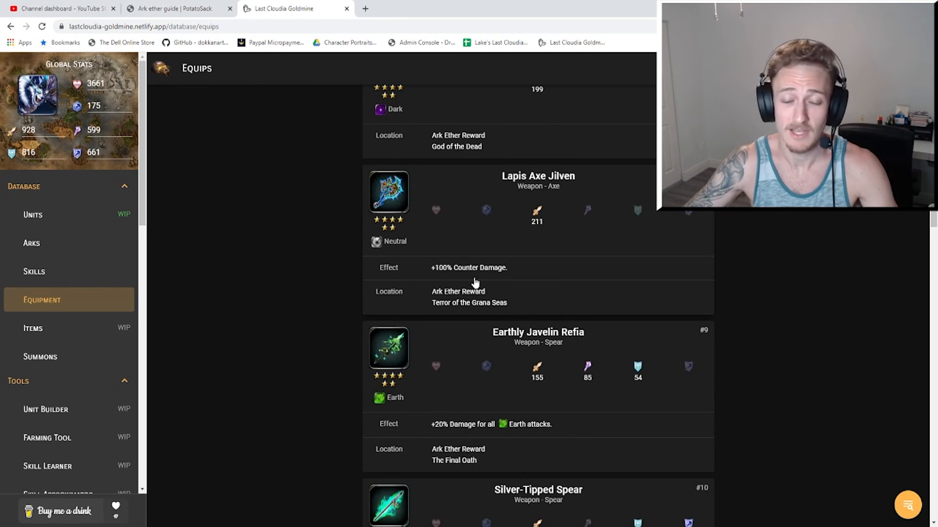
{"action": "mouse_move", "coordinate": [502, 310]}
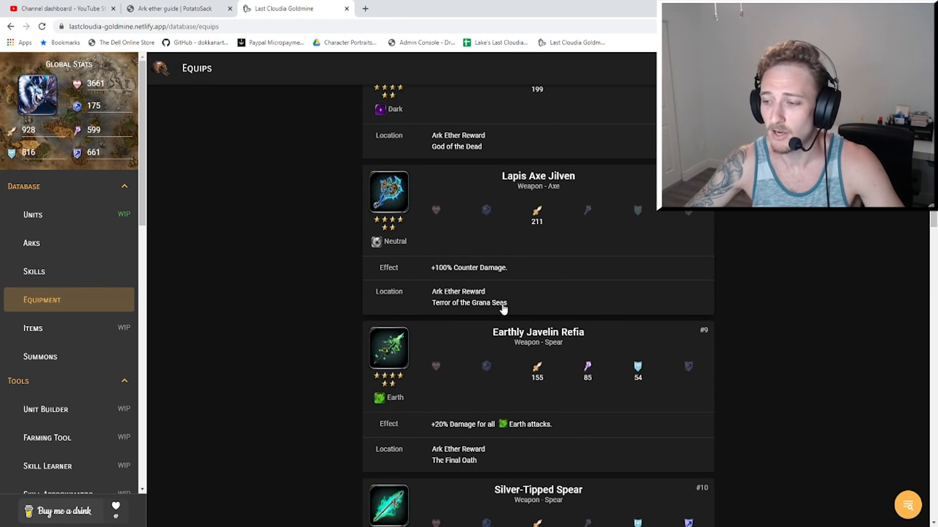
{"action": "mouse_move", "coordinate": [440, 276]}
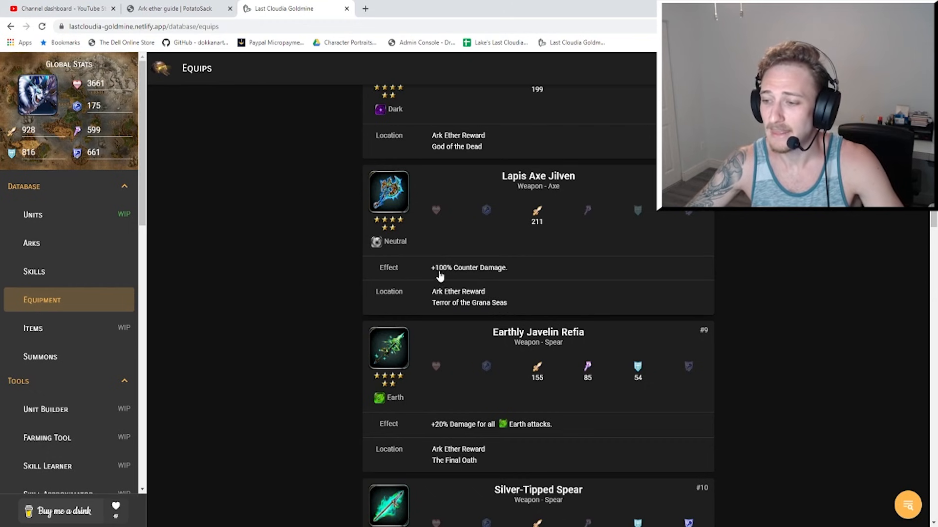
{"action": "mouse_move", "coordinate": [504, 281]}
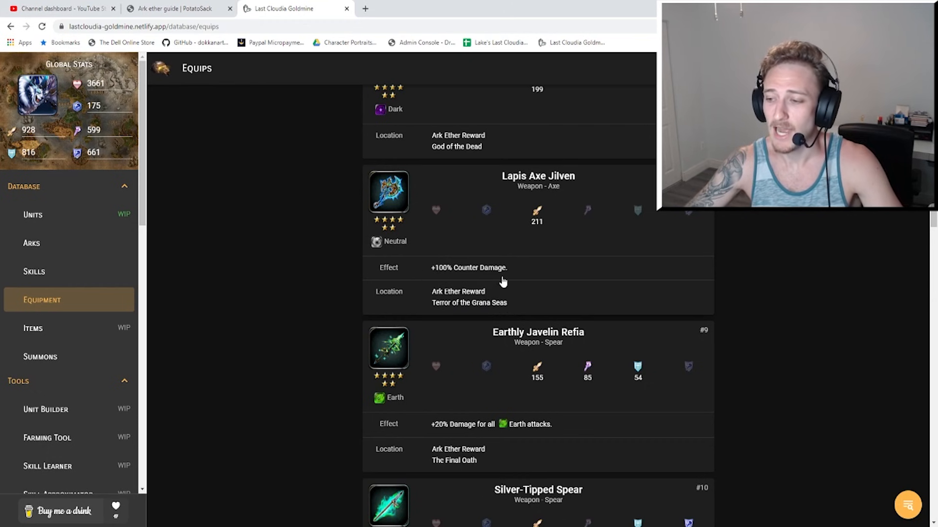
{"action": "mouse_move", "coordinate": [505, 290]}
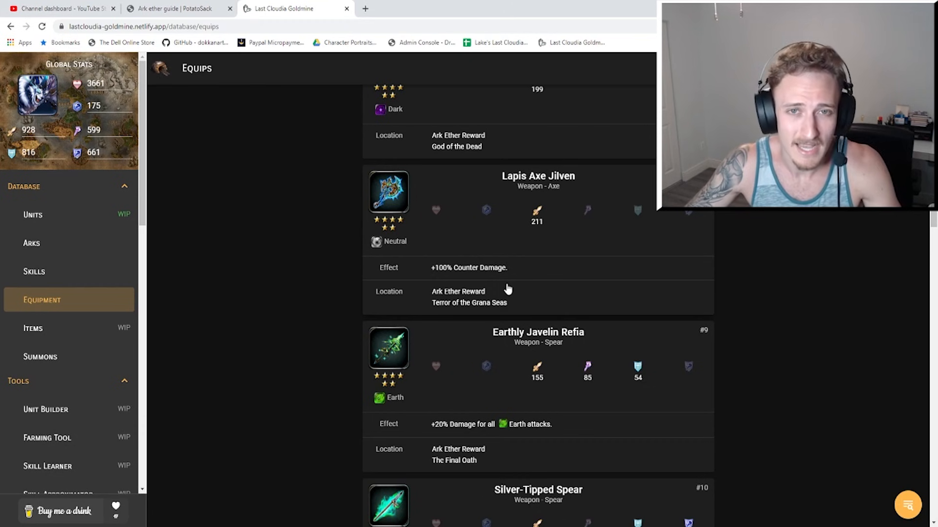
{"action": "mouse_move", "coordinate": [492, 286]}
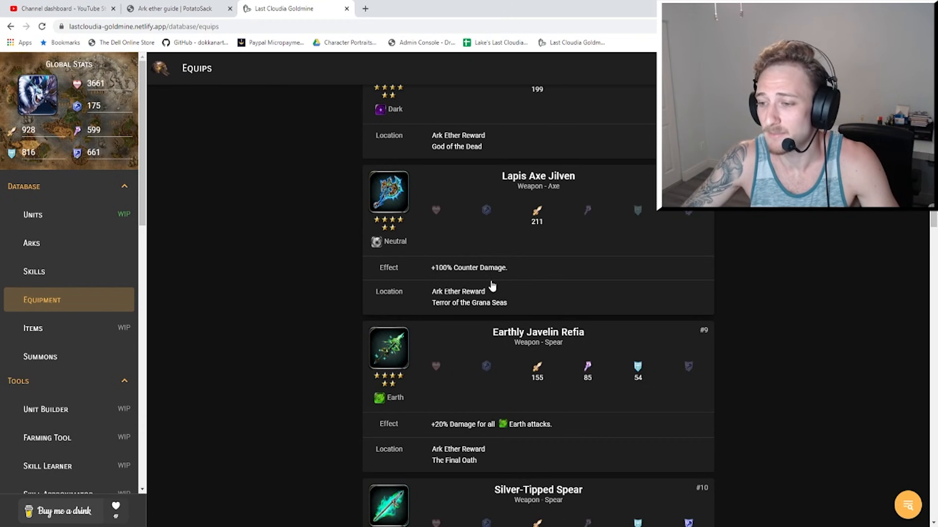
{"action": "mouse_move", "coordinate": [387, 240]}
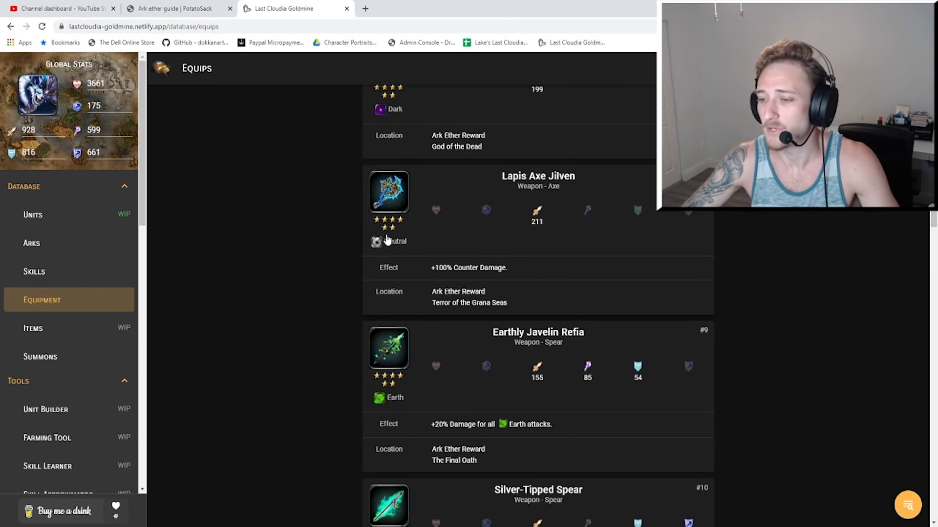
{"action": "mouse_move", "coordinate": [510, 224]}
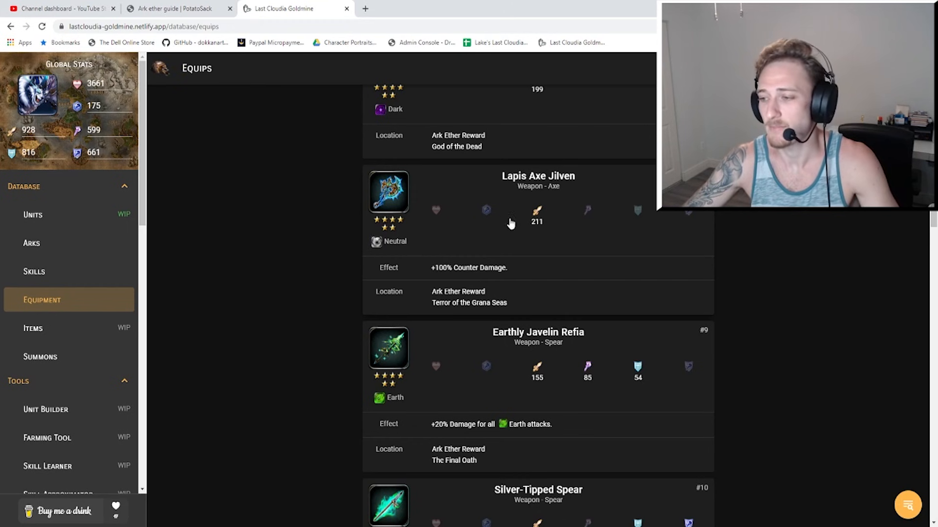
{"action": "mouse_move", "coordinate": [532, 223]}
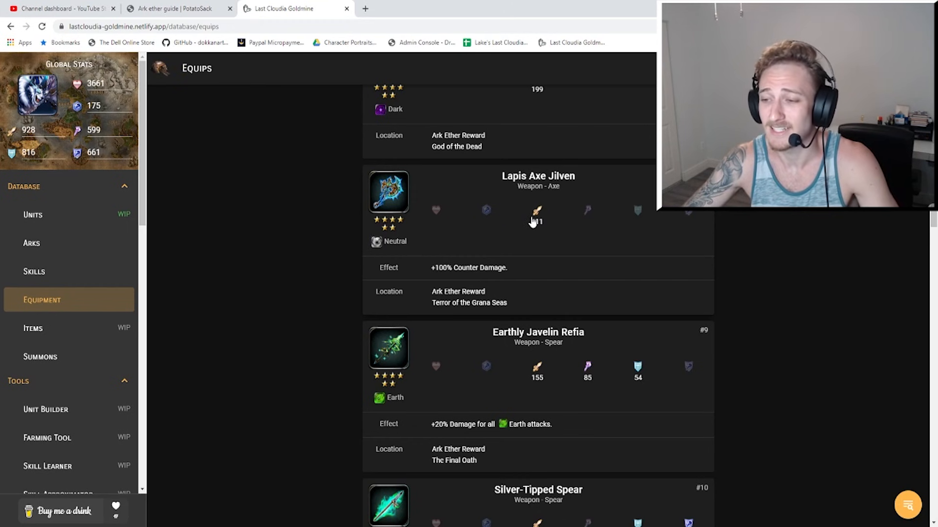
{"action": "mouse_move", "coordinate": [475, 264]}
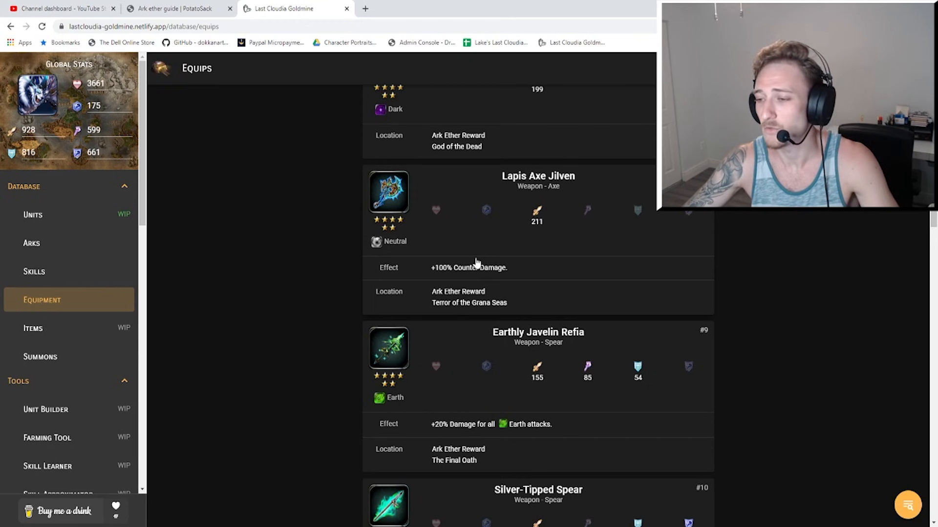
{"action": "mouse_move", "coordinate": [460, 193]}
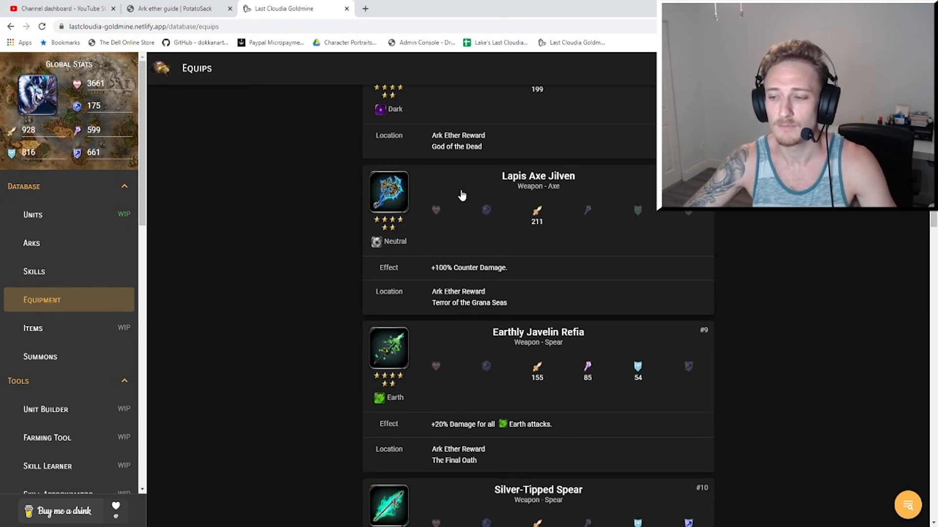
{"action": "mouse_move", "coordinate": [415, 183]}
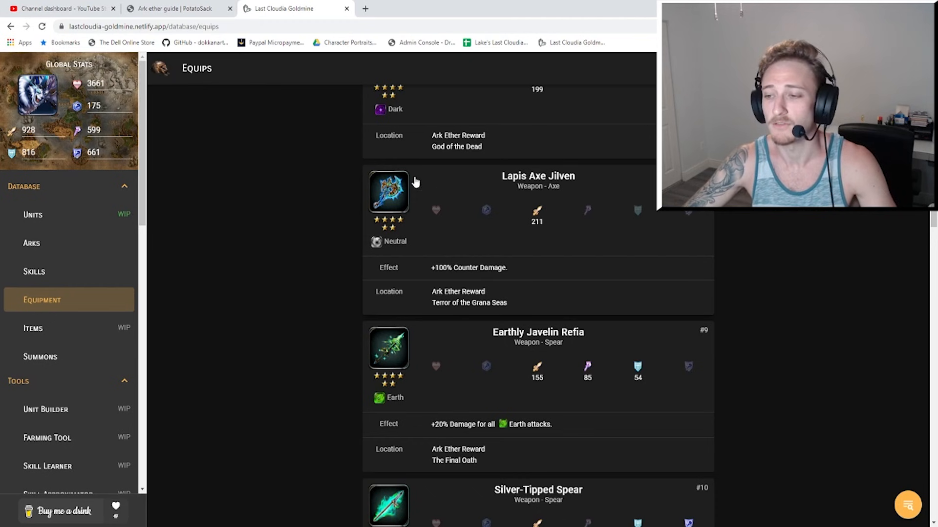
{"action": "mouse_move", "coordinate": [567, 264]}
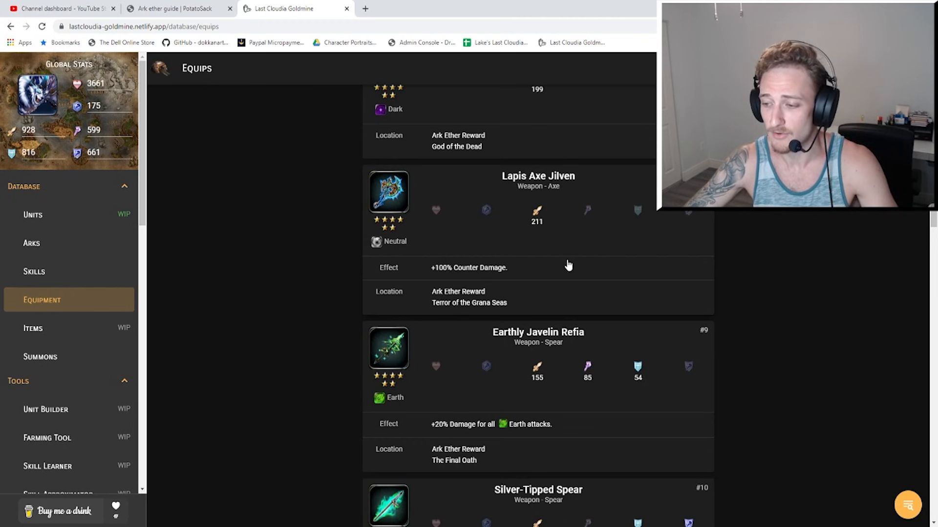
Scroll to Earthly Javelin Refia and Silver-Tipped Spear with +1 Poison, Stun, Illness Resistance.
{"action": "scroll", "scroll_direction": "down", "scroll_amount": 3}
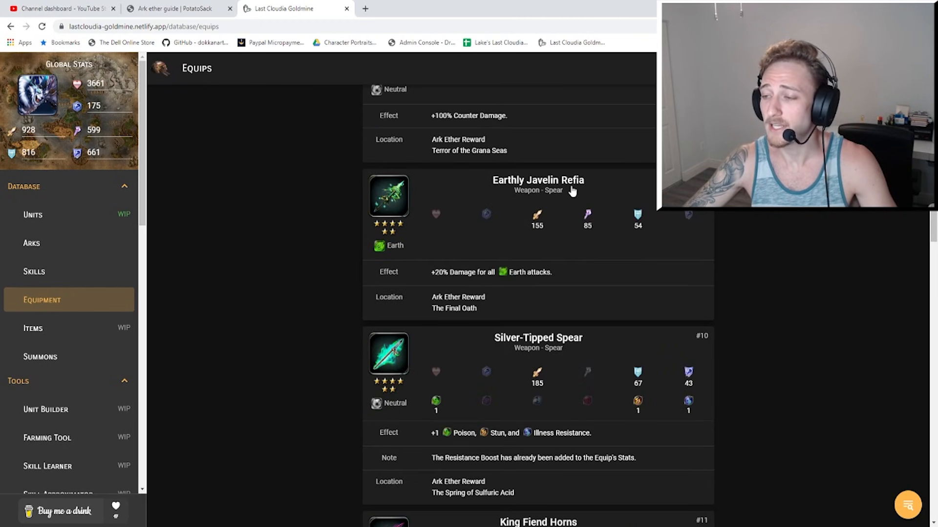
{"action": "mouse_move", "coordinate": [562, 199]}
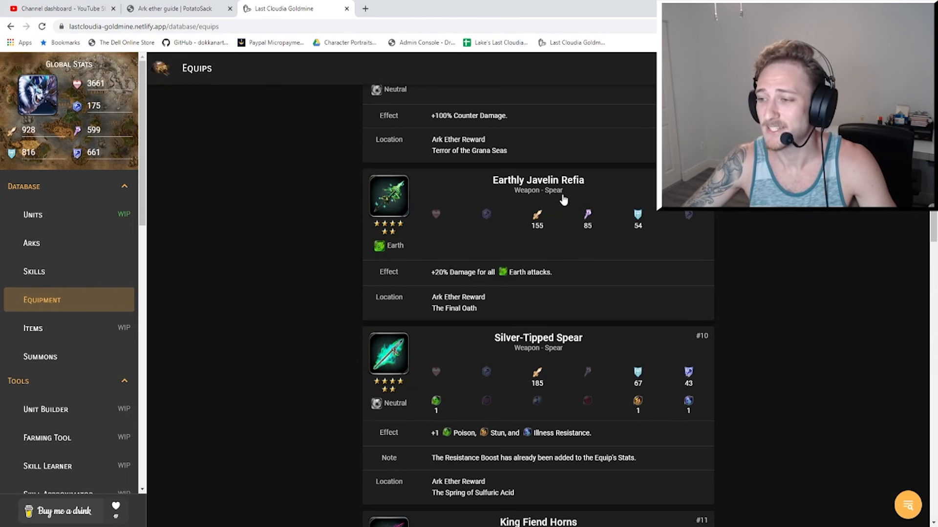
{"action": "mouse_move", "coordinate": [500, 242]}
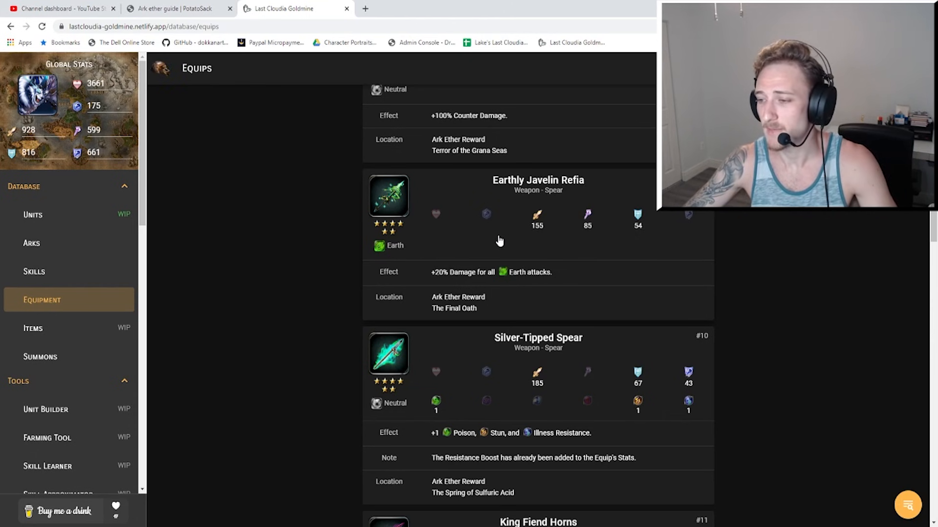
{"action": "mouse_move", "coordinate": [573, 216]}
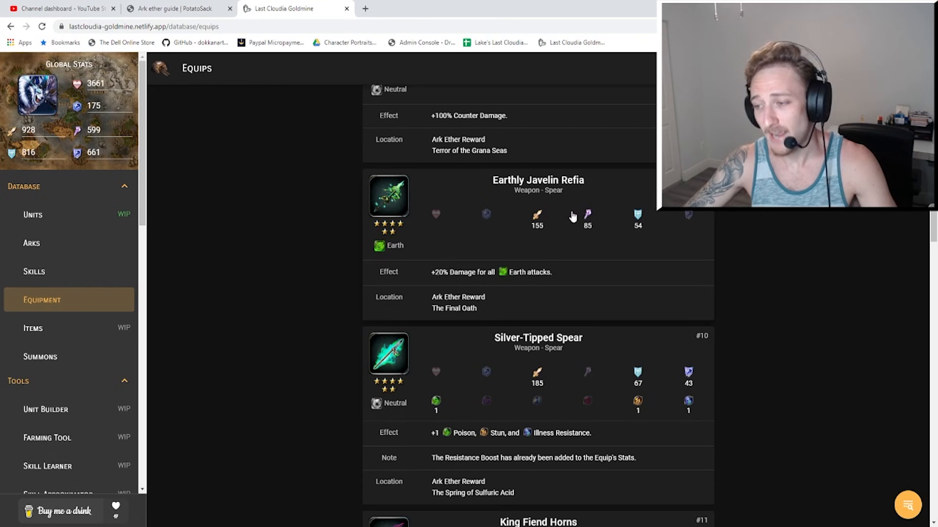
{"action": "mouse_move", "coordinate": [628, 203]}
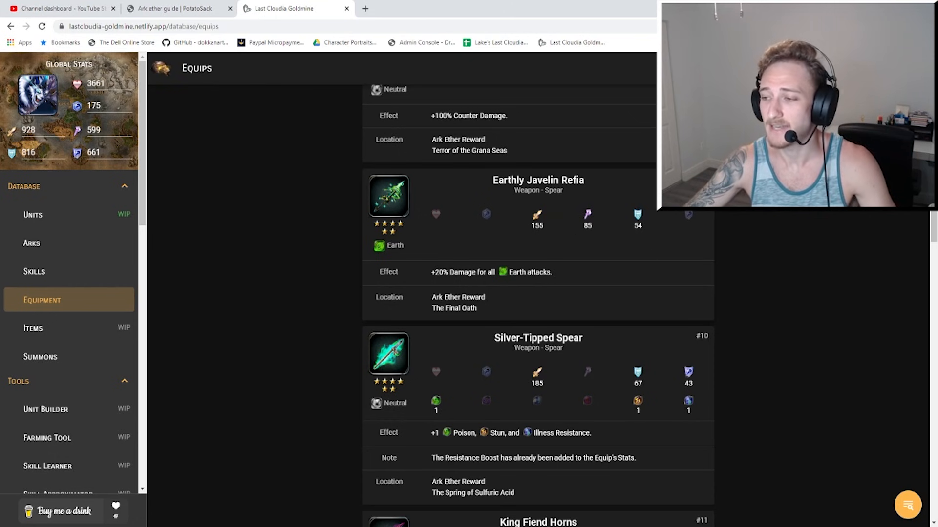
{"action": "mouse_move", "coordinate": [394, 280]}
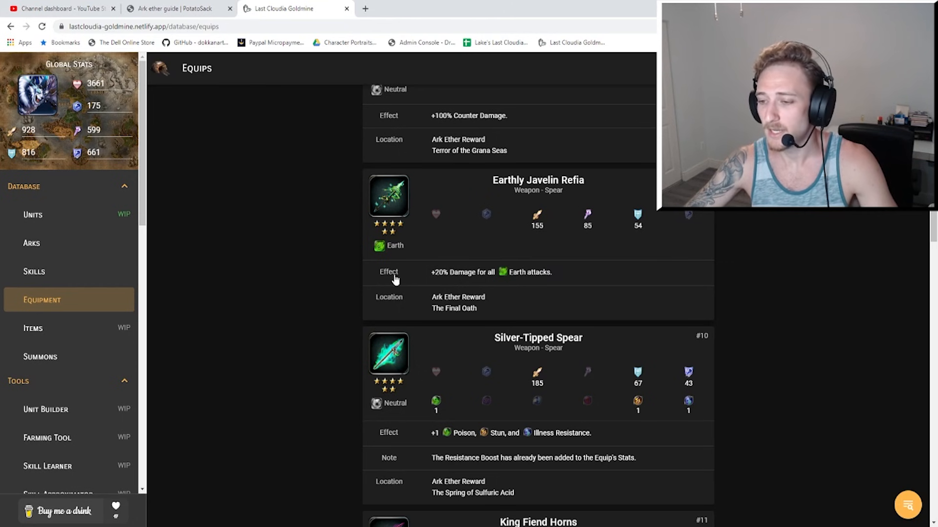
{"action": "mouse_move", "coordinate": [521, 274]}
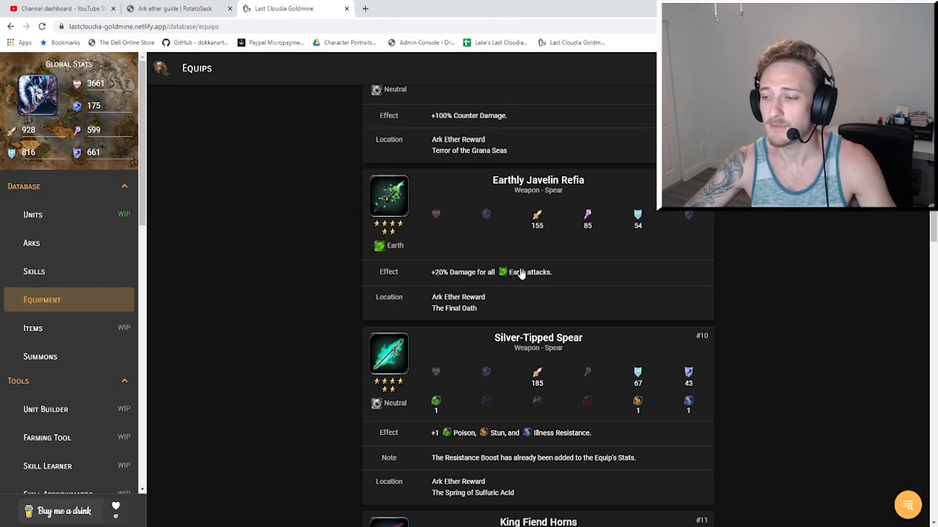
{"action": "mouse_move", "coordinate": [544, 281]}
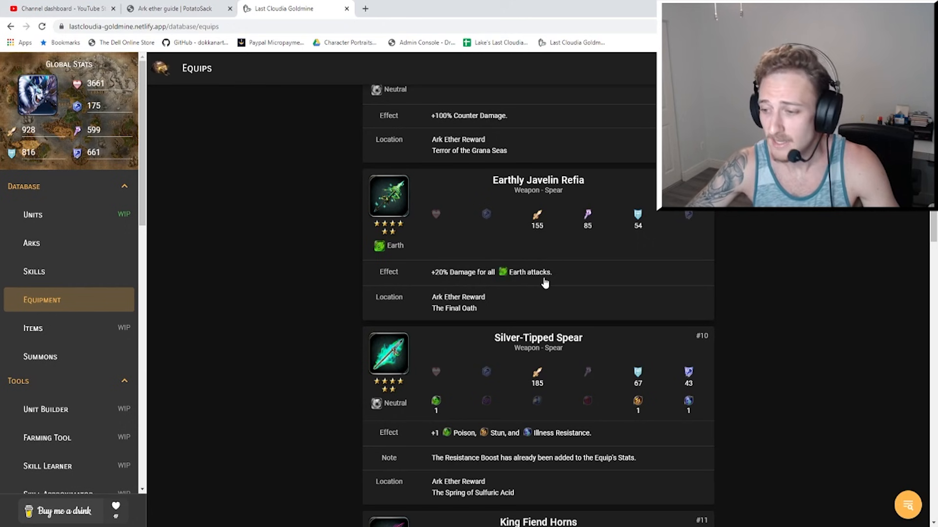
{"action": "mouse_move", "coordinate": [483, 316]}
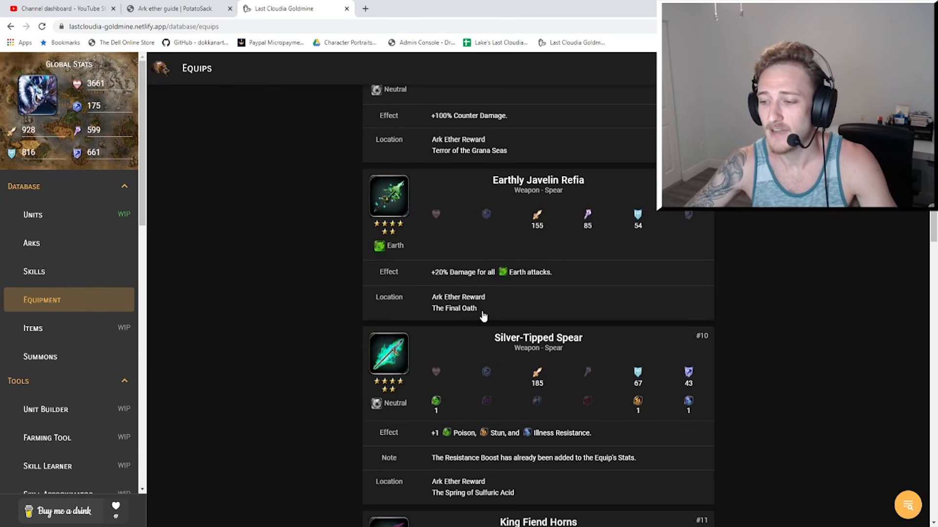
{"action": "mouse_move", "coordinate": [627, 181]}
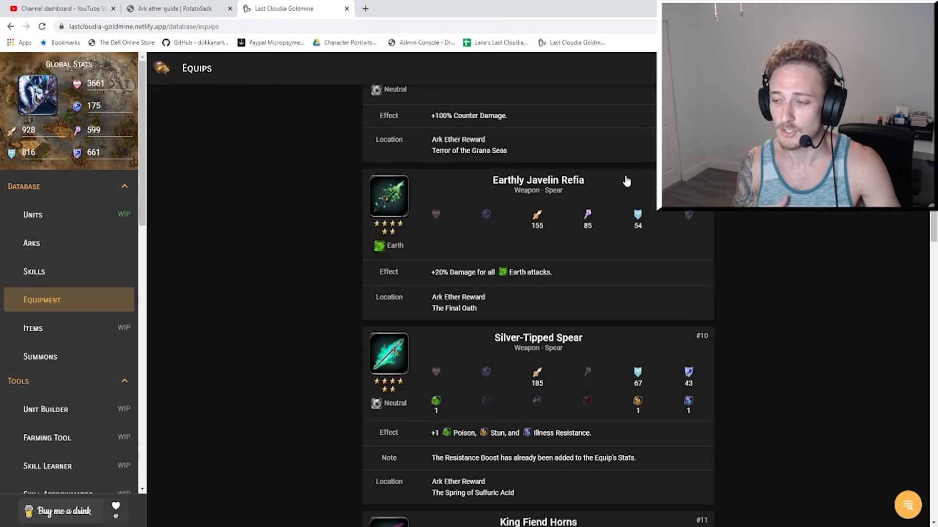
{"action": "mouse_move", "coordinate": [532, 237]}
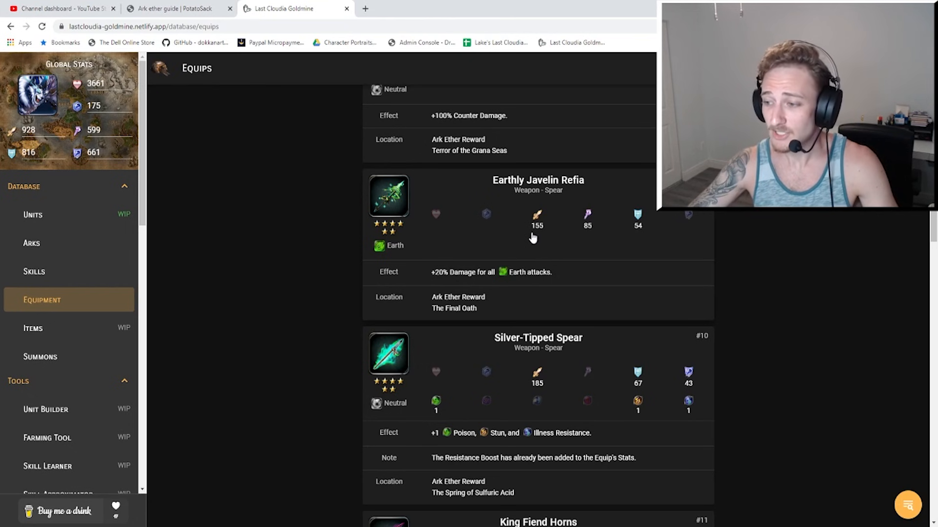
{"action": "mouse_move", "coordinate": [565, 197]}
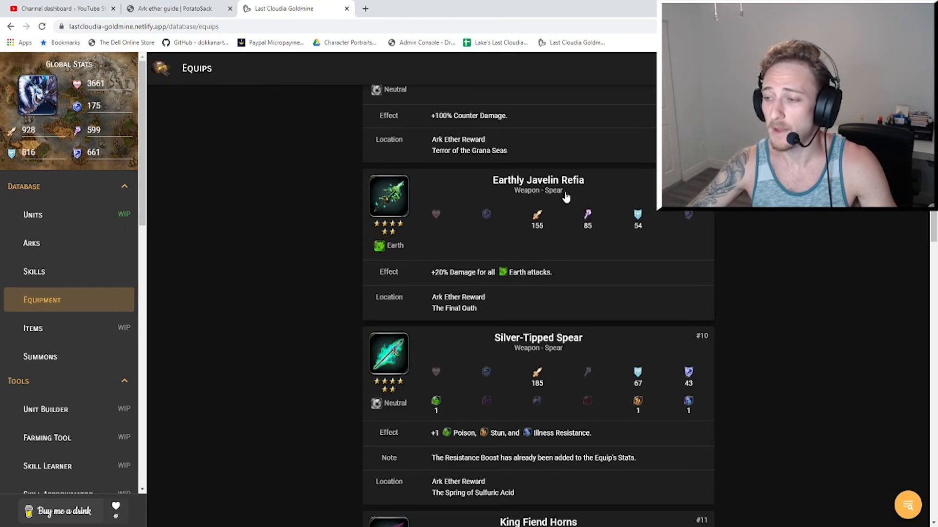
{"action": "mouse_move", "coordinate": [547, 232]}
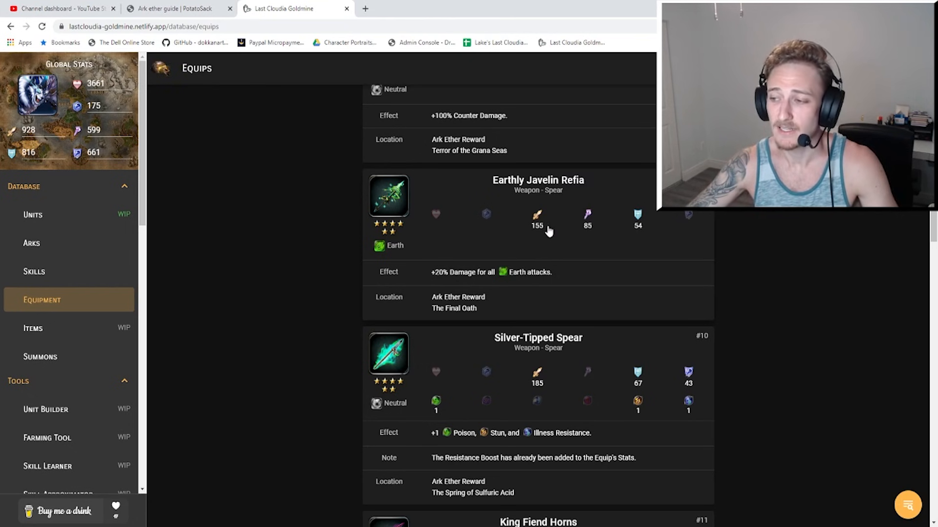
{"action": "mouse_move", "coordinate": [586, 233]}
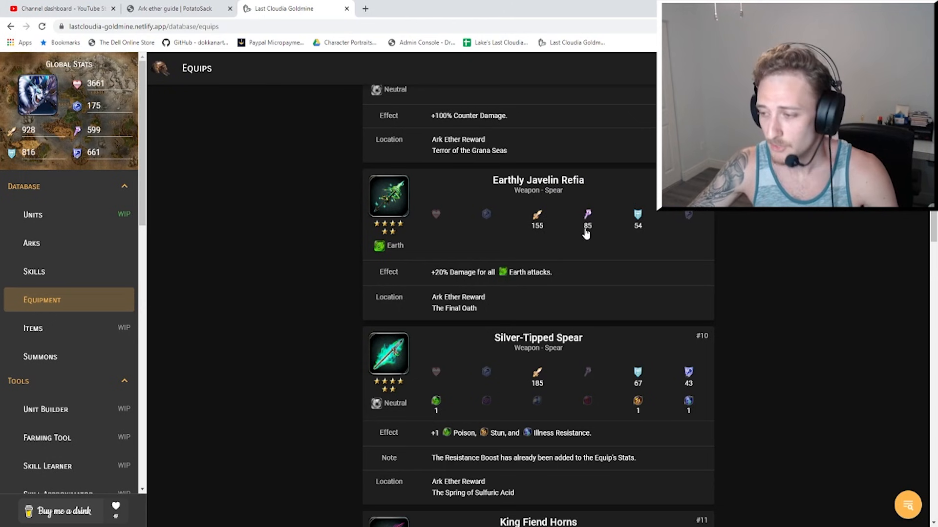
{"action": "mouse_move", "coordinate": [573, 217]}
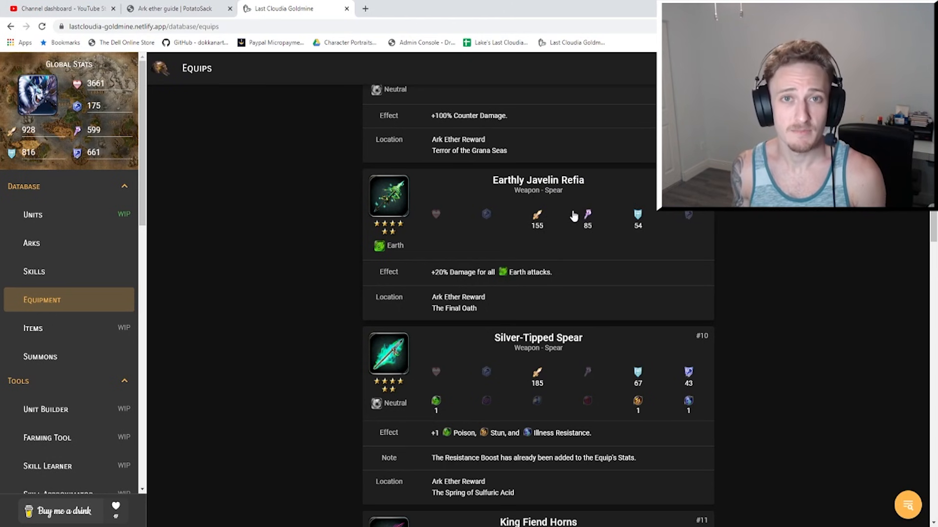
{"action": "mouse_move", "coordinate": [571, 215]}
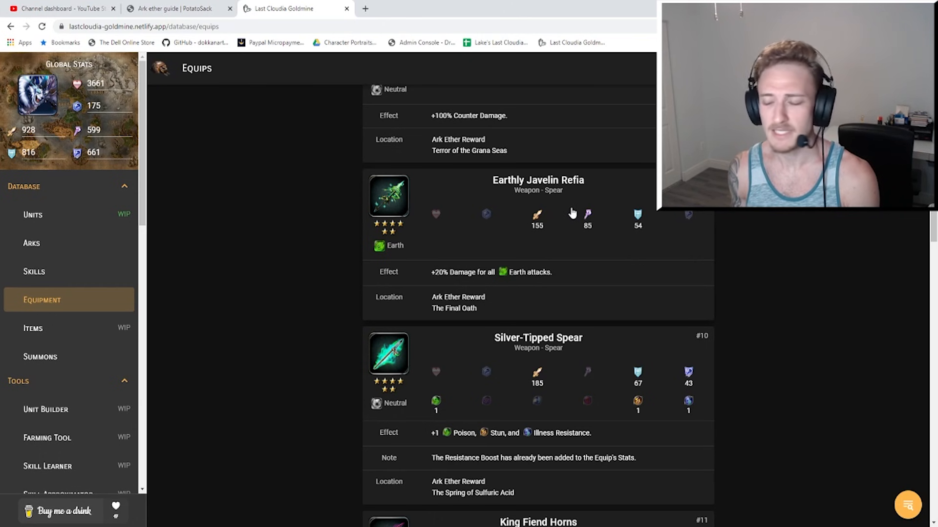
{"action": "mouse_move", "coordinate": [535, 226]}
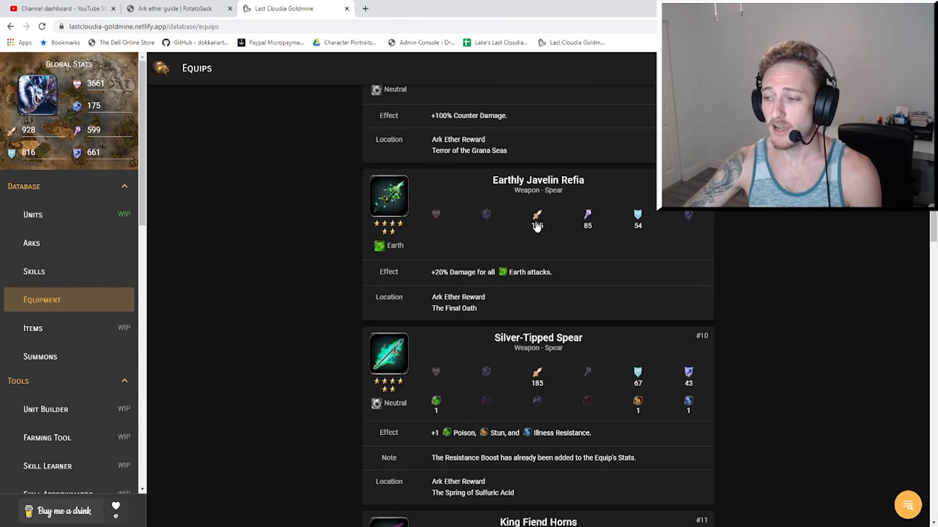
{"action": "mouse_move", "coordinate": [595, 220]}
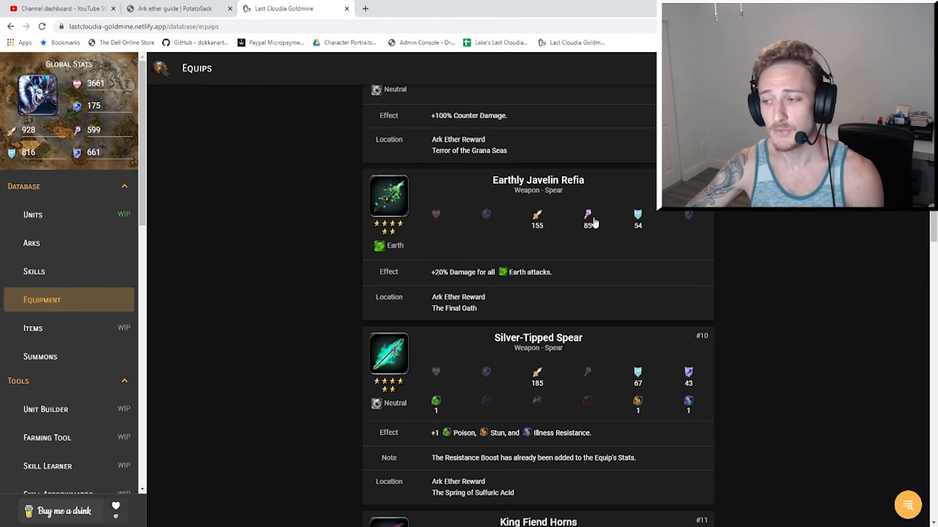
{"action": "mouse_move", "coordinate": [575, 178]}
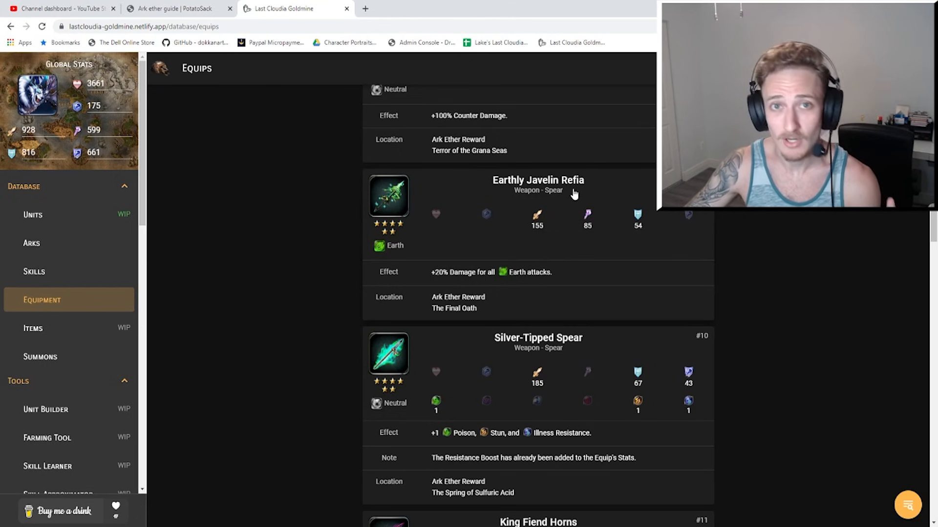
{"action": "mouse_move", "coordinate": [587, 209]}
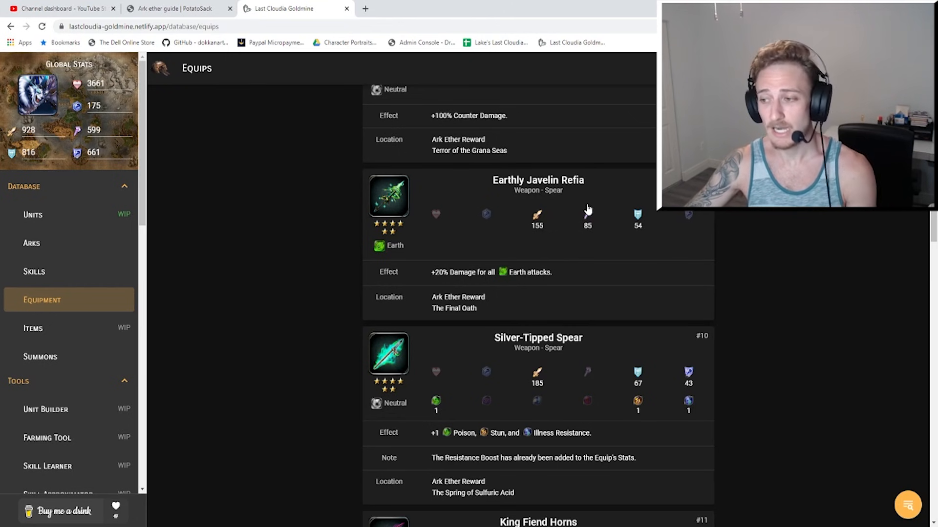
{"action": "mouse_move", "coordinate": [512, 274]}
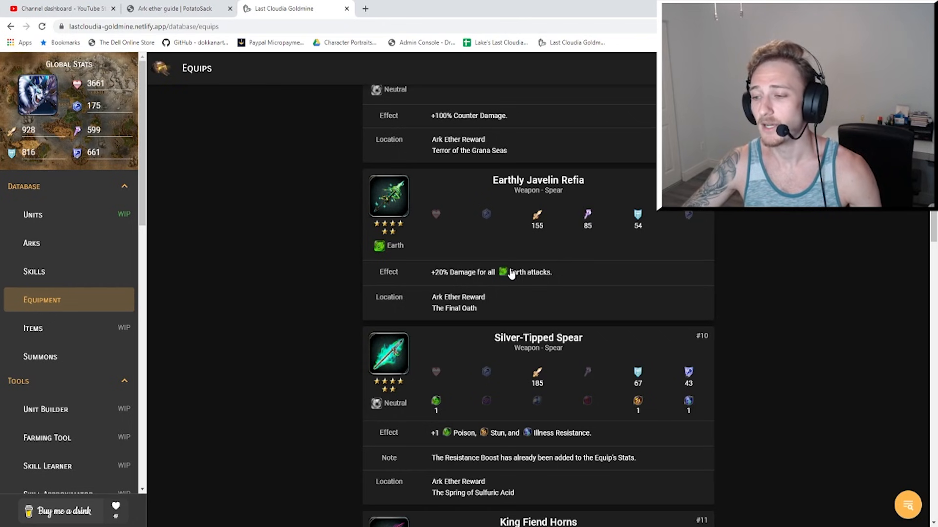
{"action": "mouse_move", "coordinate": [469, 281]}
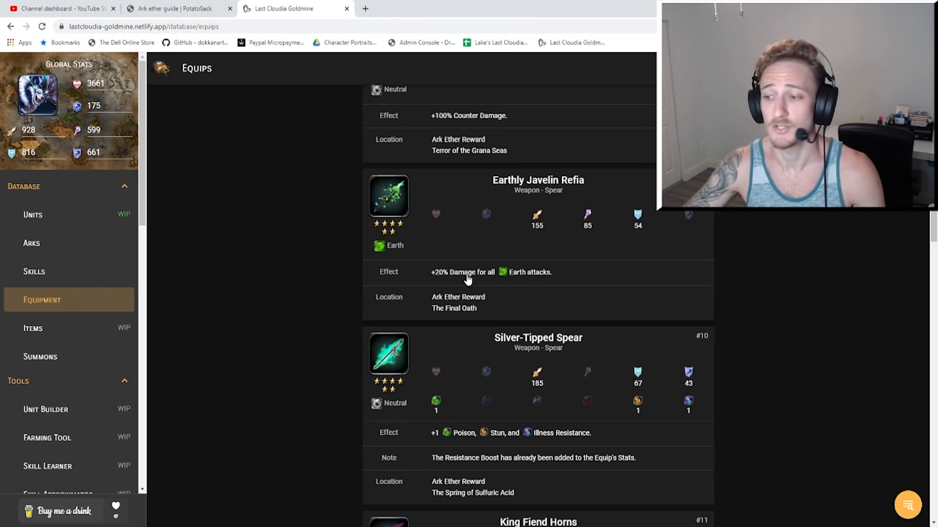
{"action": "mouse_move", "coordinate": [519, 287]}
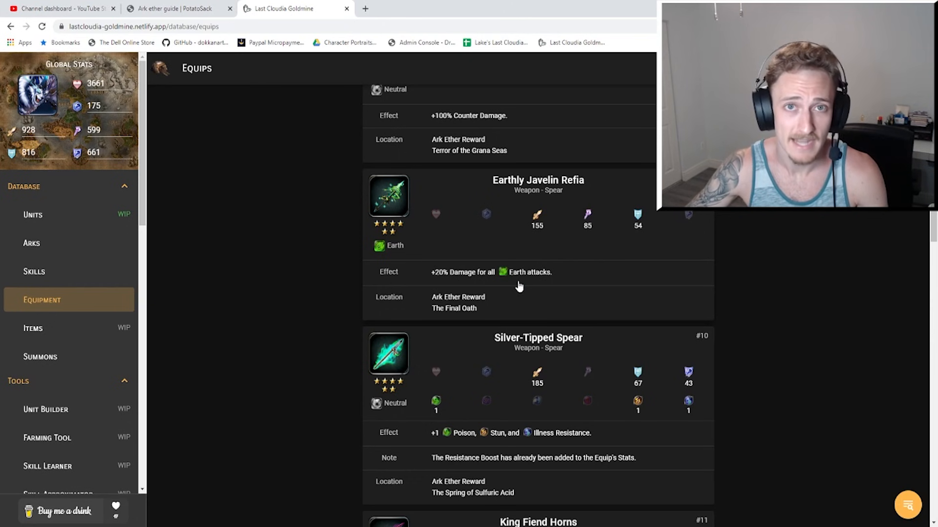
{"action": "mouse_move", "coordinate": [568, 258]}
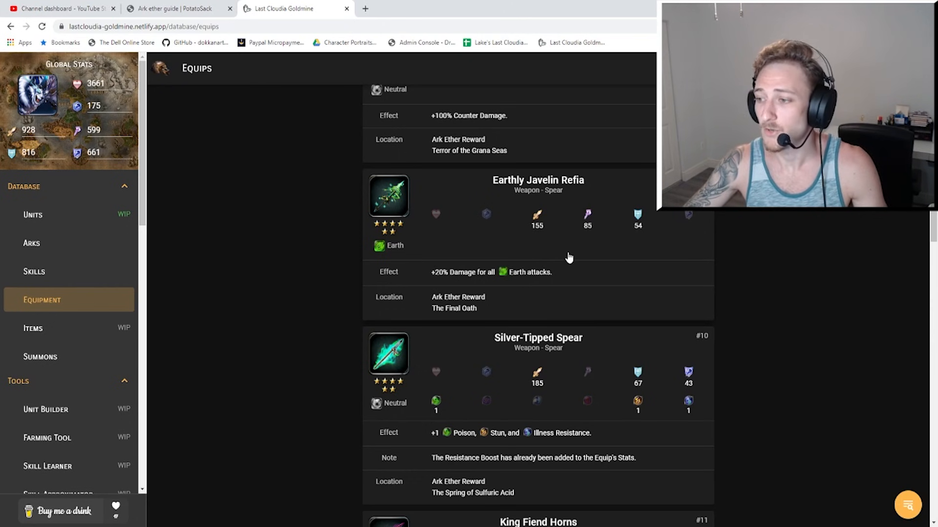
{"action": "mouse_move", "coordinate": [549, 165]}
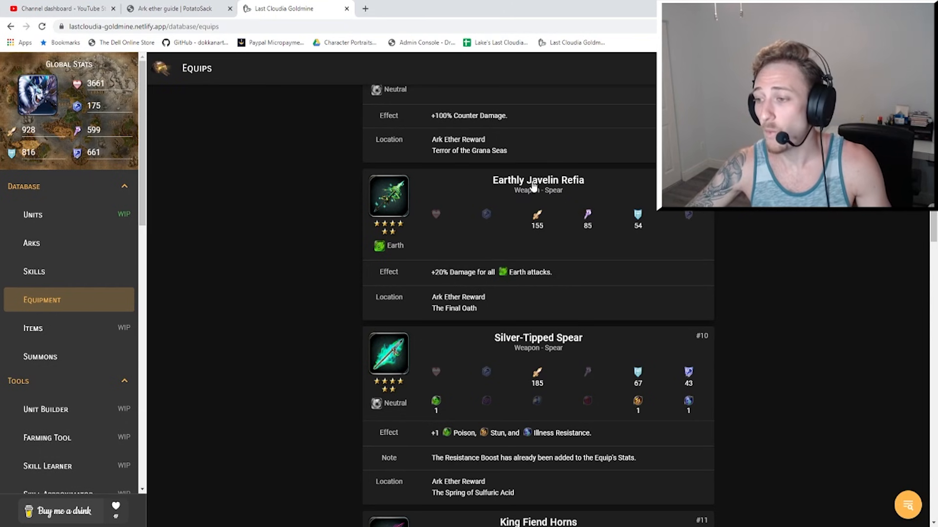
{"action": "mouse_move", "coordinate": [528, 192]}
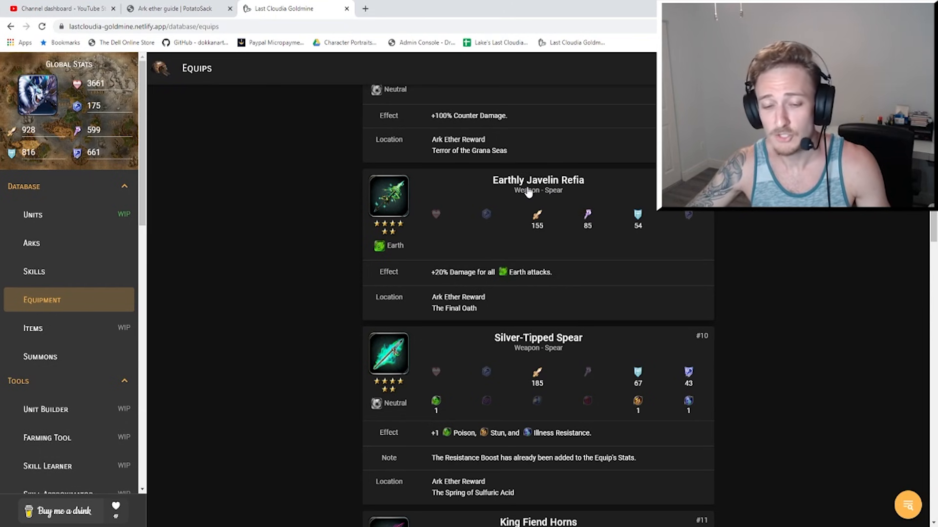
{"action": "mouse_move", "coordinate": [461, 302]}
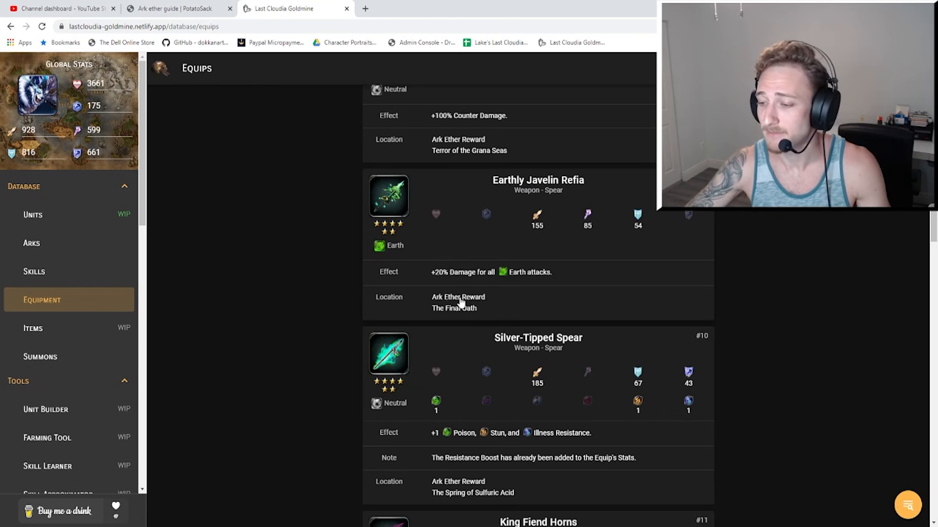
{"action": "mouse_move", "coordinate": [549, 239]}
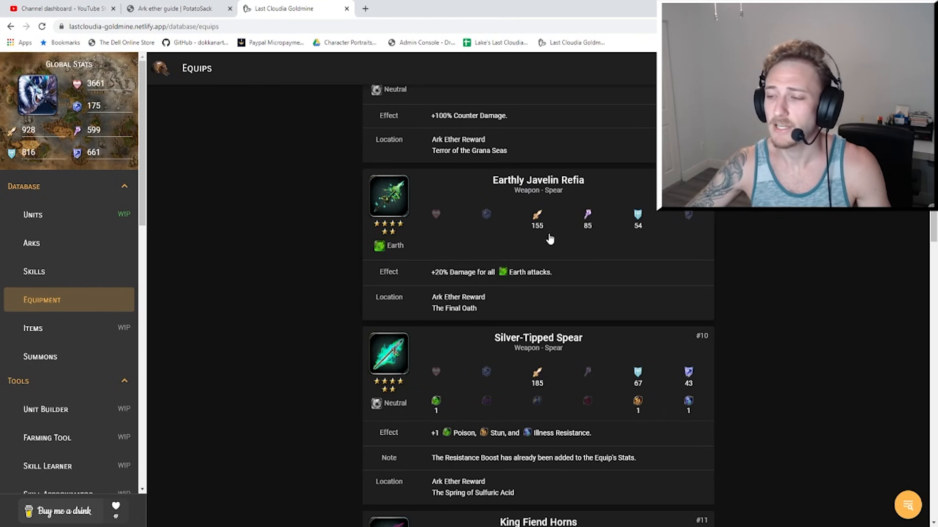
{"action": "mouse_move", "coordinate": [507, 199]}
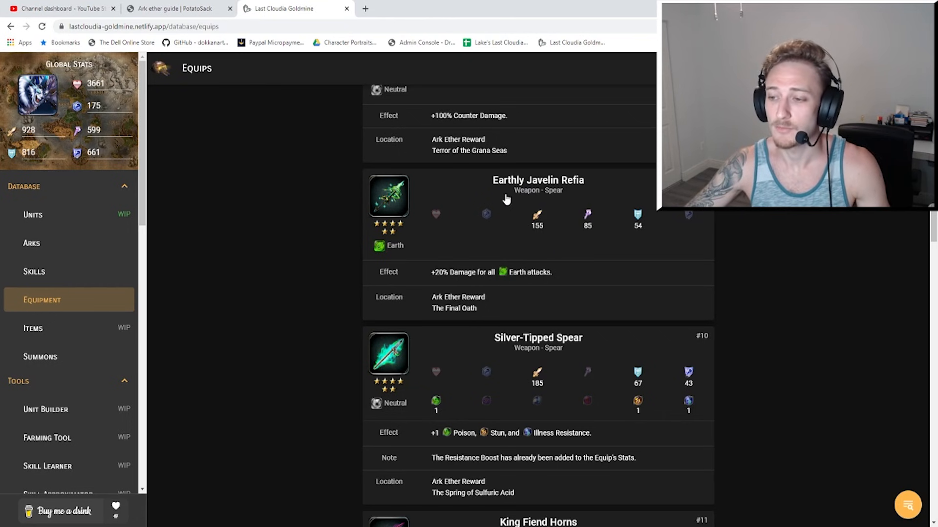
{"action": "mouse_move", "coordinate": [519, 168]}
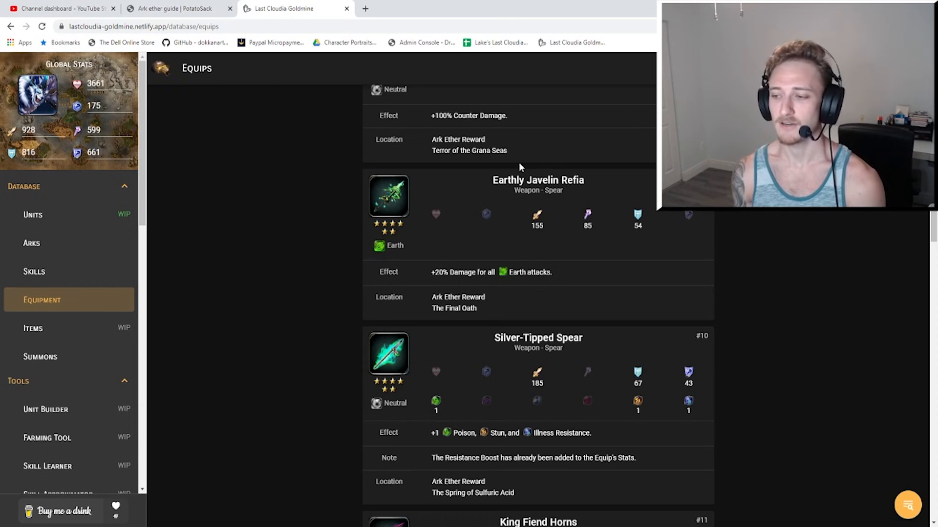
{"action": "mouse_move", "coordinate": [453, 218]}
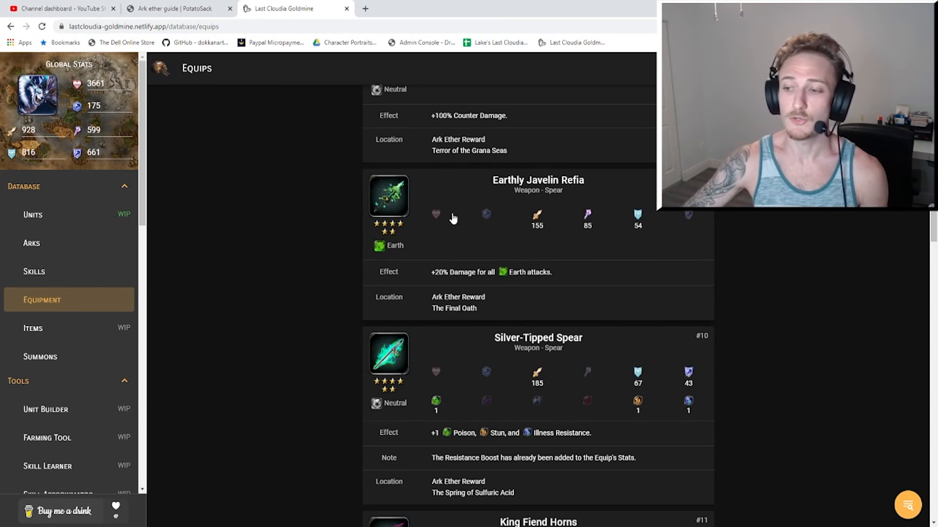
Scroll to King Fiend Horns (192 attack, ignore-DEF chance) and Dragoon Spike.
{"action": "scroll", "scroll_direction": "down", "scroll_amount": 3}
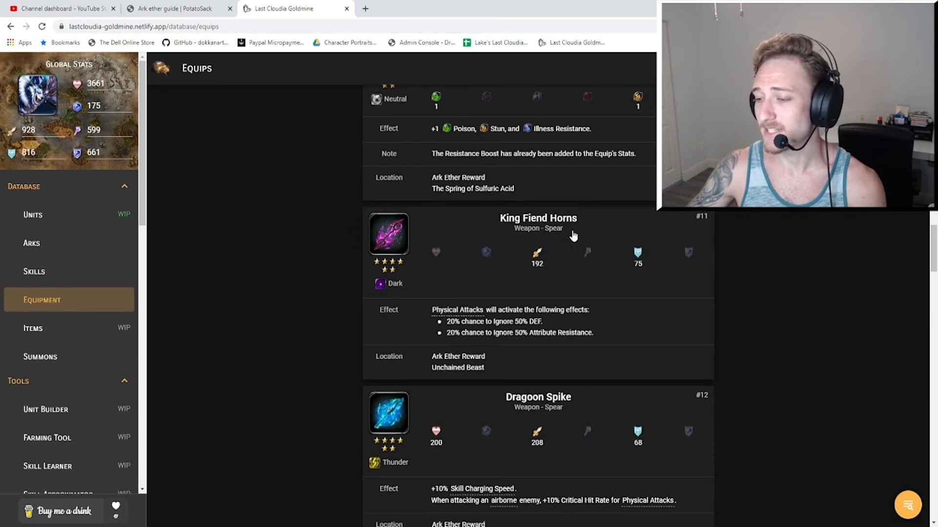
{"action": "mouse_move", "coordinate": [570, 207]}
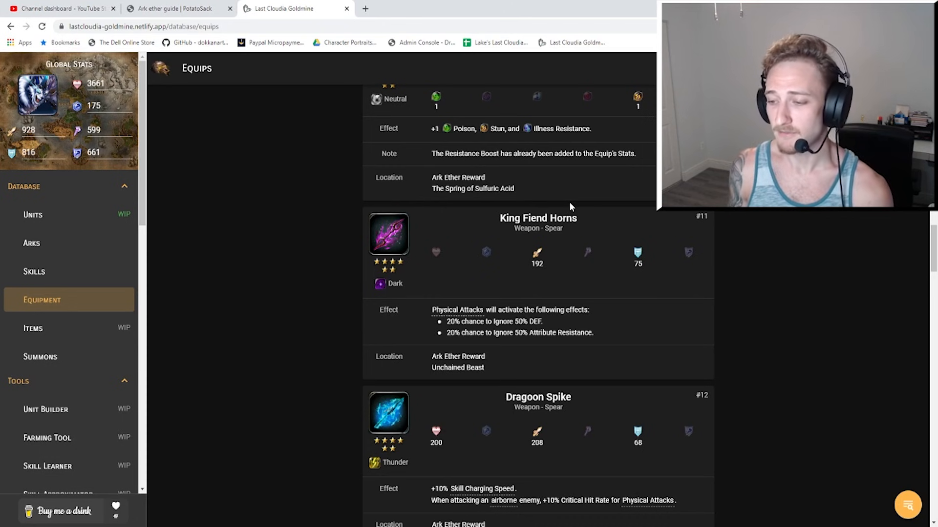
{"action": "mouse_move", "coordinate": [397, 283]}
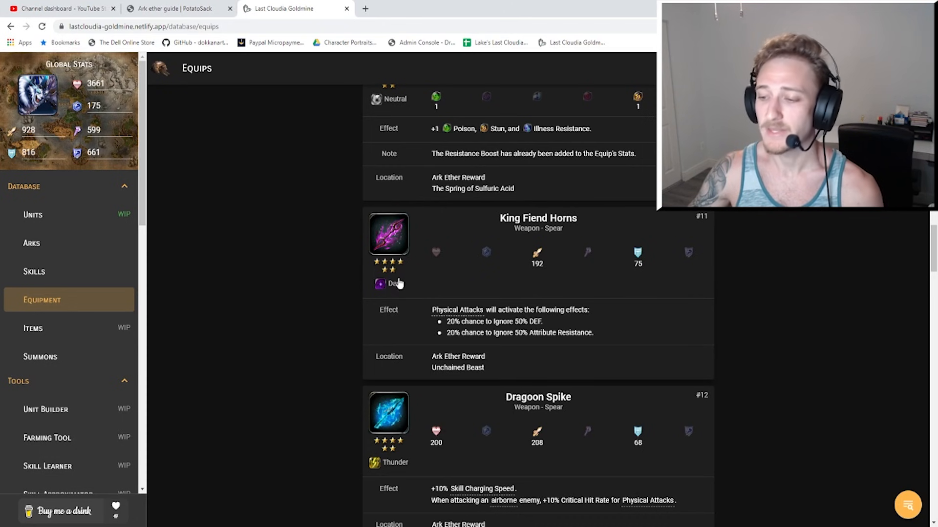
{"action": "mouse_move", "coordinate": [571, 284]}
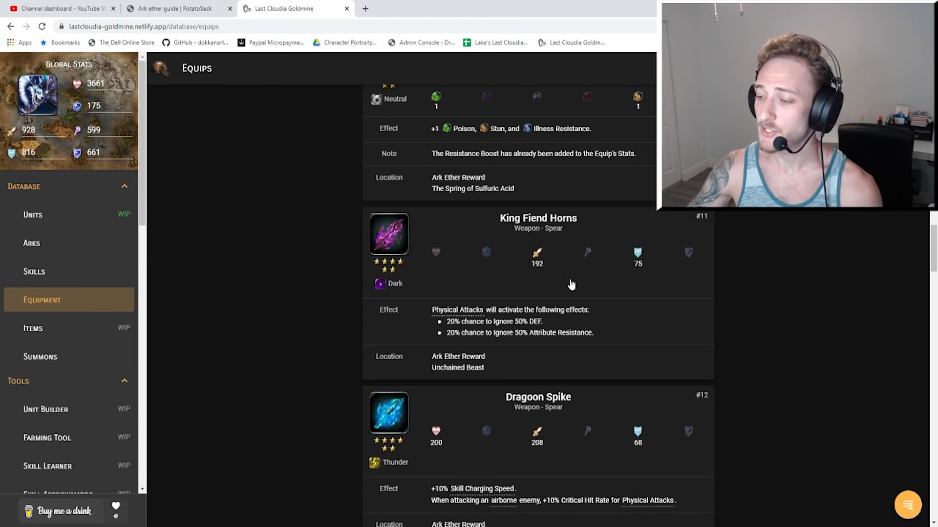
{"action": "mouse_move", "coordinate": [588, 264]}
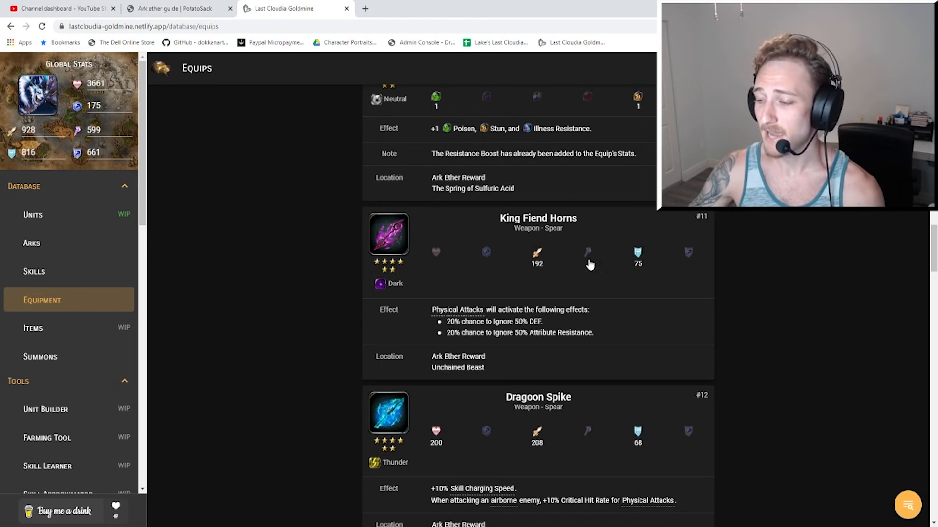
{"action": "mouse_move", "coordinate": [456, 309]}
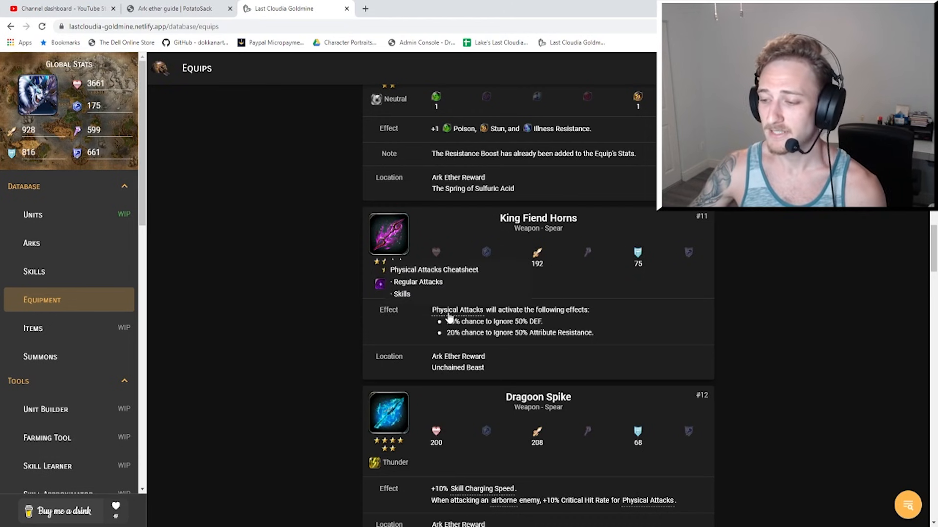
{"action": "mouse_move", "coordinate": [690, 320]}
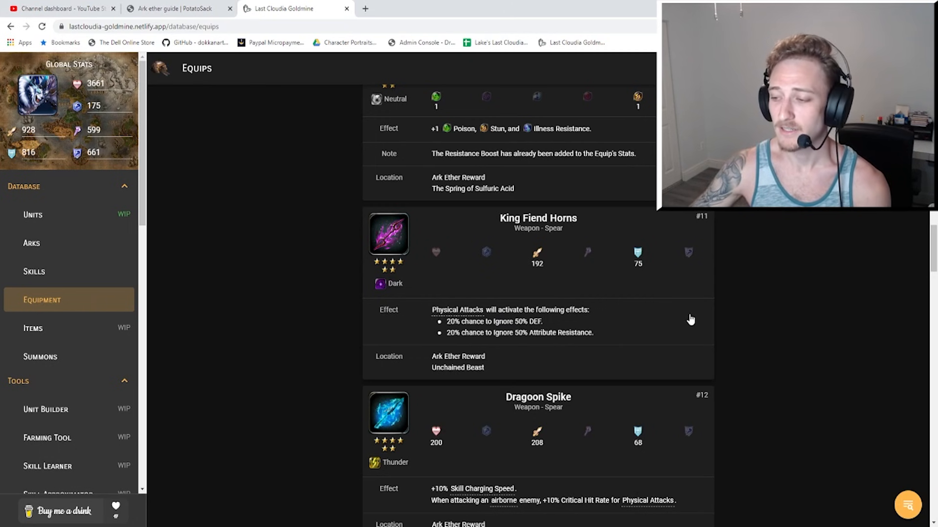
{"action": "mouse_move", "coordinate": [487, 337]}
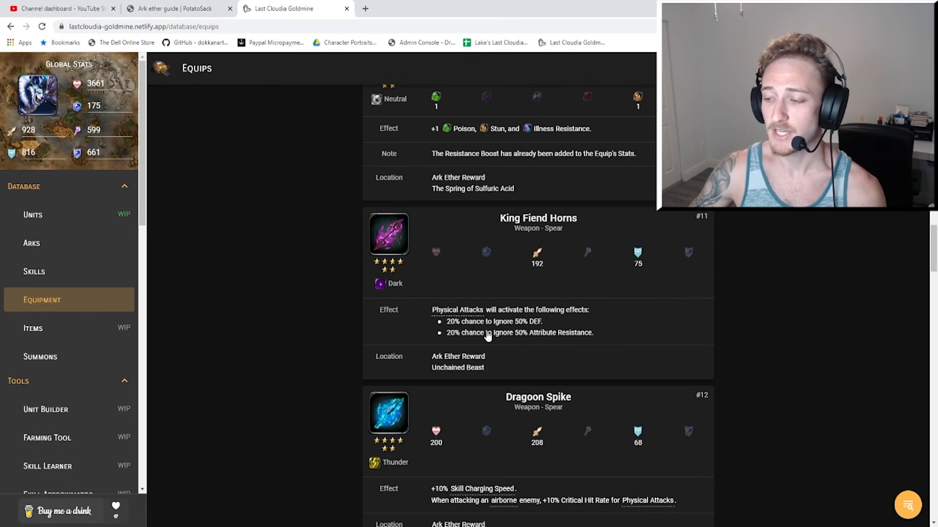
{"action": "mouse_move", "coordinate": [496, 345]}
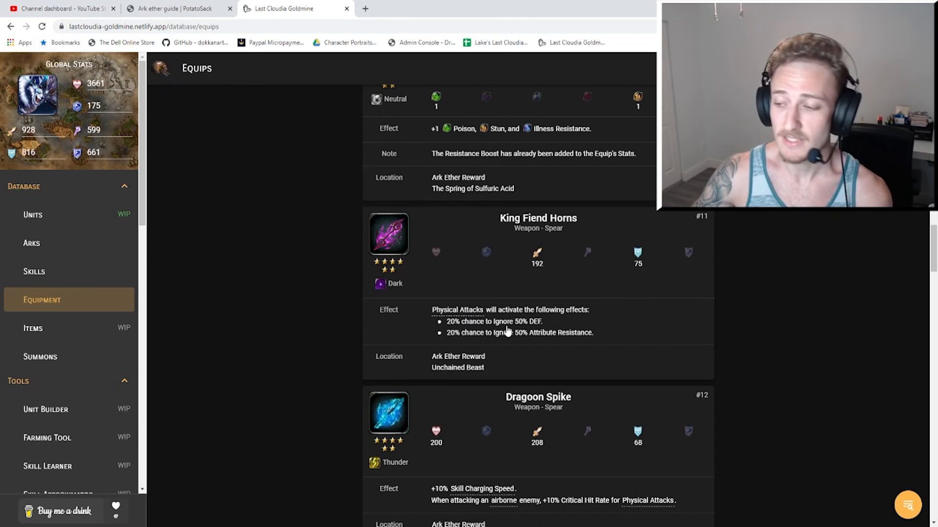
{"action": "mouse_move", "coordinate": [740, 235]}
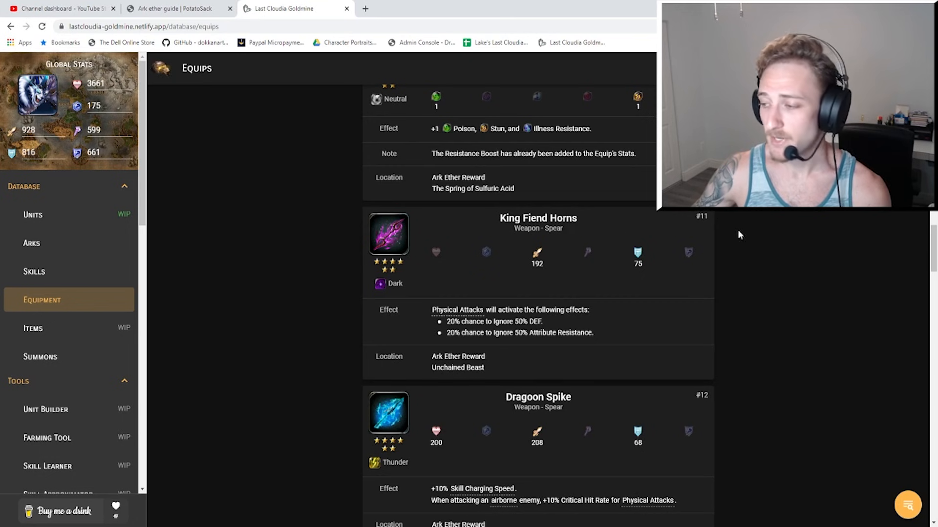
{"action": "mouse_move", "coordinate": [748, 232]}
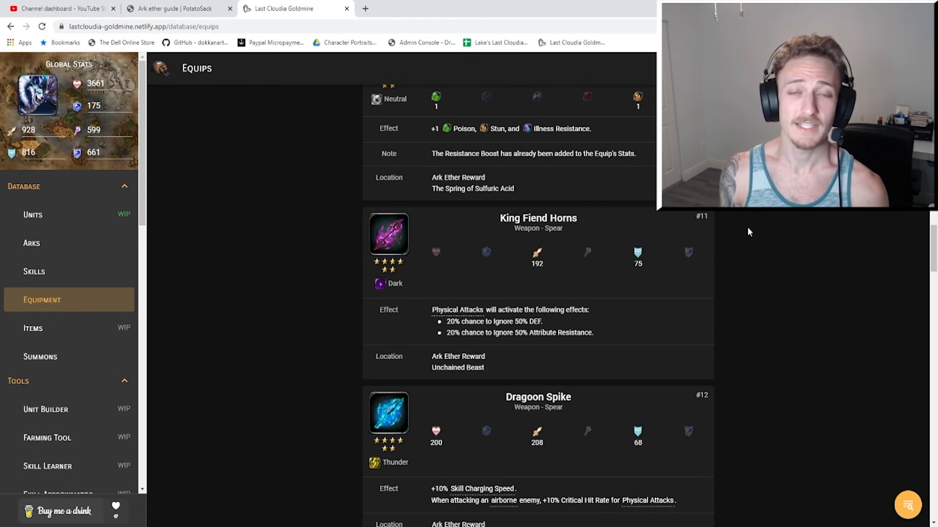
Scroll to Dragoon Spike with 208 attack and +10% Skill Charging Speed.
{"action": "scroll", "scroll_direction": "down", "scroll_amount": 3}
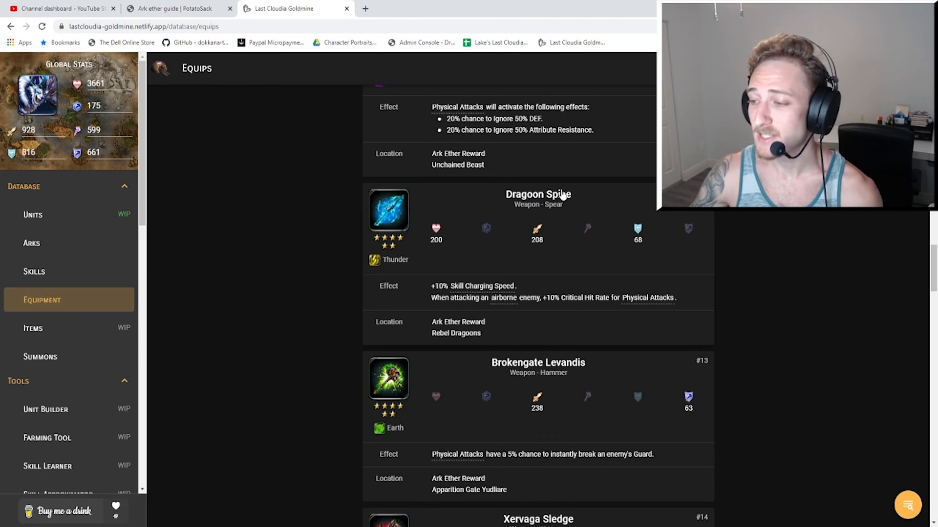
{"action": "mouse_move", "coordinate": [392, 243]}
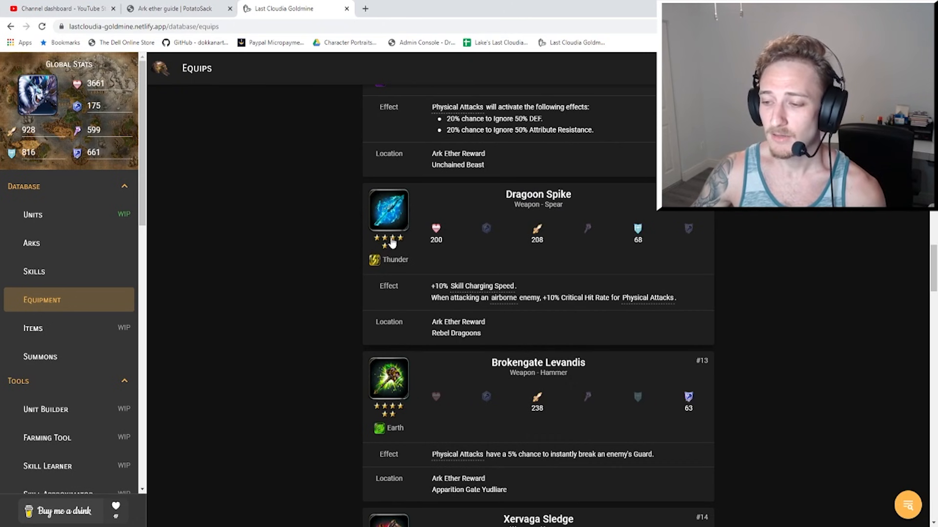
{"action": "mouse_move", "coordinate": [443, 221]}
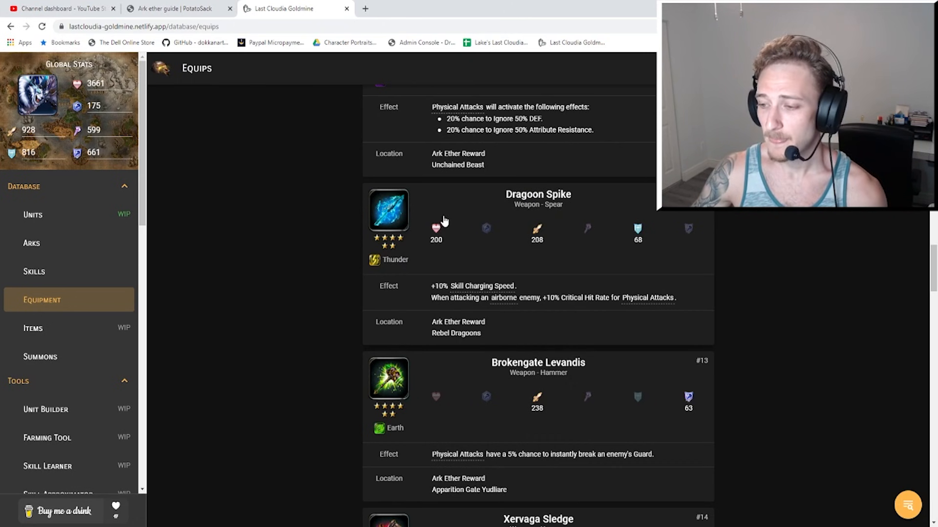
{"action": "mouse_move", "coordinate": [550, 247]}
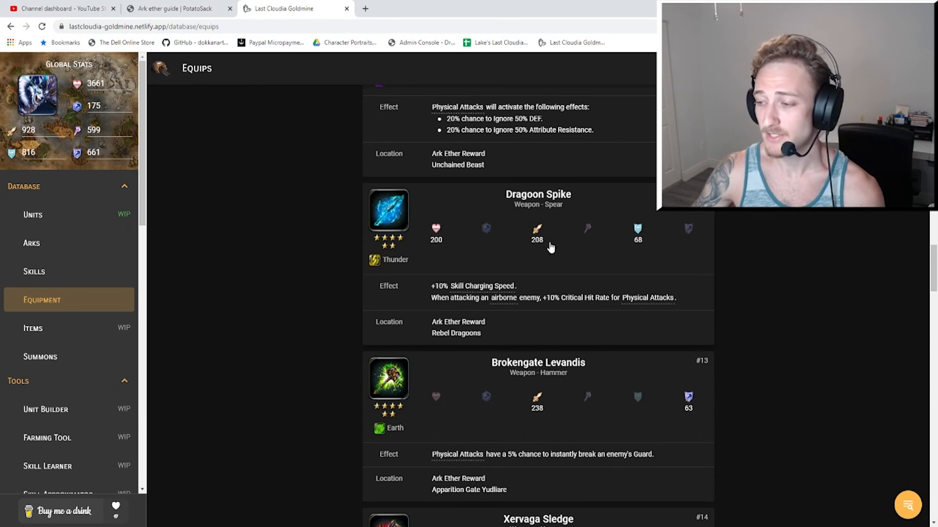
{"action": "mouse_move", "coordinate": [561, 240]}
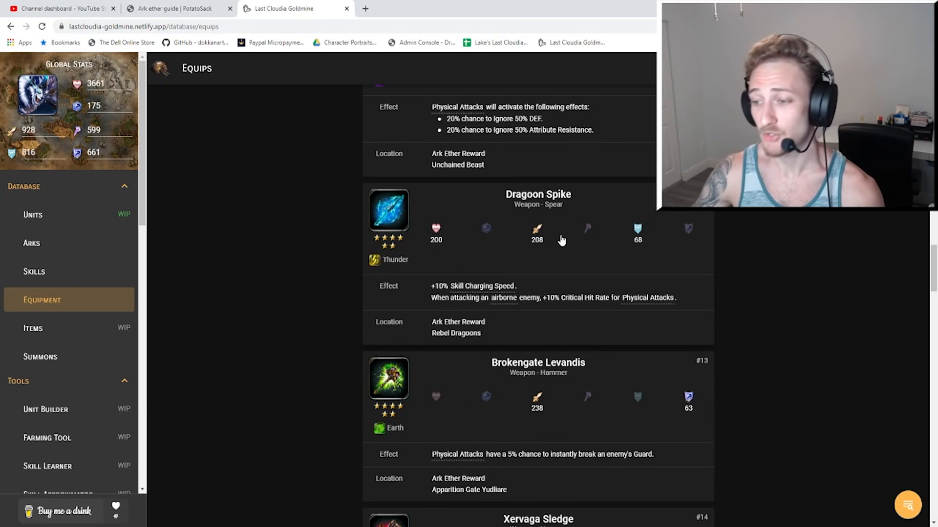
{"action": "scroll", "scroll_direction": "up", "scroll_amount": 3}
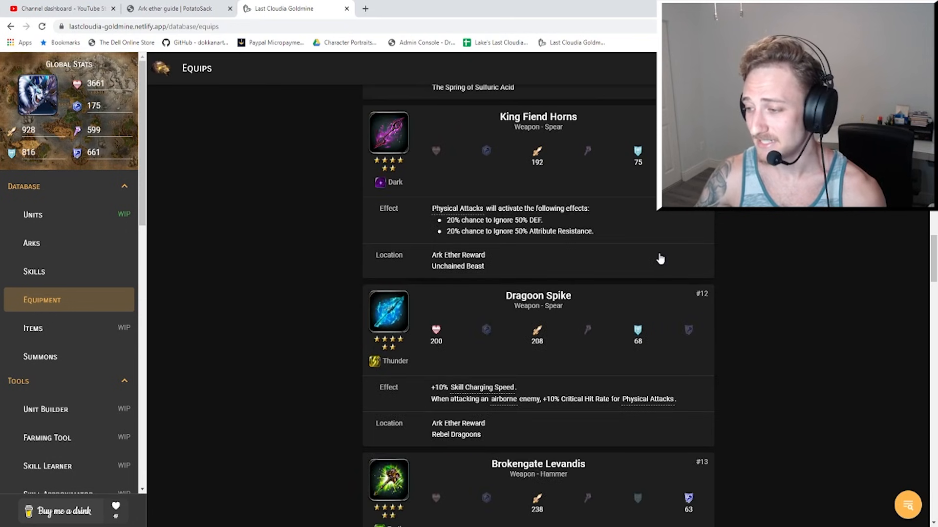
{"action": "mouse_move", "coordinate": [591, 306]}
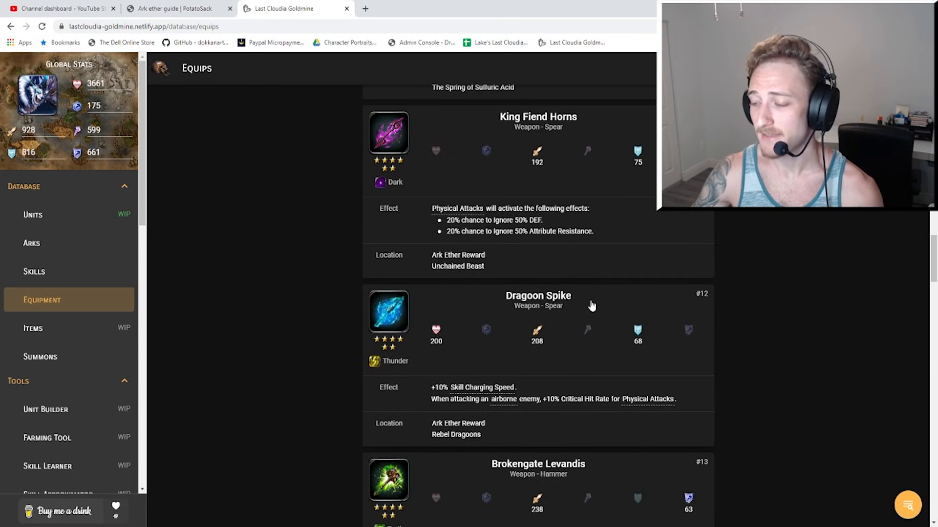
{"action": "scroll", "scroll_direction": "down", "scroll_amount": 3}
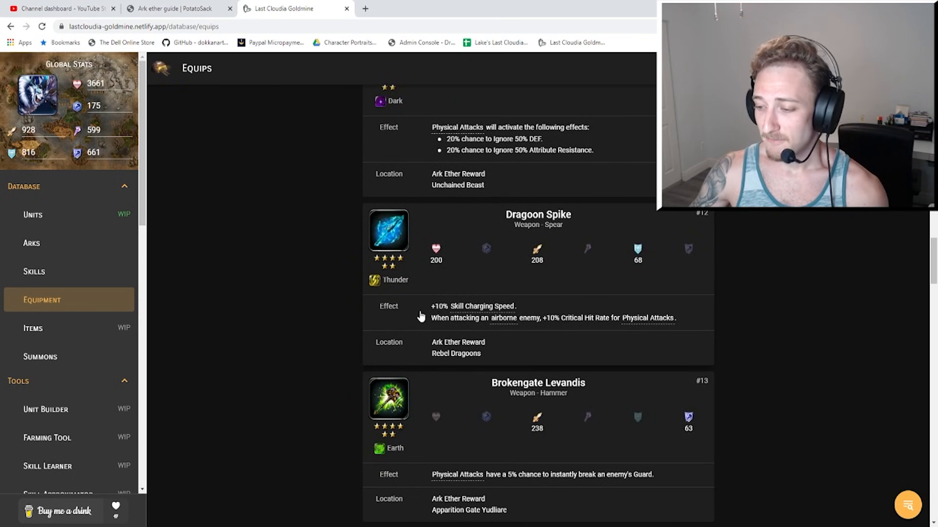
{"action": "mouse_move", "coordinate": [667, 277]}
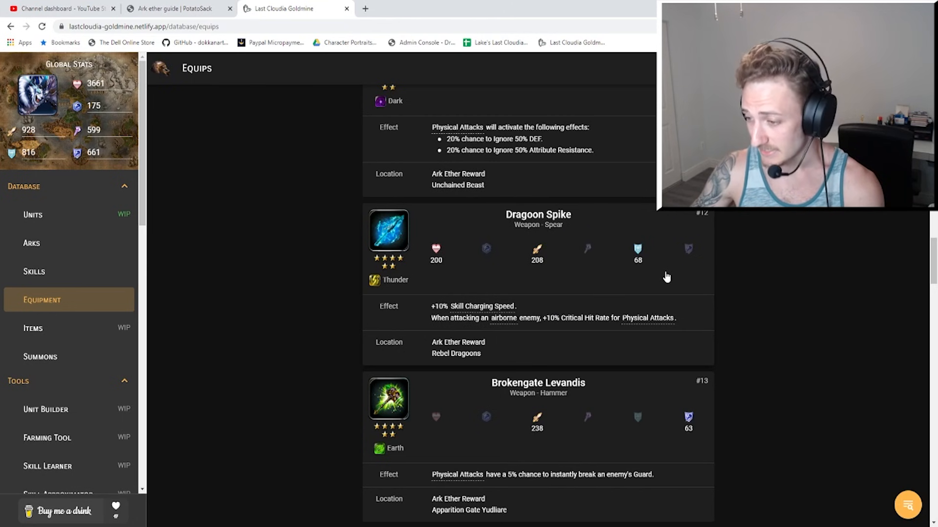
{"action": "mouse_move", "coordinate": [556, 333]}
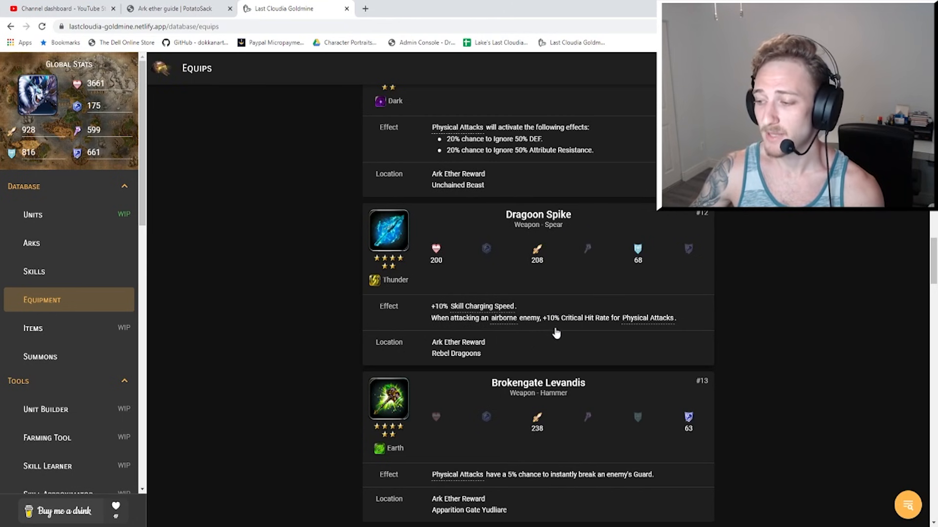
{"action": "mouse_move", "coordinate": [604, 337]}
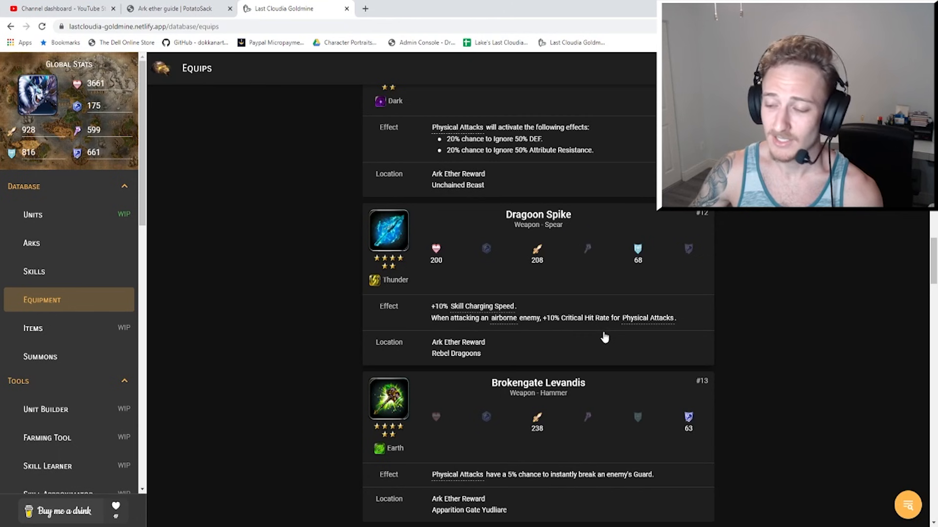
{"action": "mouse_move", "coordinate": [442, 361]}
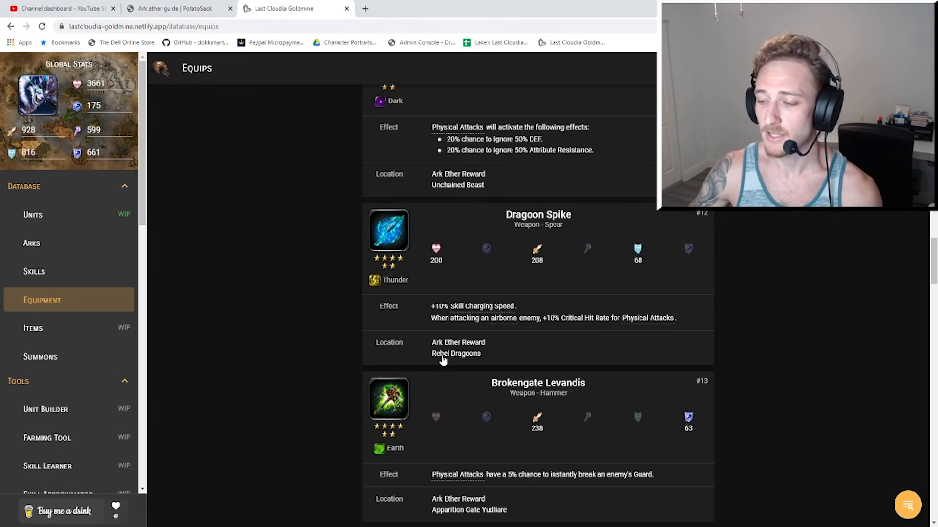
{"action": "mouse_move", "coordinate": [574, 328]}
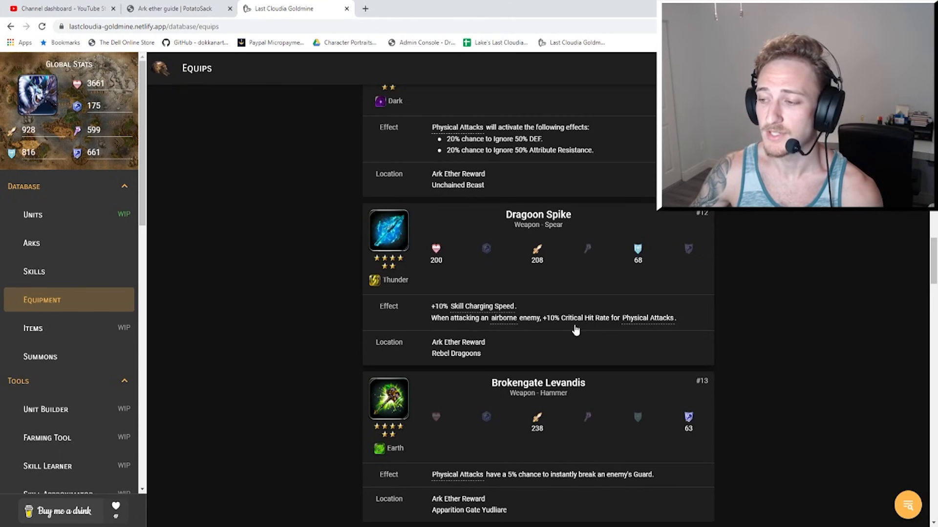
Scroll past Dragoon Spike to Brokengate Levandis, showing 238 attack and 5% Guard break.
{"action": "scroll", "scroll_direction": "up", "scroll_amount": 3}
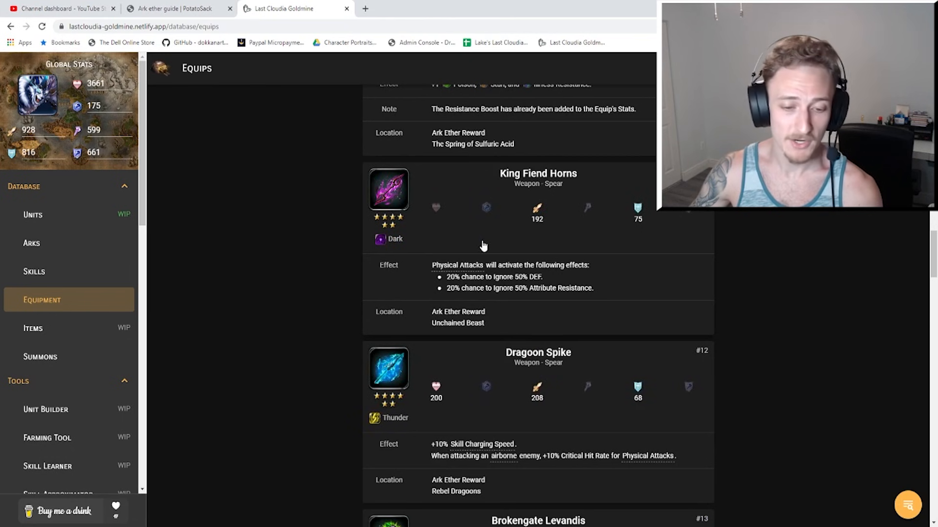
{"action": "mouse_move", "coordinate": [455, 495]}
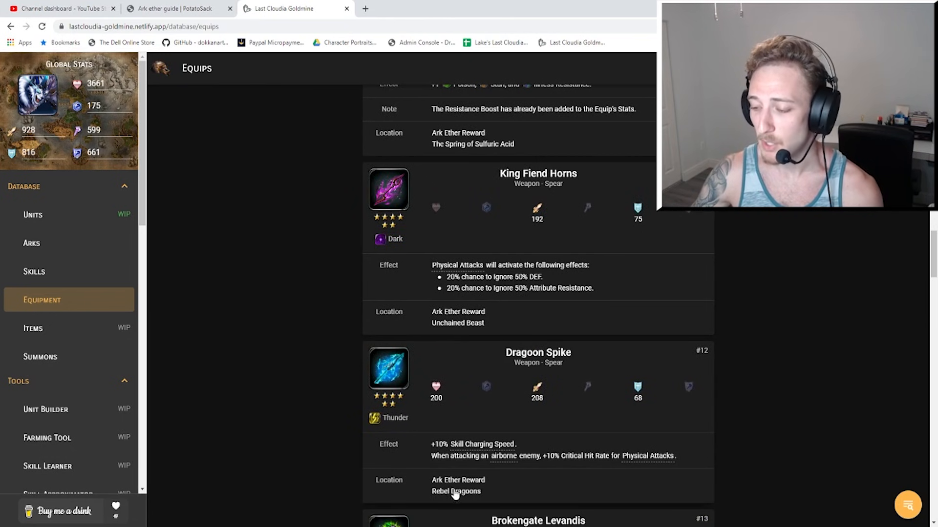
{"action": "mouse_move", "coordinate": [607, 372]}
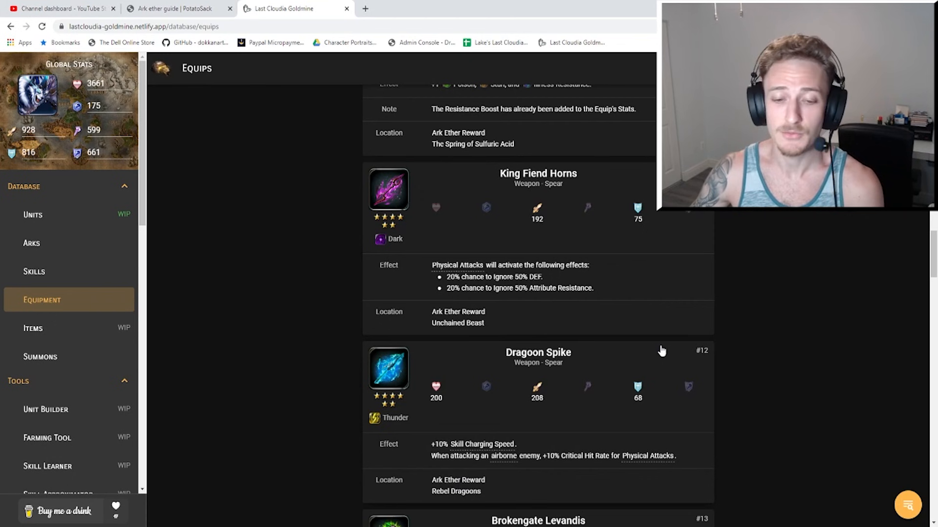
{"action": "mouse_move", "coordinate": [645, 344]}
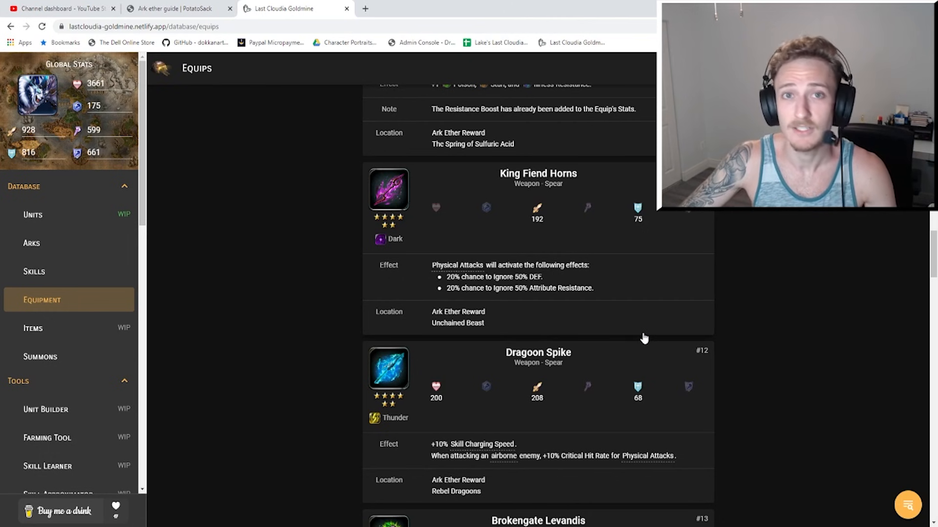
{"action": "scroll", "scroll_direction": "down", "scroll_amount": 3}
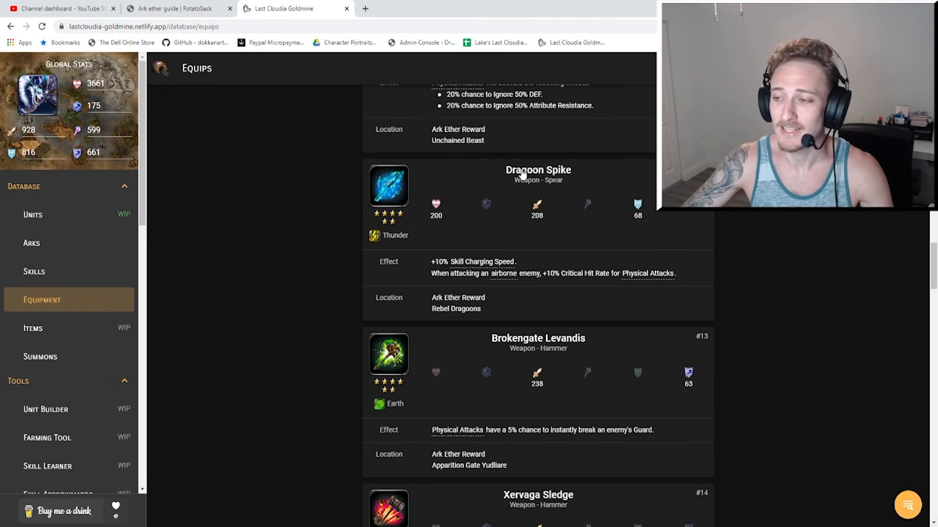
{"action": "scroll", "scroll_direction": "down", "scroll_amount": 3}
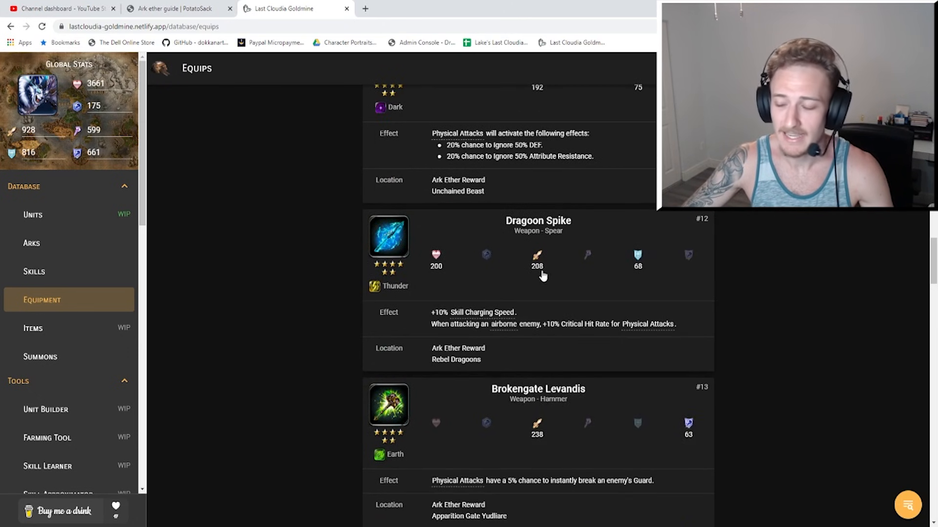
{"action": "mouse_move", "coordinate": [538, 329]}
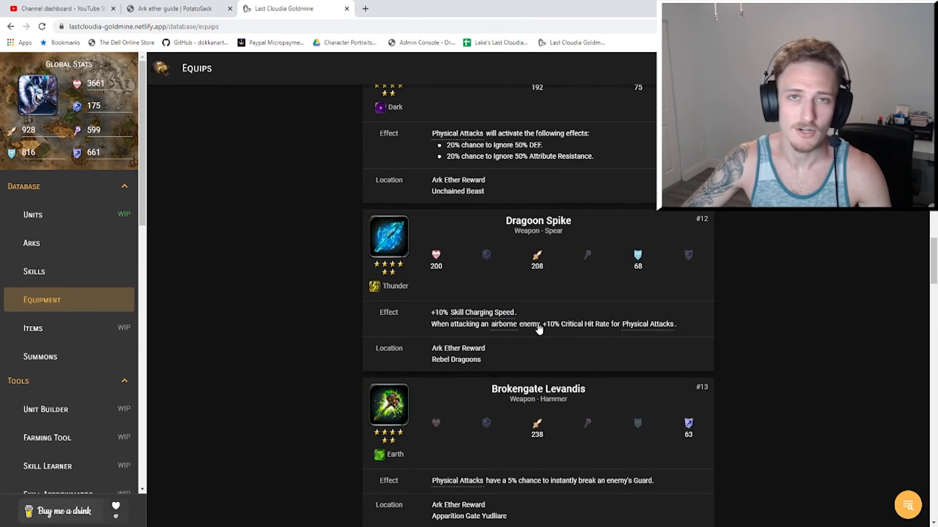
{"action": "mouse_move", "coordinate": [537, 266]}
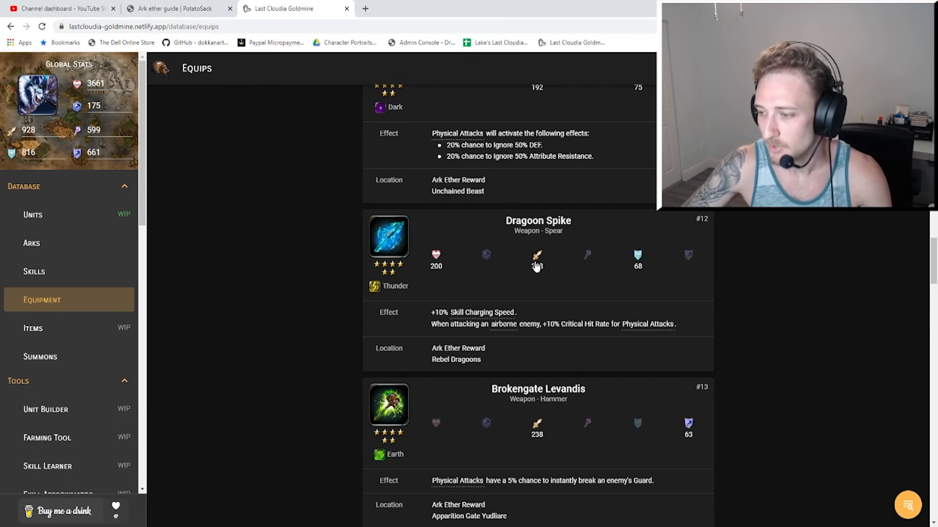
{"action": "mouse_move", "coordinate": [528, 335]}
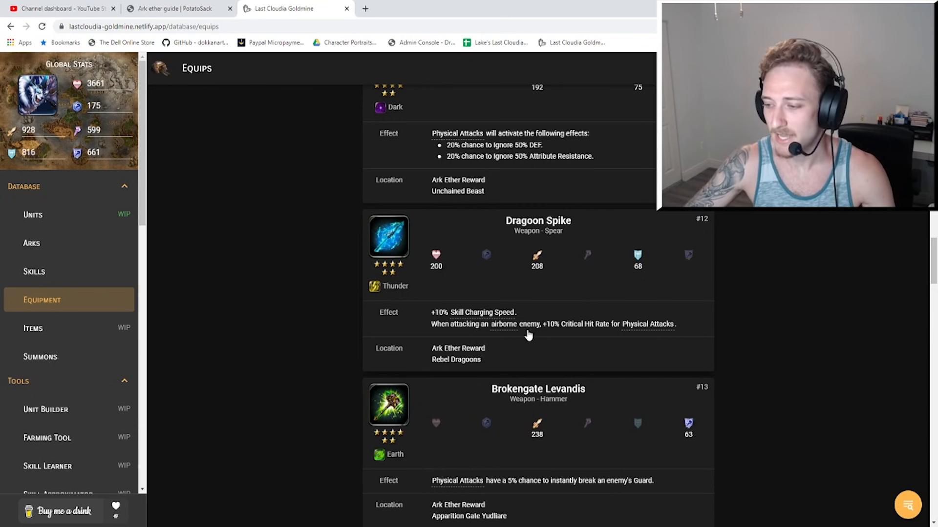
{"action": "mouse_move", "coordinate": [625, 336]}
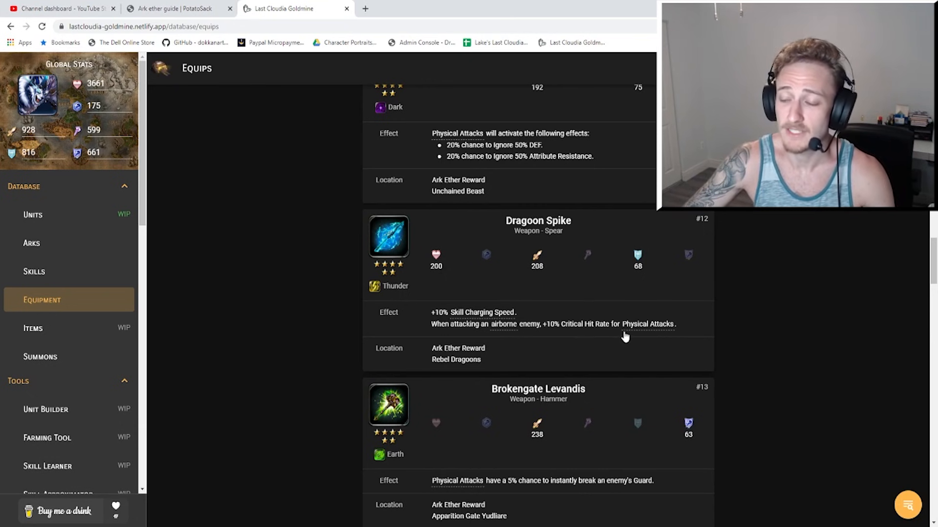
{"action": "mouse_move", "coordinate": [626, 340]}
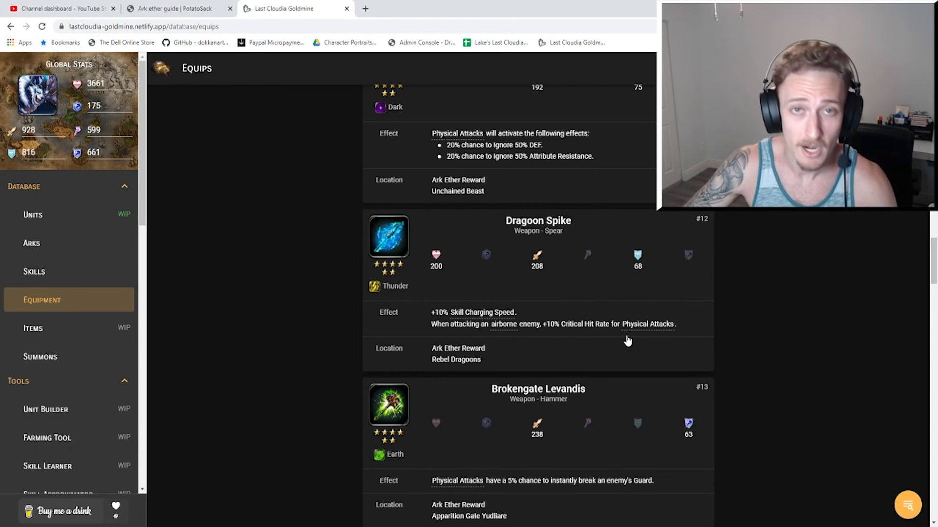
{"action": "mouse_move", "coordinate": [466, 338]}
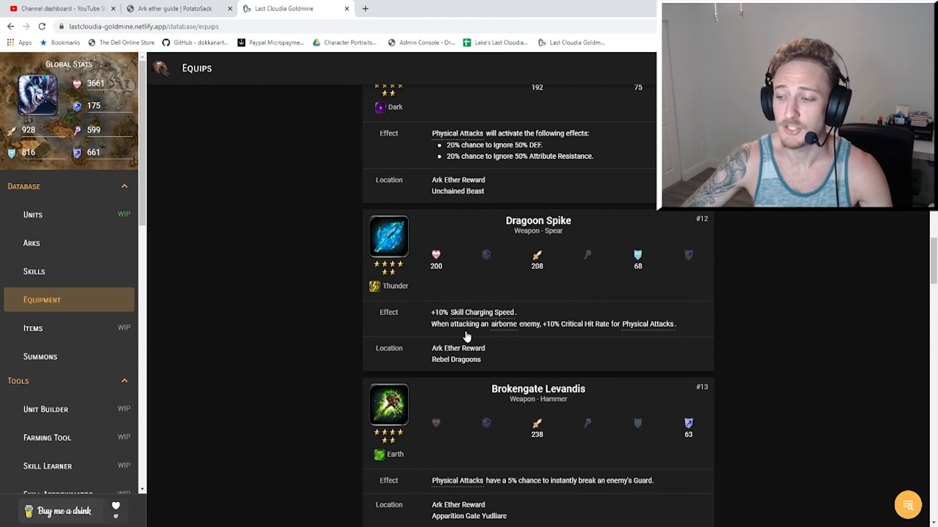
{"action": "mouse_move", "coordinate": [441, 325]}
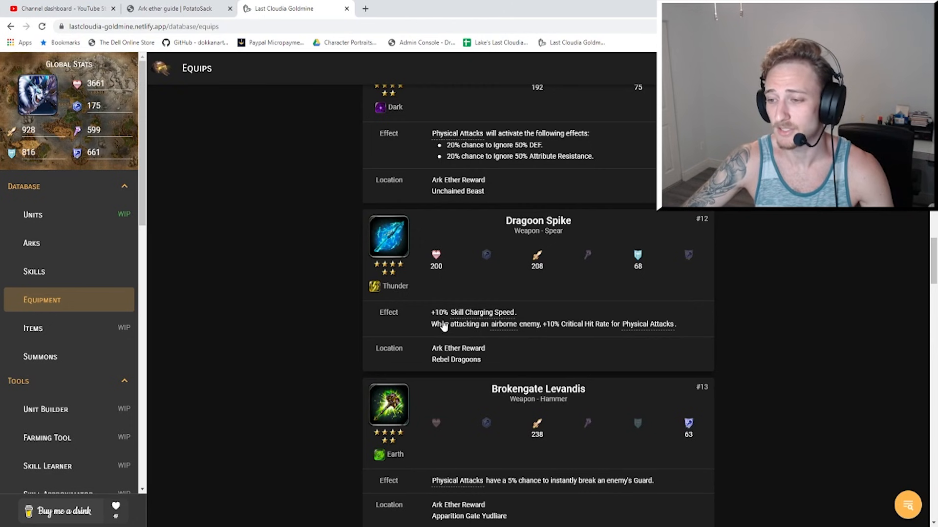
{"action": "mouse_move", "coordinate": [583, 320]}
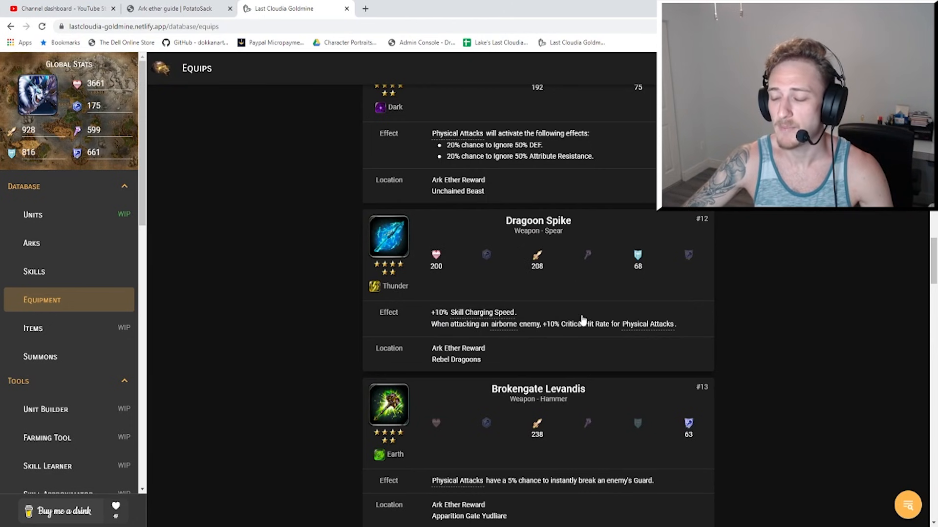
{"action": "scroll", "scroll_direction": "up", "scroll_amount": 3}
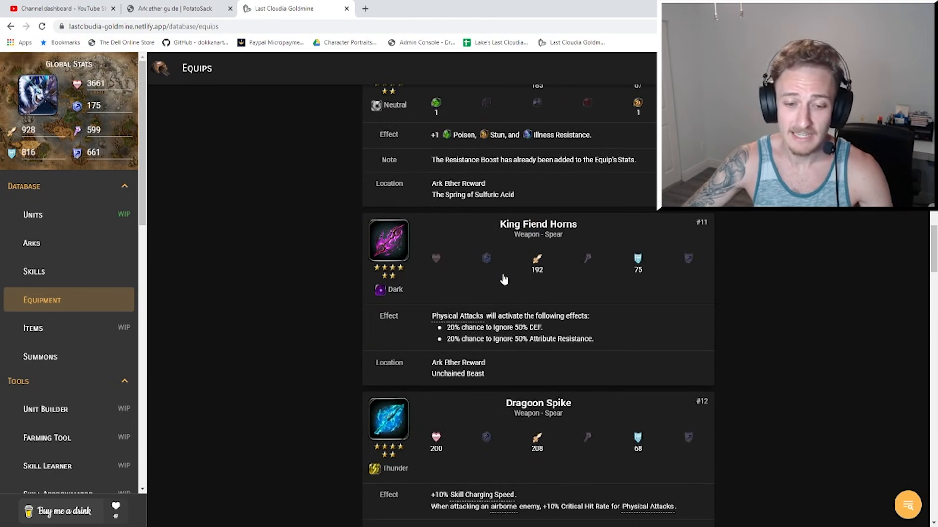
{"action": "scroll", "scroll_direction": "down", "scroll_amount": 3}
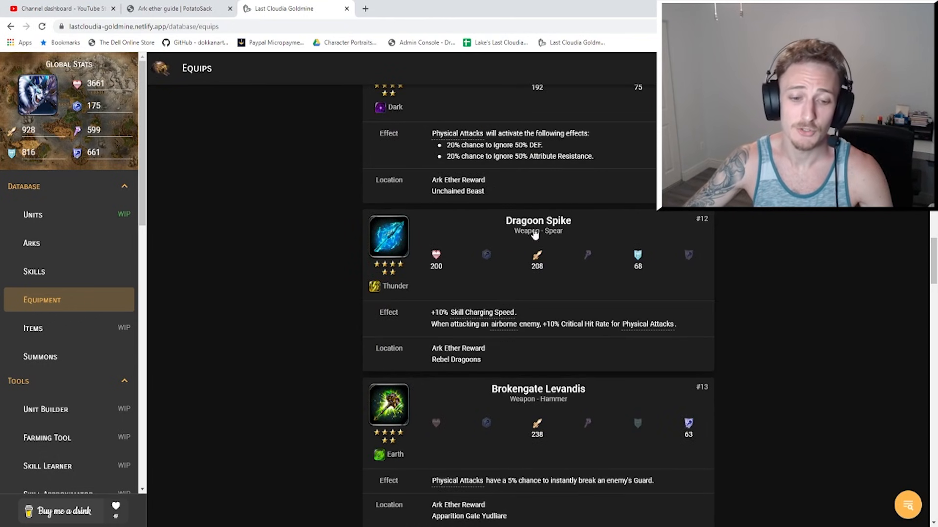
{"action": "mouse_move", "coordinate": [541, 230]}
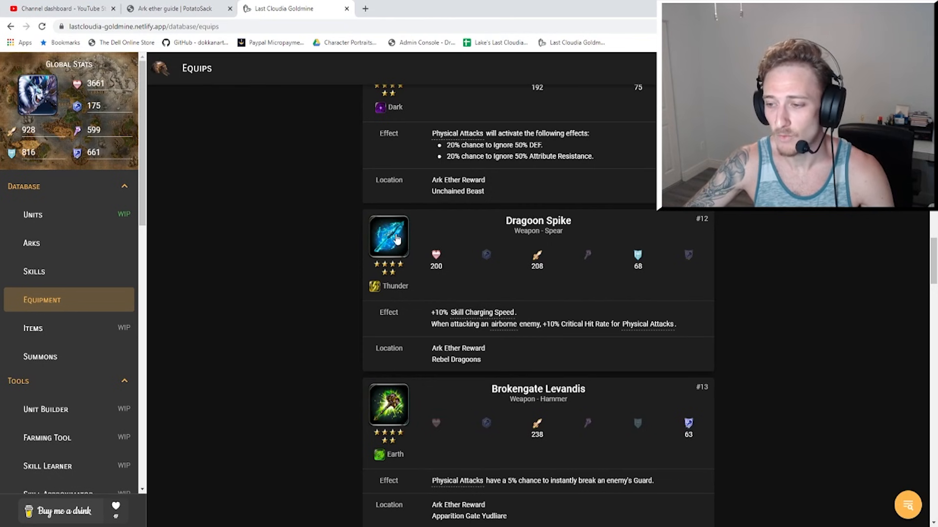
{"action": "mouse_move", "coordinate": [502, 241]}
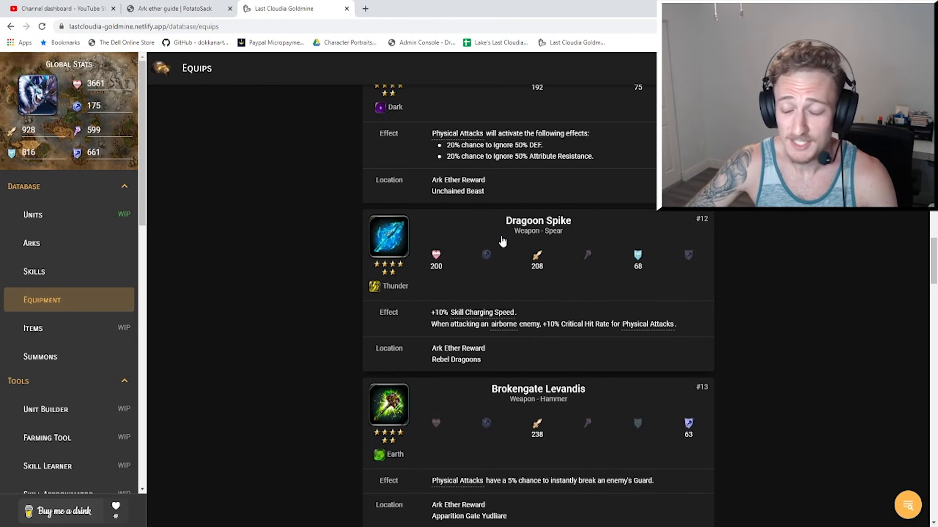
{"action": "scroll", "scroll_direction": "down", "scroll_amount": 3}
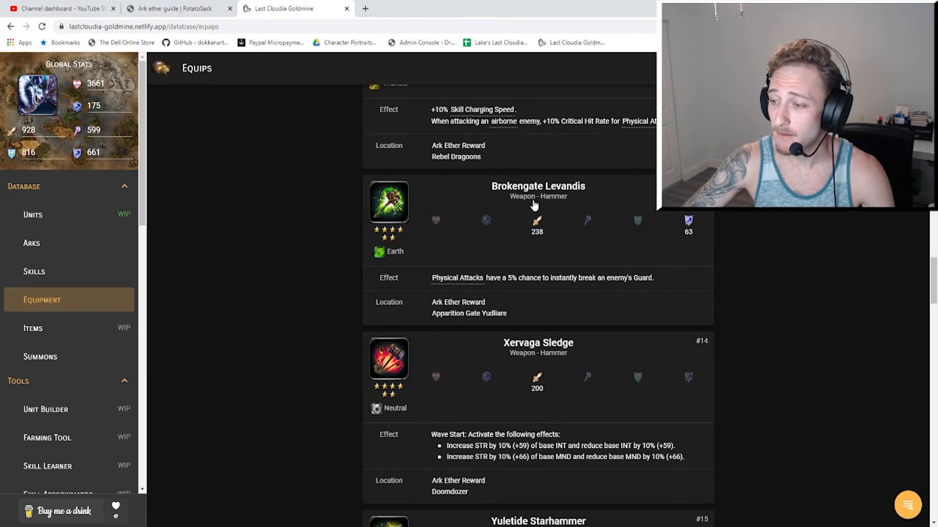
{"action": "mouse_move", "coordinate": [570, 200]}
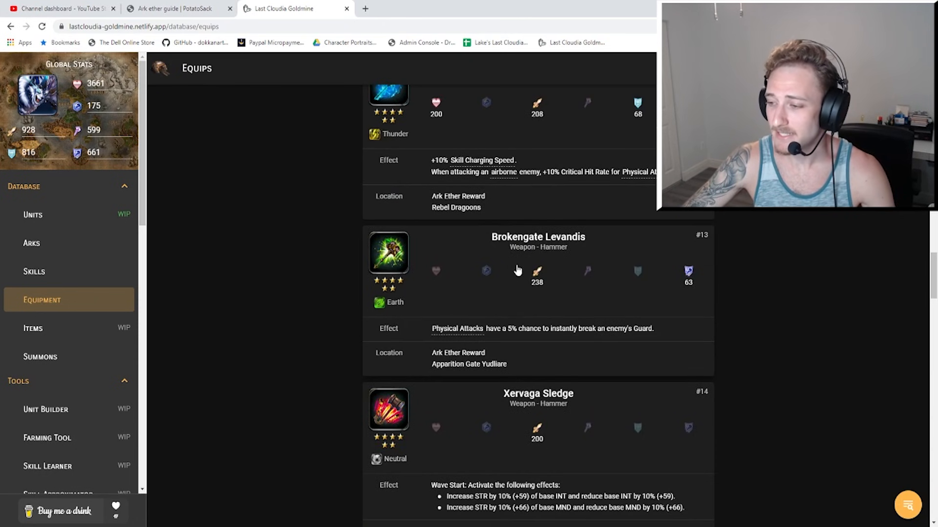
{"action": "mouse_move", "coordinate": [381, 306]}
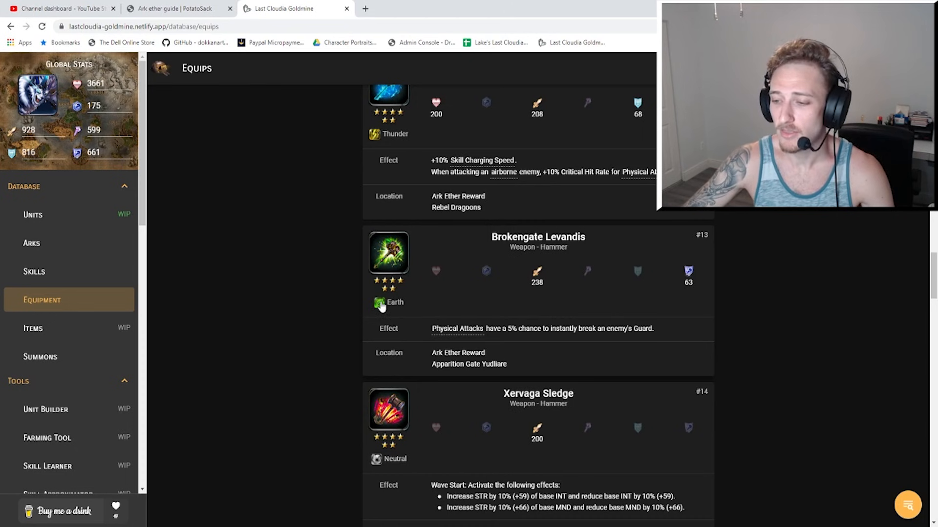
{"action": "mouse_move", "coordinate": [548, 275]}
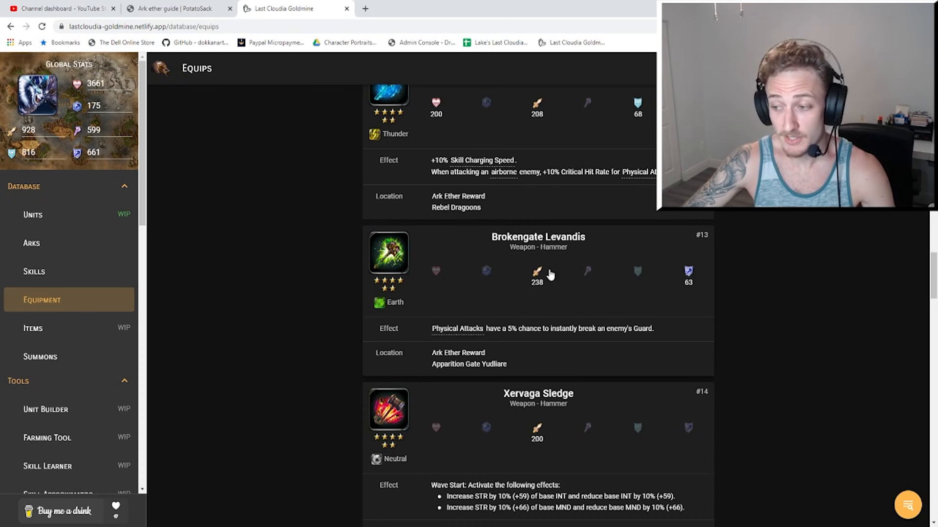
{"action": "mouse_move", "coordinate": [677, 261]}
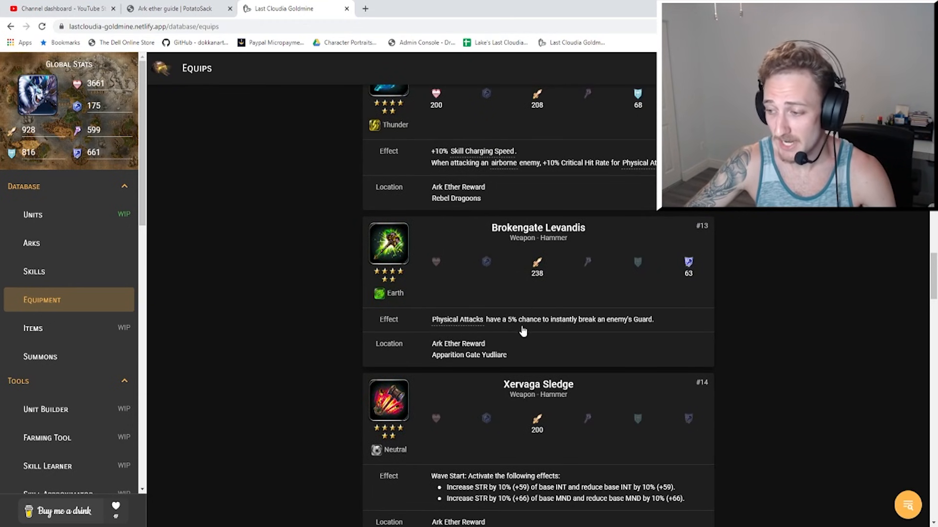
{"action": "mouse_move", "coordinate": [547, 339]}
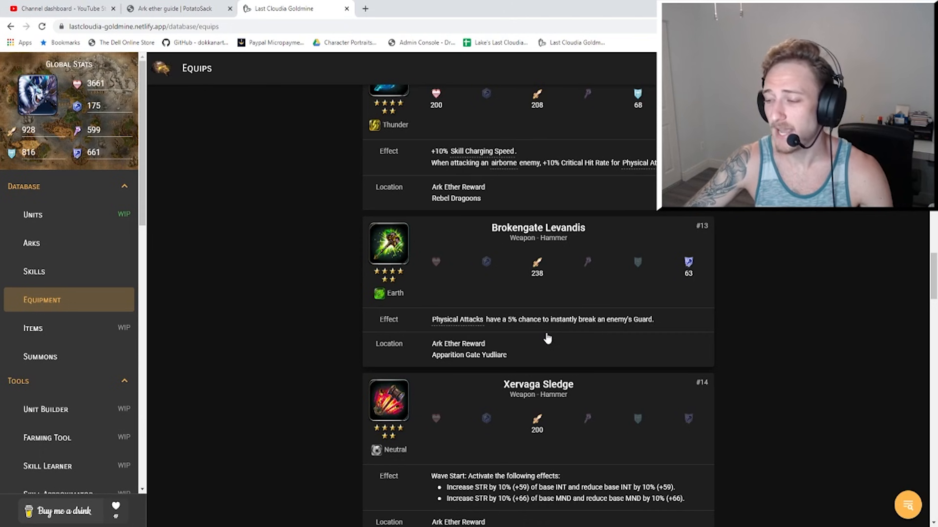
{"action": "mouse_move", "coordinate": [639, 325]}
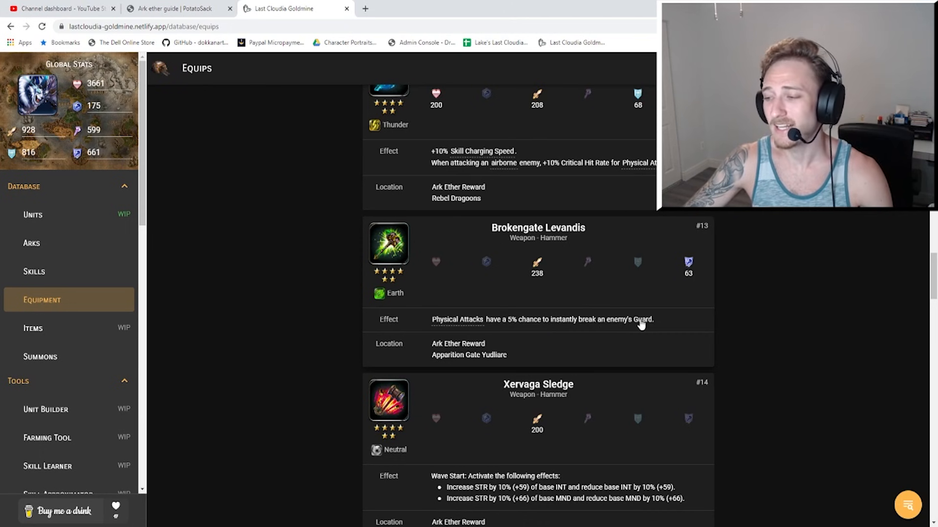
{"action": "mouse_move", "coordinate": [565, 335]}
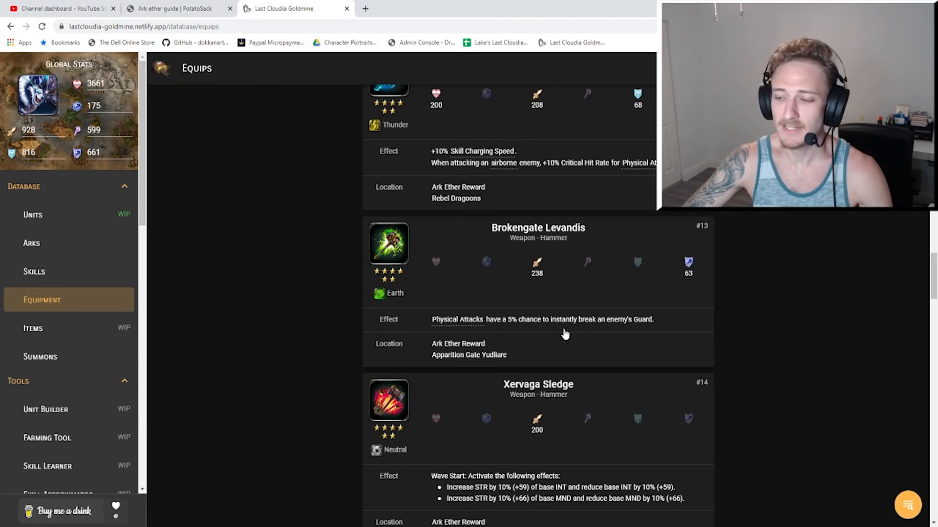
{"action": "mouse_move", "coordinate": [534, 333]}
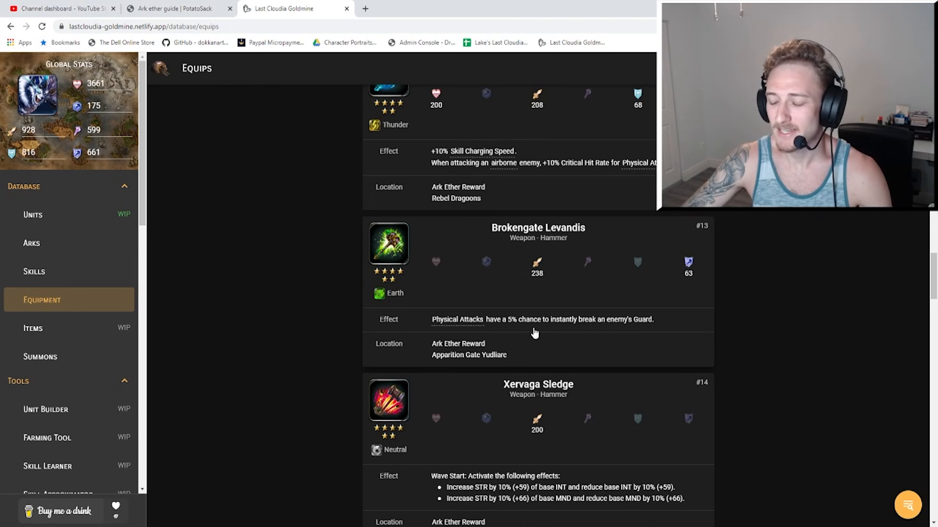
{"action": "mouse_move", "coordinate": [556, 334]}
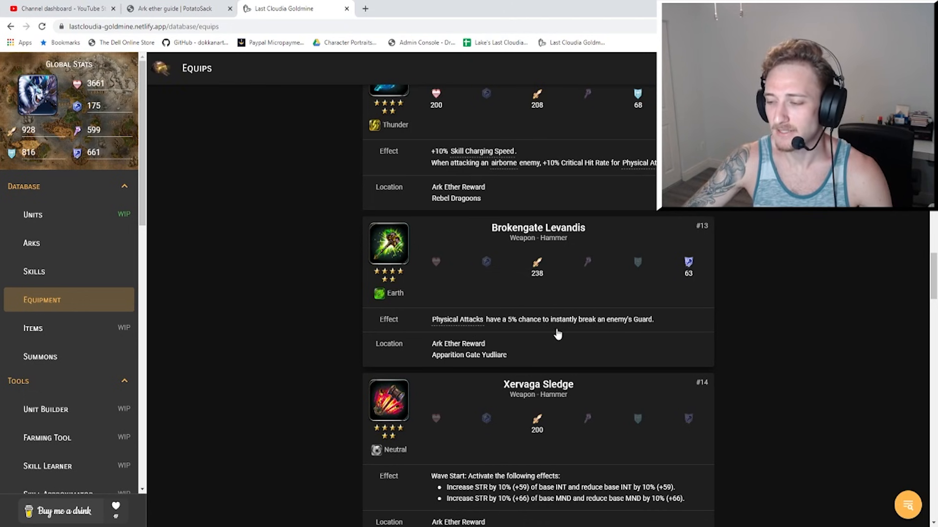
{"action": "mouse_move", "coordinate": [515, 364]}
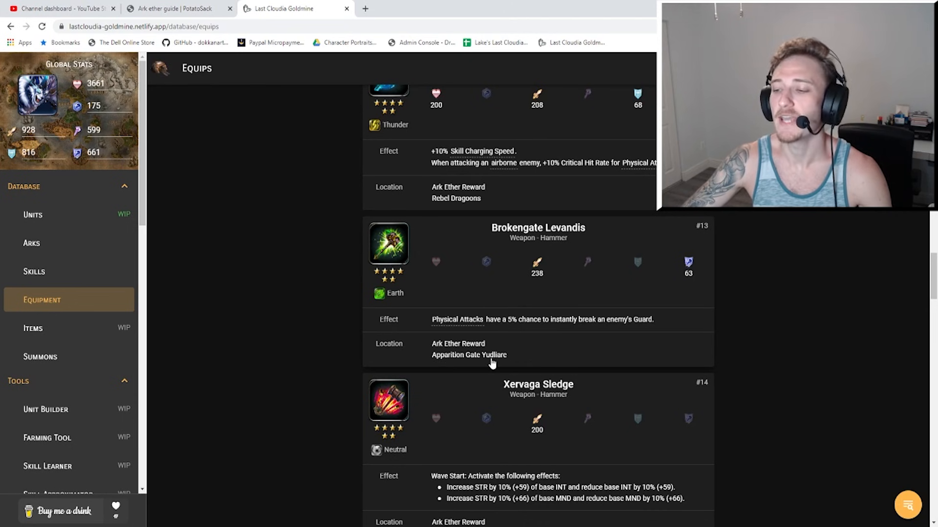
{"action": "mouse_move", "coordinate": [496, 362]}
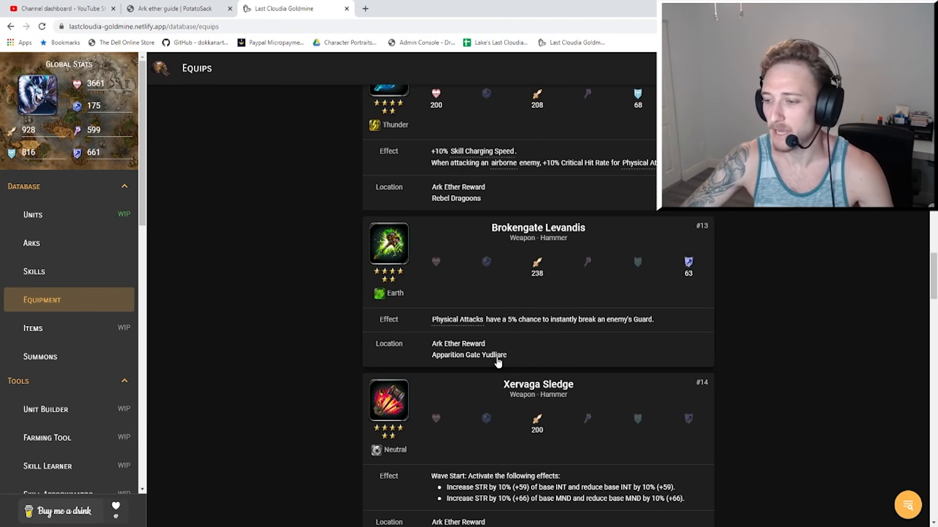
{"action": "mouse_move", "coordinate": [613, 329]}
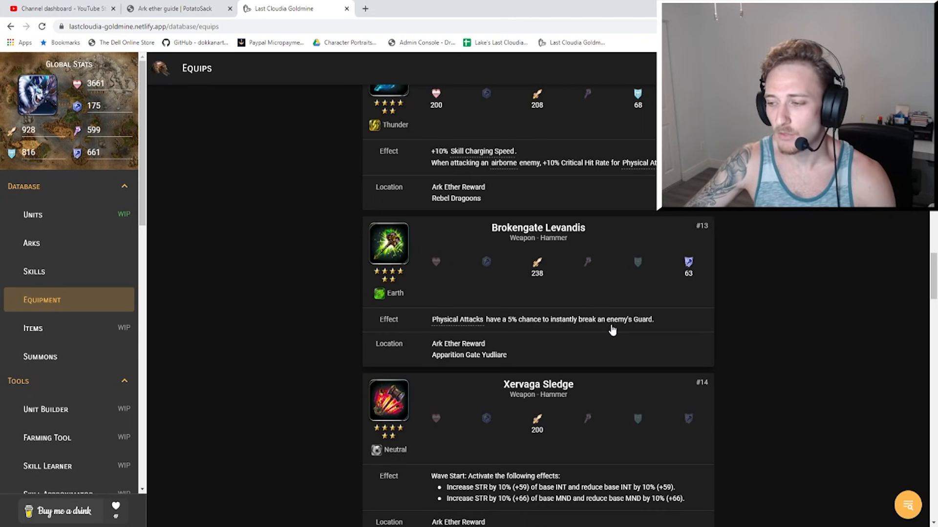
{"action": "mouse_move", "coordinate": [569, 348]}
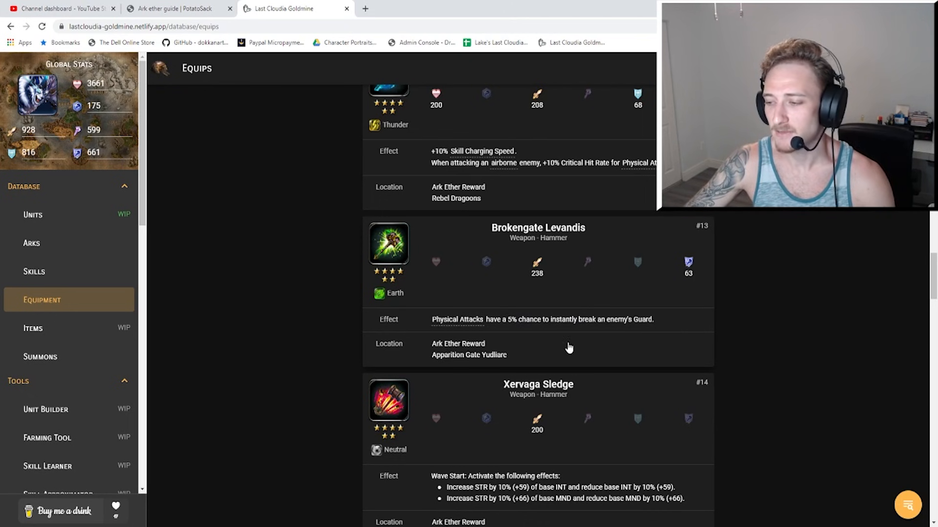
{"action": "mouse_move", "coordinate": [650, 328]}
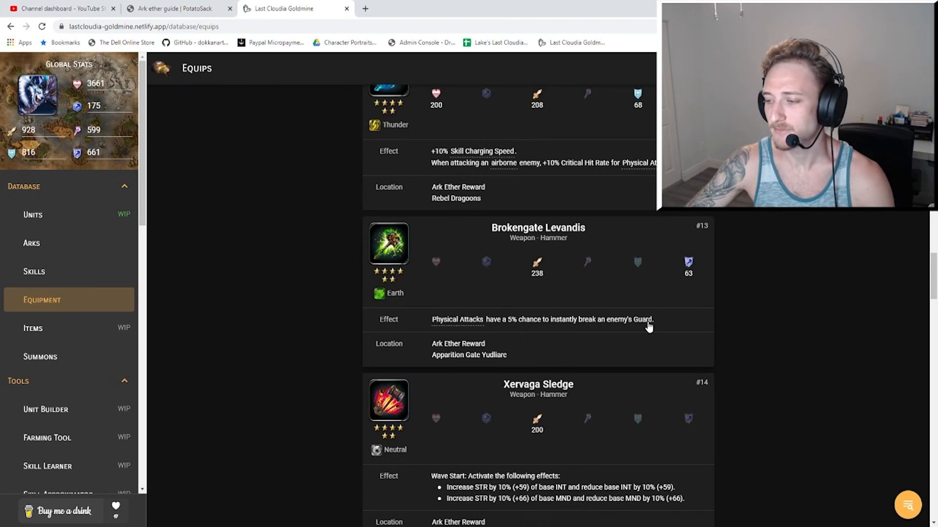
{"action": "mouse_move", "coordinate": [688, 333]}
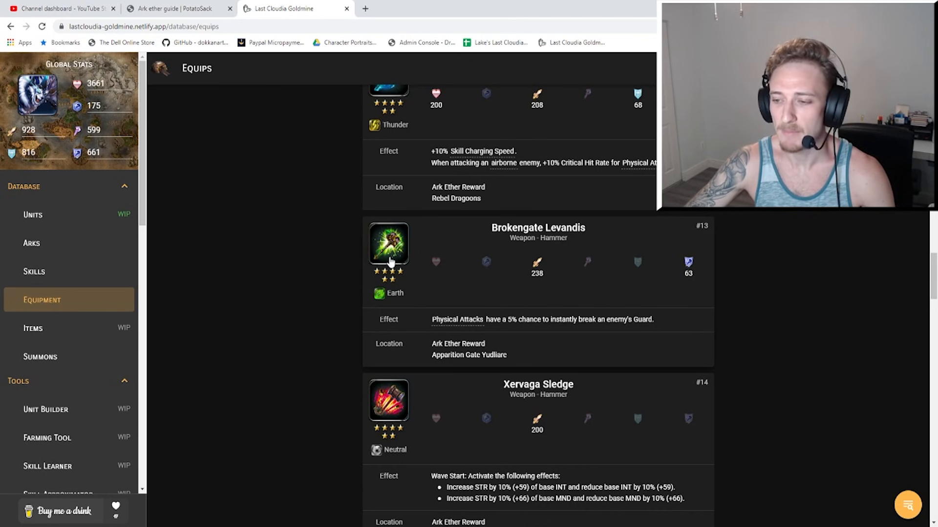
{"action": "mouse_move", "coordinate": [560, 289]}
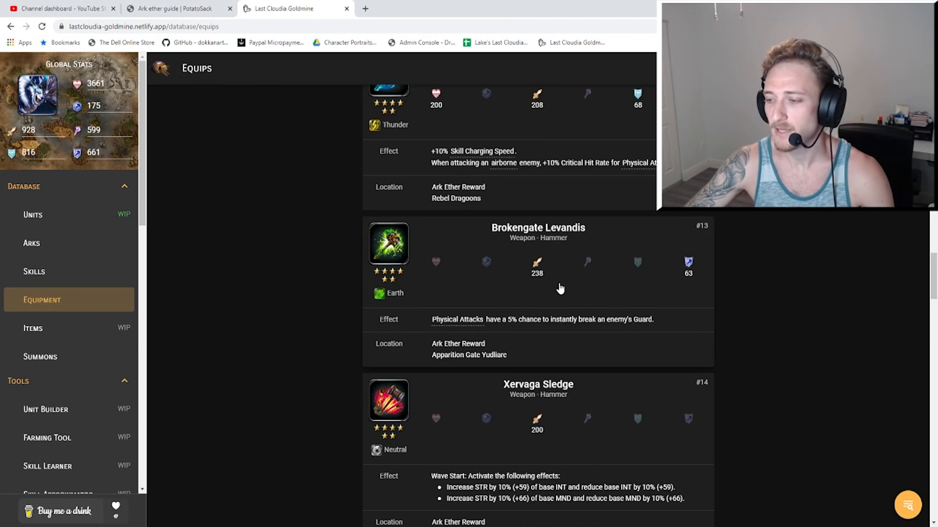
{"action": "mouse_move", "coordinate": [532, 256]}
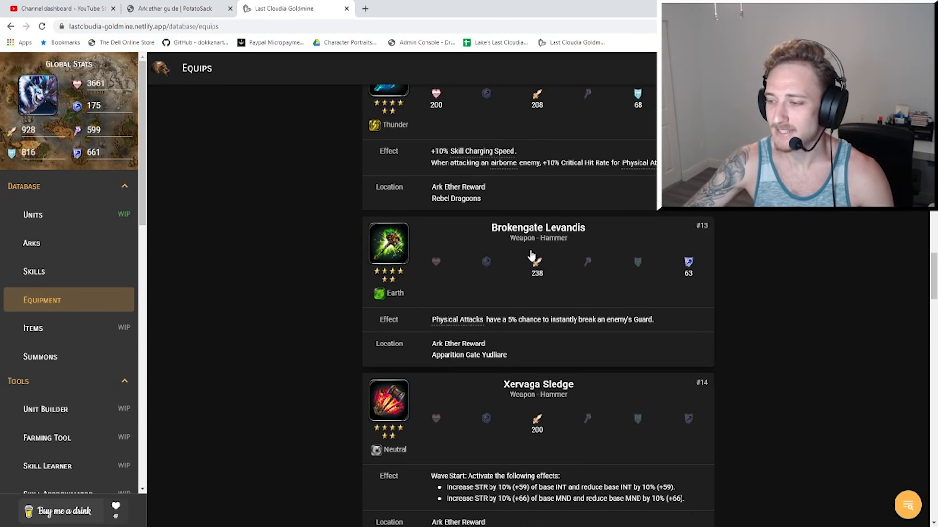
{"action": "mouse_move", "coordinate": [568, 305]}
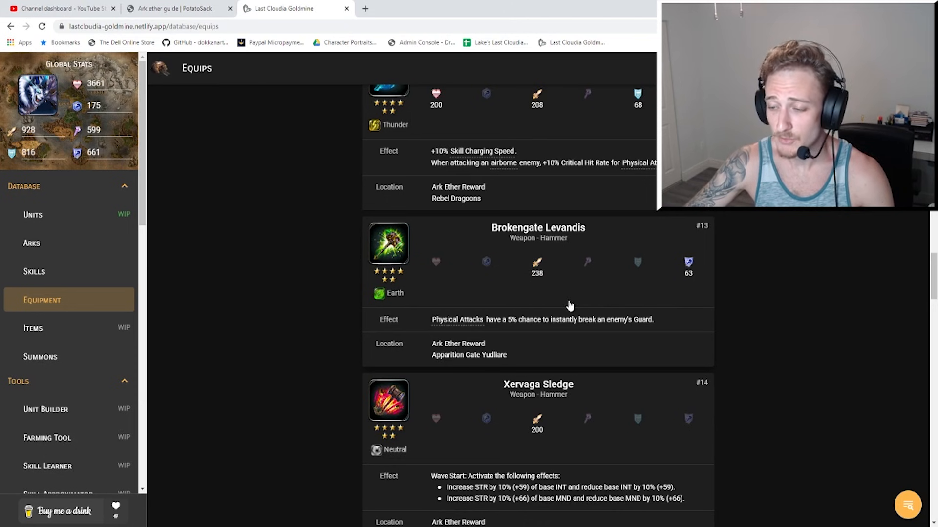
{"action": "mouse_move", "coordinate": [574, 289]}
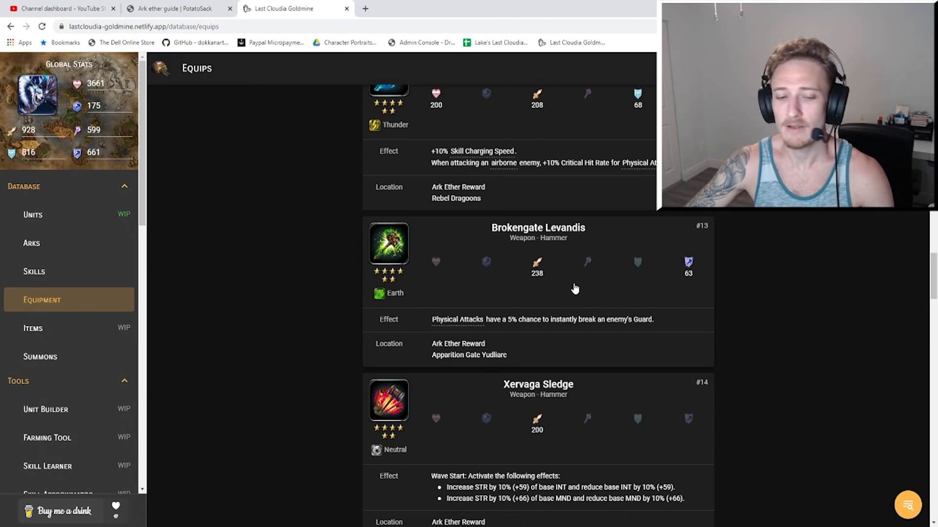
{"action": "mouse_move", "coordinate": [537, 272]}
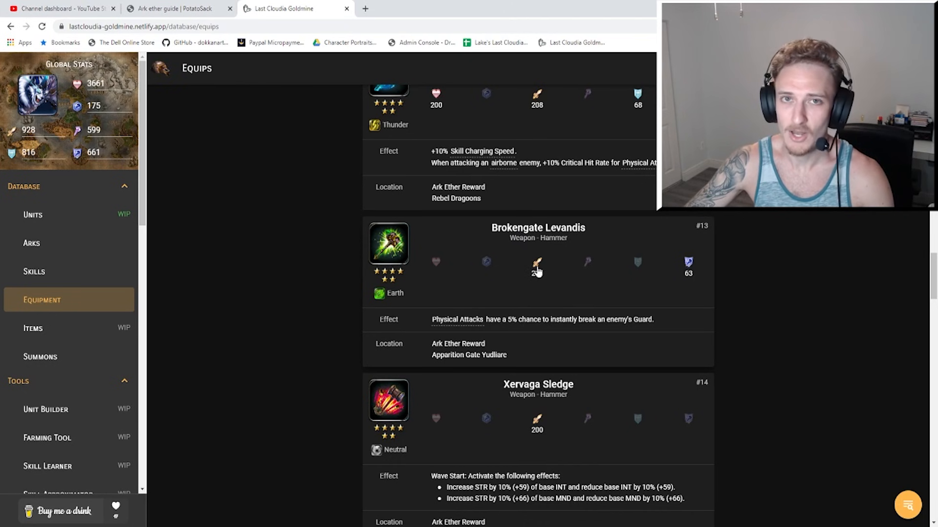
{"action": "mouse_move", "coordinate": [546, 285]}
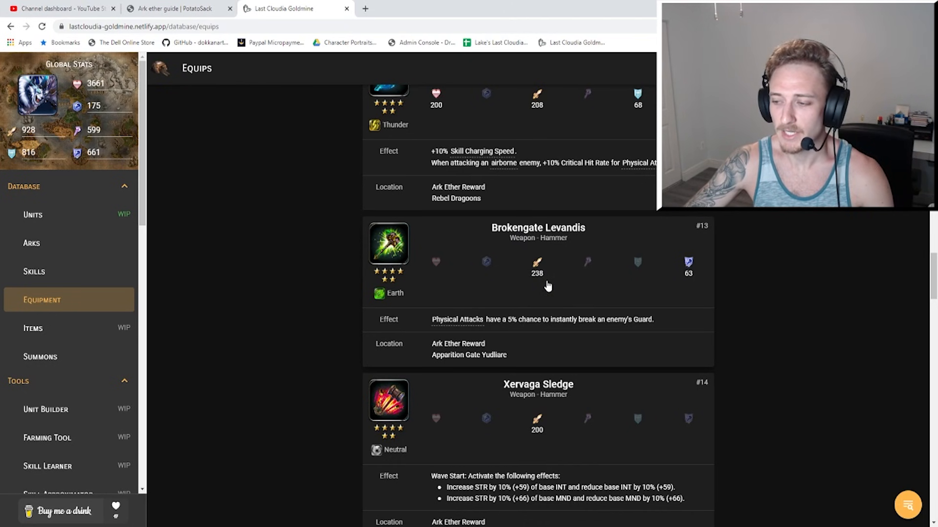
Scroll to Xervaga Sledge and Yuletide Starhammer, a 177-attack Light hammer.
{"action": "scroll", "scroll_direction": "down", "scroll_amount": 3}
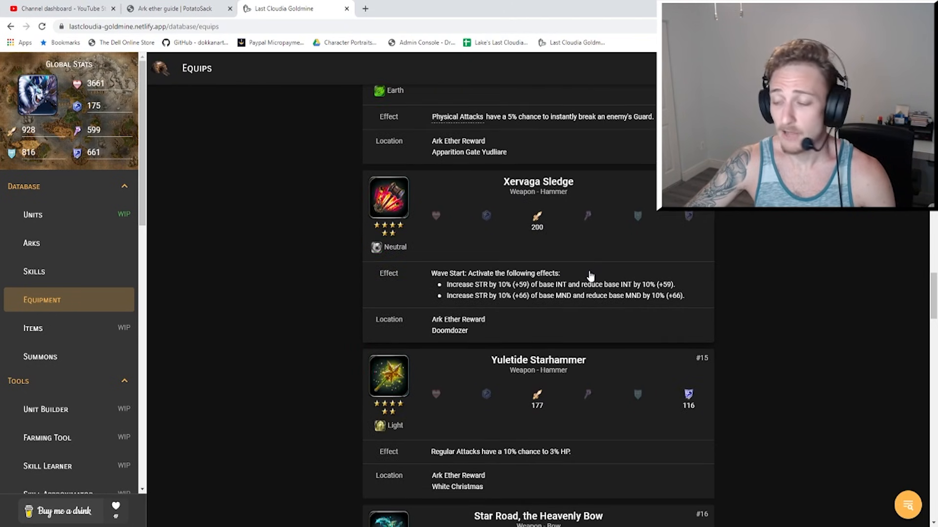
{"action": "mouse_move", "coordinate": [562, 206]}
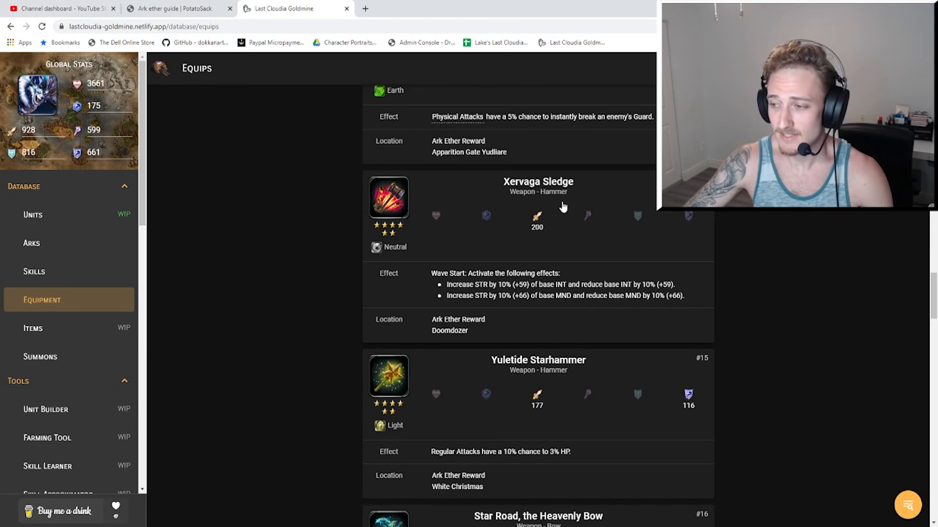
{"action": "mouse_move", "coordinate": [423, 239]}
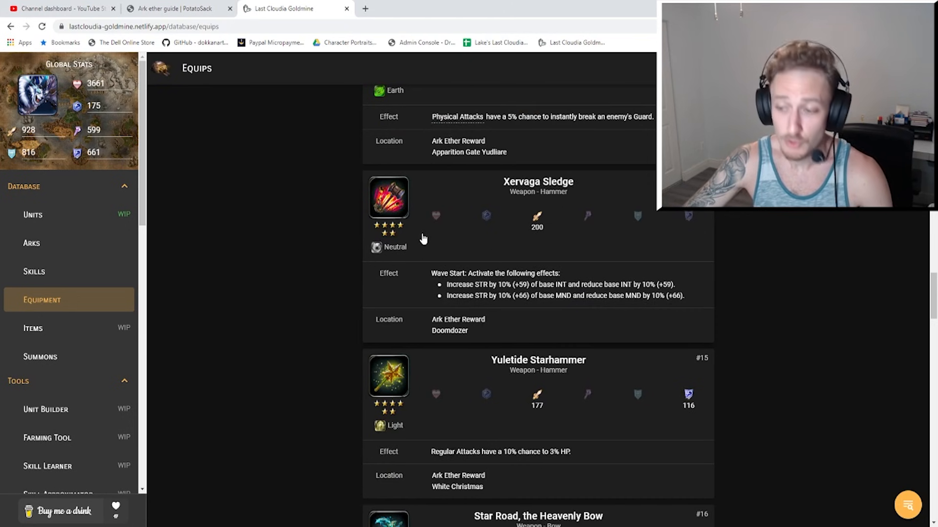
{"action": "mouse_move", "coordinate": [471, 255]}
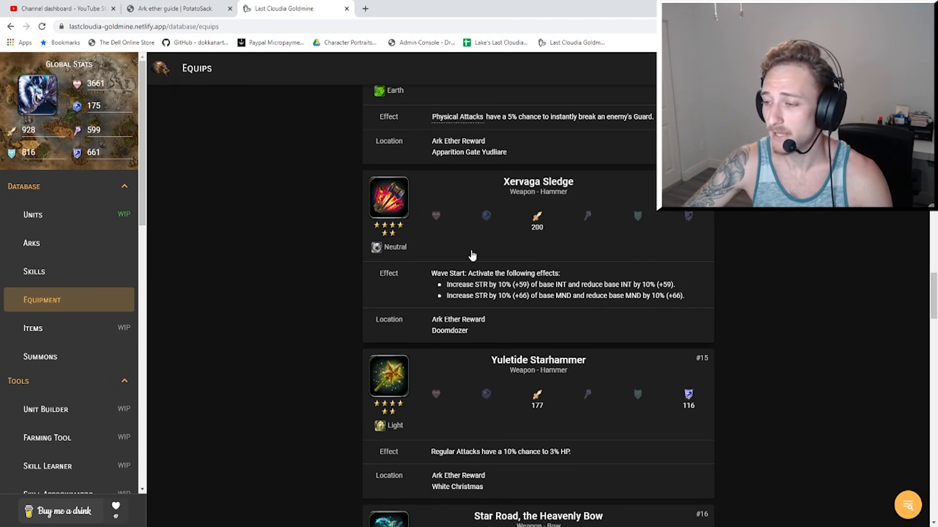
{"action": "mouse_move", "coordinate": [544, 224]}
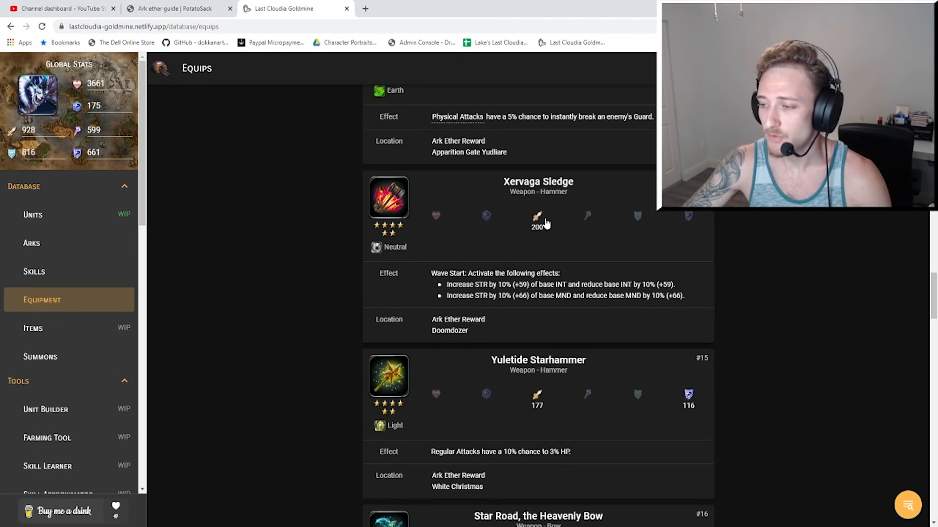
{"action": "mouse_move", "coordinate": [521, 250]}
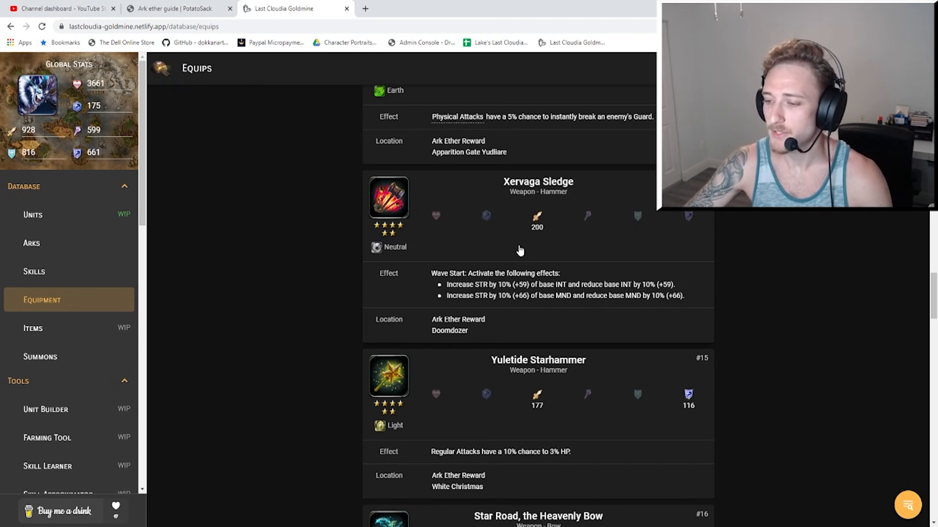
{"action": "mouse_move", "coordinate": [506, 282]}
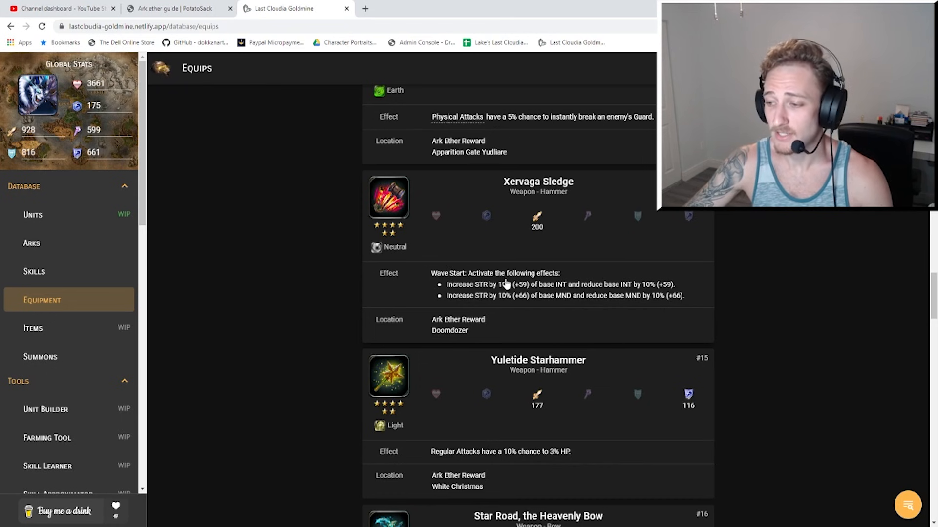
{"action": "mouse_move", "coordinate": [491, 280]}
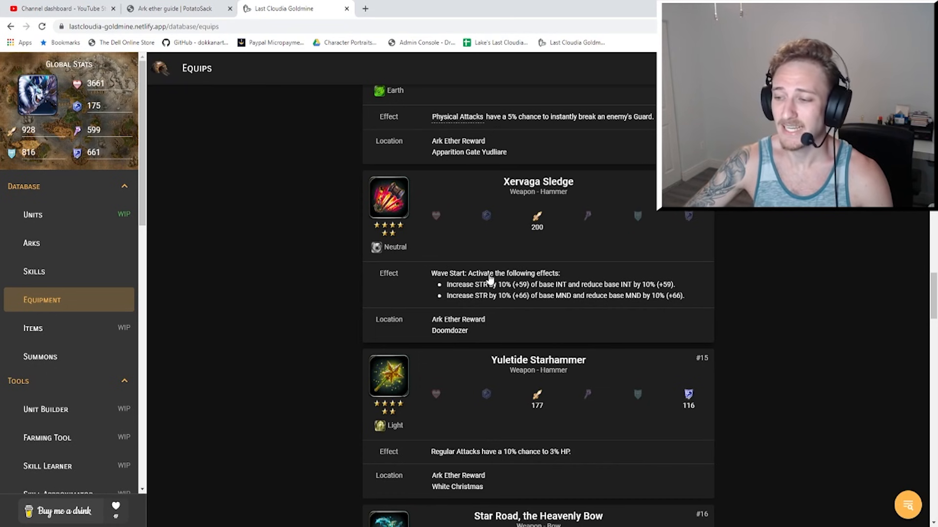
{"action": "mouse_move", "coordinate": [528, 292]}
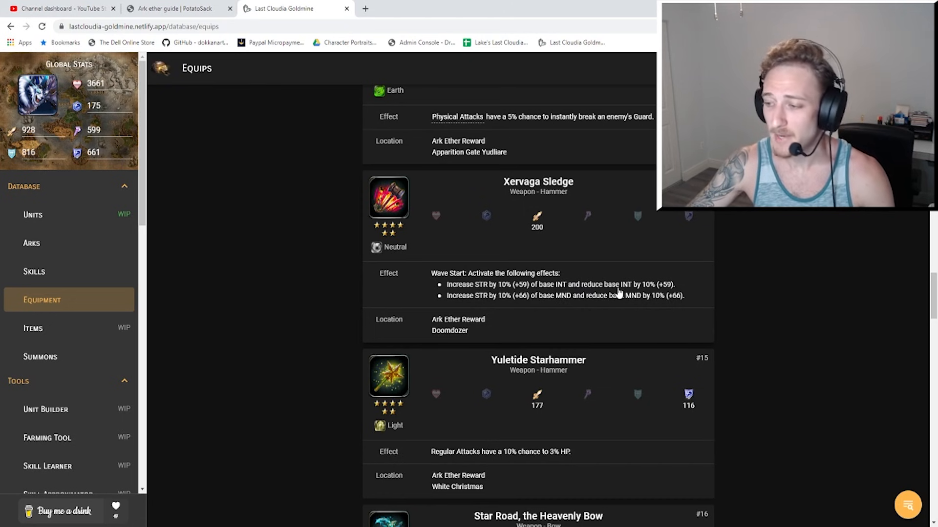
{"action": "mouse_move", "coordinate": [466, 300]}
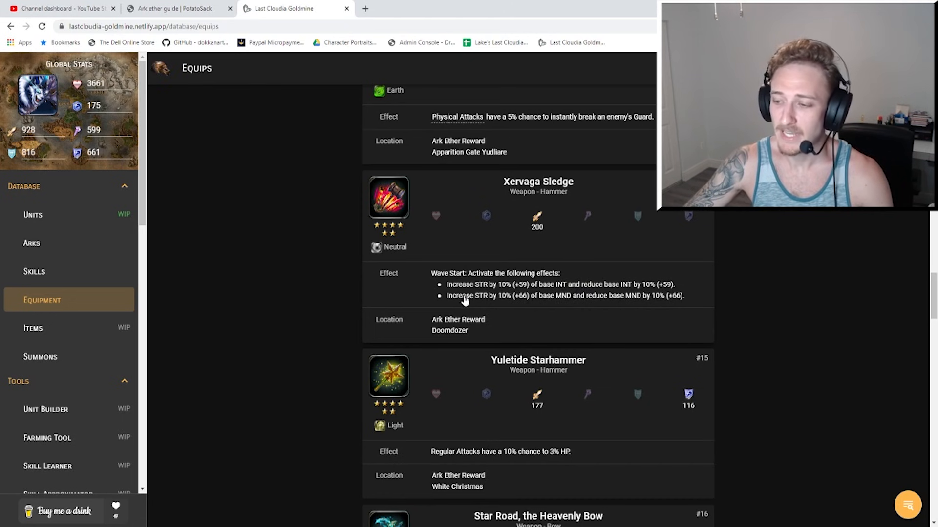
{"action": "mouse_move", "coordinate": [542, 305]}
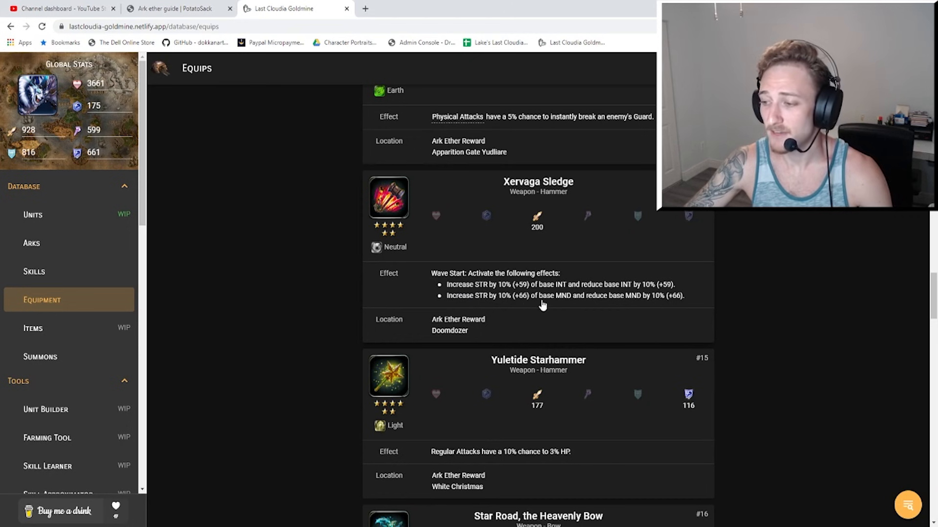
{"action": "mouse_move", "coordinate": [661, 305]}
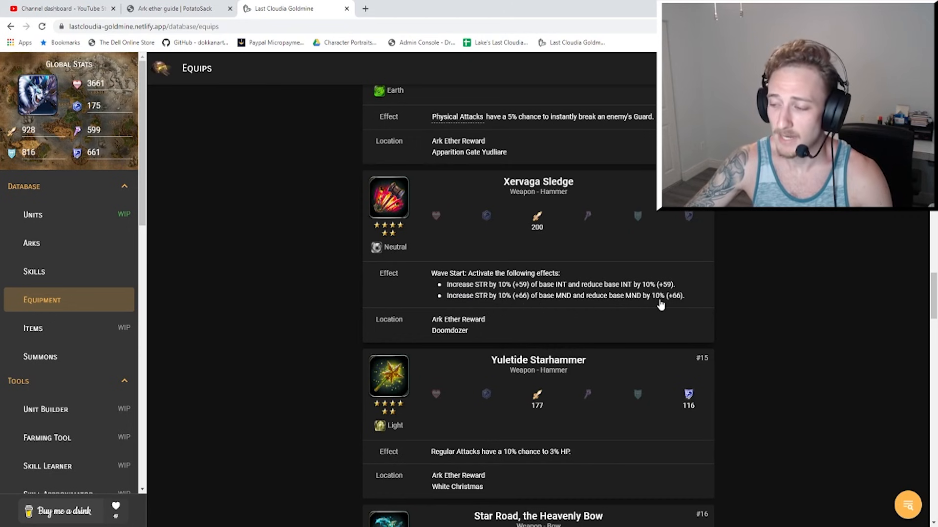
{"action": "mouse_move", "coordinate": [668, 264]}
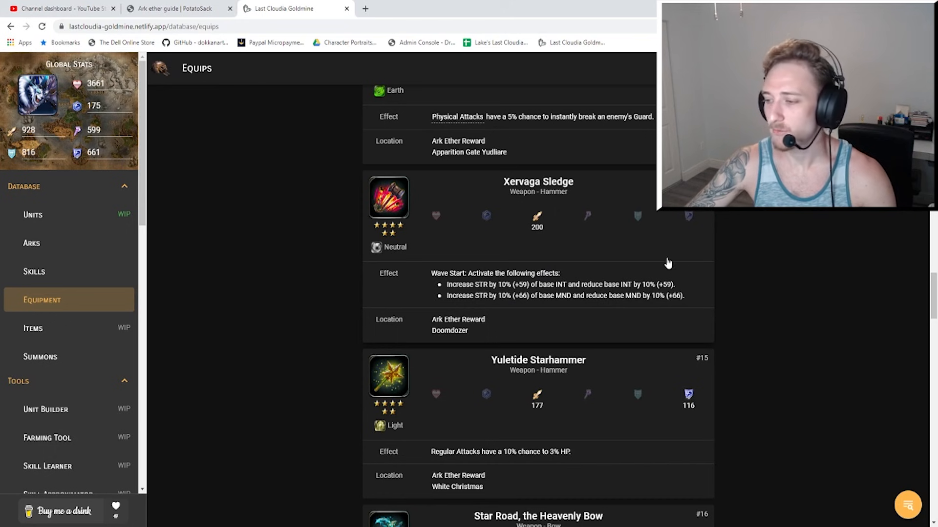
{"action": "mouse_move", "coordinate": [555, 264]}
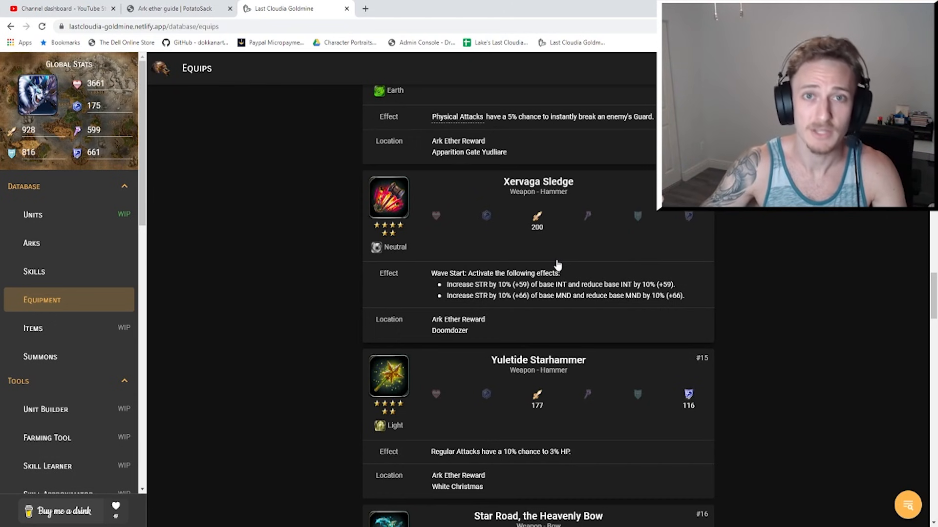
{"action": "mouse_move", "coordinate": [613, 258]}
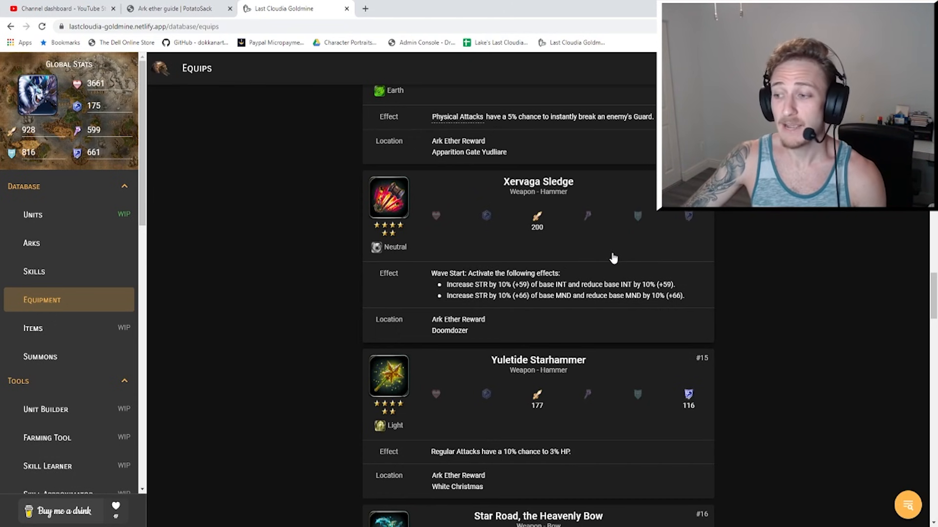
{"action": "mouse_move", "coordinate": [594, 308]}
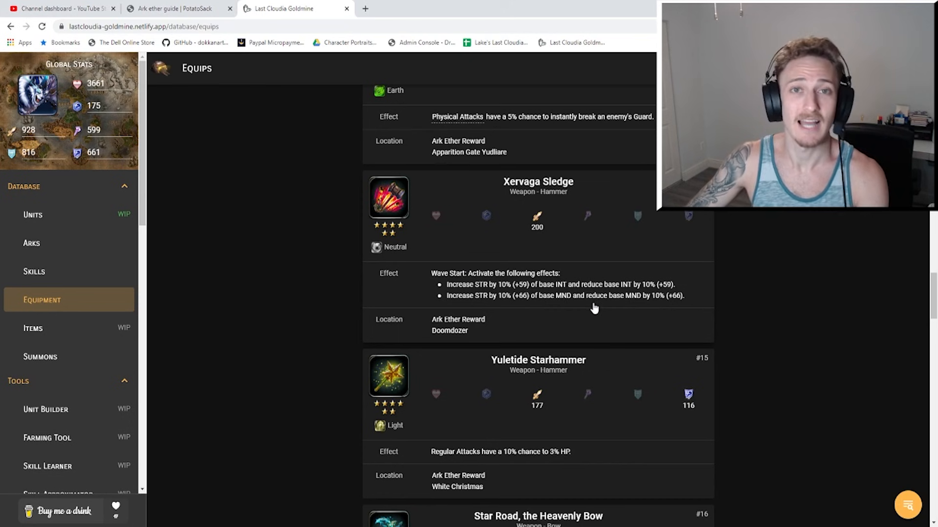
{"action": "mouse_move", "coordinate": [510, 176]}
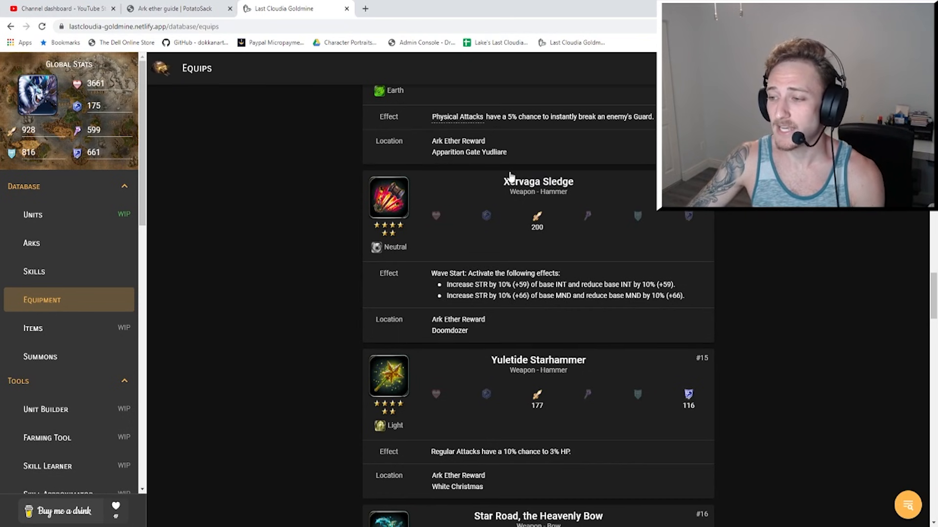
{"action": "mouse_move", "coordinate": [504, 163]}
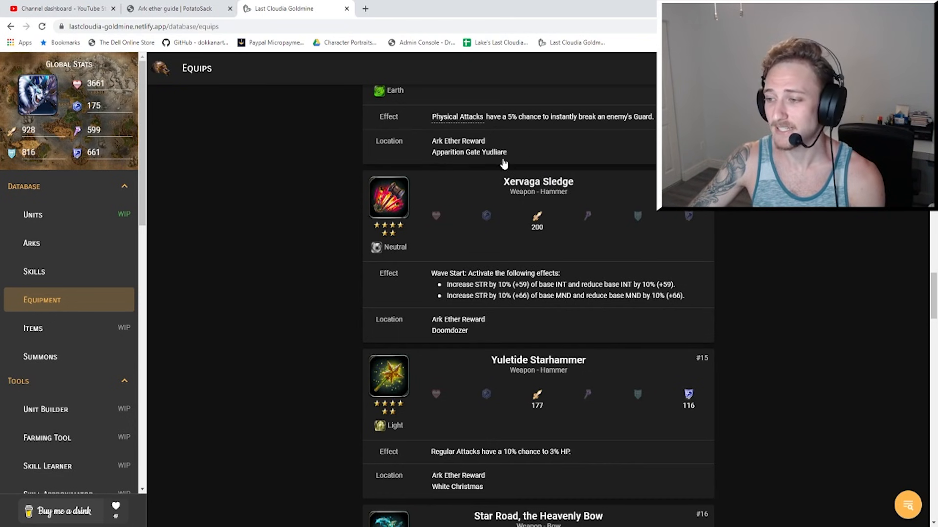
{"action": "mouse_move", "coordinate": [516, 179]}
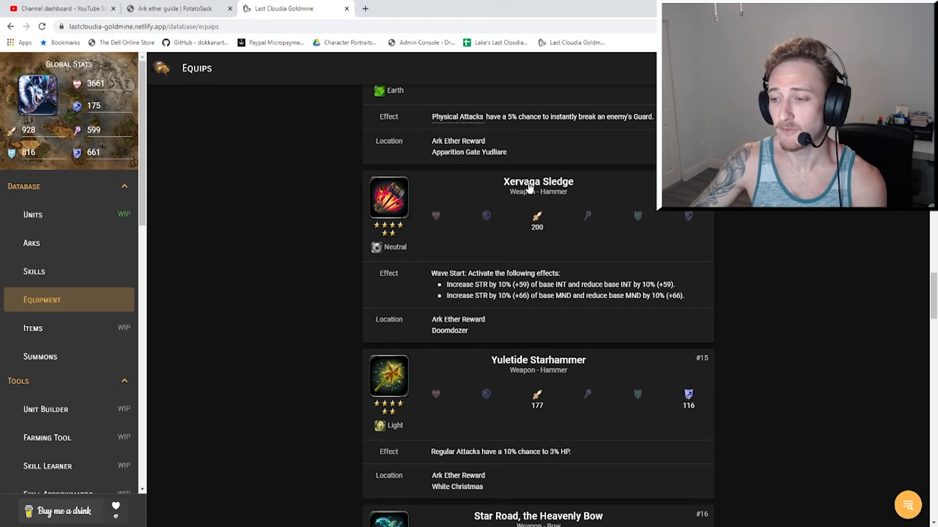
{"action": "mouse_move", "coordinate": [521, 197]}
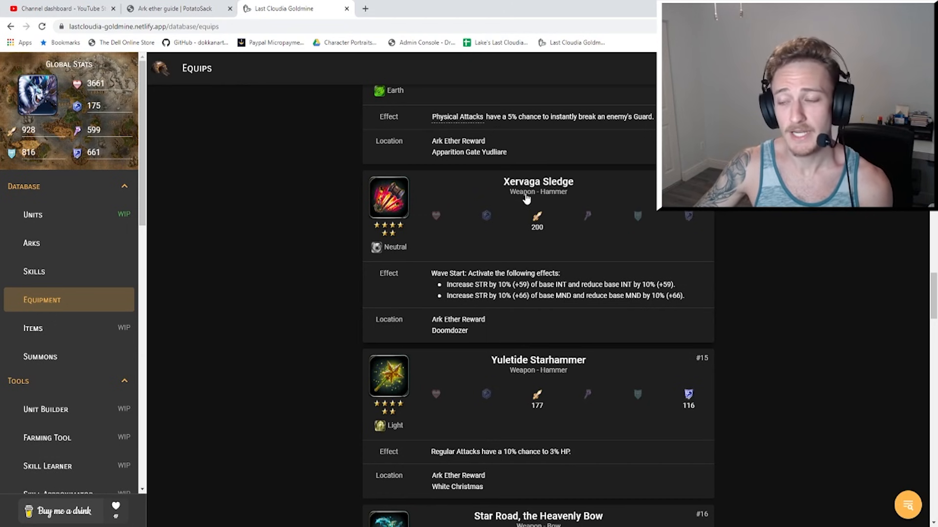
{"action": "mouse_move", "coordinate": [530, 180]}
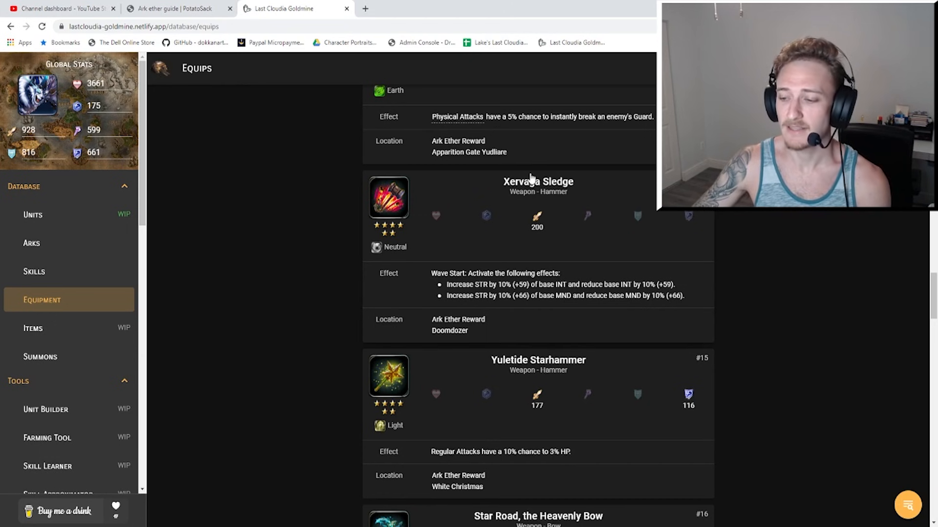
{"action": "mouse_move", "coordinate": [578, 263]}
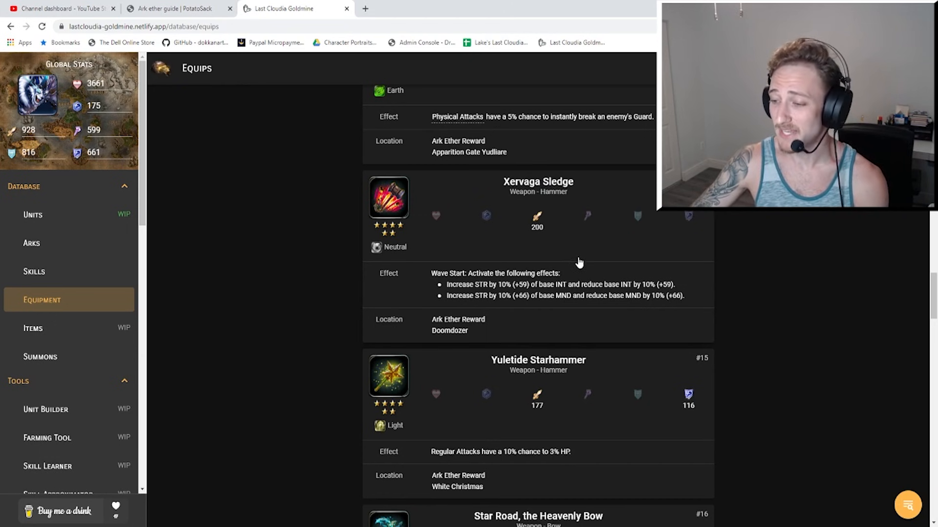
{"action": "mouse_move", "coordinate": [426, 349]}
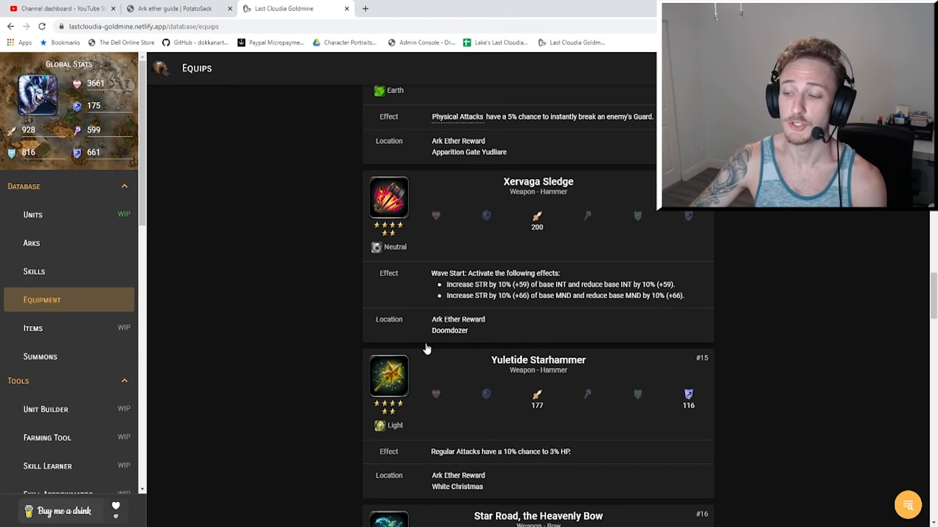
{"action": "mouse_move", "coordinate": [471, 336]}
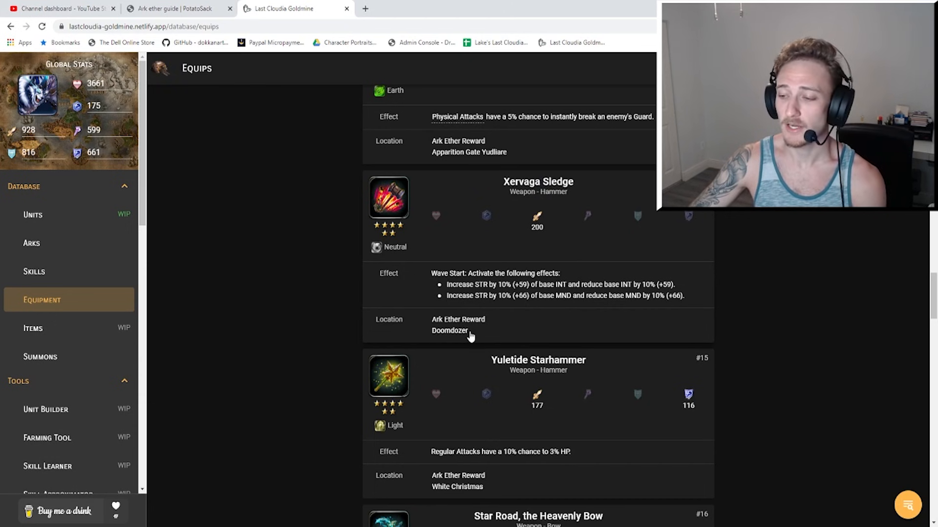
{"action": "mouse_move", "coordinate": [499, 328]}
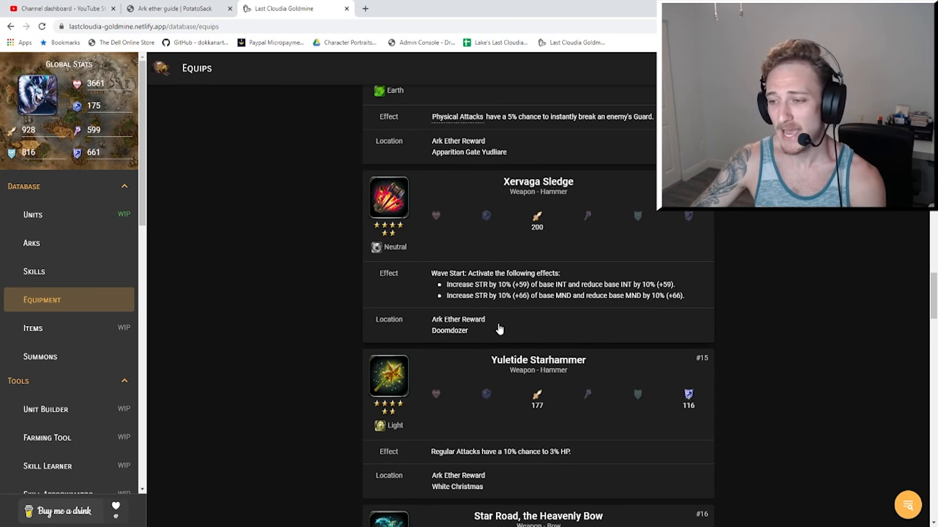
{"action": "mouse_move", "coordinate": [562, 157]}
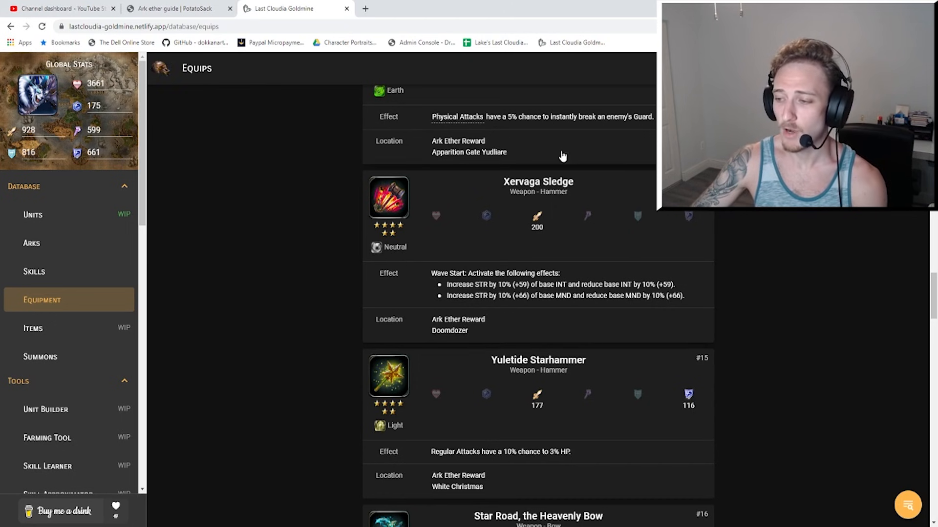
{"action": "mouse_move", "coordinate": [472, 301]}
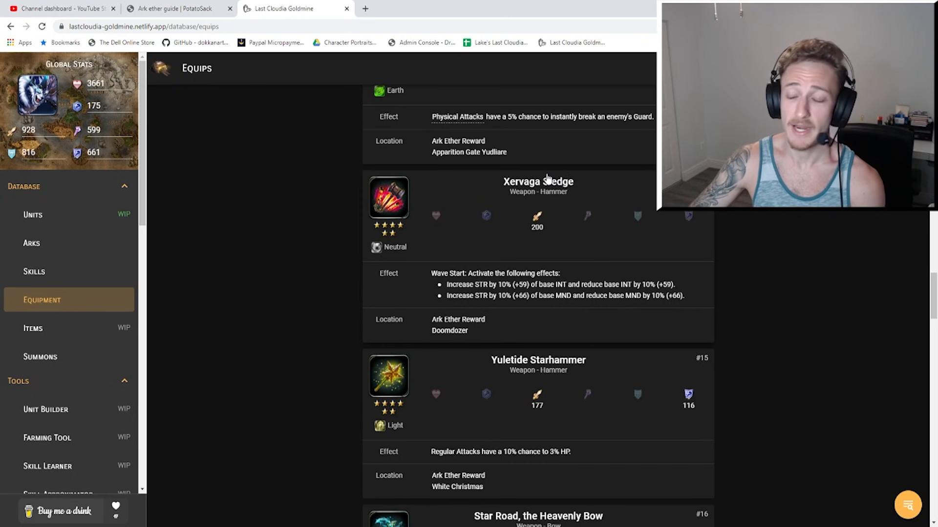
Scroll to Star Road, the Heavenly Bow (149 attack) and Magic Rifle Lapsis.
{"action": "scroll", "scroll_direction": "down", "scroll_amount": 3}
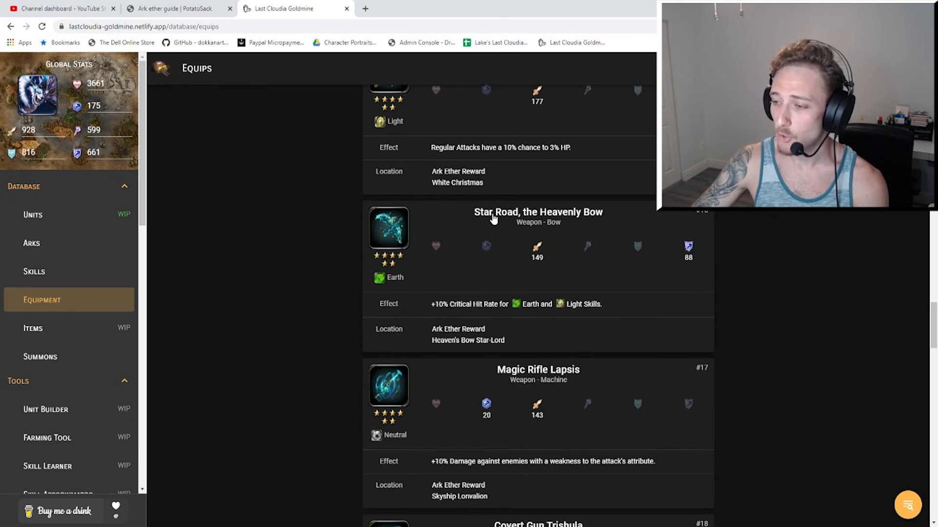
{"action": "mouse_move", "coordinate": [609, 223]}
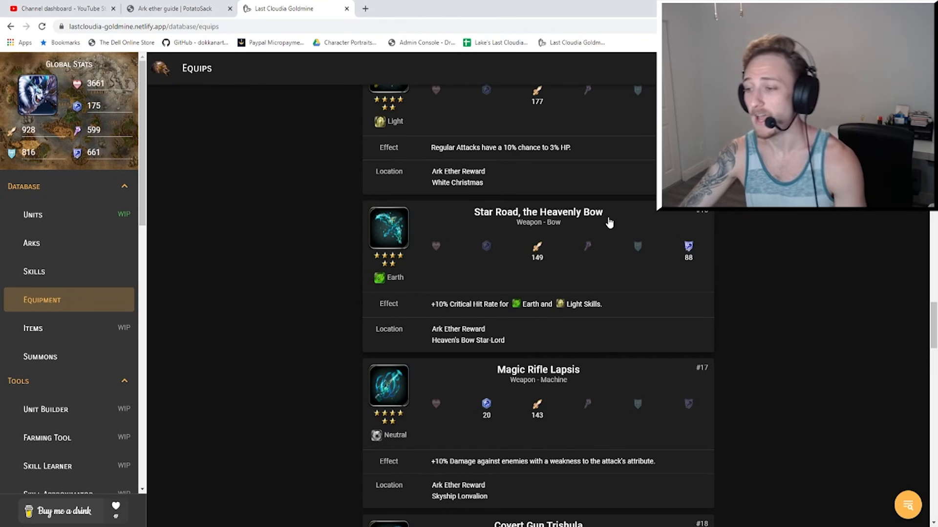
{"action": "mouse_move", "coordinate": [357, 279]}
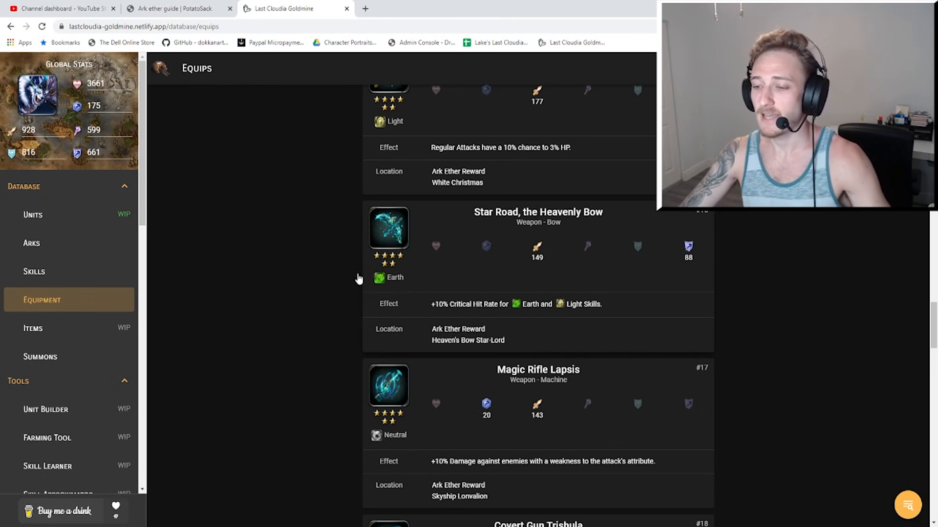
{"action": "mouse_move", "coordinate": [532, 255]}
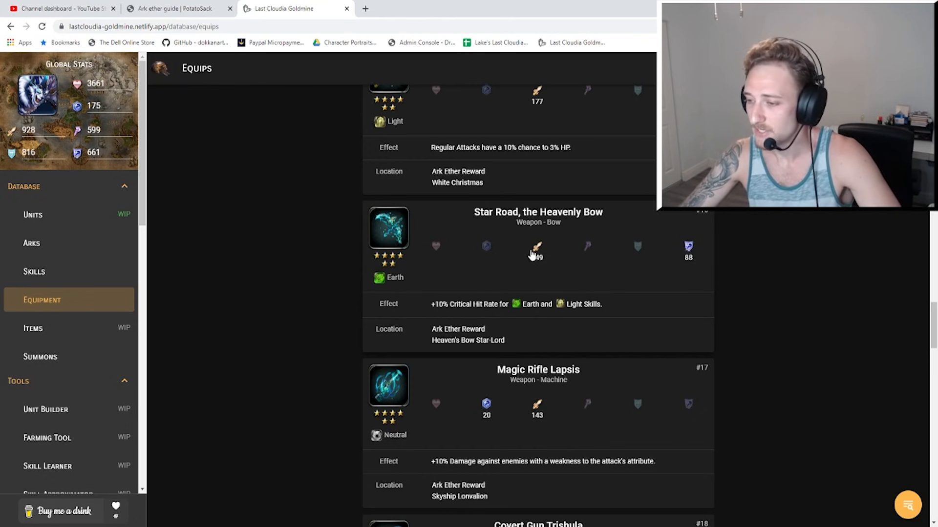
{"action": "mouse_move", "coordinate": [679, 240]}
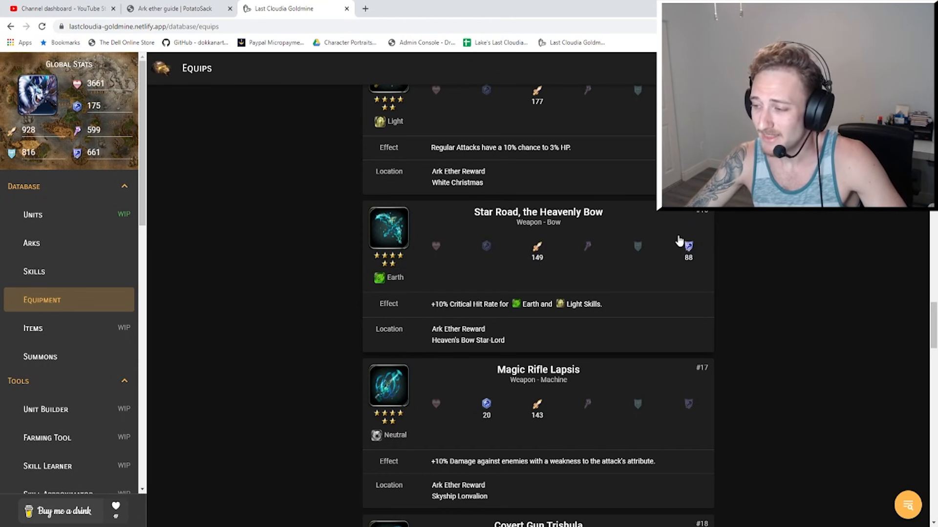
{"action": "mouse_move", "coordinate": [354, 315]}
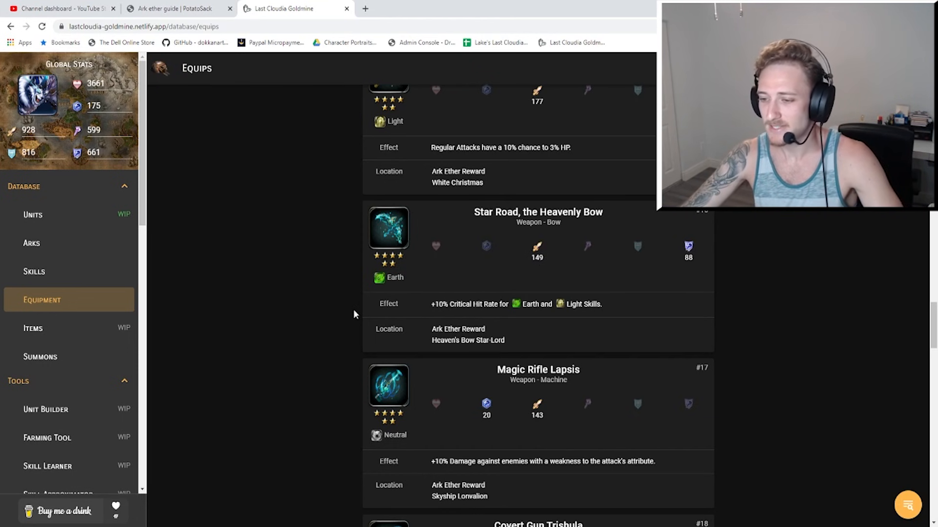
{"action": "mouse_move", "coordinate": [487, 320]}
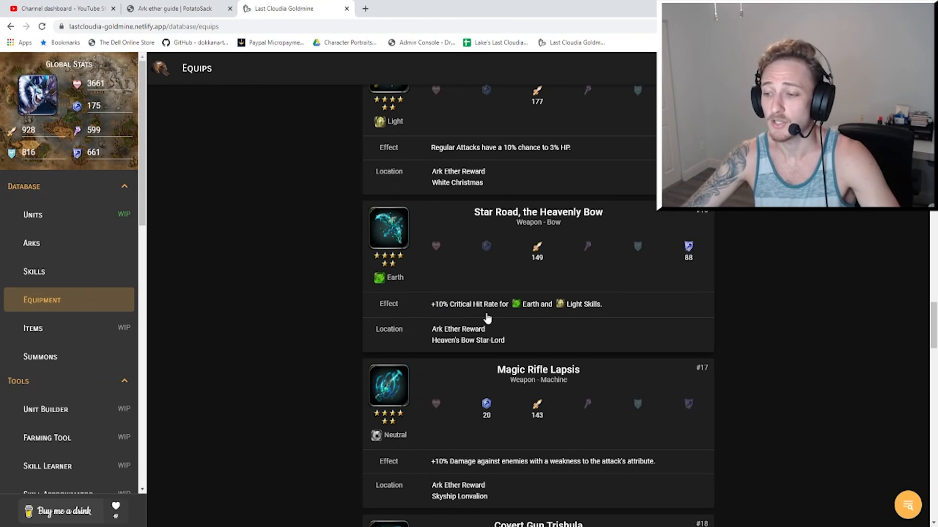
{"action": "mouse_move", "coordinate": [600, 312]}
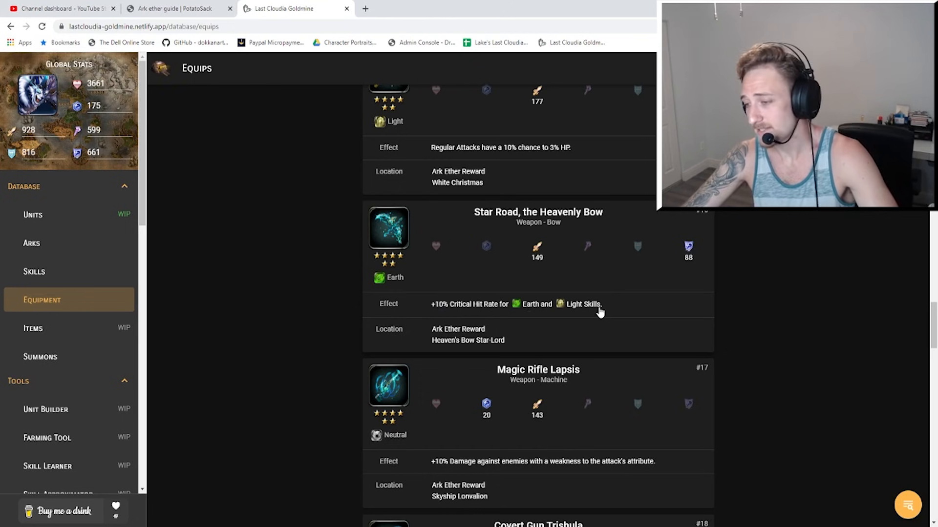
{"action": "mouse_move", "coordinate": [467, 300]}
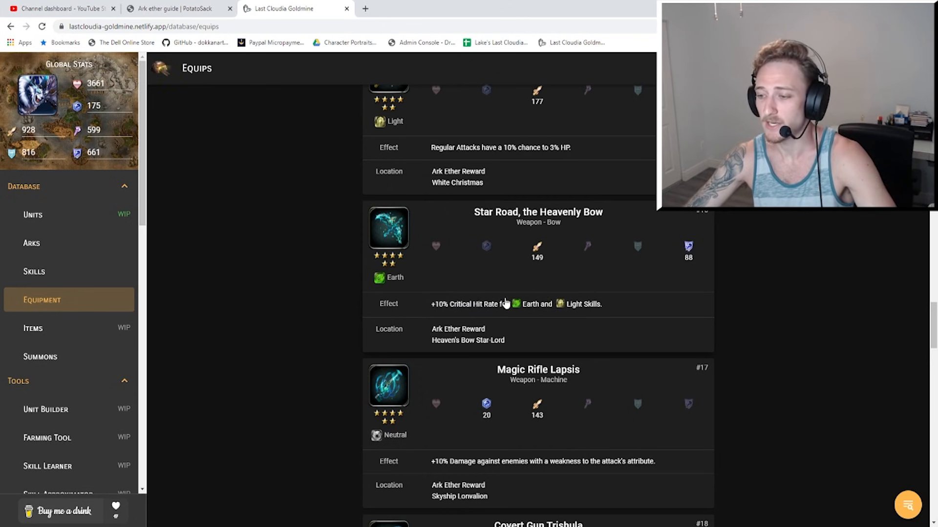
{"action": "mouse_move", "coordinate": [553, 293]}
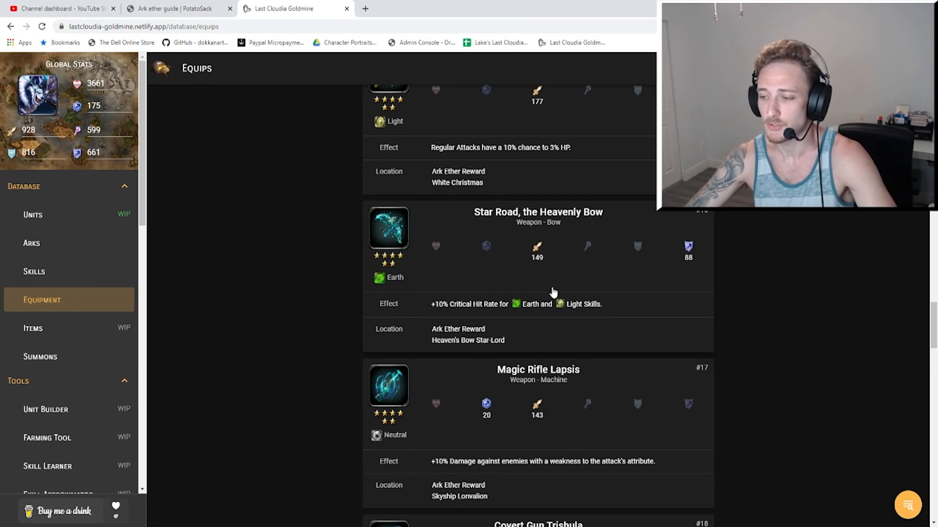
{"action": "mouse_move", "coordinate": [439, 349]}
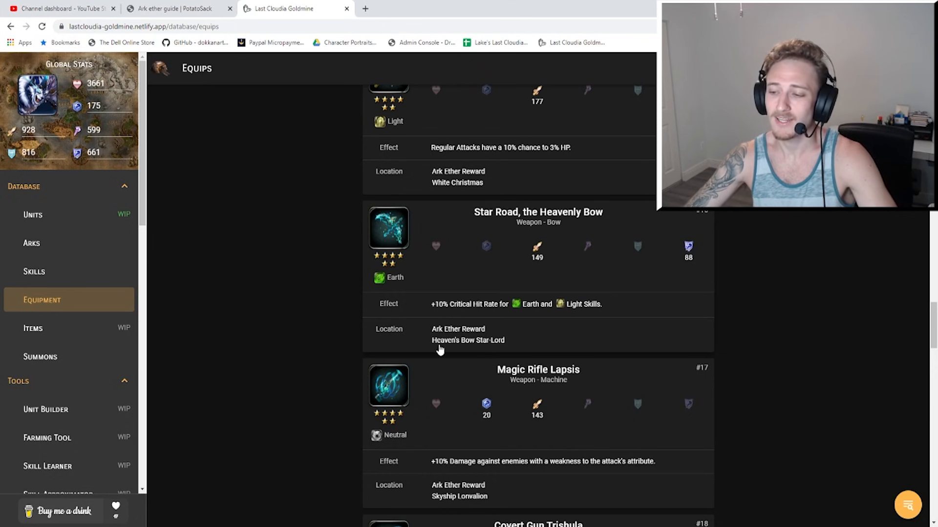
{"action": "mouse_move", "coordinate": [488, 346]}
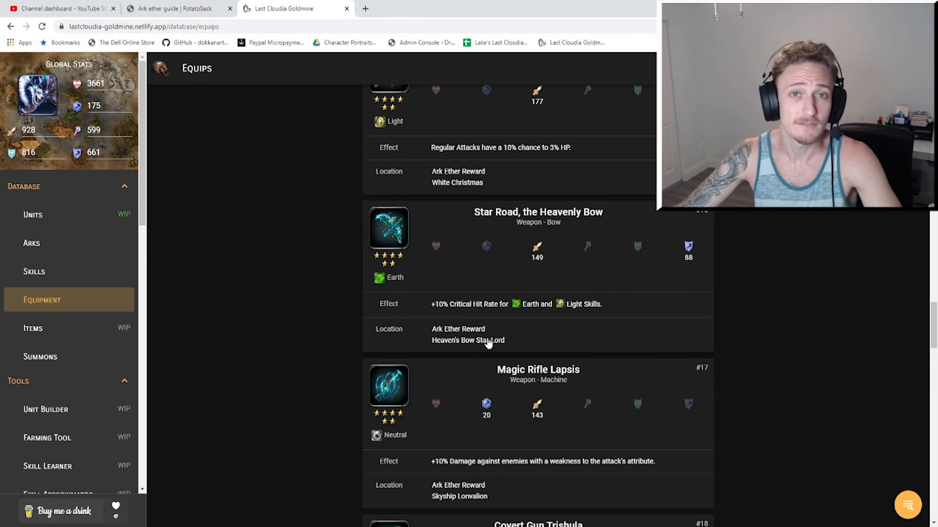
{"action": "mouse_move", "coordinate": [435, 325]}
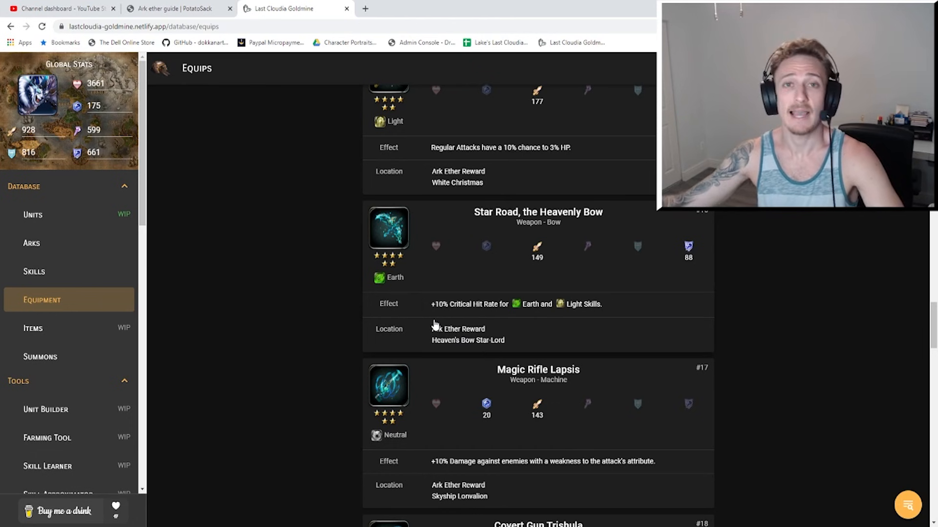
{"action": "mouse_move", "coordinate": [518, 230]}
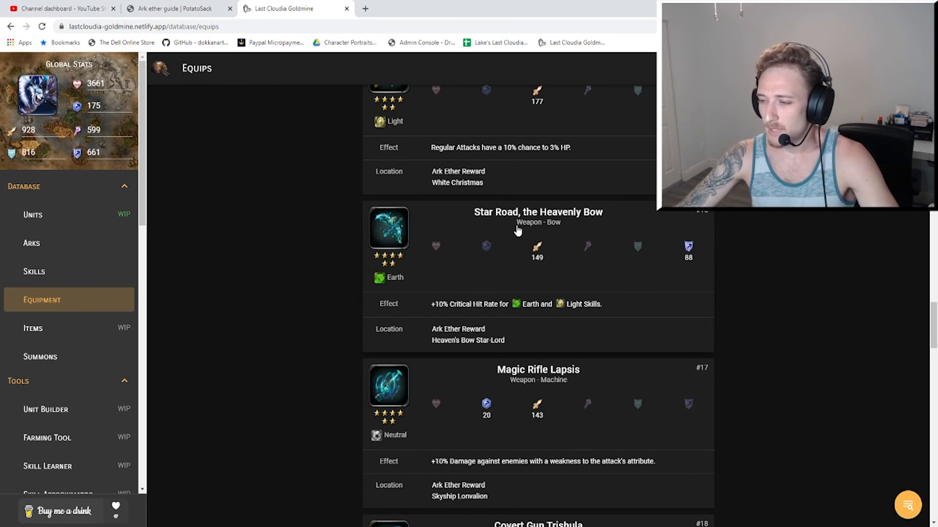
{"action": "mouse_move", "coordinate": [520, 269]}
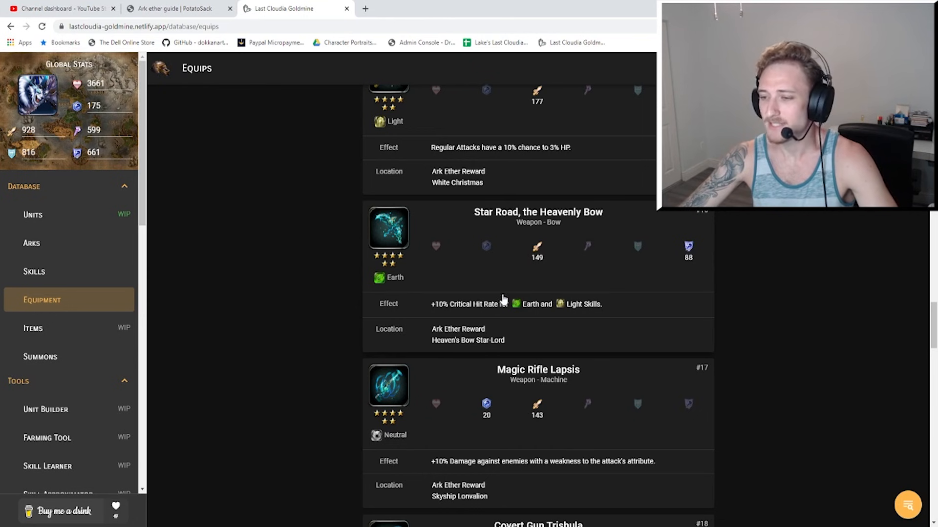
{"action": "mouse_move", "coordinate": [561, 248]}
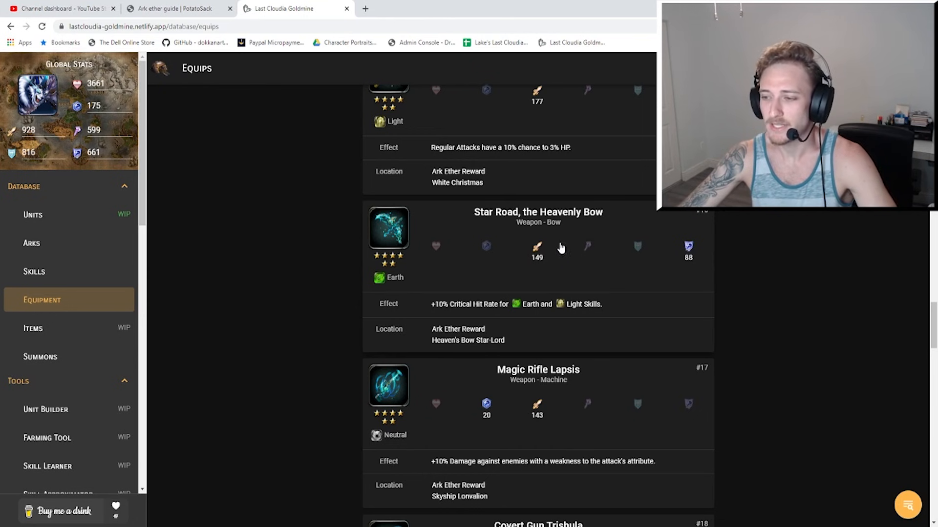
{"action": "mouse_move", "coordinate": [556, 263]}
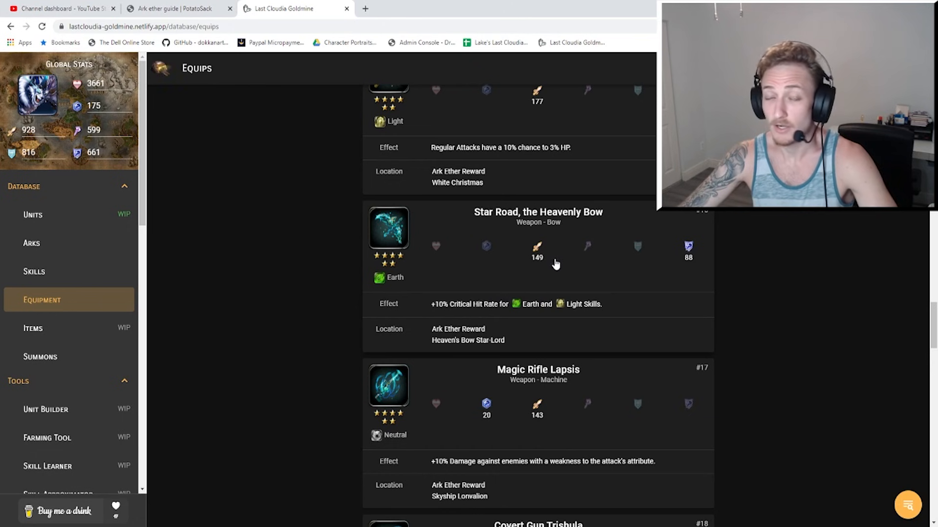
{"action": "mouse_move", "coordinate": [554, 272]}
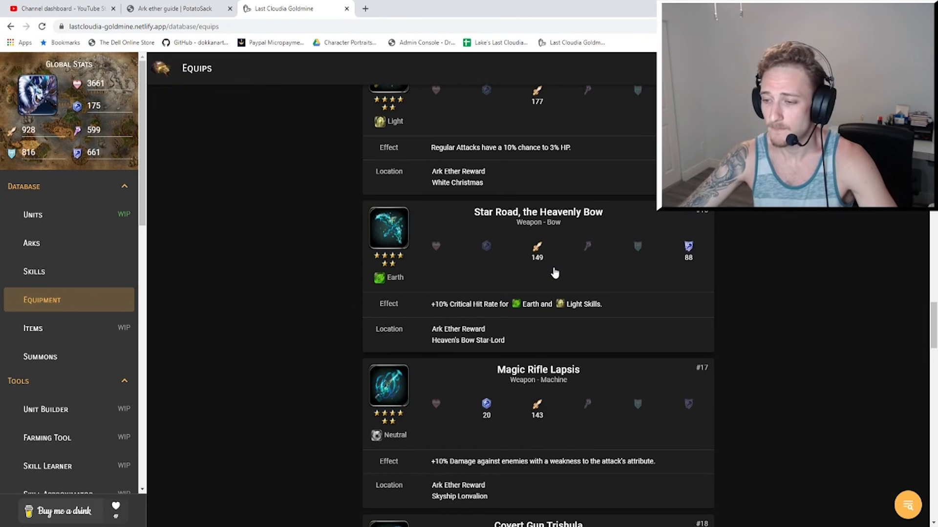
{"action": "mouse_move", "coordinate": [407, 224]}
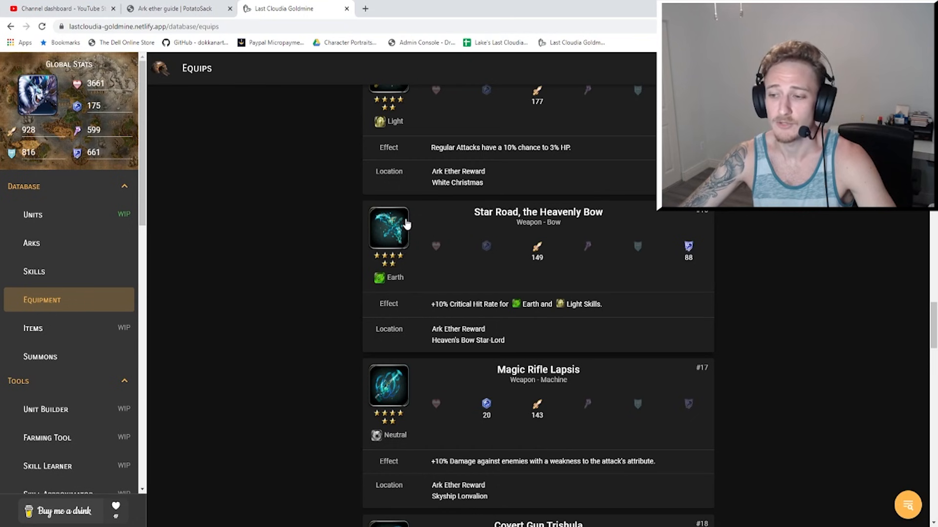
{"action": "scroll", "scroll_direction": "down", "scroll_amount": 3}
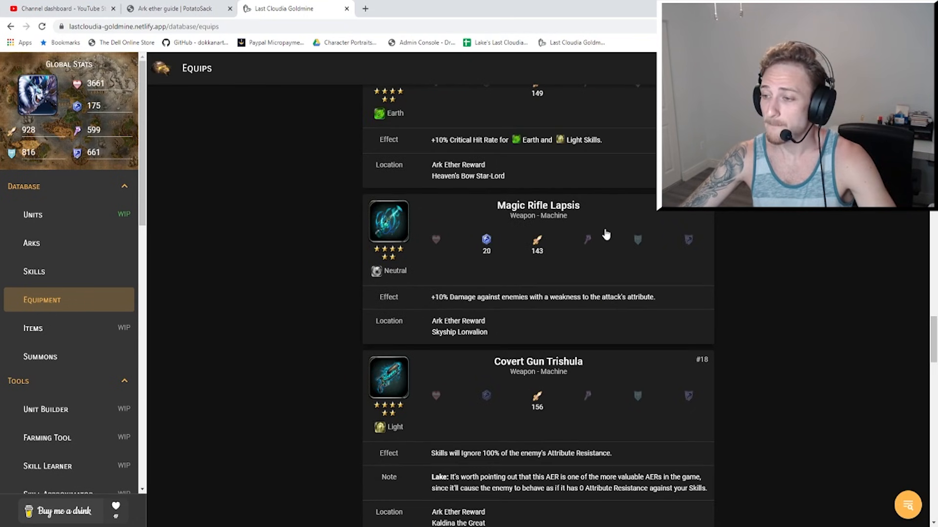
{"action": "mouse_move", "coordinate": [577, 223]}
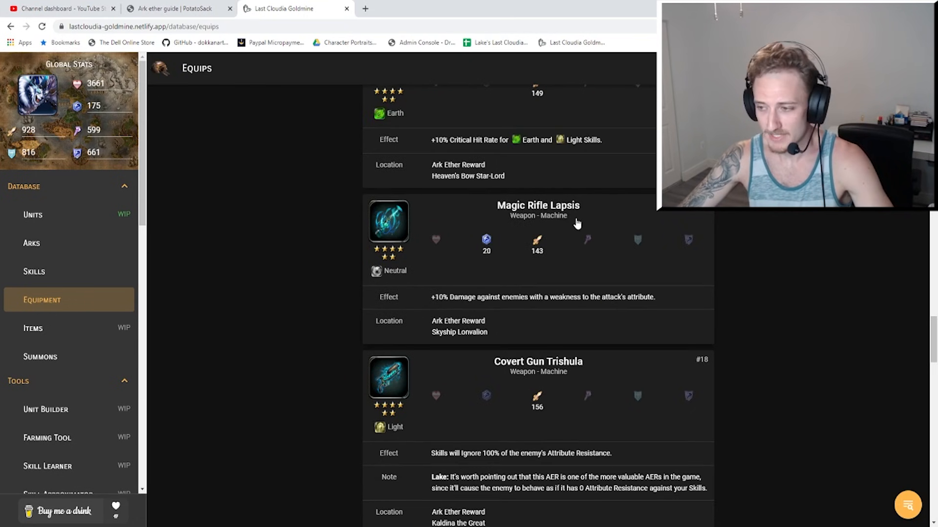
{"action": "mouse_move", "coordinate": [400, 270]}
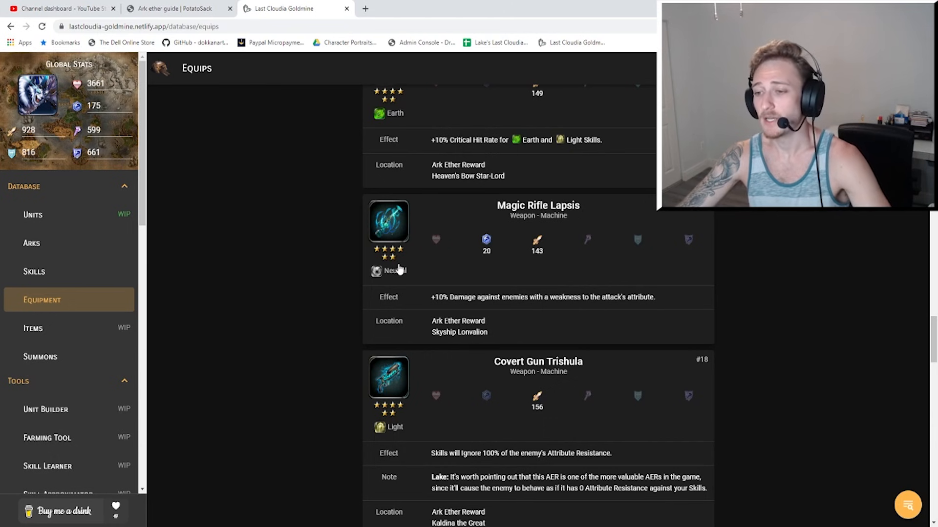
{"action": "mouse_move", "coordinate": [464, 255]}
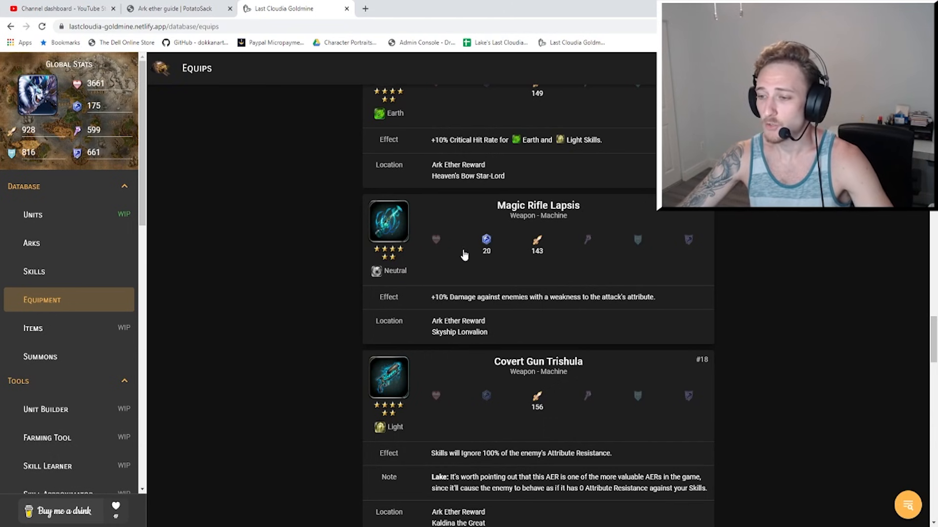
{"action": "mouse_move", "coordinate": [549, 245]}
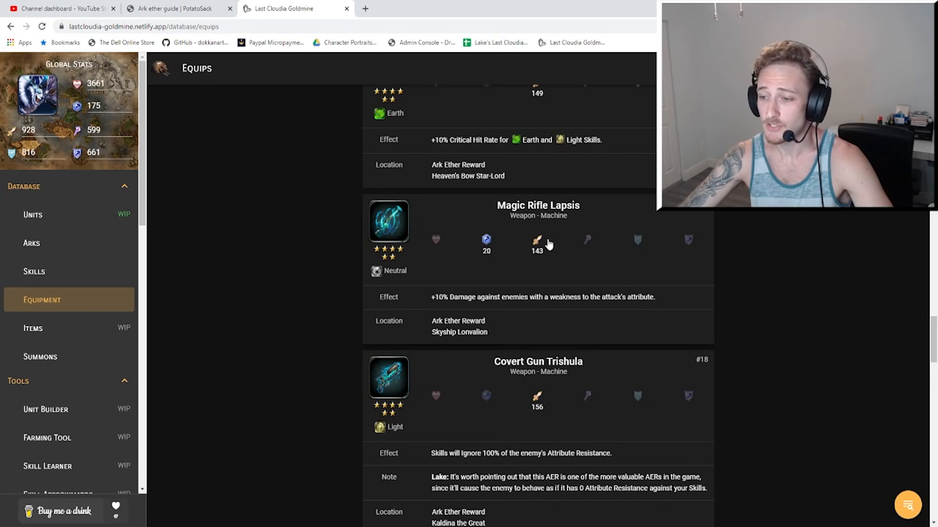
{"action": "mouse_move", "coordinate": [399, 311]}
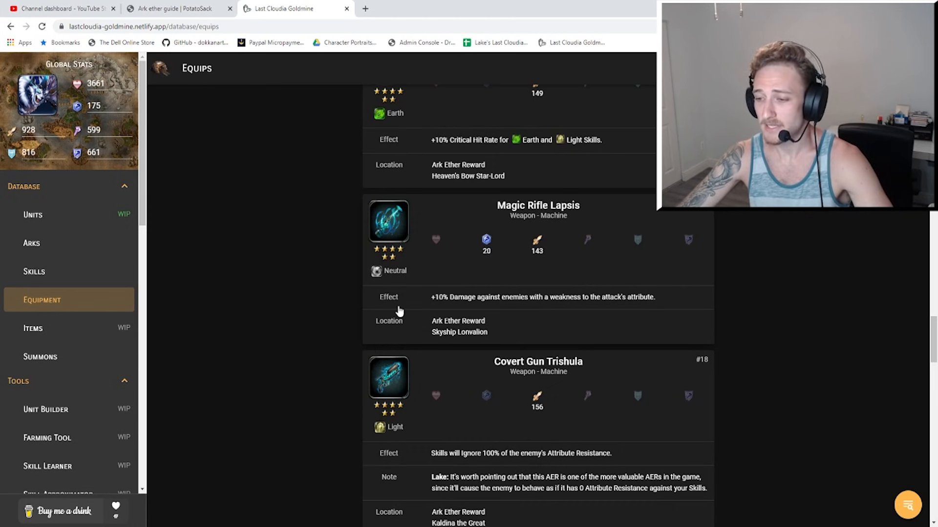
{"action": "mouse_move", "coordinate": [422, 314]}
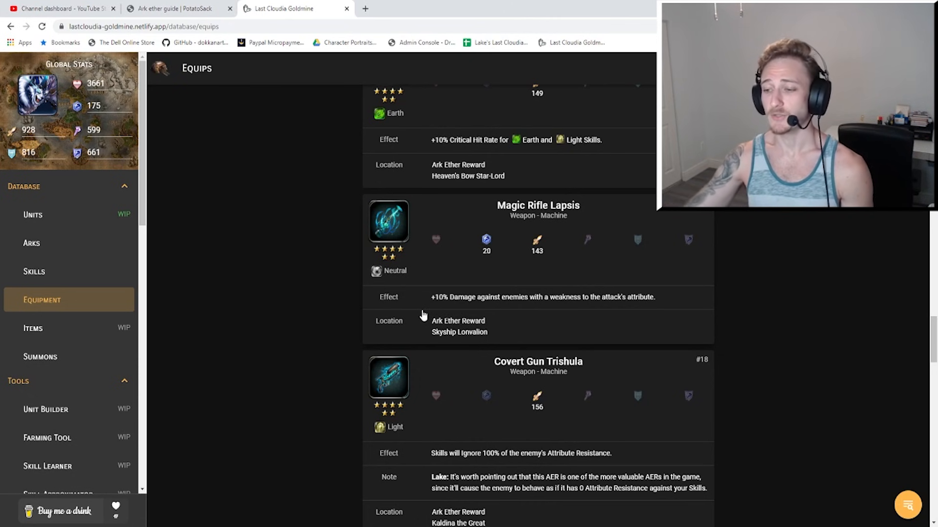
{"action": "mouse_move", "coordinate": [479, 339]}
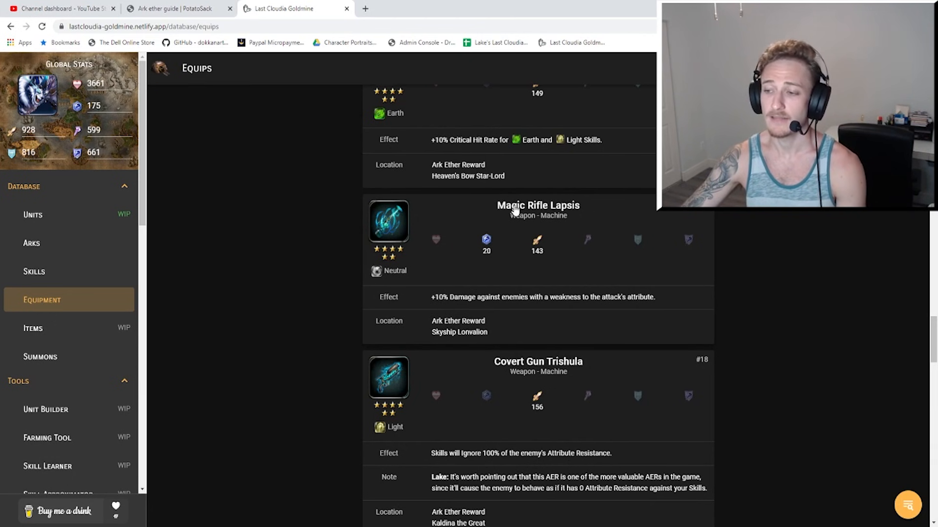
{"action": "mouse_move", "coordinate": [469, 193]}
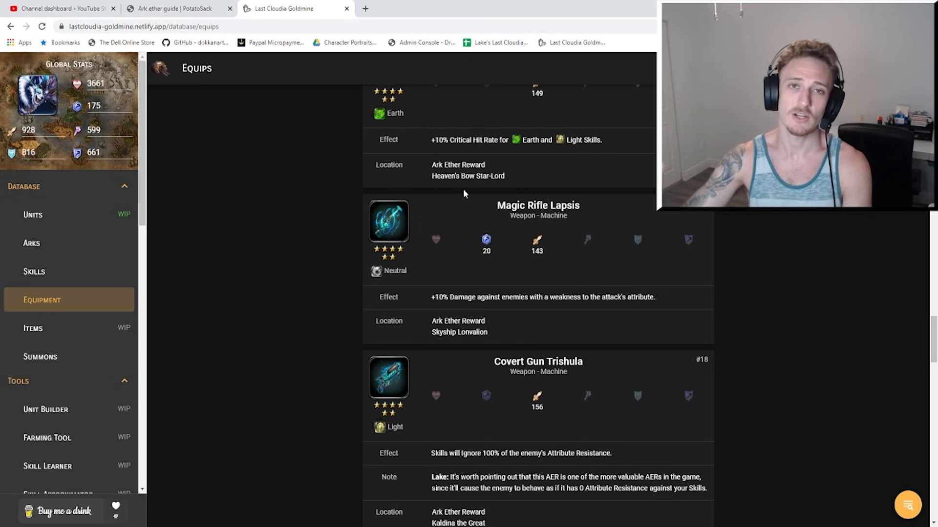
{"action": "mouse_move", "coordinate": [584, 221]}
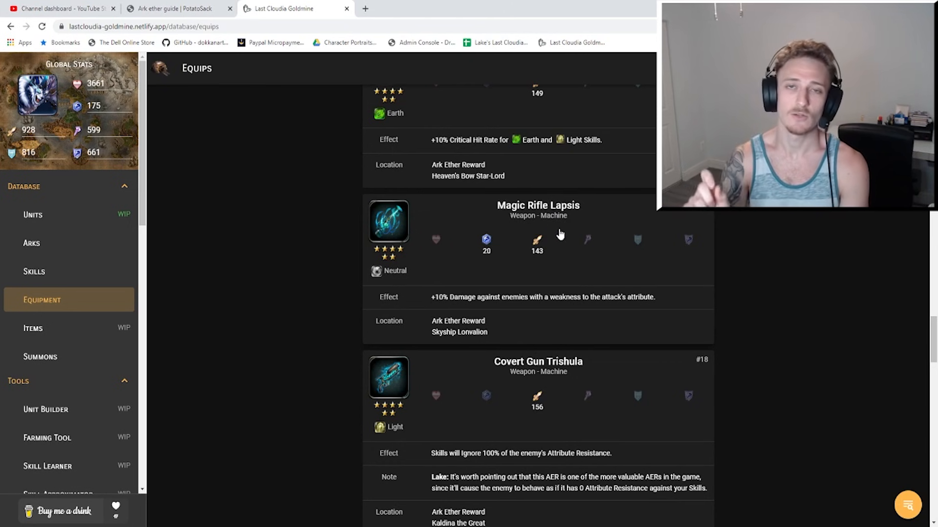
{"action": "mouse_move", "coordinate": [516, 216]}
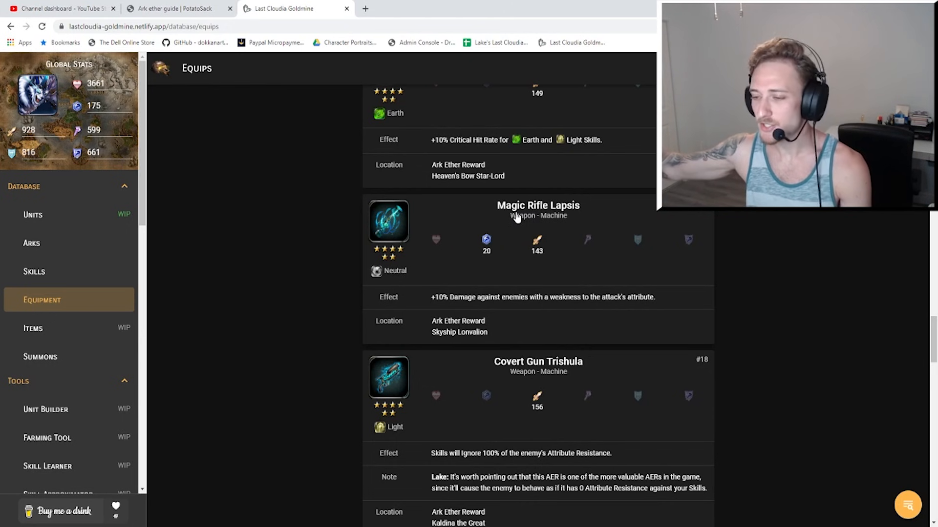
{"action": "mouse_move", "coordinate": [516, 272]}
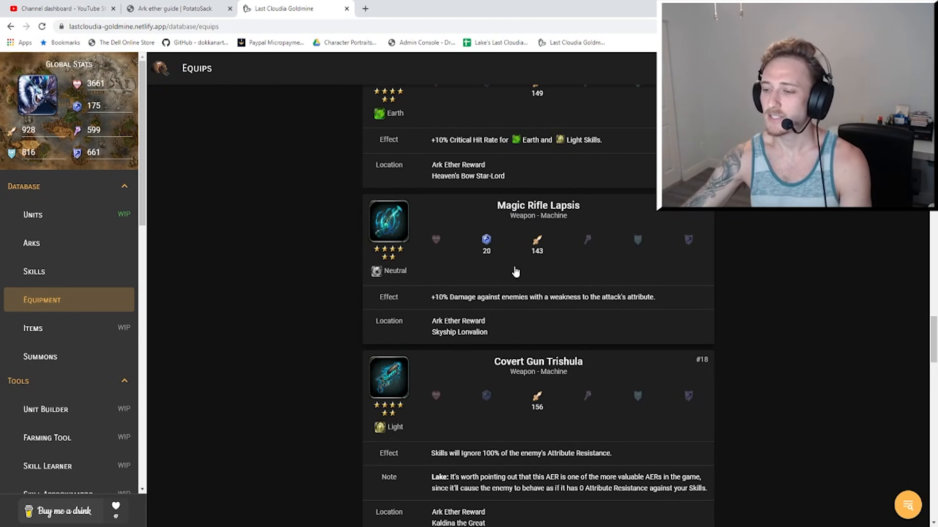
{"action": "mouse_move", "coordinate": [532, 315]}
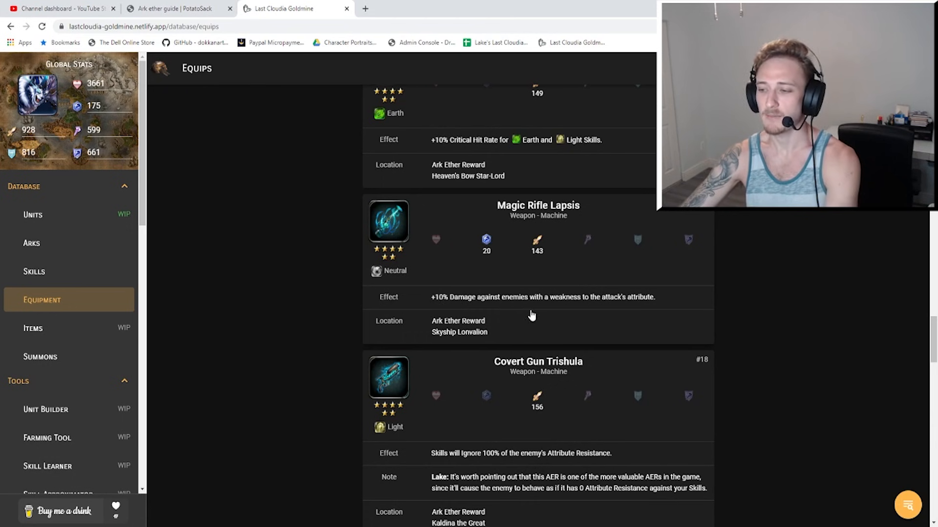
{"action": "mouse_move", "coordinate": [589, 310]}
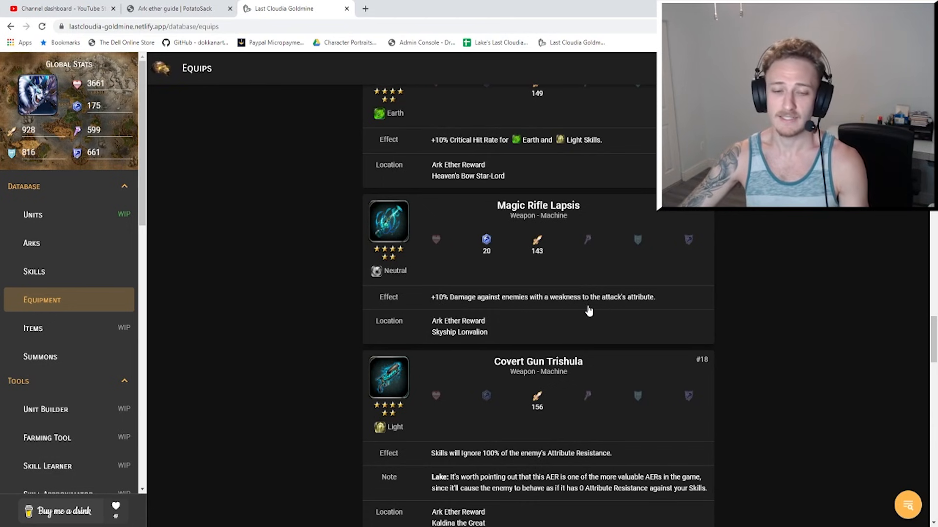
{"action": "mouse_move", "coordinate": [592, 332]}
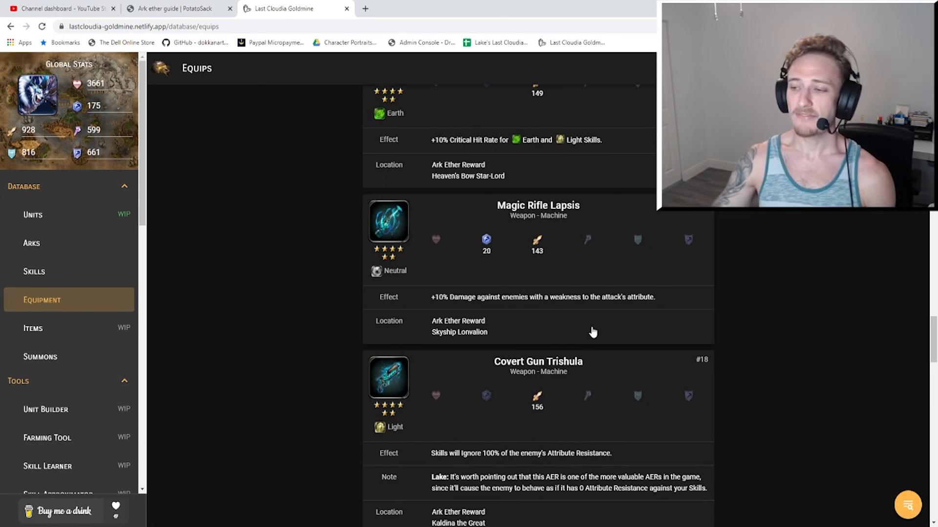
{"action": "mouse_move", "coordinate": [472, 293]}
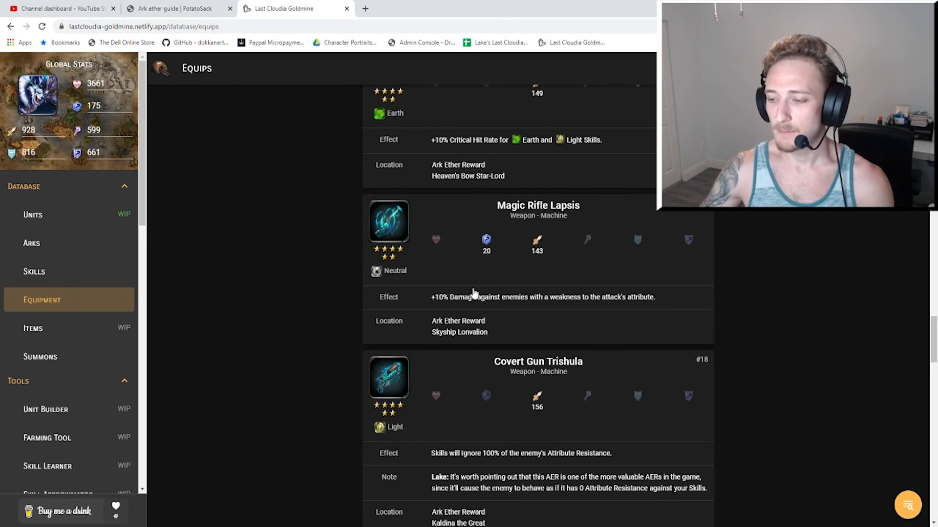
{"action": "mouse_move", "coordinate": [706, 299]}
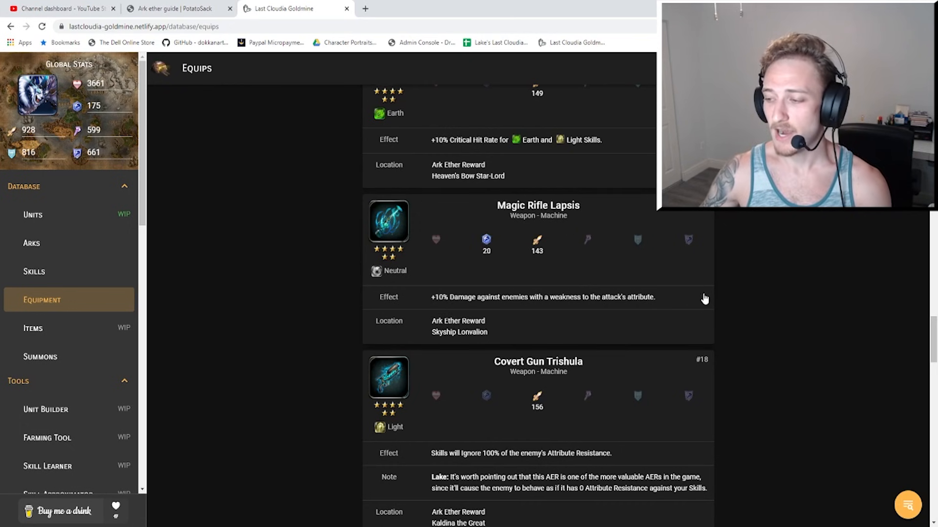
{"action": "mouse_move", "coordinate": [656, 311]}
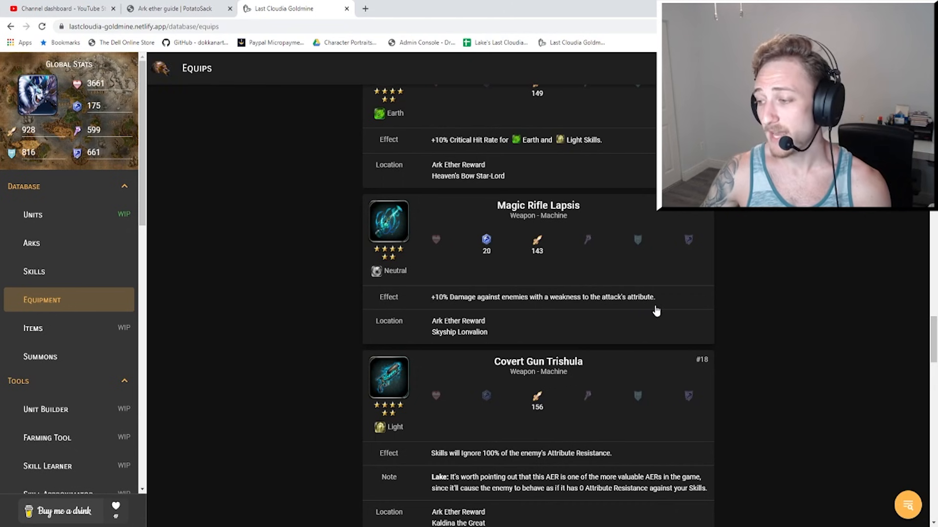
{"action": "mouse_move", "coordinate": [551, 288]}
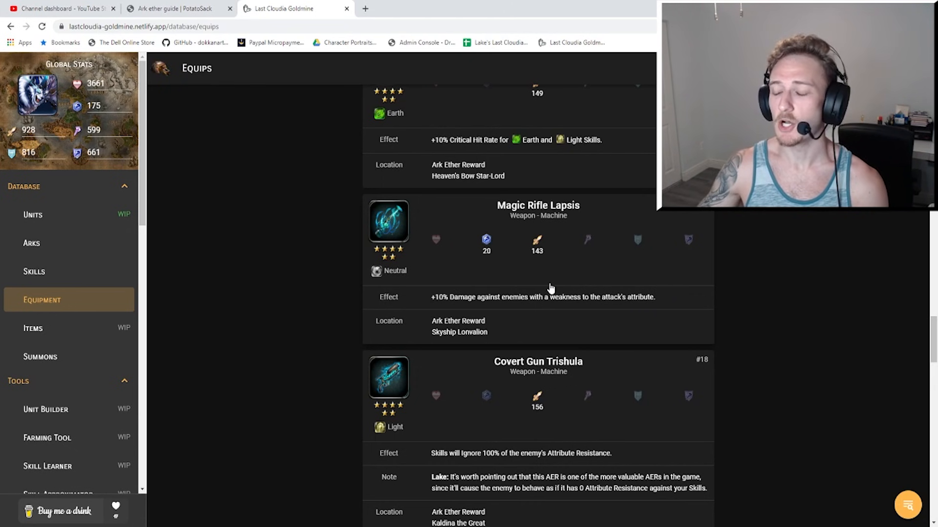
{"action": "mouse_move", "coordinate": [577, 251]}
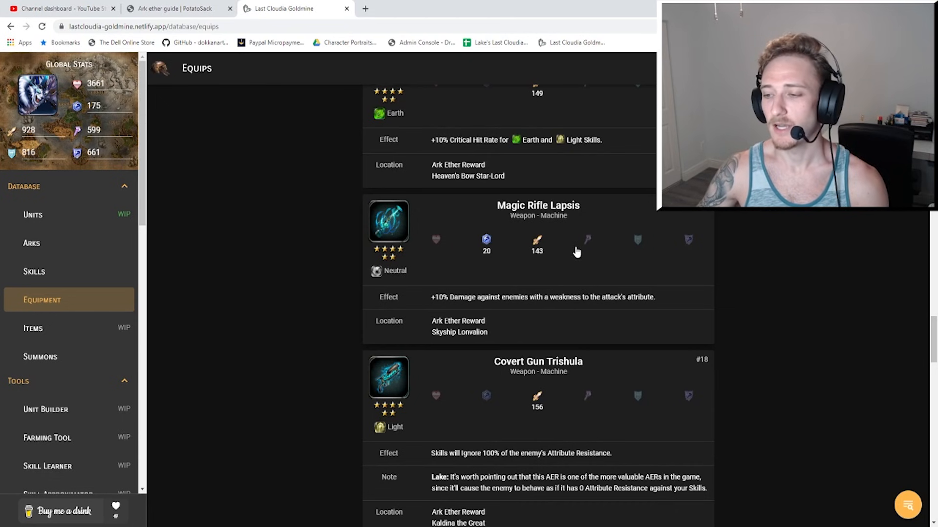
Scroll to Covert Gun Trishula and Overture, granting +20% Thunder physical damage.
{"action": "scroll", "scroll_direction": "down", "scroll_amount": 3}
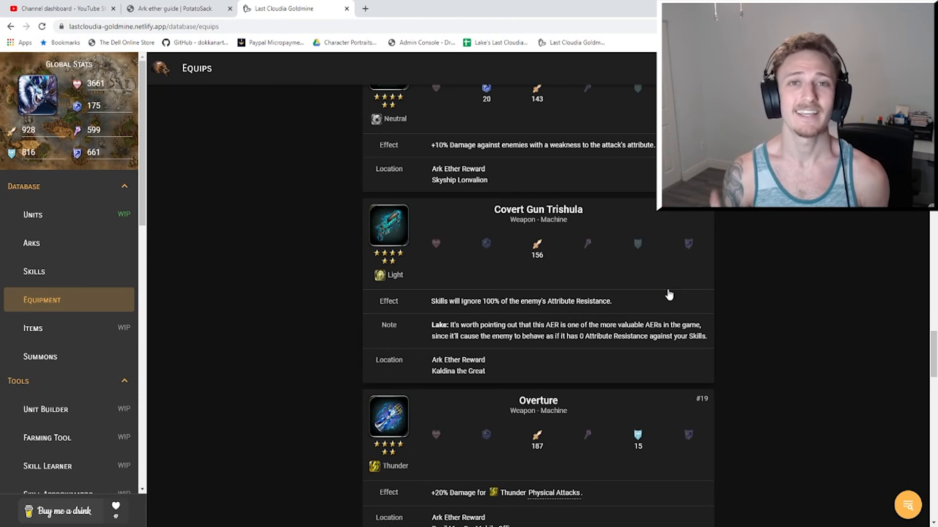
Scroll the Equips list down to Mecha-Cannon Veldis, the 169-attack Thunder weapon with Pursuit Attack.
{"action": "scroll", "scroll_direction": "down", "scroll_amount": 3}
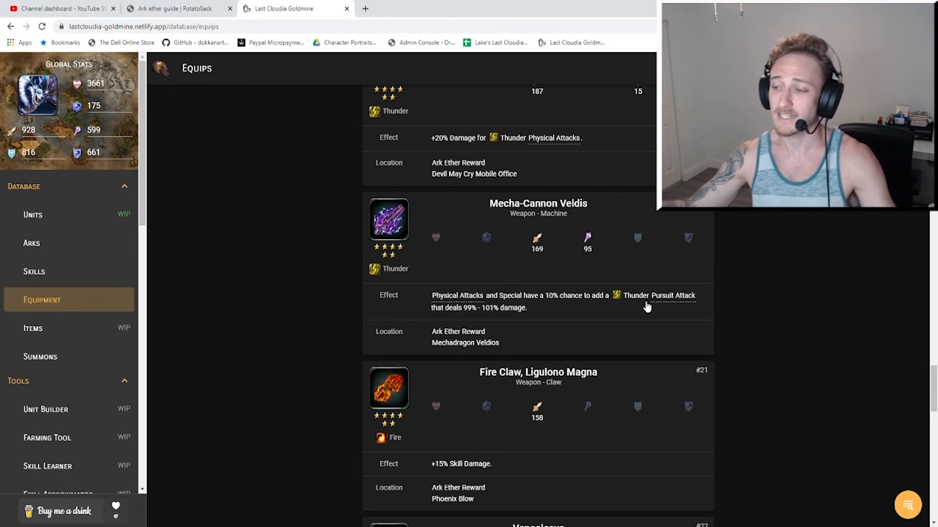
{"action": "mouse_move", "coordinate": [610, 330]}
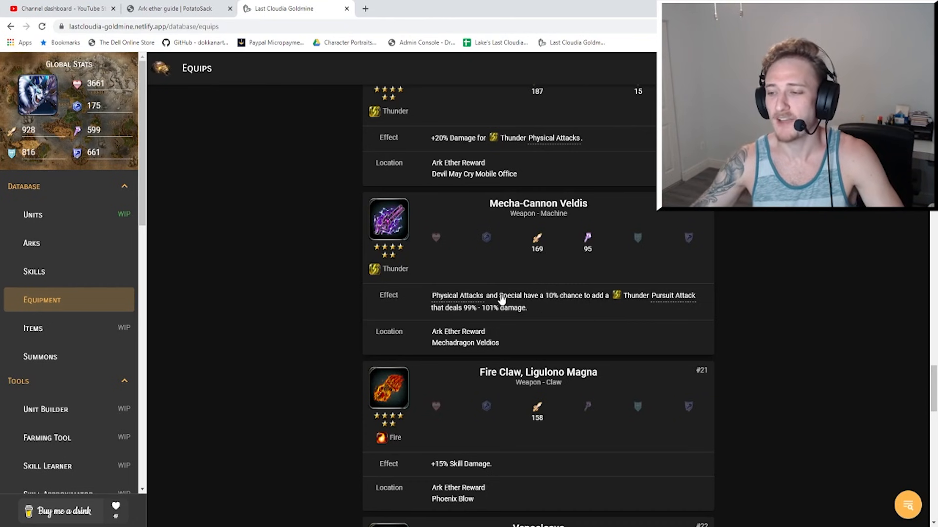
{"action": "mouse_move", "coordinate": [700, 294]}
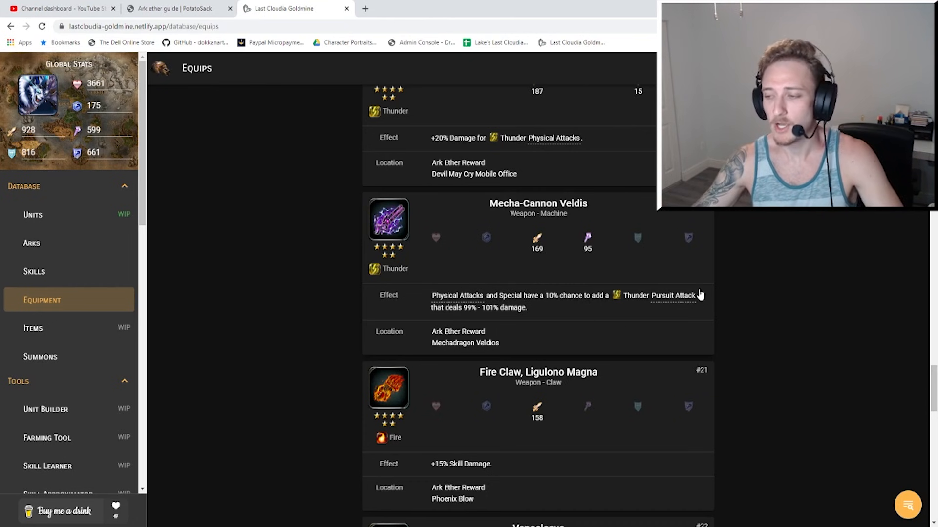
{"action": "mouse_move", "coordinate": [714, 284]}
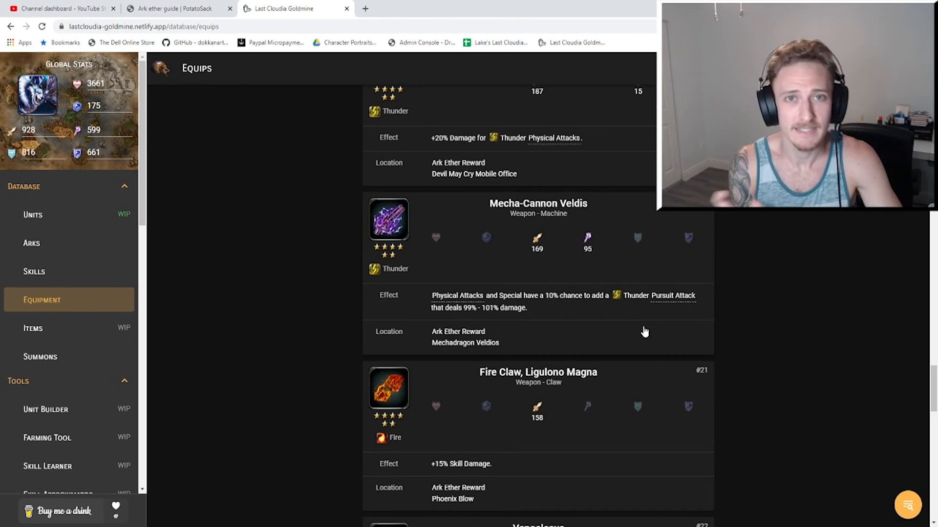
{"action": "mouse_move", "coordinate": [627, 307]}
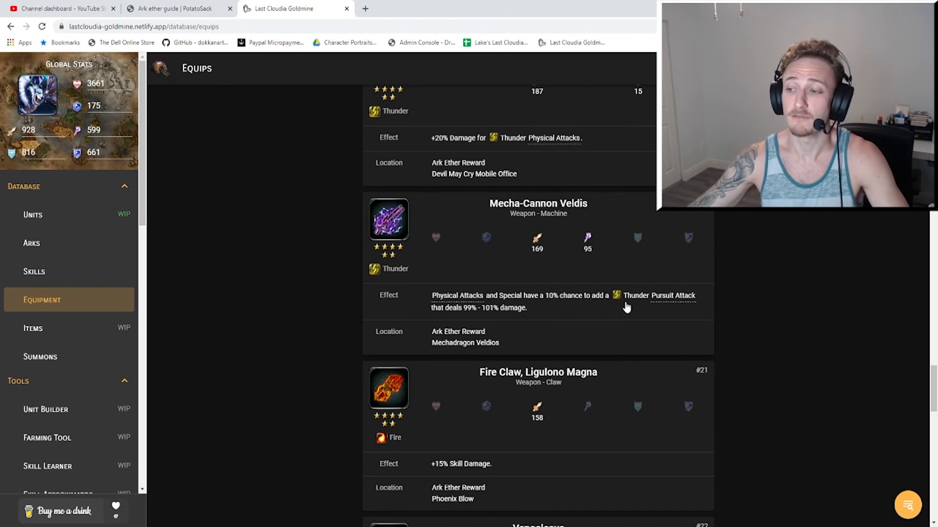
Scroll down to Fire Claw, Ligulono Magna and Venocleave, the 170-attack Poison claw.
{"action": "scroll", "scroll_direction": "down", "scroll_amount": 3}
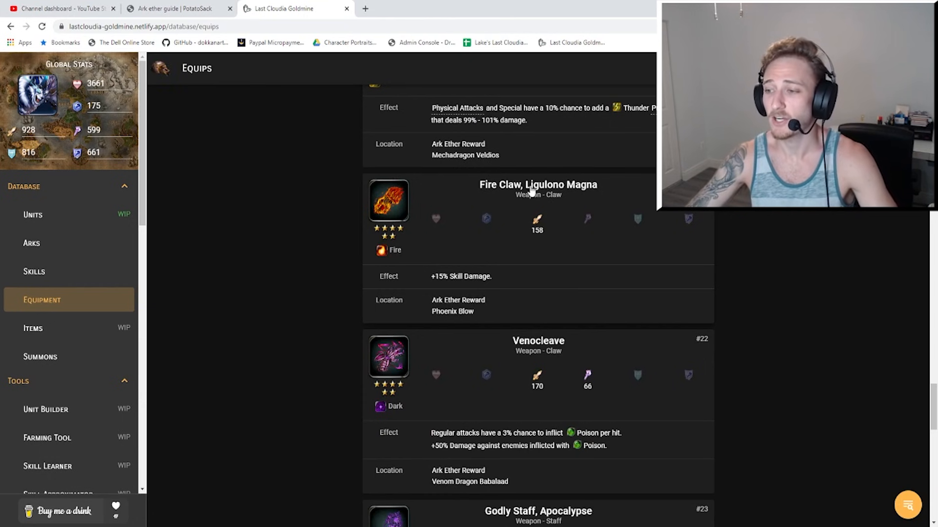
{"action": "mouse_move", "coordinate": [601, 204]}
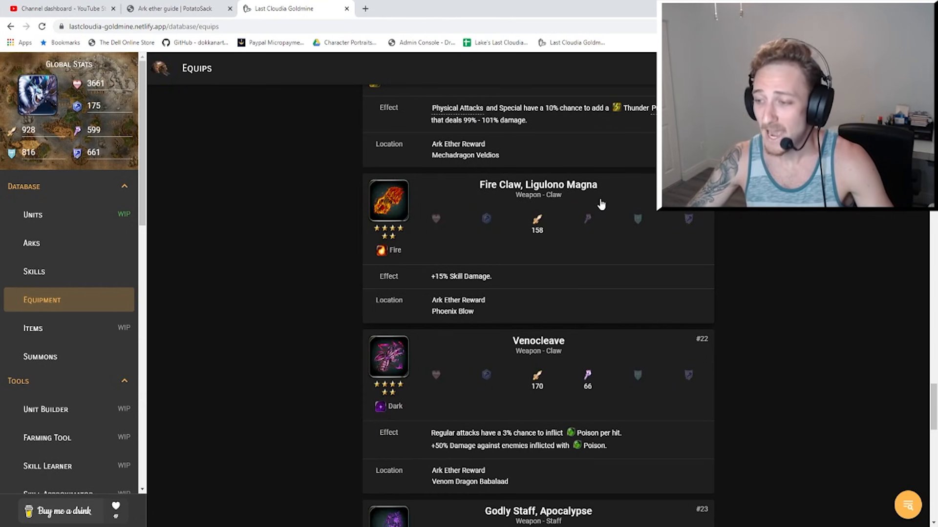
{"action": "mouse_move", "coordinate": [411, 251]}
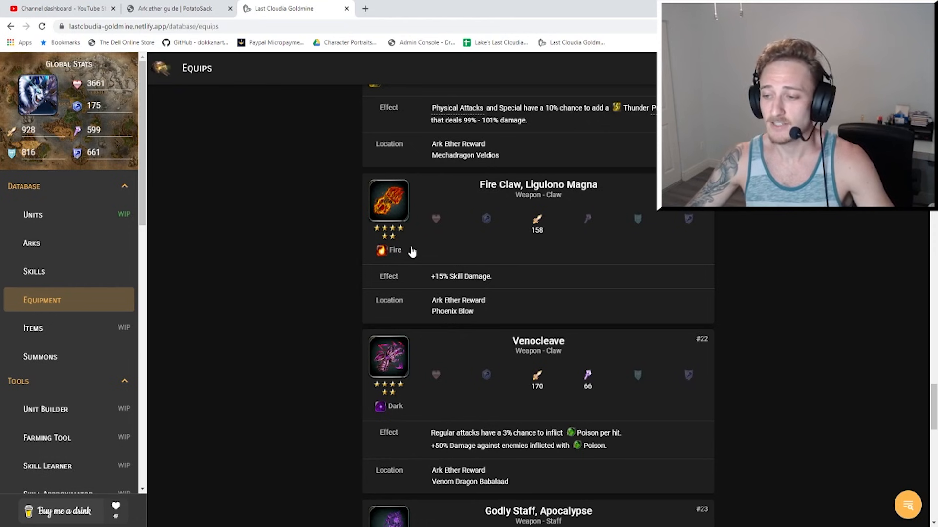
{"action": "mouse_move", "coordinate": [571, 232]}
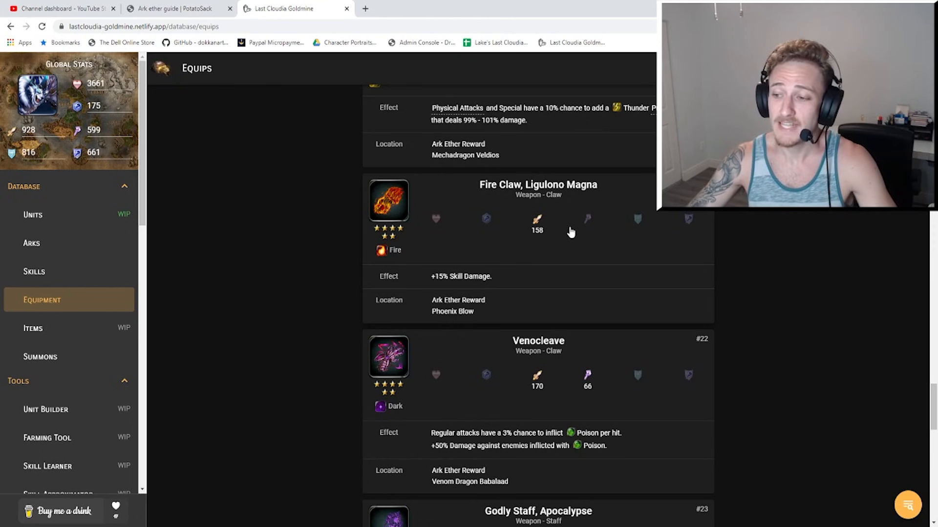
{"action": "mouse_move", "coordinate": [405, 294]}
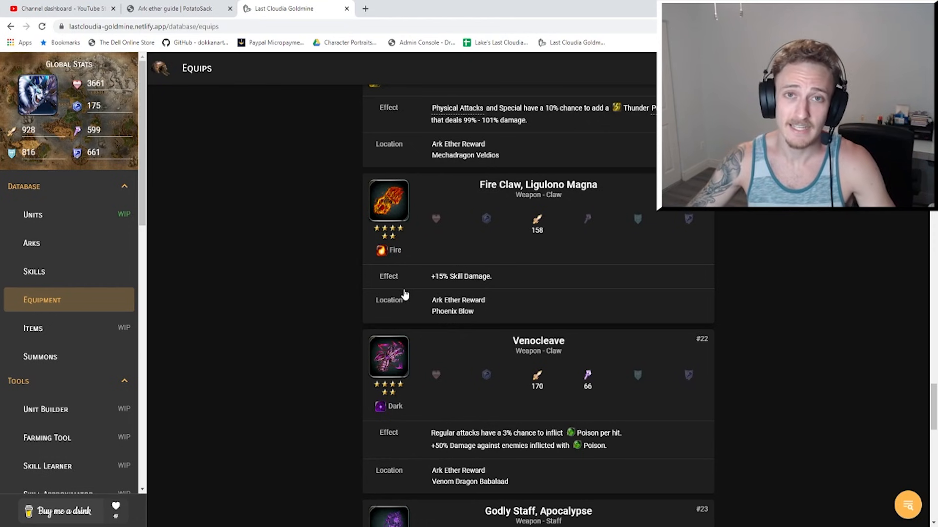
{"action": "mouse_move", "coordinate": [472, 294]}
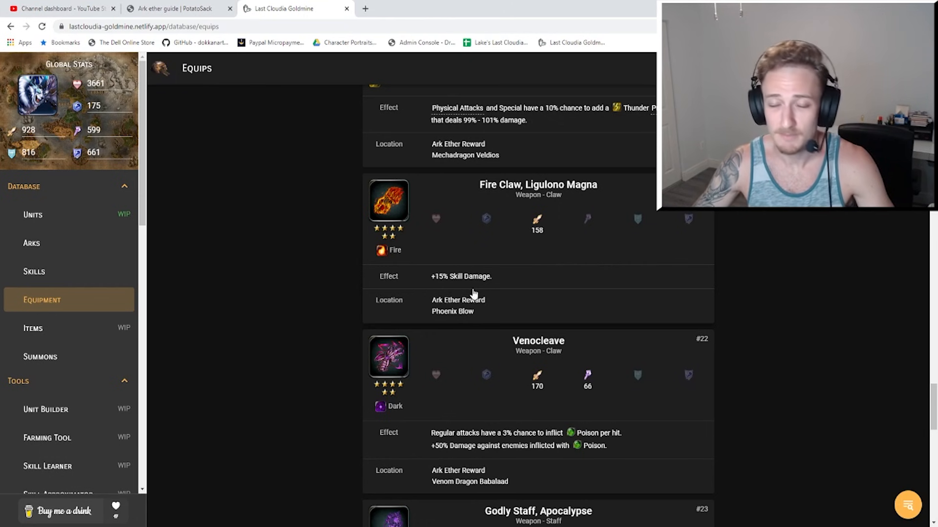
{"action": "mouse_move", "coordinate": [470, 268]}
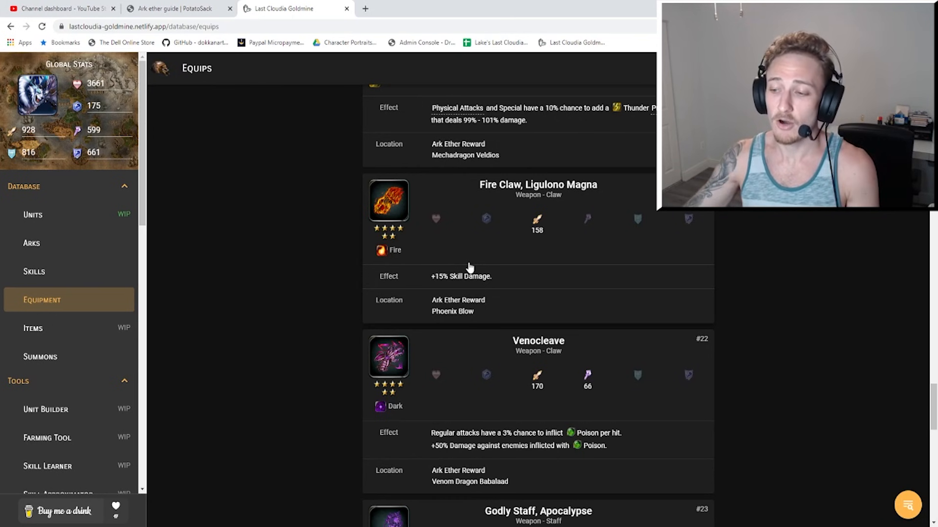
{"action": "mouse_move", "coordinate": [441, 306]}
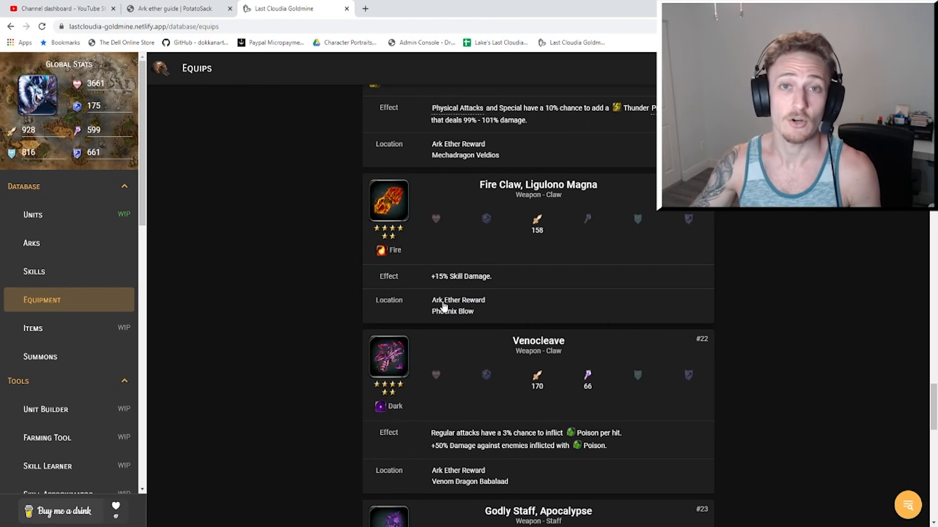
{"action": "mouse_move", "coordinate": [451, 299]}
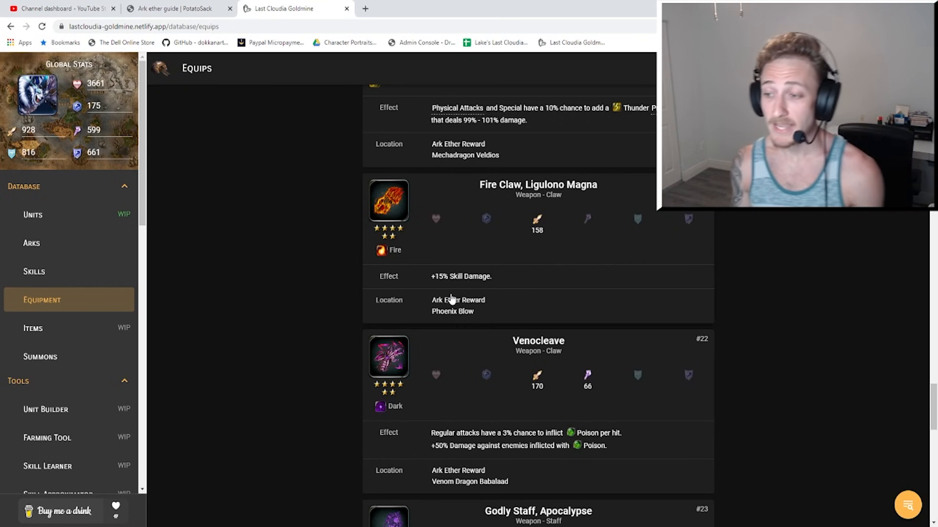
{"action": "mouse_move", "coordinate": [423, 282]}
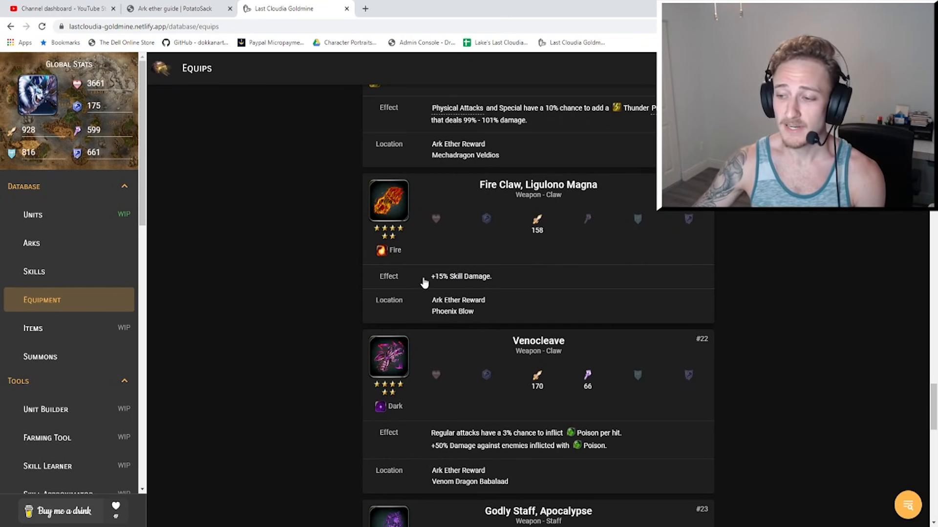
{"action": "mouse_move", "coordinate": [486, 280]}
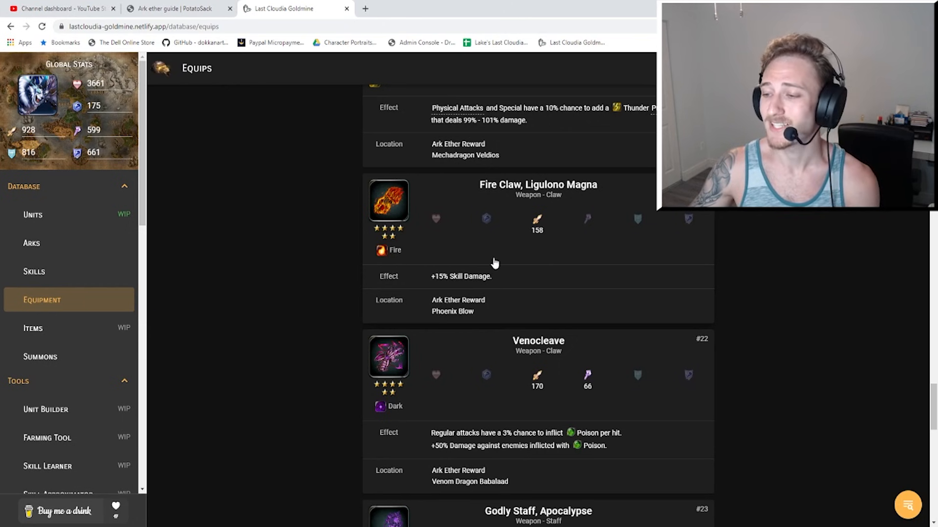
{"action": "mouse_move", "coordinate": [437, 275]}
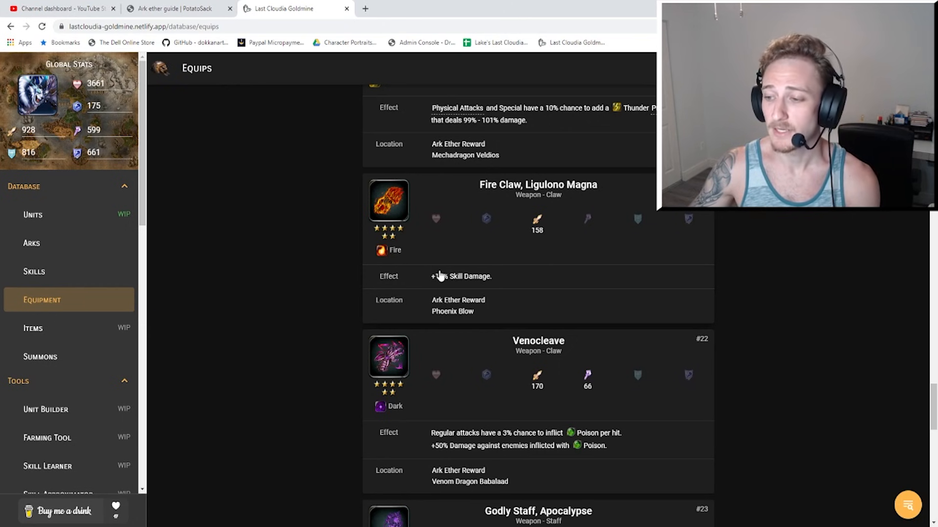
{"action": "mouse_move", "coordinate": [458, 268]}
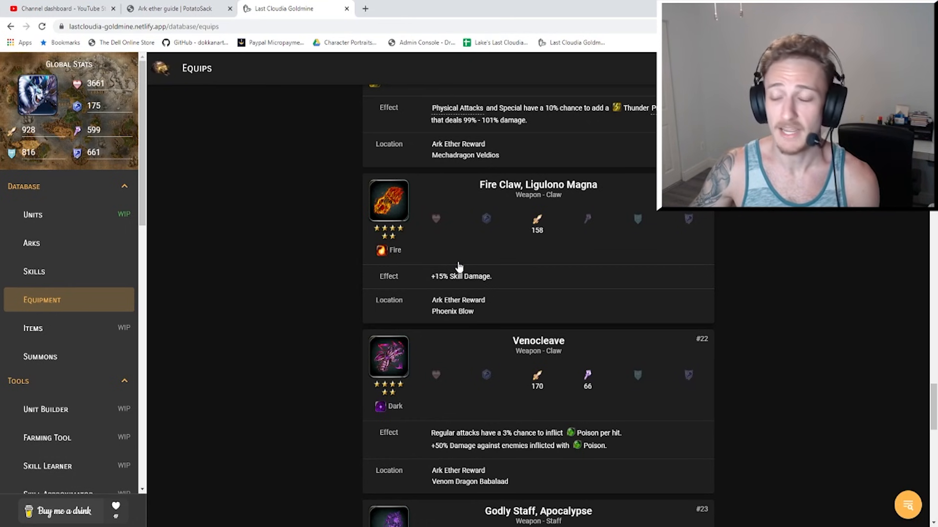
{"action": "scroll", "scroll_direction": "down", "scroll_amount": 3}
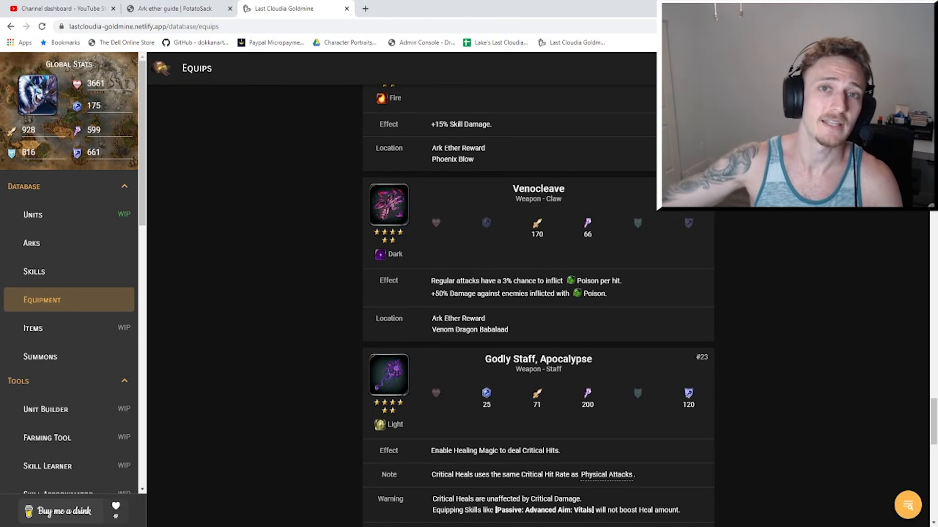
{"action": "mouse_move", "coordinate": [613, 280]}
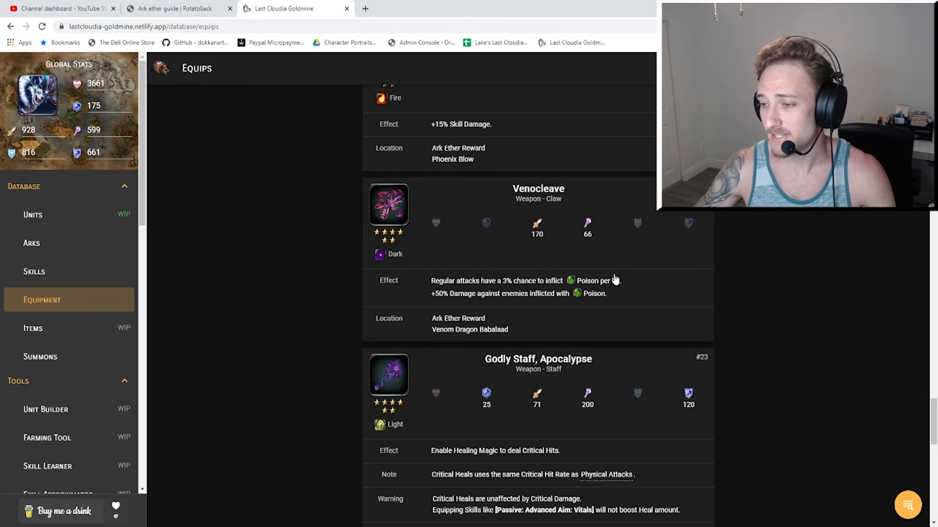
{"action": "mouse_move", "coordinate": [608, 285]}
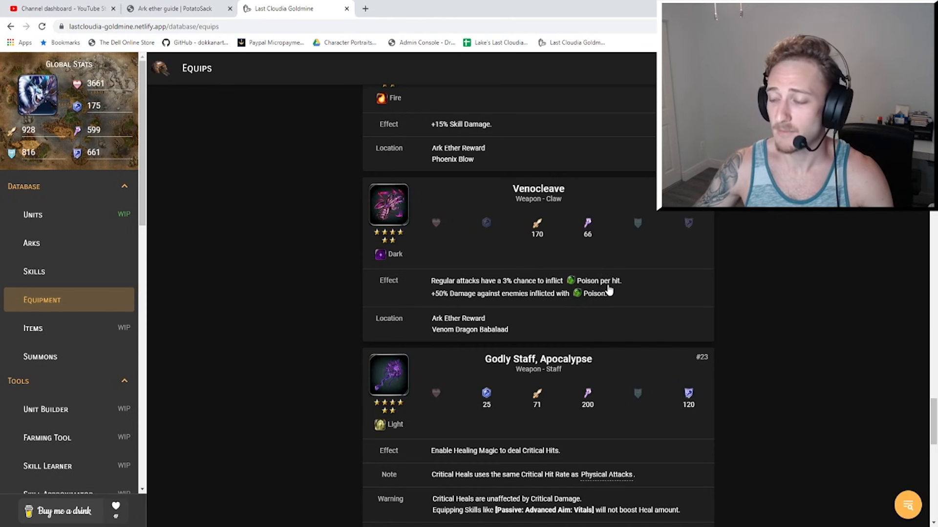
{"action": "mouse_move", "coordinate": [626, 275]}
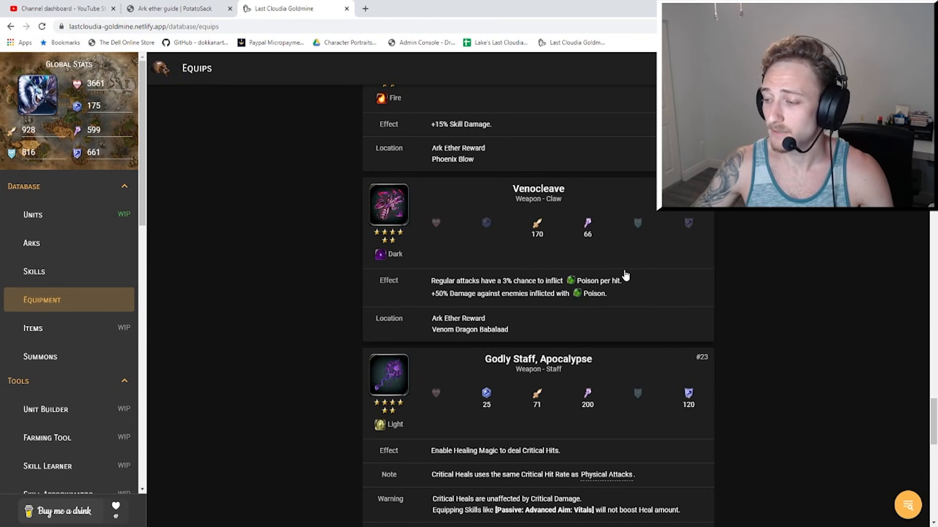
{"action": "mouse_move", "coordinate": [626, 293]}
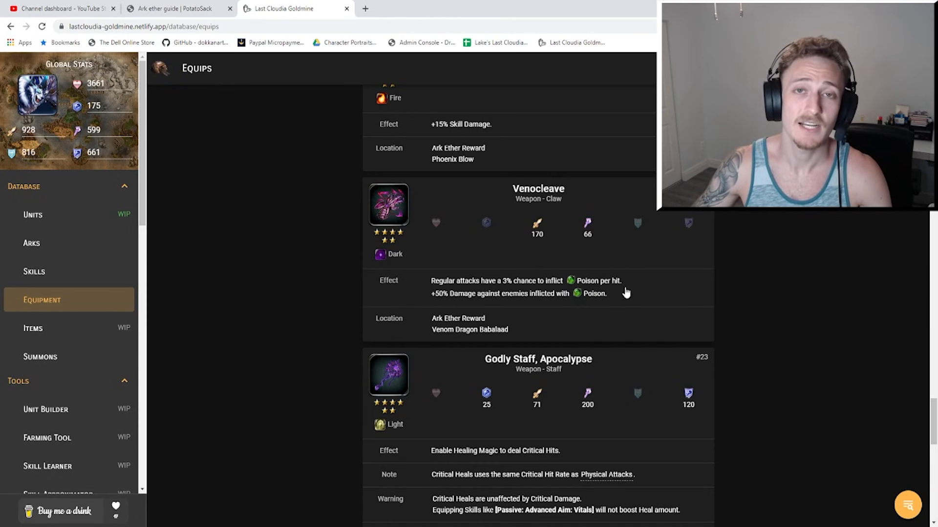
{"action": "mouse_move", "coordinate": [639, 298]}
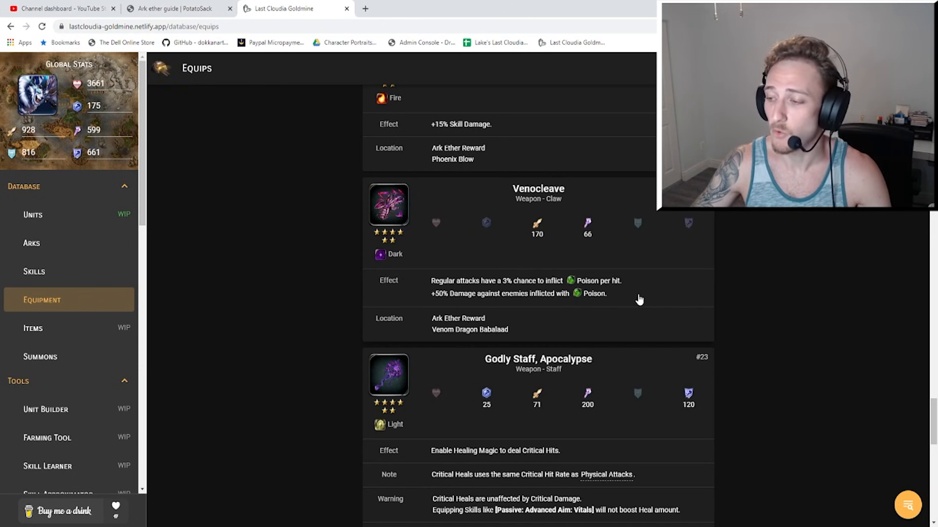
{"action": "mouse_move", "coordinate": [622, 343]}
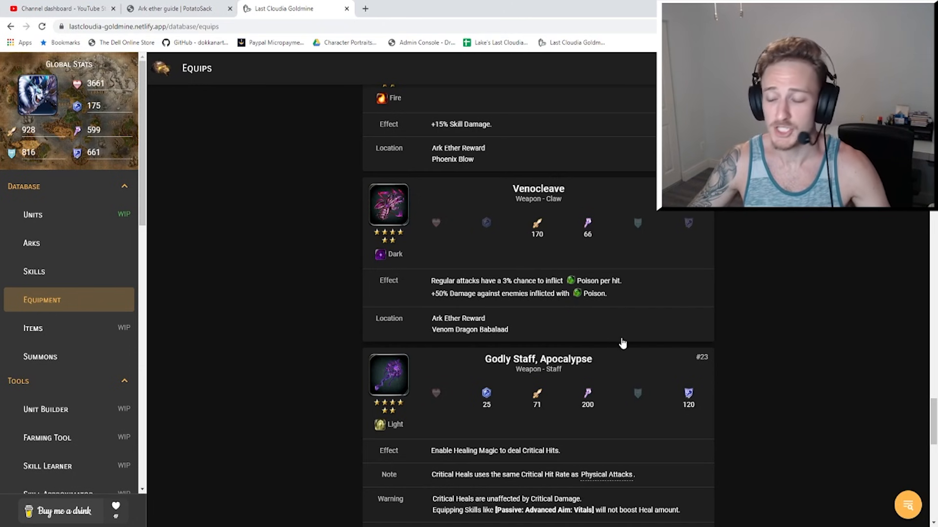
{"action": "mouse_move", "coordinate": [586, 322]}
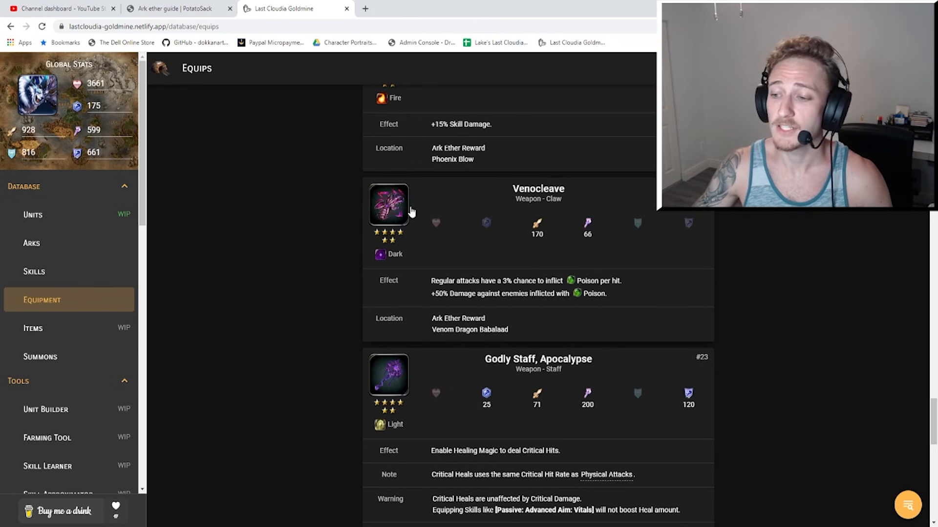
{"action": "mouse_move", "coordinate": [495, 181]}
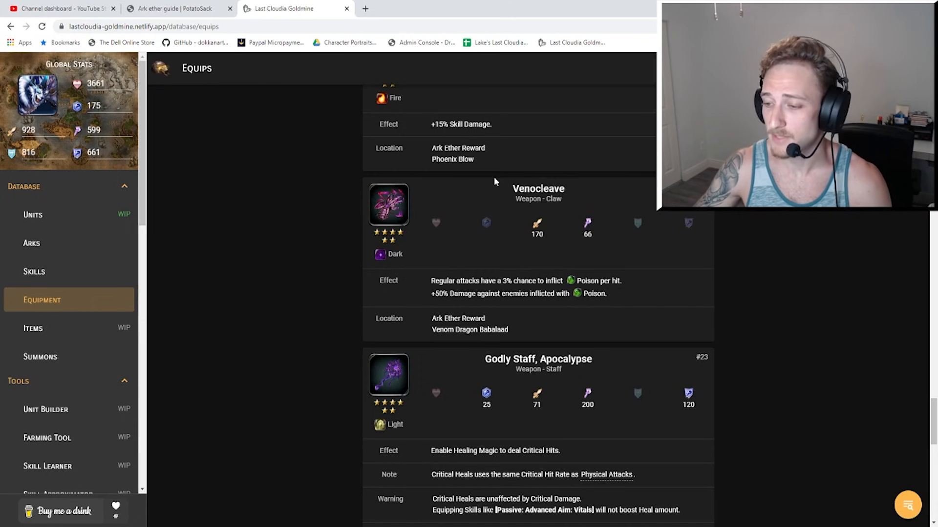
{"action": "mouse_move", "coordinate": [553, 187]}
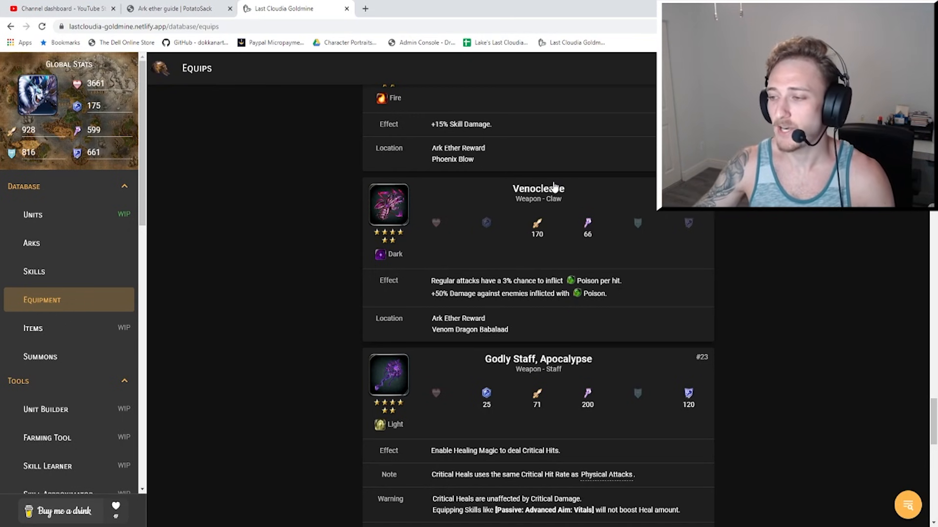
{"action": "mouse_move", "coordinate": [603, 293]}
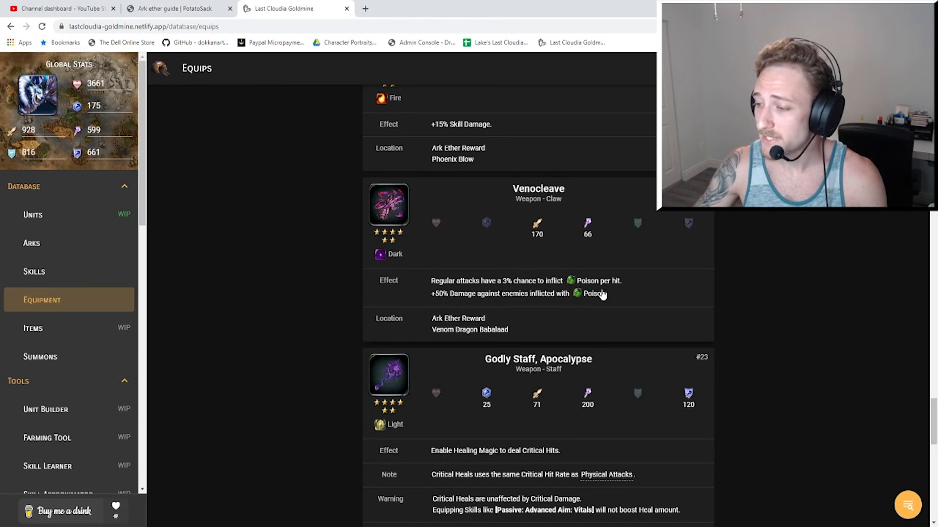
{"action": "mouse_move", "coordinate": [515, 238]}
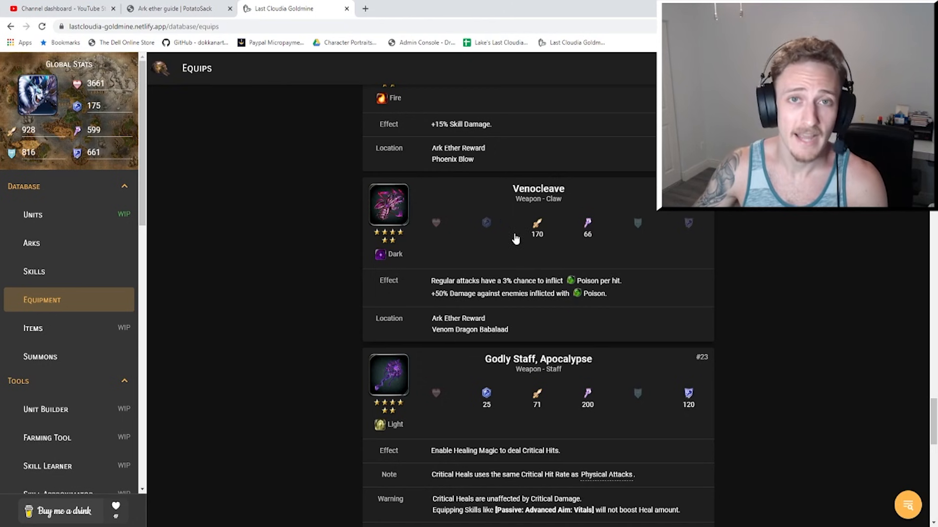
{"action": "mouse_move", "coordinate": [469, 302]}
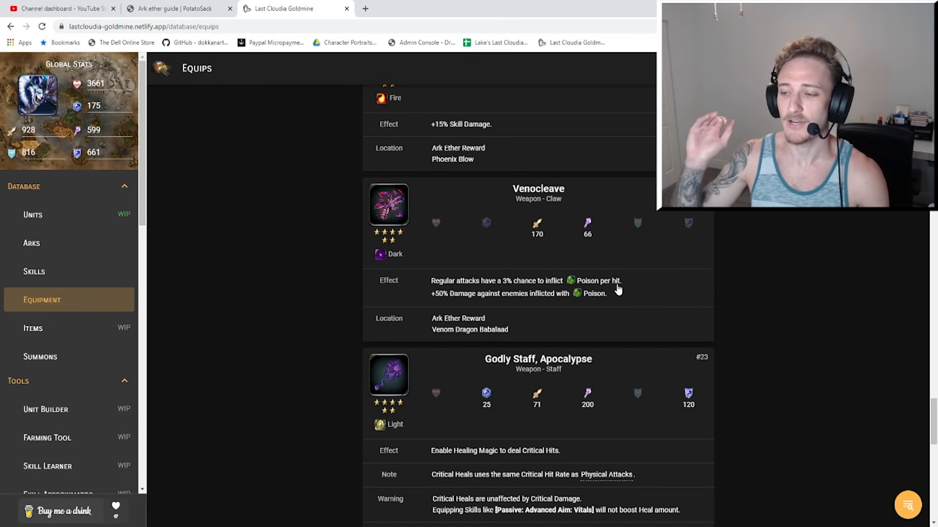
{"action": "mouse_move", "coordinate": [645, 292]}
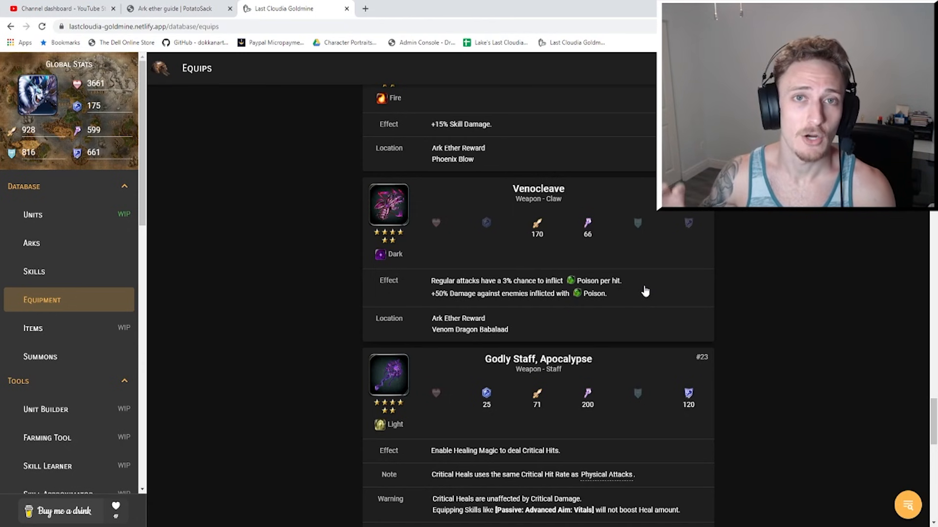
{"action": "mouse_move", "coordinate": [607, 261]}
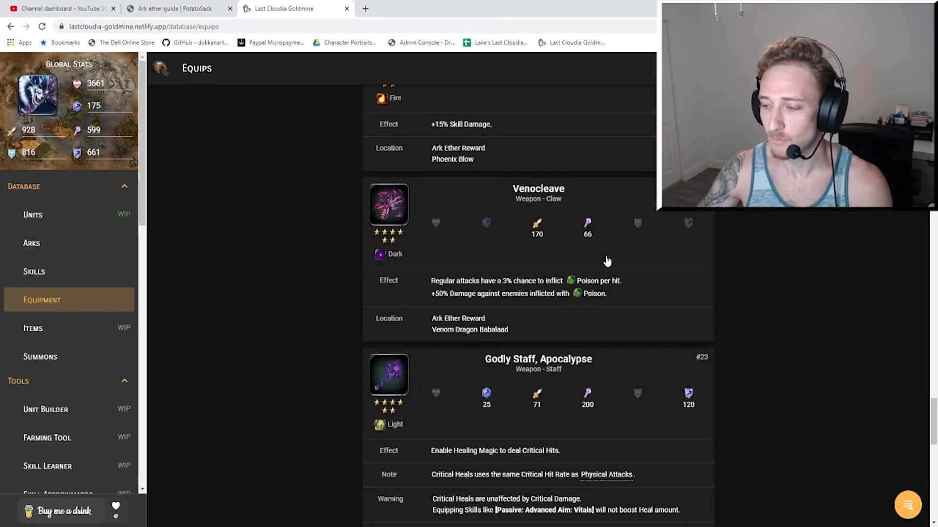
Scroll to show Godly Staff, Apocalypse's March of the Saints location and Maja's Wand below.
{"action": "scroll", "scroll_direction": "down", "scroll_amount": 3}
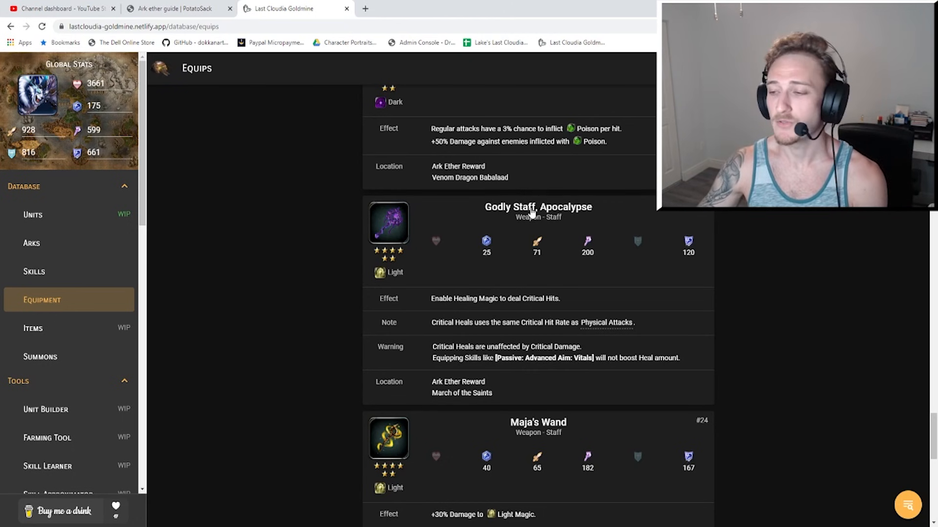
{"action": "mouse_move", "coordinate": [533, 248]}
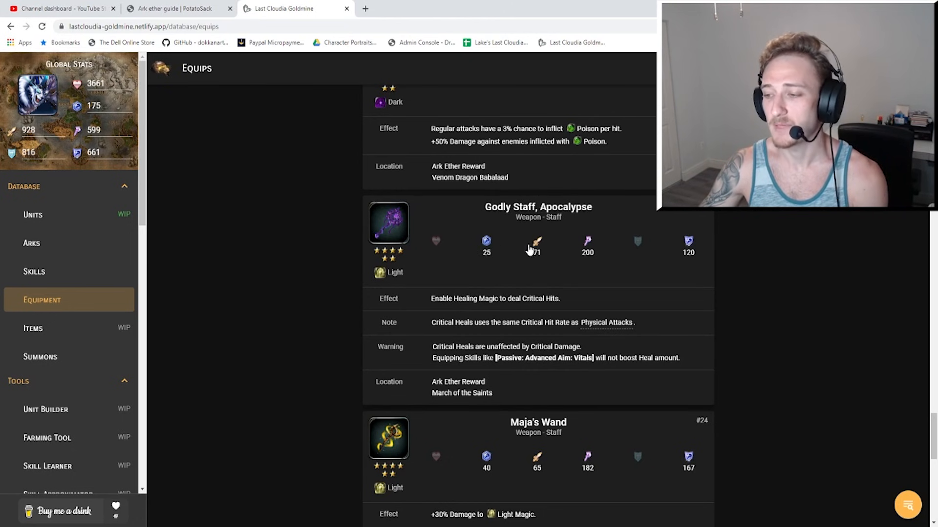
{"action": "mouse_move", "coordinate": [645, 258]}
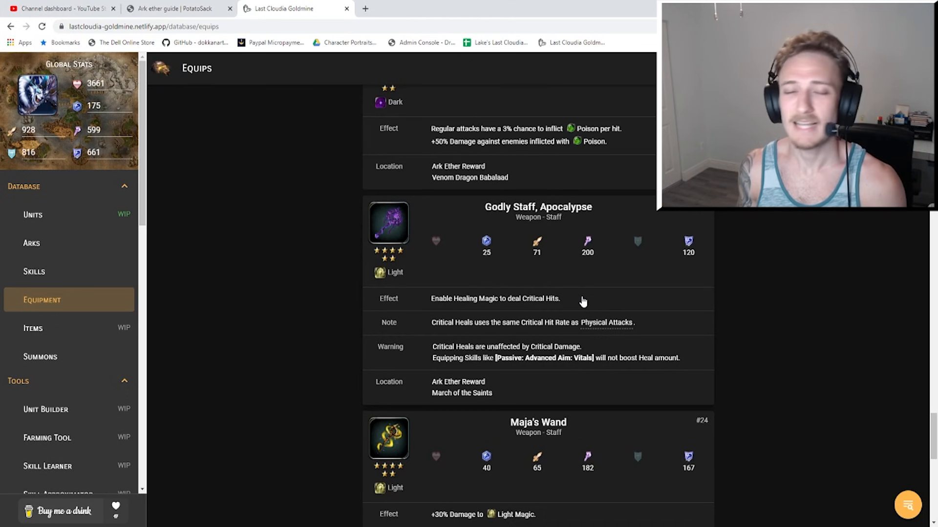
{"action": "mouse_move", "coordinate": [396, 279]}
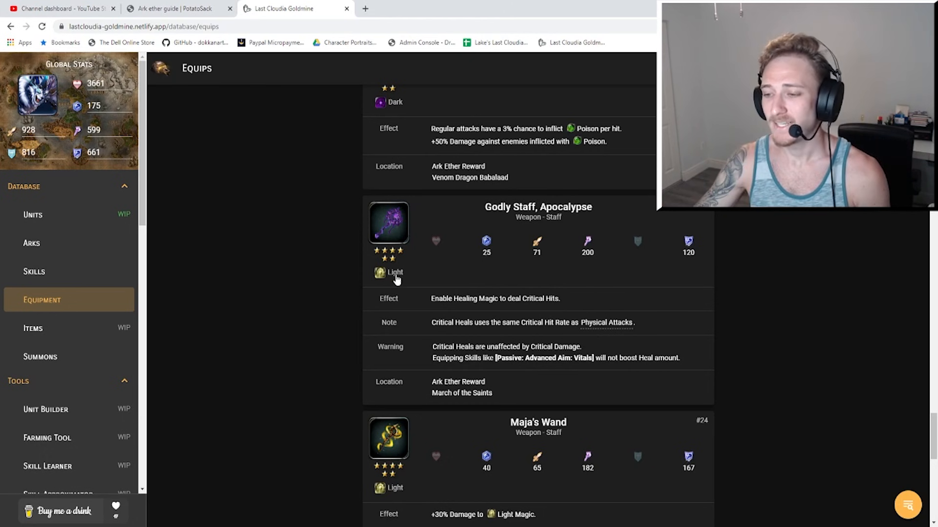
{"action": "mouse_move", "coordinate": [390, 281]}
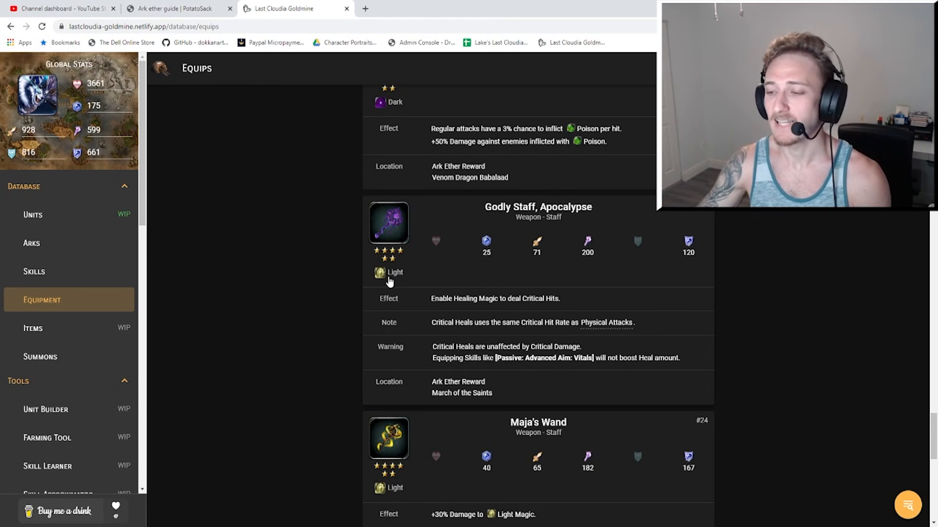
{"action": "mouse_move", "coordinate": [293, 250]}
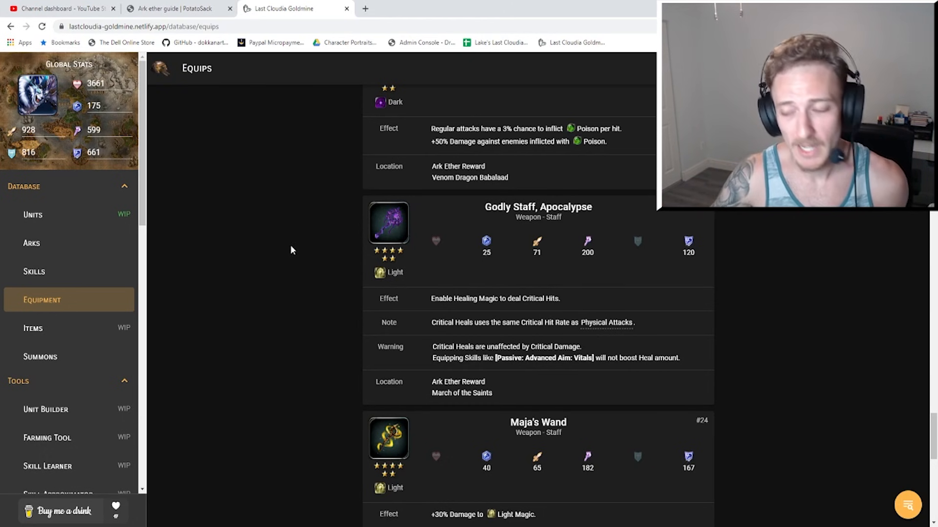
{"action": "mouse_move", "coordinate": [499, 274]}
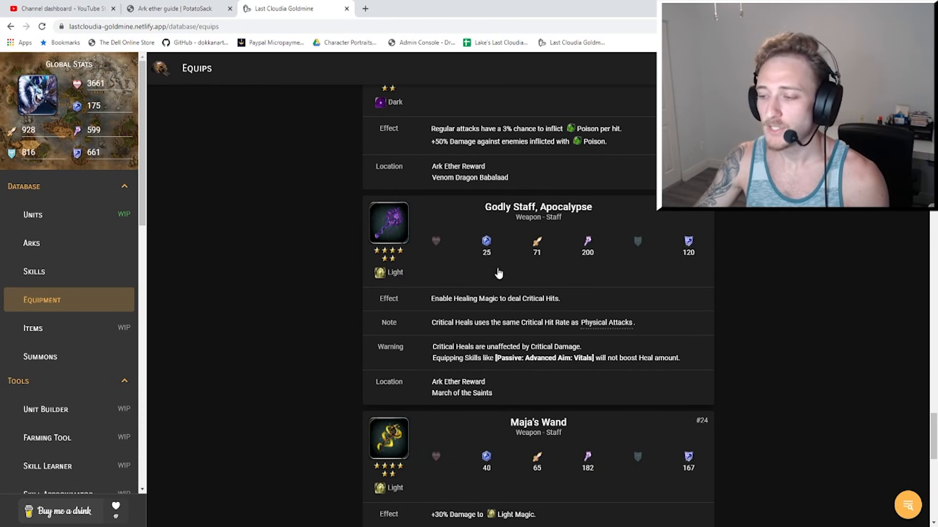
{"action": "mouse_move", "coordinate": [495, 292]}
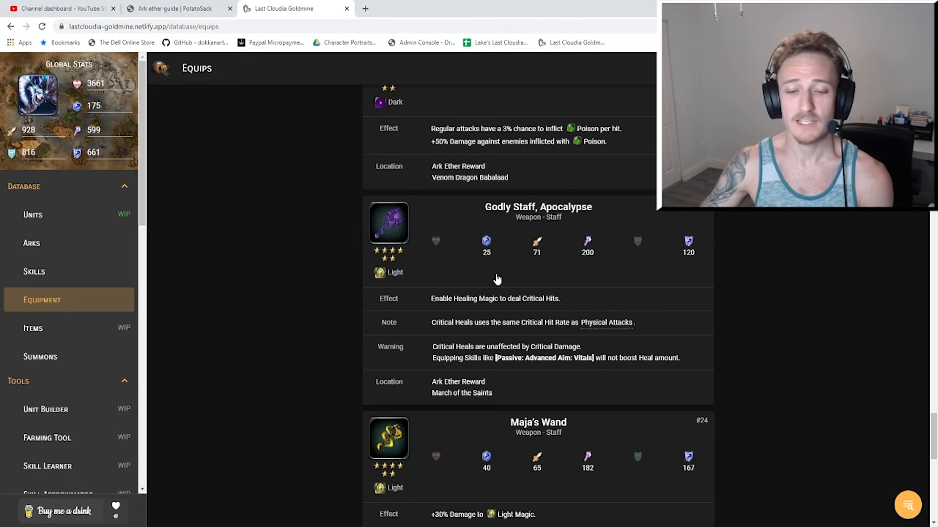
{"action": "mouse_move", "coordinate": [511, 268]}
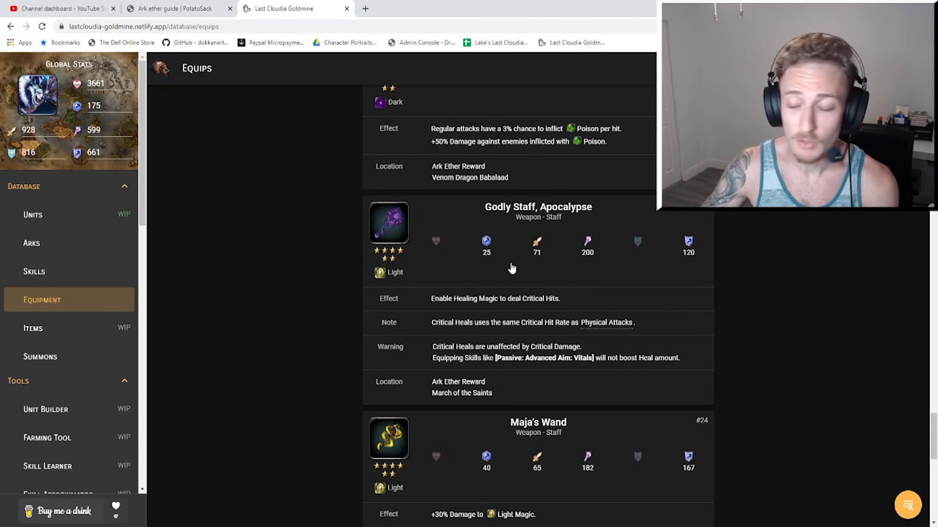
{"action": "mouse_move", "coordinate": [561, 310]}
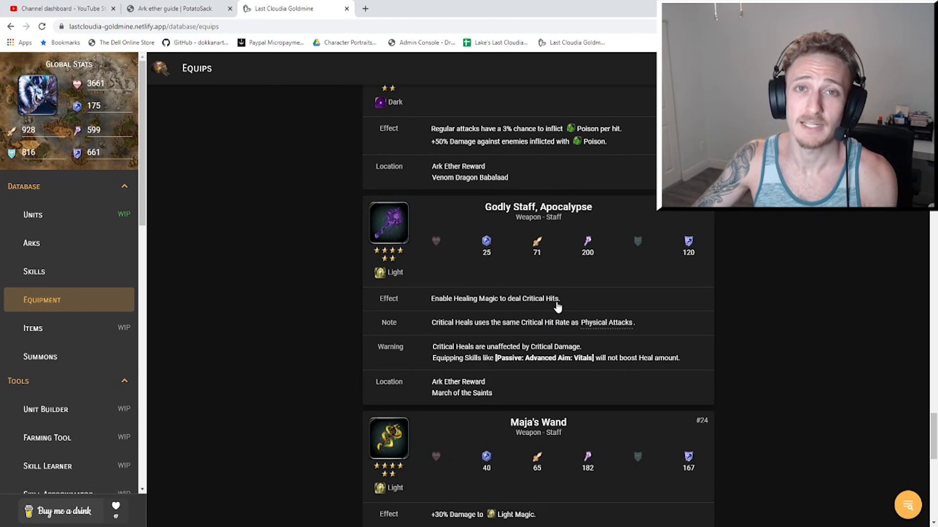
{"action": "mouse_move", "coordinate": [562, 322]}
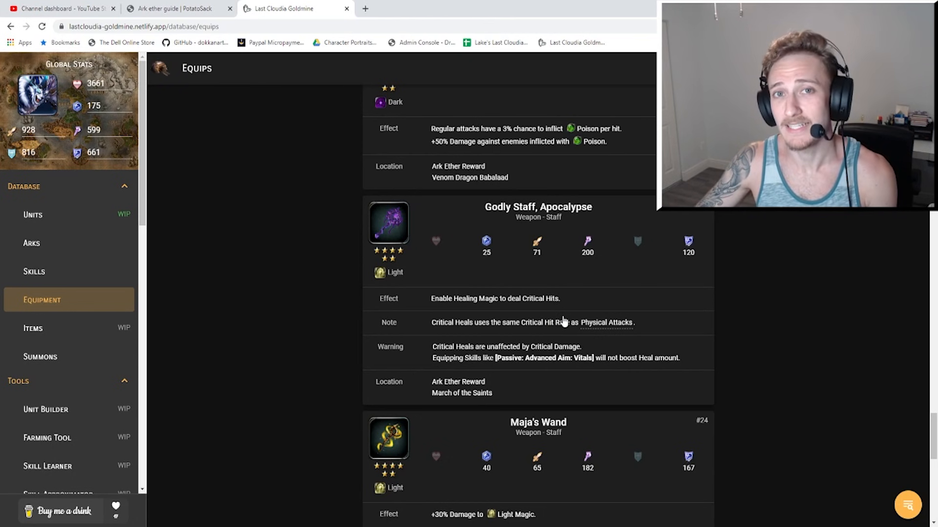
{"action": "mouse_move", "coordinate": [562, 315]}
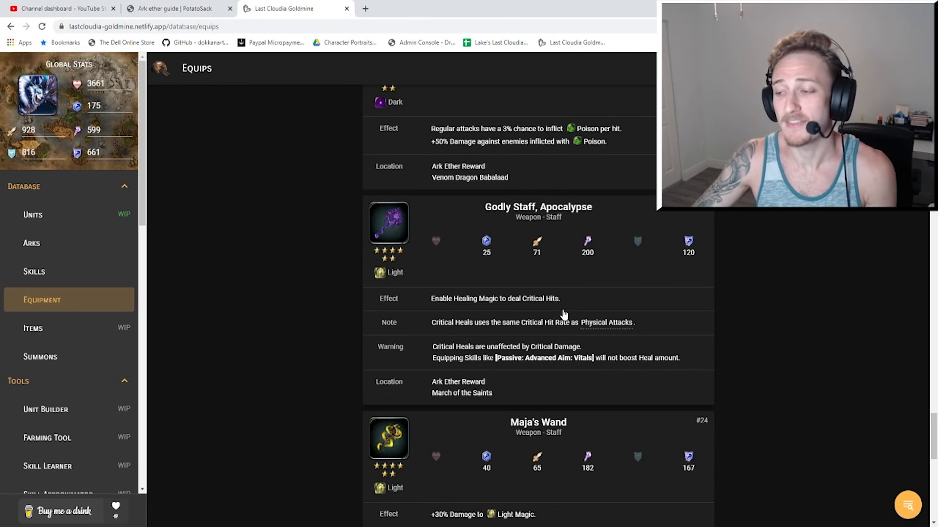
{"action": "mouse_move", "coordinate": [410, 131]}
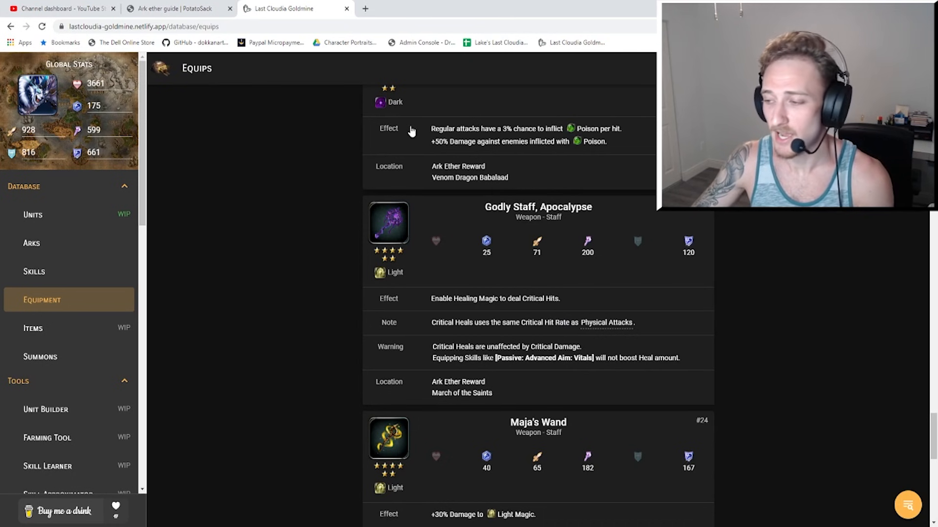
{"action": "scroll", "scroll_direction": "down", "scroll_amount": 3}
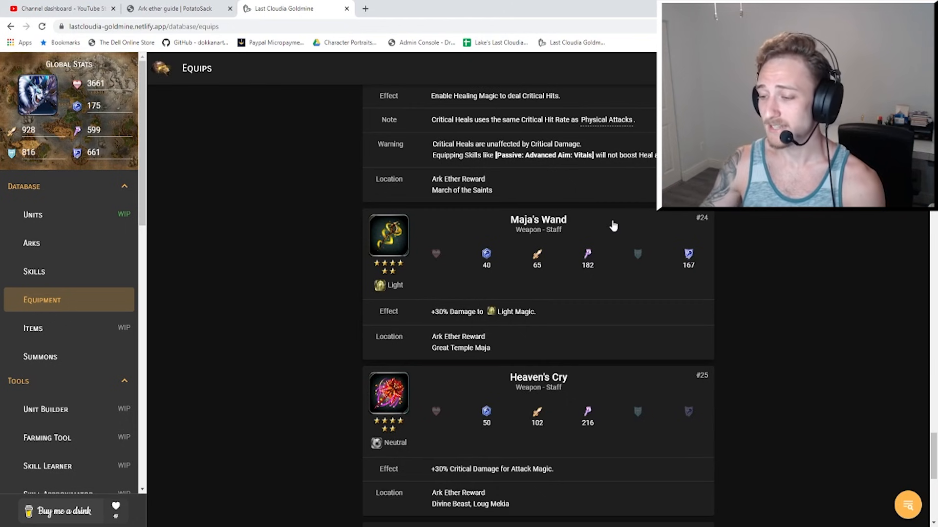
{"action": "mouse_move", "coordinate": [469, 360]}
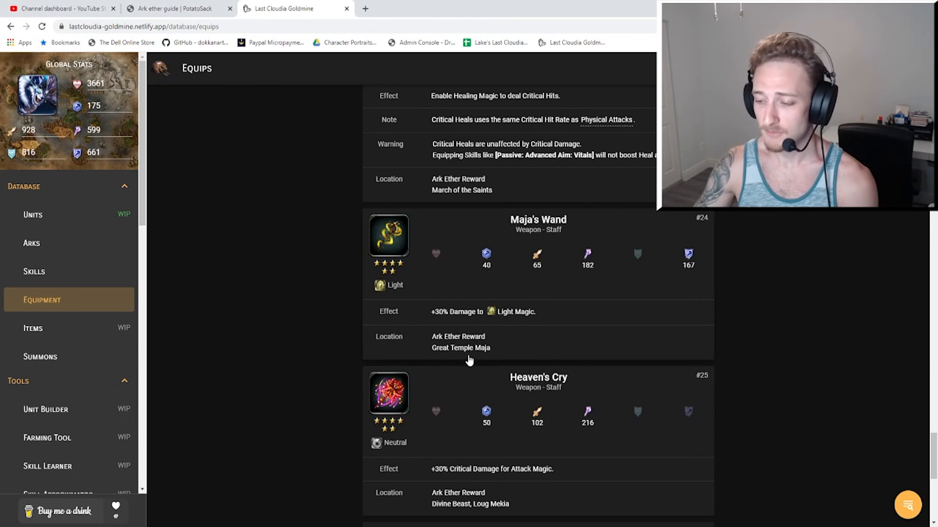
{"action": "mouse_move", "coordinate": [591, 290]}
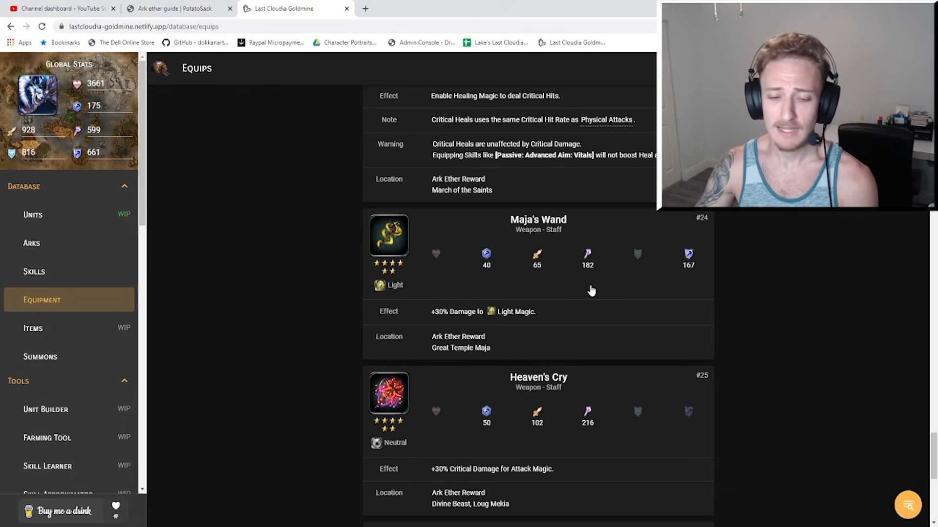
{"action": "mouse_move", "coordinate": [689, 274]}
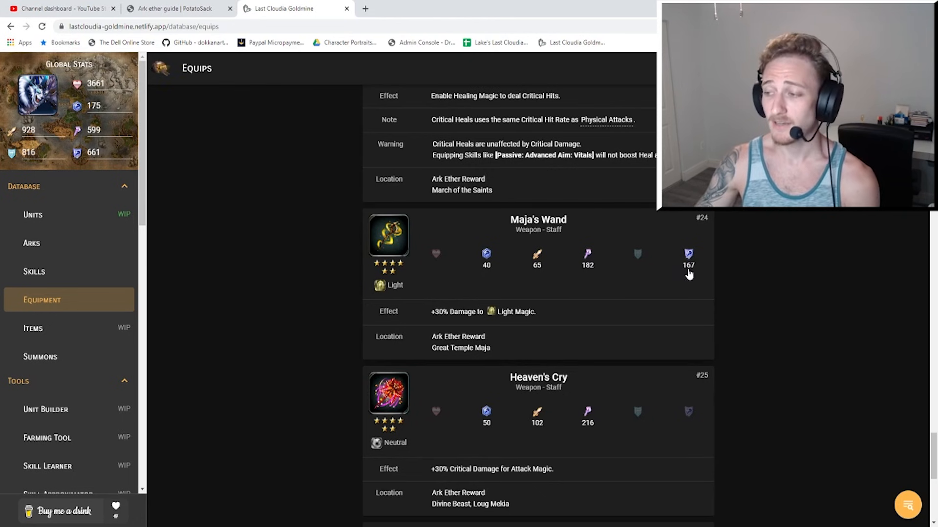
{"action": "mouse_move", "coordinate": [709, 294]}
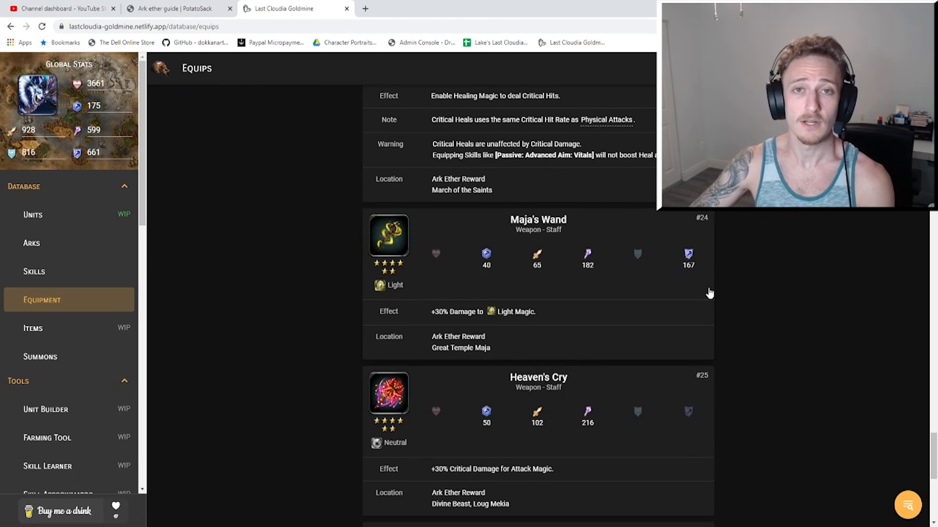
{"action": "mouse_move", "coordinate": [714, 311]}
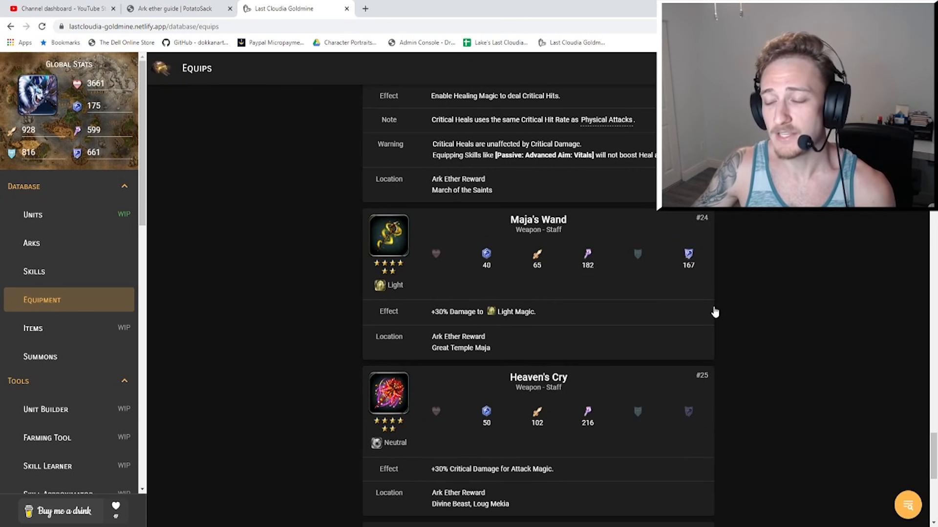
{"action": "mouse_move", "coordinate": [492, 257]}
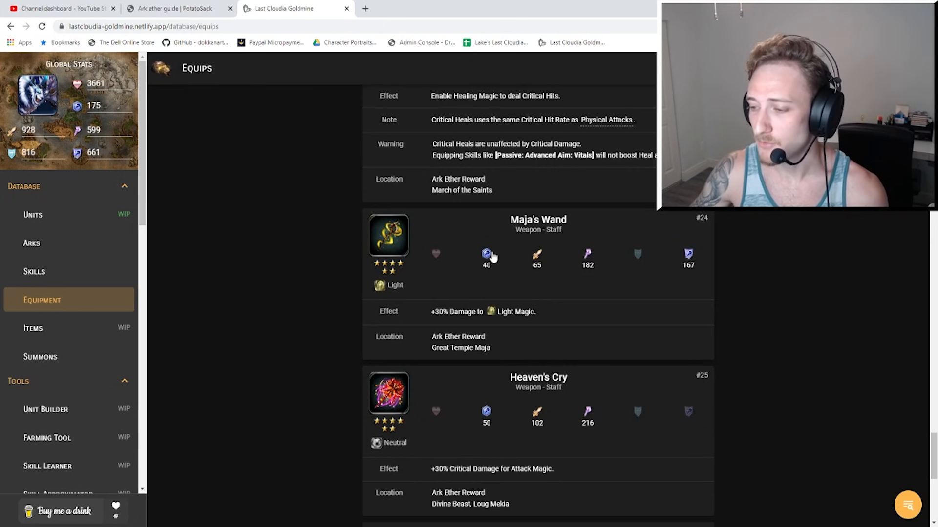
{"action": "mouse_move", "coordinate": [556, 260]}
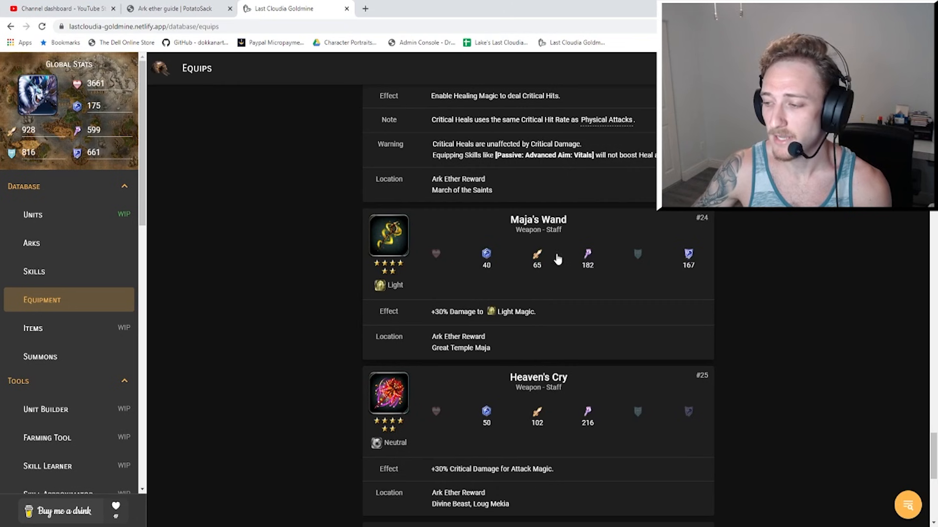
{"action": "mouse_move", "coordinate": [708, 265]}
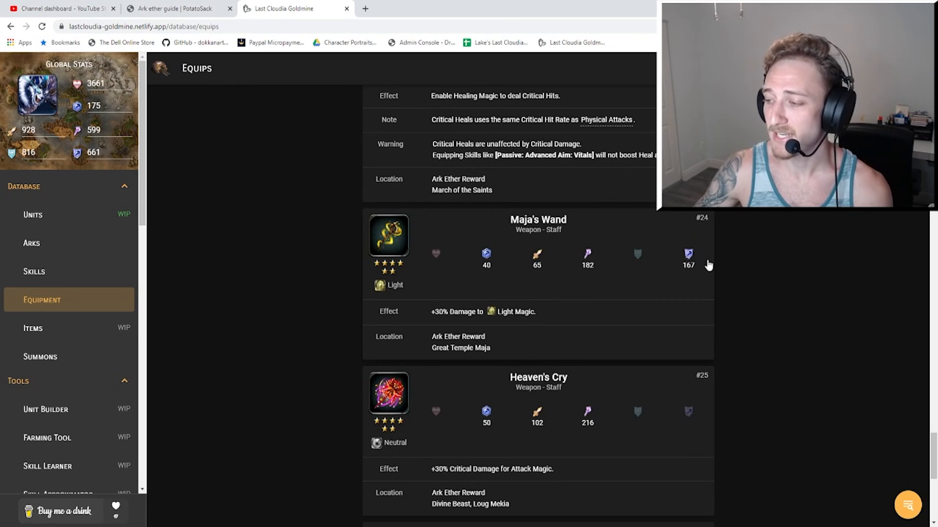
{"action": "mouse_move", "coordinate": [557, 182]}
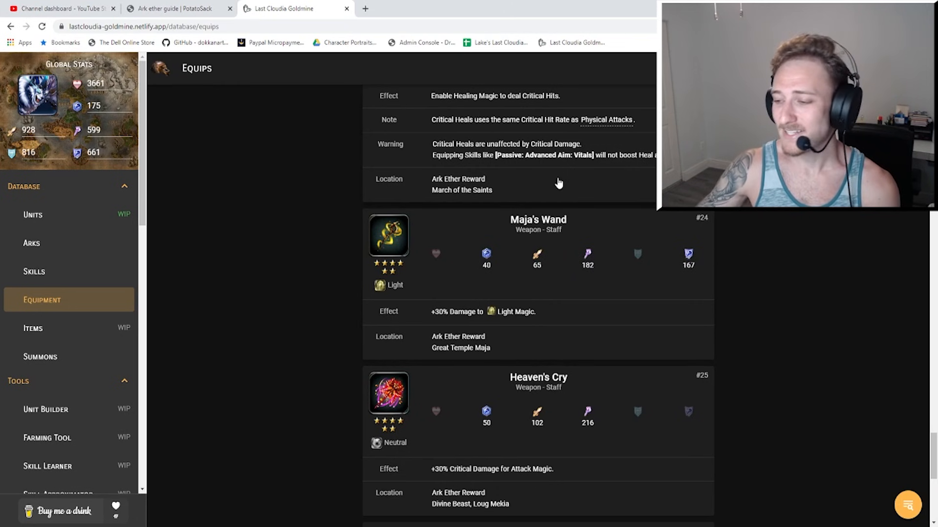
{"action": "mouse_move", "coordinate": [475, 320]}
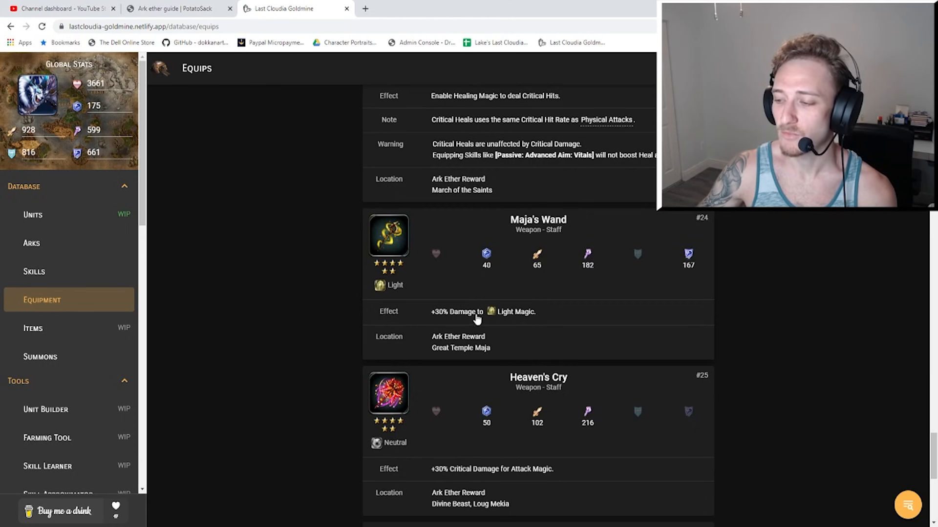
{"action": "mouse_move", "coordinate": [532, 317]}
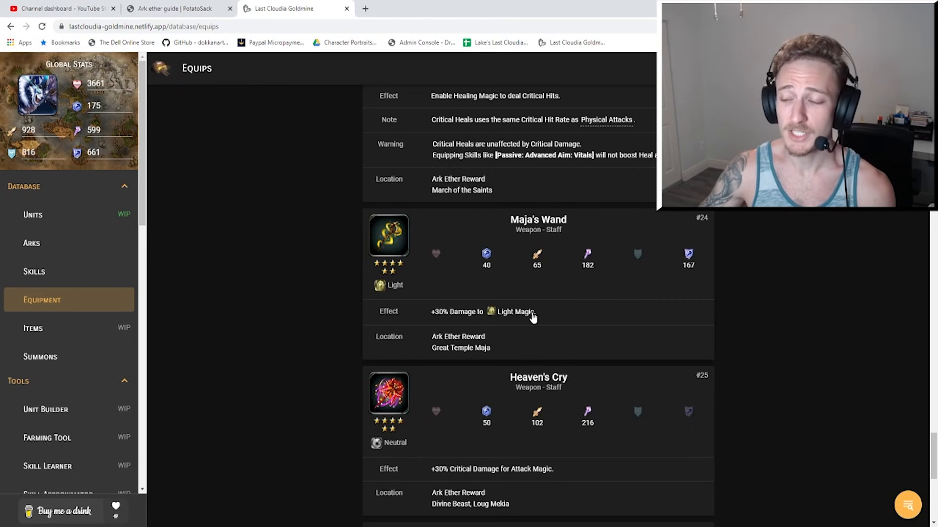
{"action": "mouse_move", "coordinate": [544, 319]}
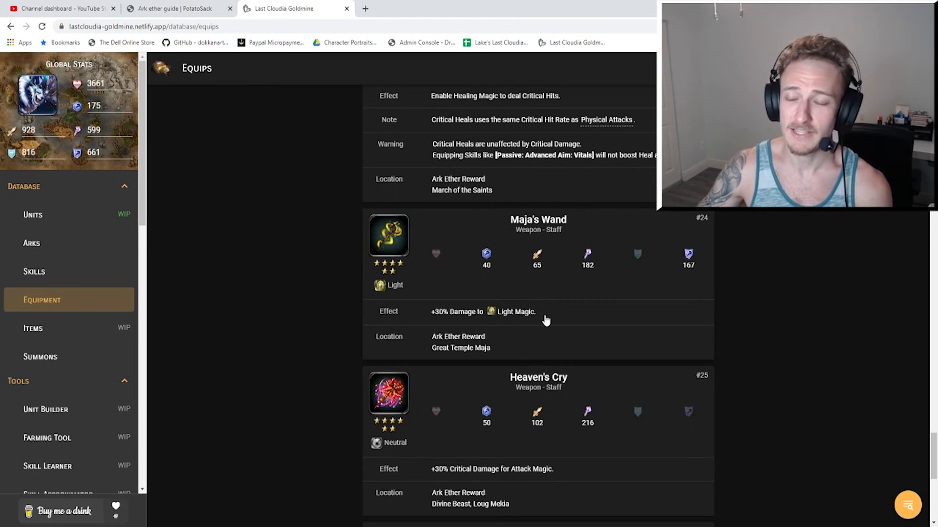
{"action": "mouse_move", "coordinate": [538, 306]}
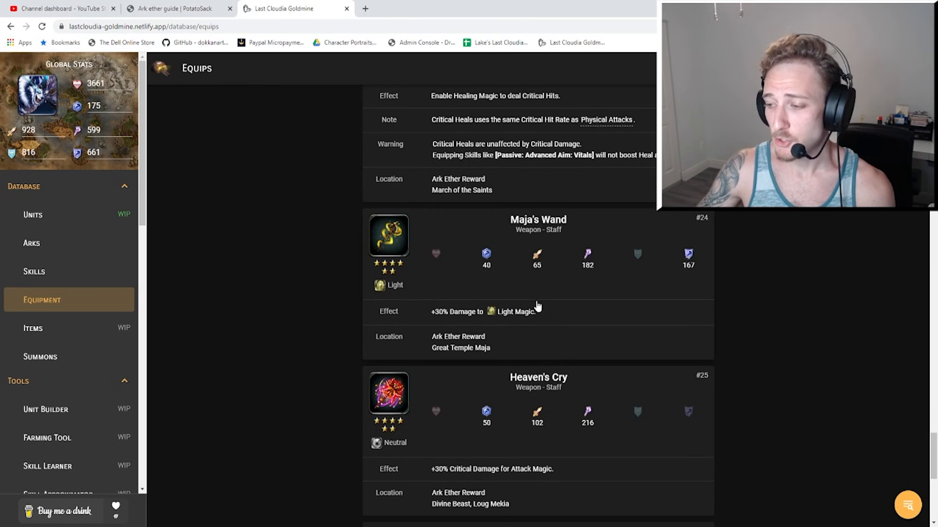
{"action": "mouse_move", "coordinate": [552, 315]}
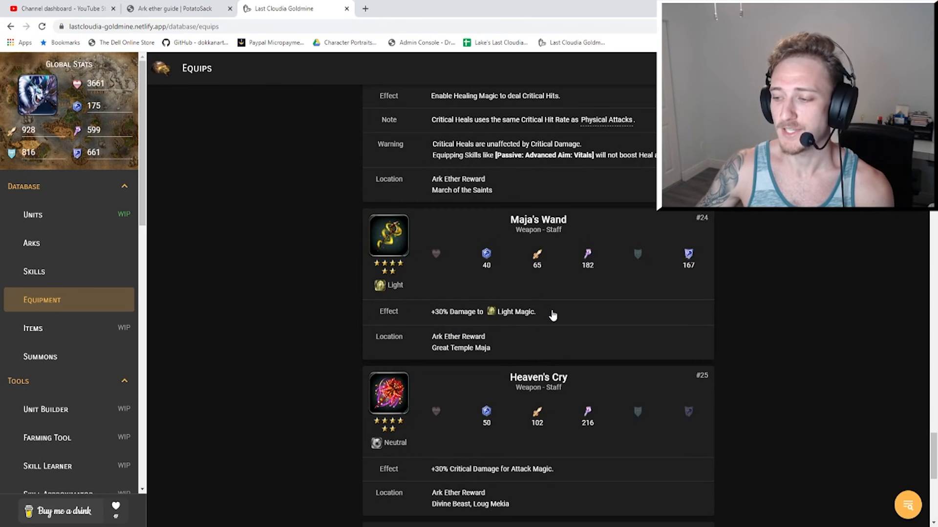
{"action": "mouse_move", "coordinate": [488, 295]}
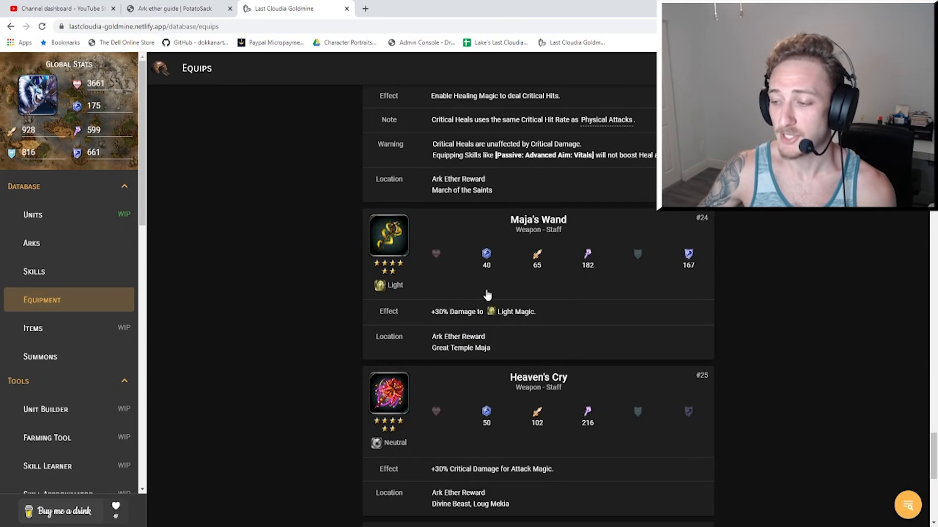
{"action": "mouse_move", "coordinate": [501, 346]}
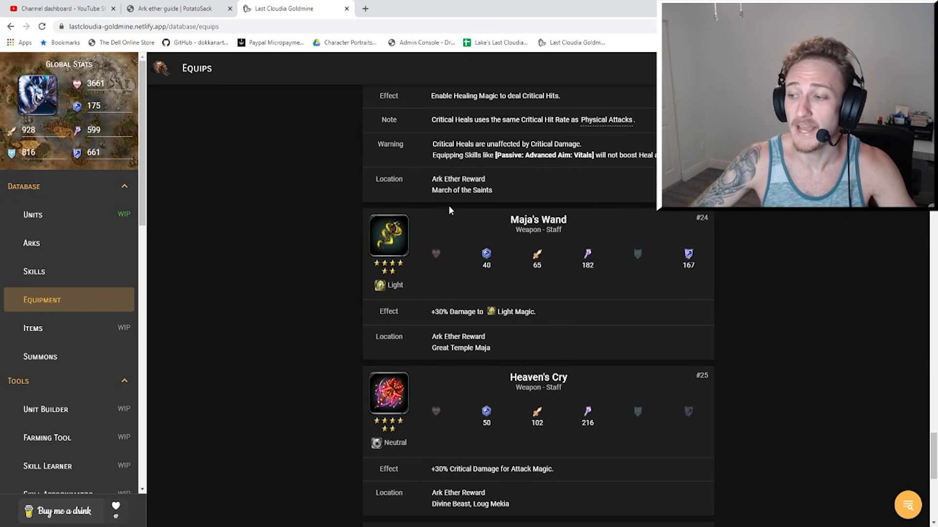
{"action": "mouse_move", "coordinate": [594, 269]}
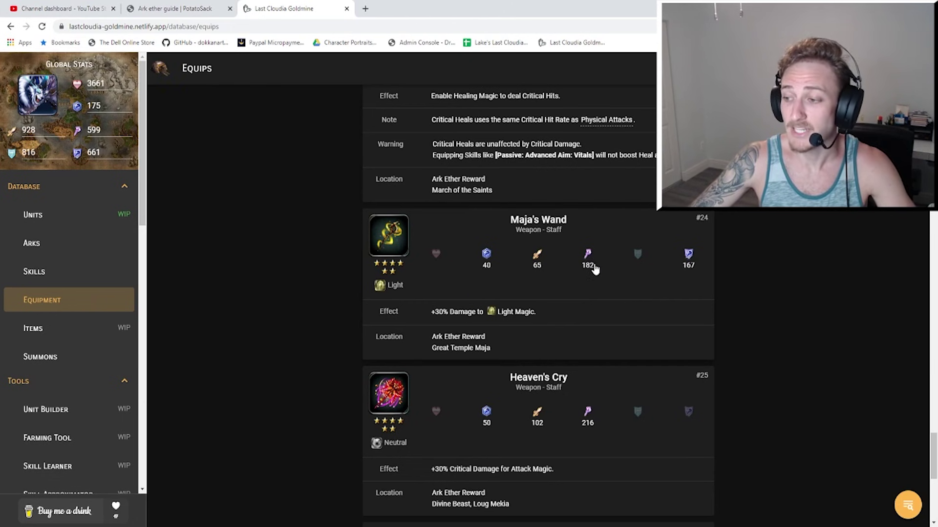
{"action": "scroll", "scroll_direction": "down", "scroll_amount": 3}
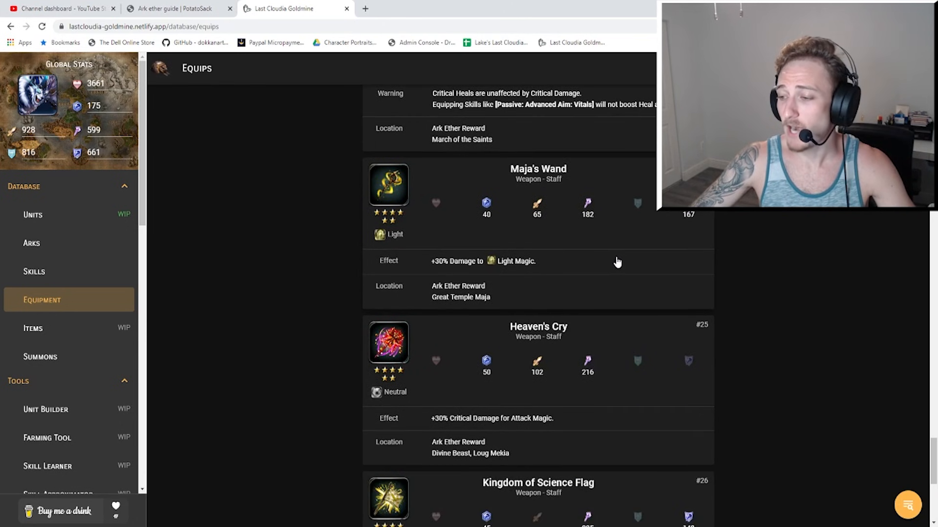
{"action": "scroll", "scroll_direction": "down", "scroll_amount": 3}
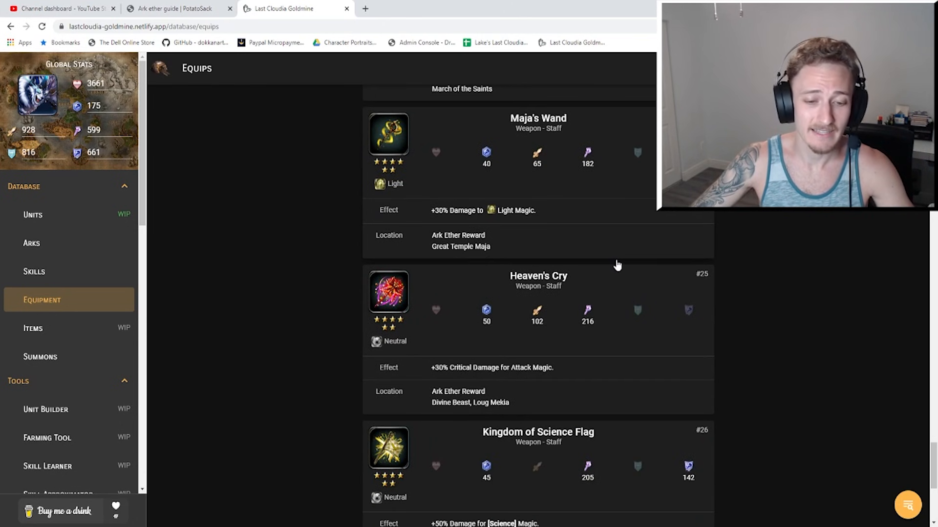
{"action": "scroll", "scroll_direction": "down", "scroll_amount": 3}
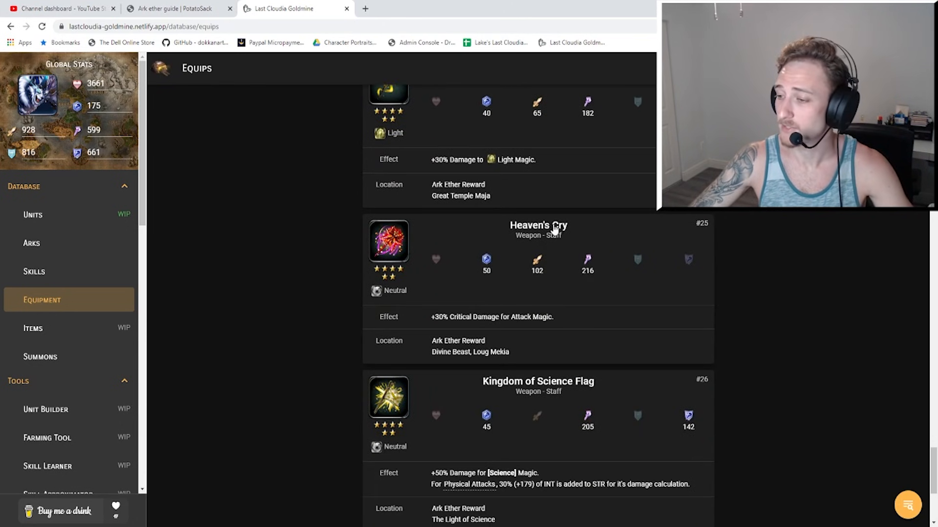
{"action": "mouse_move", "coordinate": [380, 294]}
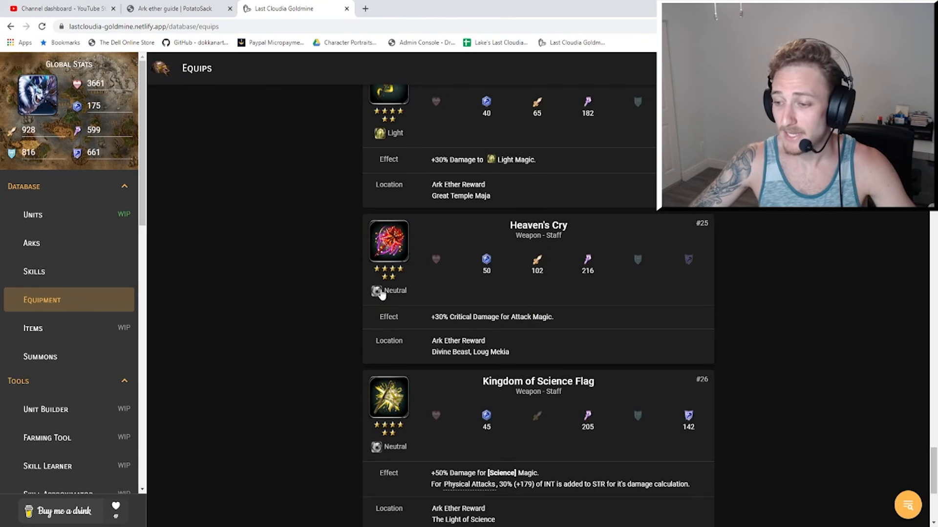
{"action": "mouse_move", "coordinate": [421, 298]}
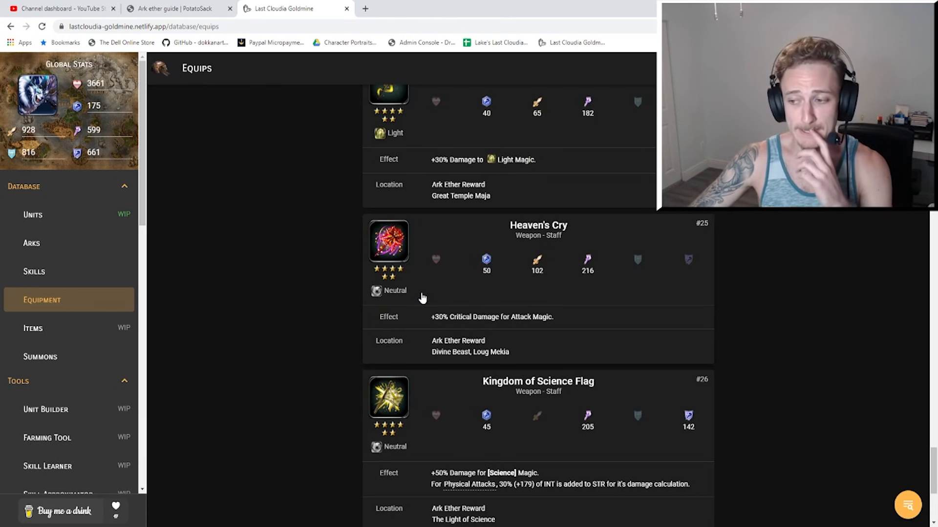
{"action": "mouse_move", "coordinate": [534, 283]}
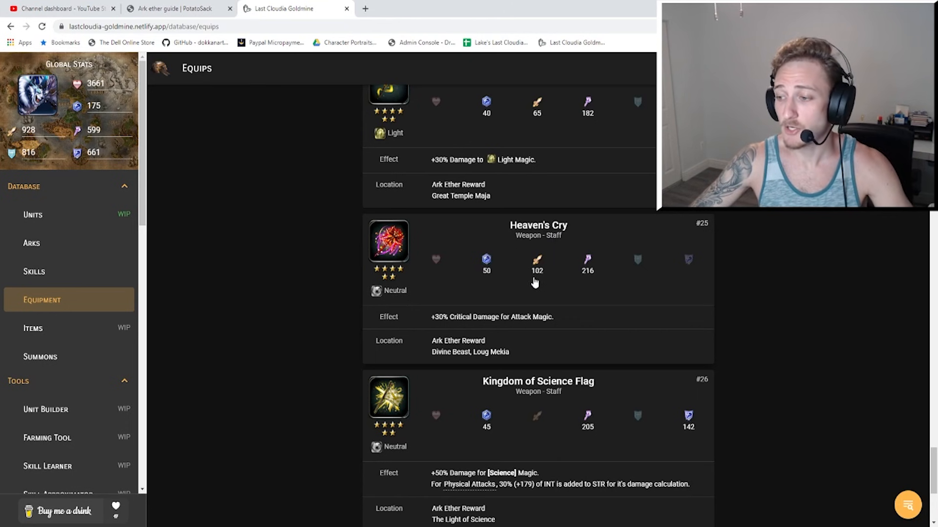
{"action": "mouse_move", "coordinate": [603, 255]}
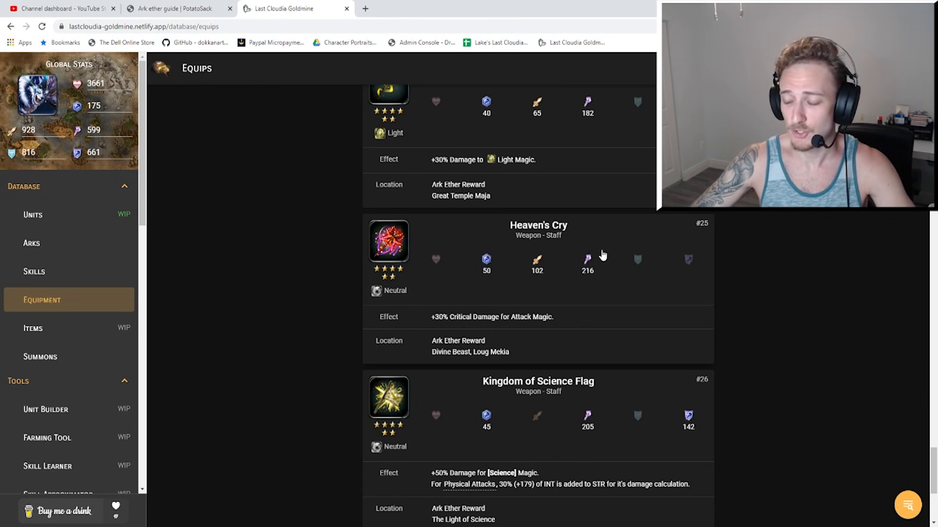
{"action": "mouse_move", "coordinate": [610, 280]}
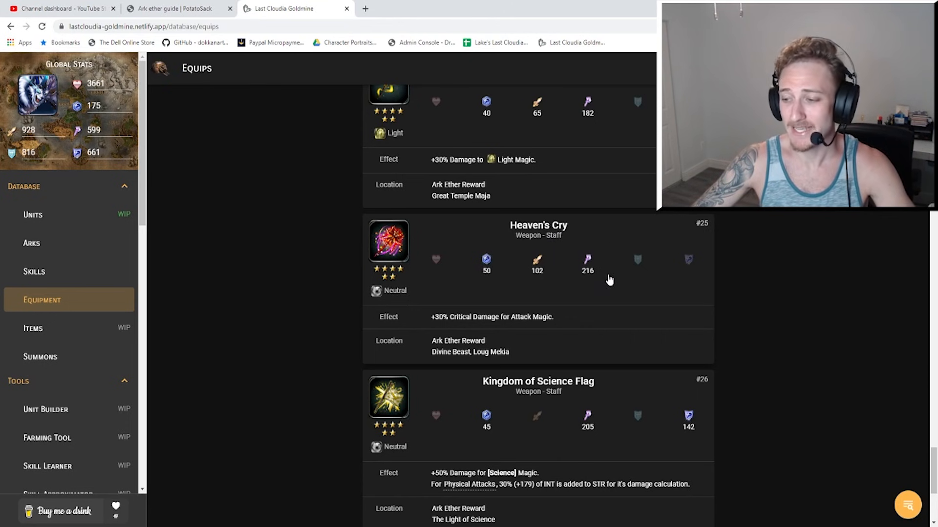
{"action": "mouse_move", "coordinate": [473, 331]}
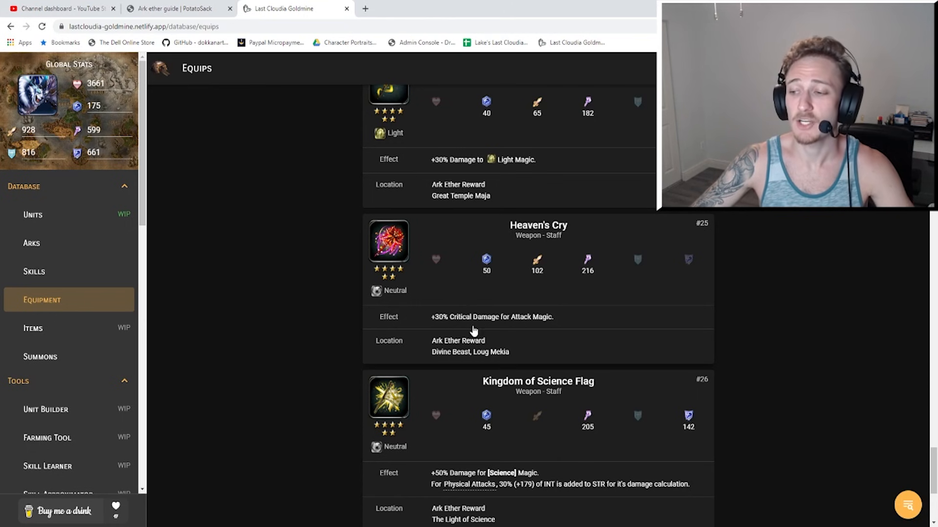
{"action": "mouse_move", "coordinate": [469, 357]}
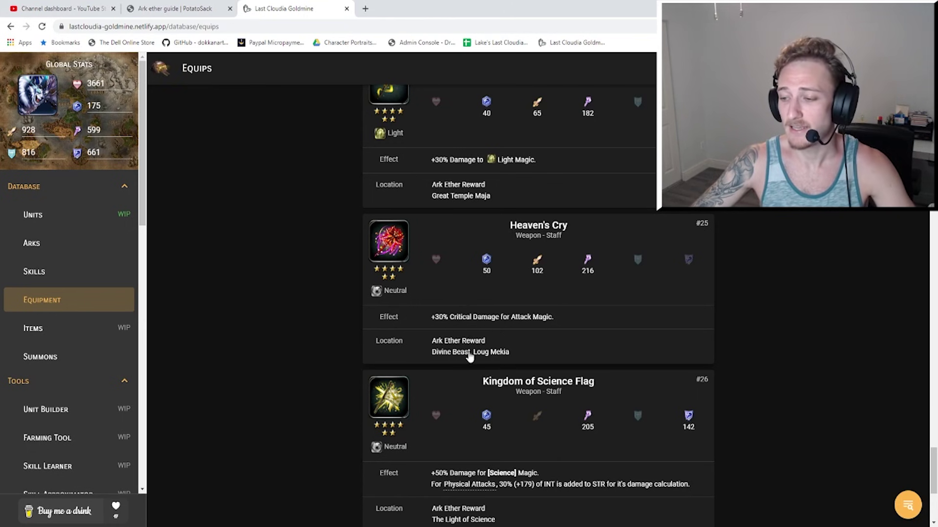
{"action": "mouse_move", "coordinate": [495, 360]}
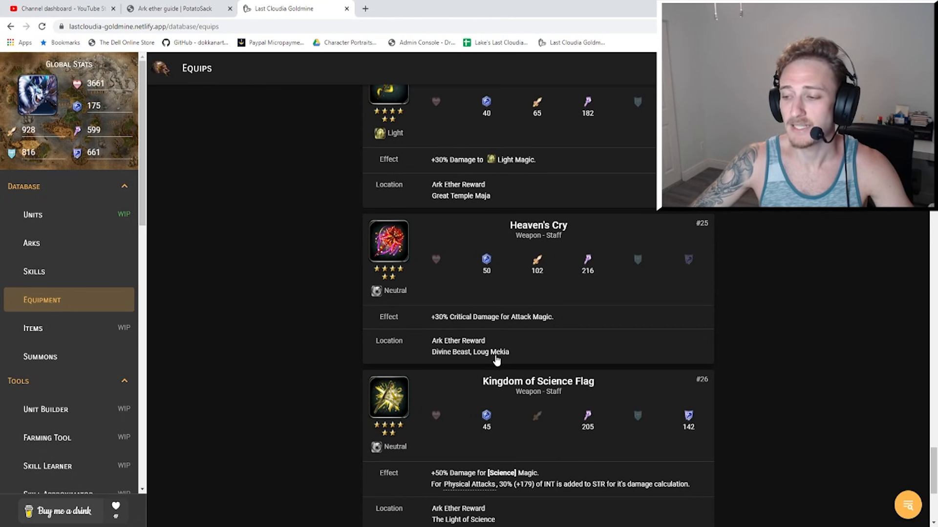
{"action": "mouse_move", "coordinate": [516, 239]}
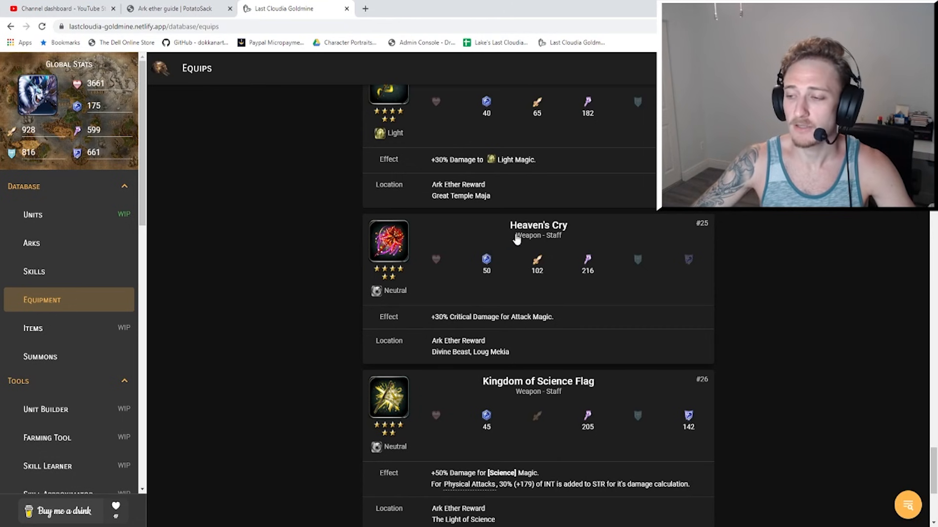
{"action": "mouse_move", "coordinate": [532, 275]}
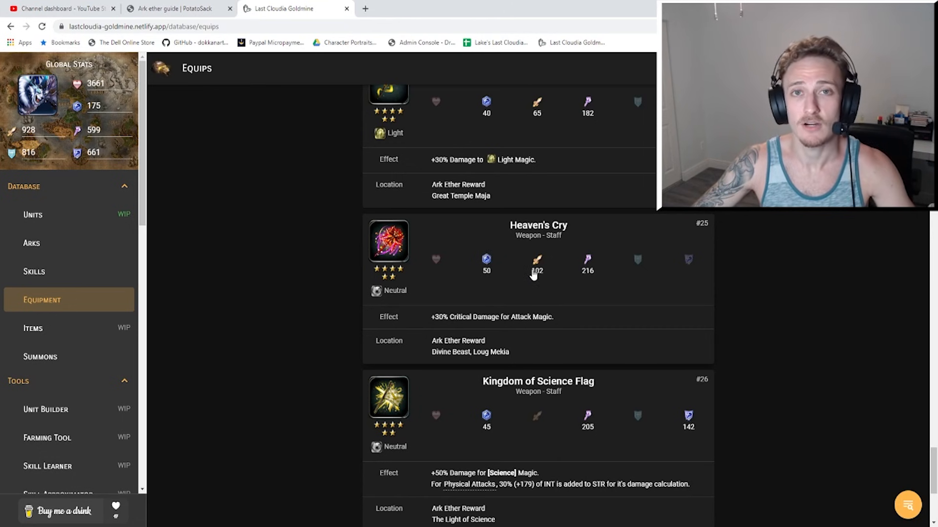
{"action": "mouse_move", "coordinate": [561, 286]}
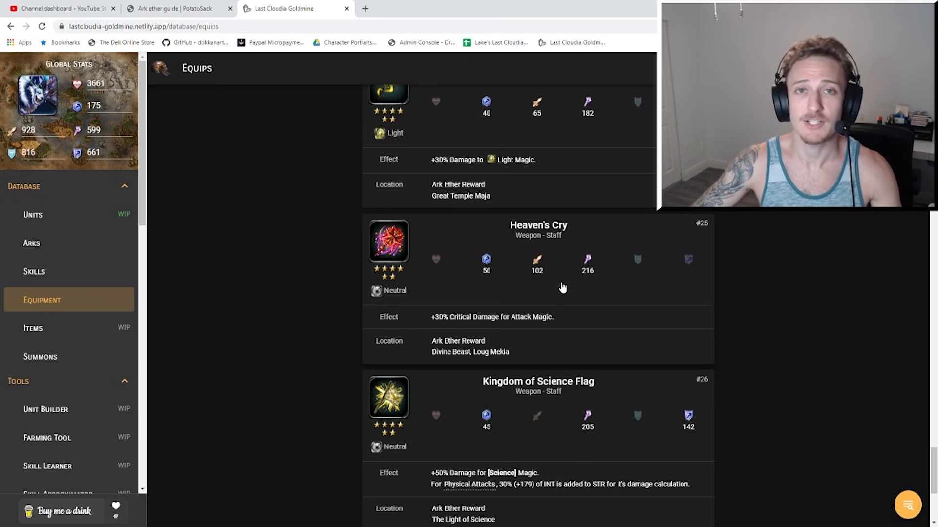
{"action": "mouse_move", "coordinate": [560, 284]}
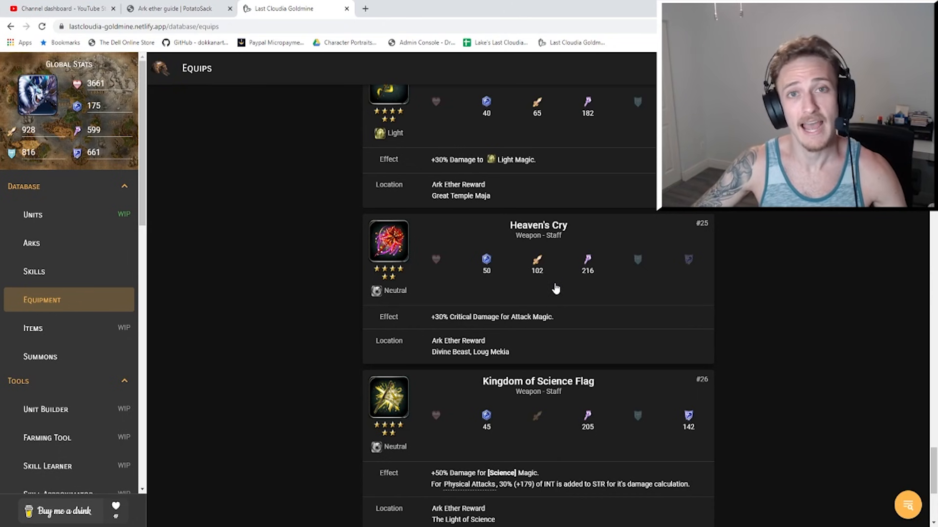
{"action": "mouse_move", "coordinate": [567, 289]}
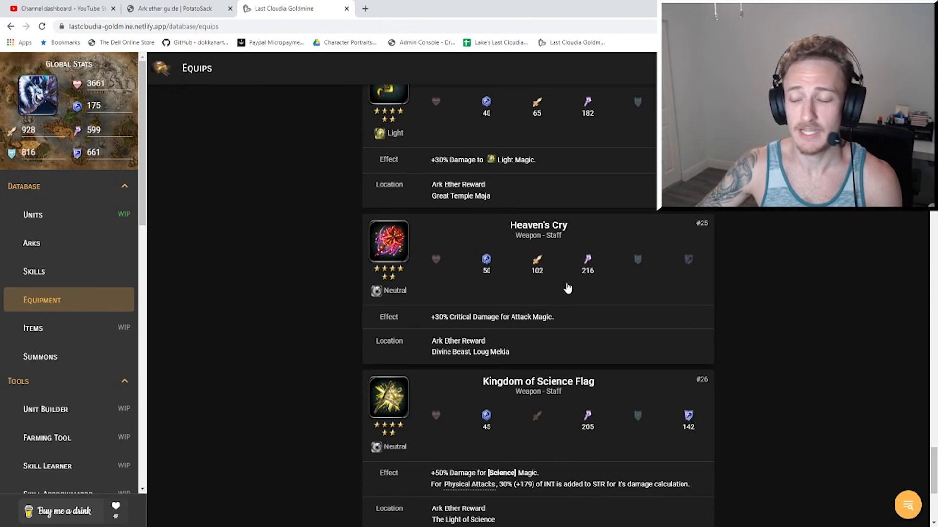
{"action": "mouse_move", "coordinate": [490, 327]}
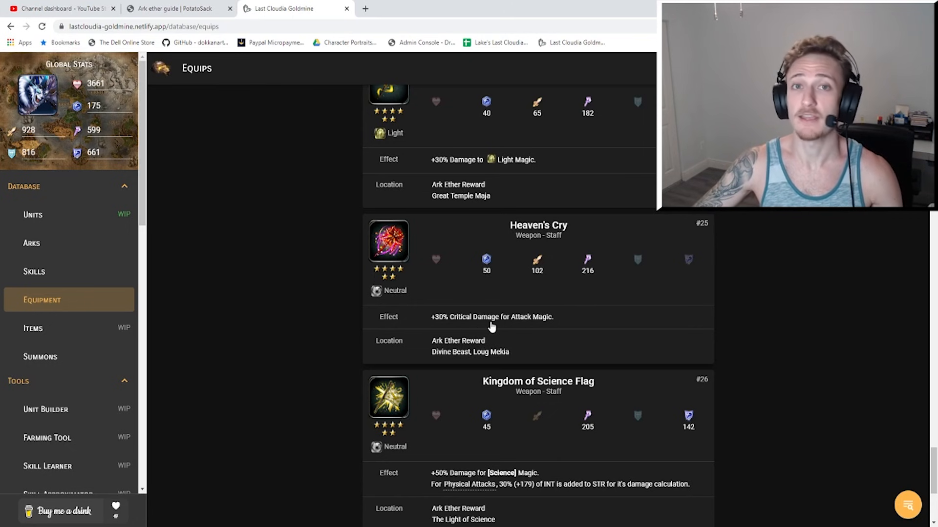
{"action": "mouse_move", "coordinate": [406, 242]}
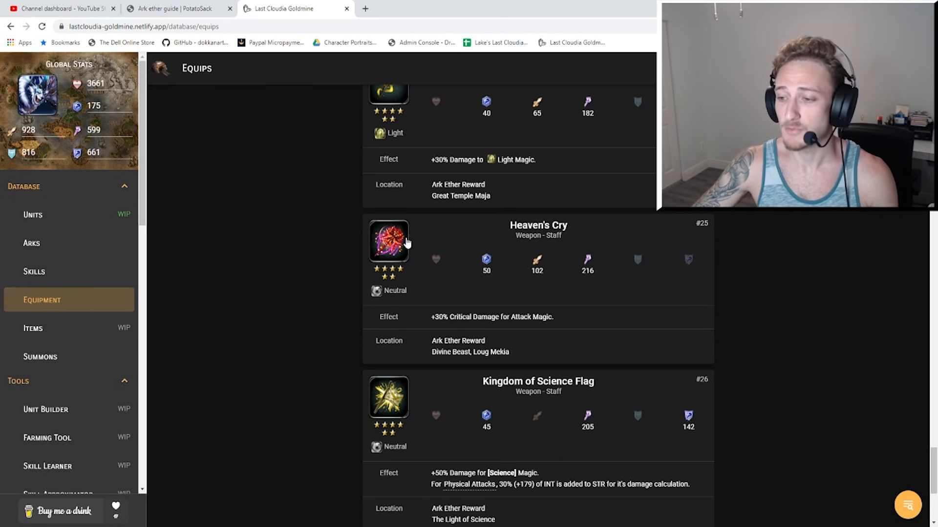
{"action": "mouse_move", "coordinate": [537, 215]}
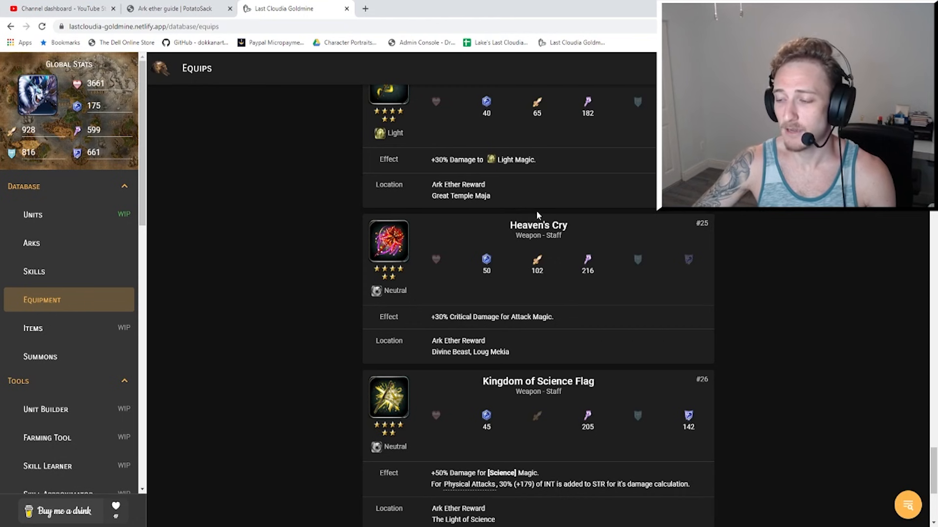
{"action": "mouse_move", "coordinate": [474, 319]}
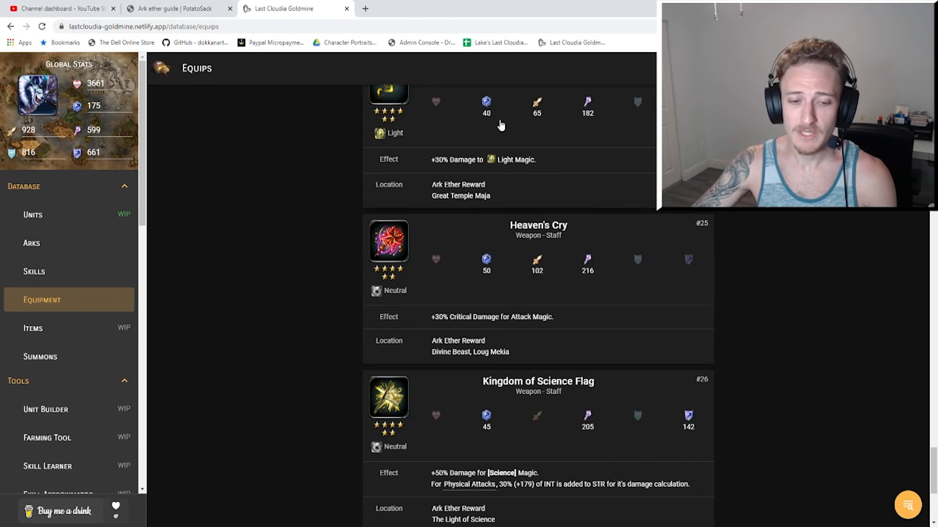
{"action": "mouse_move", "coordinate": [581, 295]}
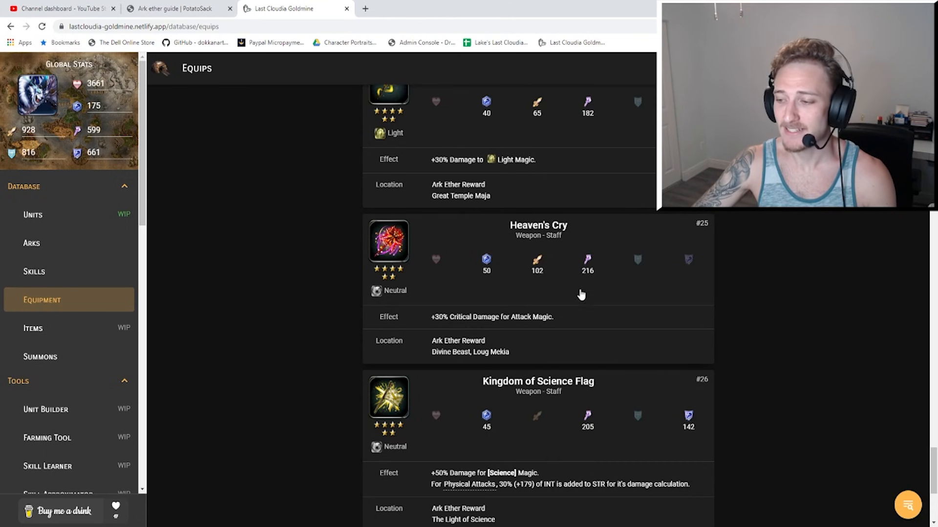
{"action": "mouse_move", "coordinate": [568, 232]}
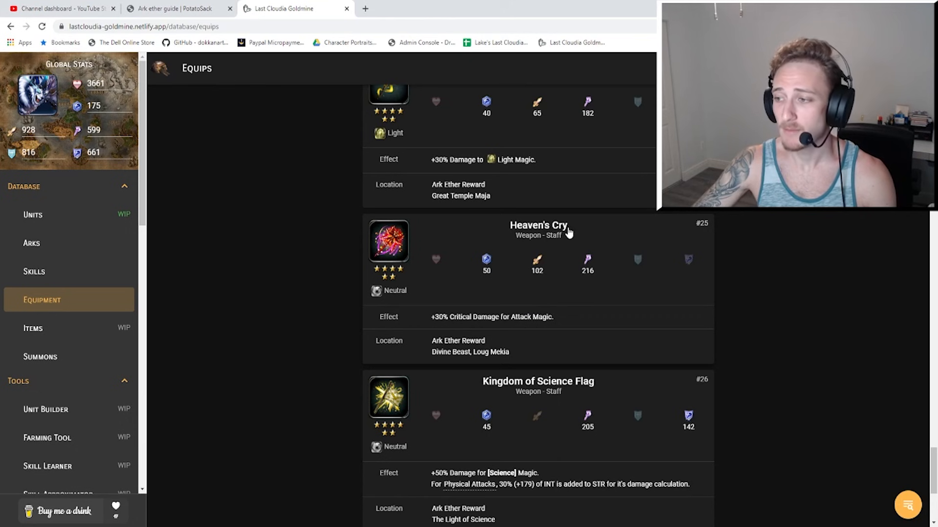
{"action": "mouse_move", "coordinate": [590, 263]}
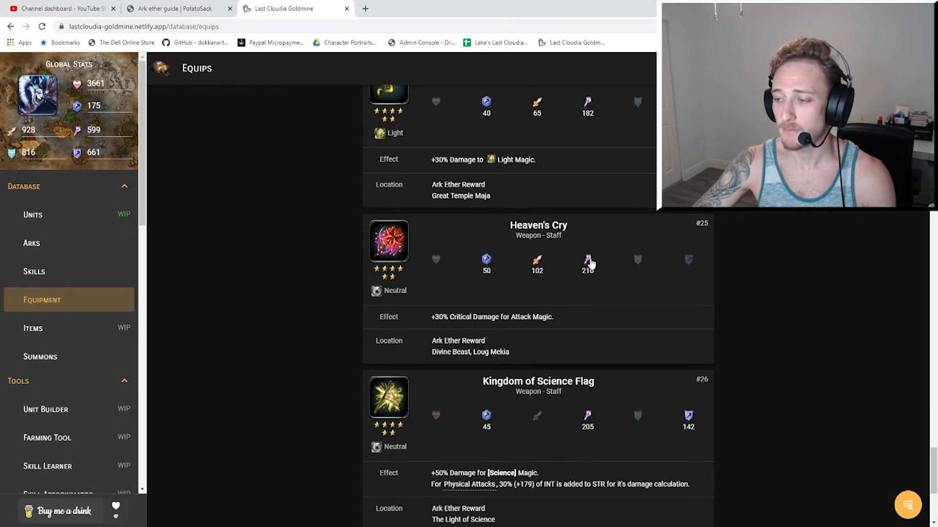
{"action": "mouse_move", "coordinate": [593, 286]}
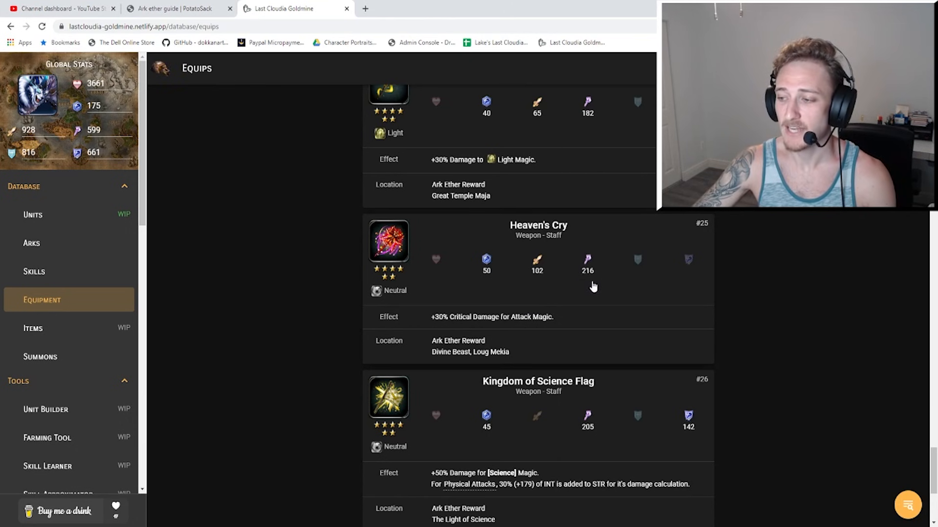
{"action": "mouse_move", "coordinate": [482, 289]}
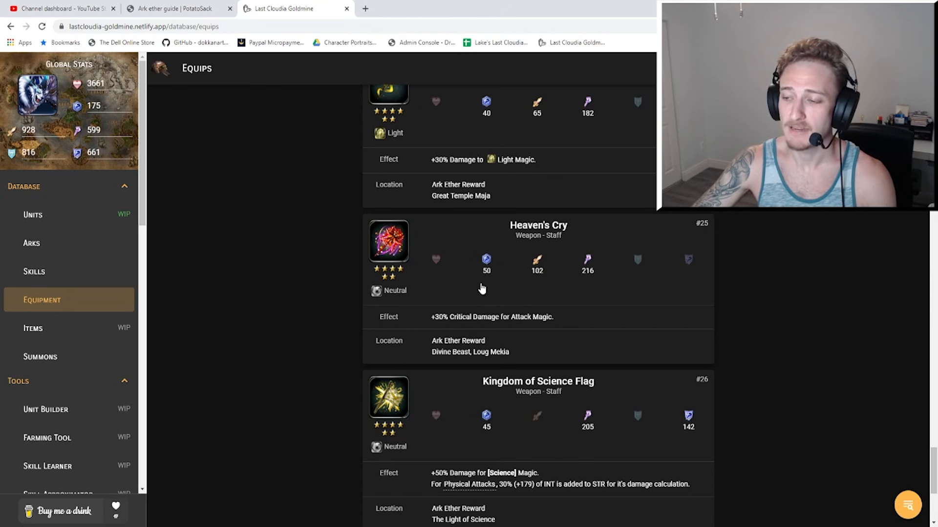
{"action": "mouse_move", "coordinate": [450, 163]}
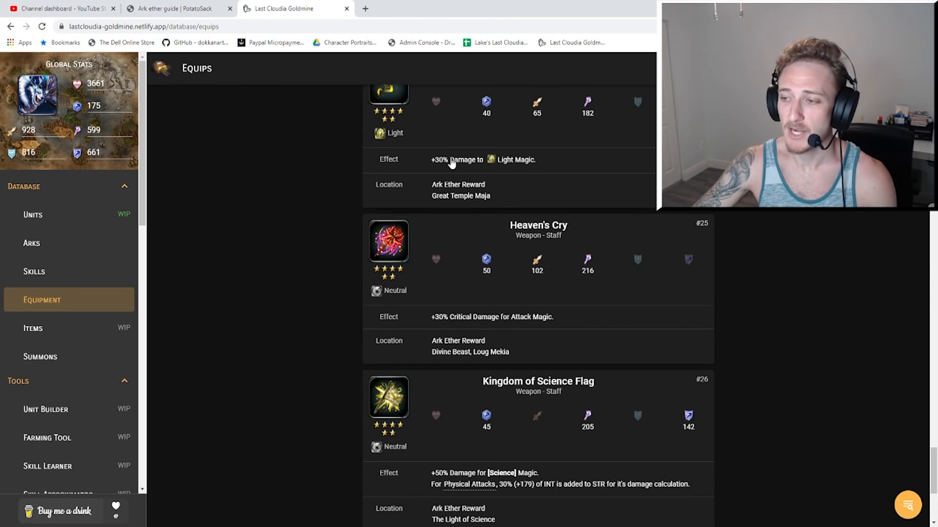
{"action": "mouse_move", "coordinate": [581, 242]}
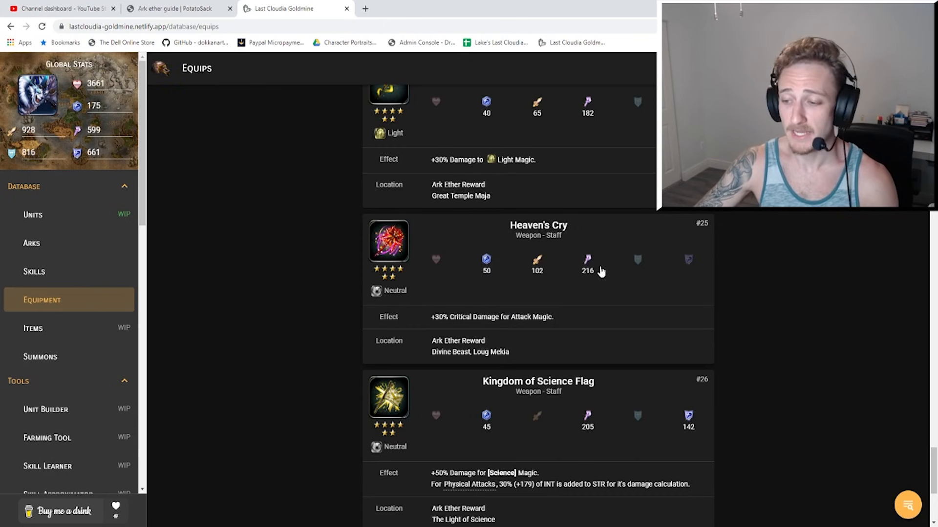
{"action": "mouse_move", "coordinate": [616, 271]}
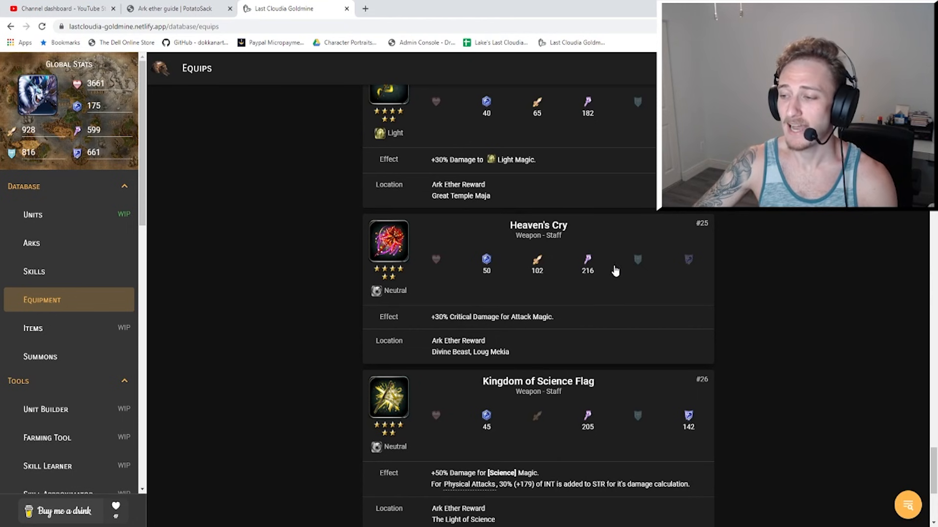
{"action": "mouse_move", "coordinate": [607, 289]}
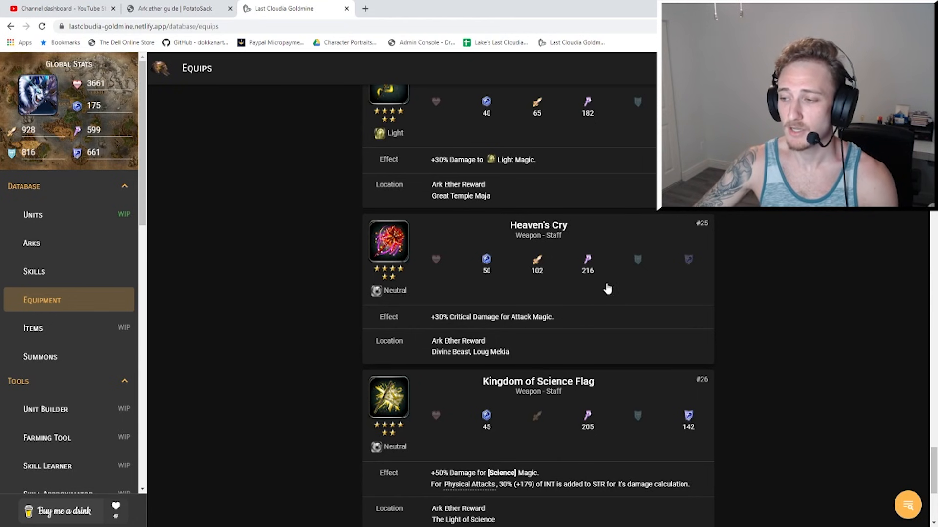
Scroll to the page end showing #27 Skyfire Meteor Staff (191 magic) and the footer.
{"action": "scroll", "scroll_direction": "up", "scroll_amount": 3}
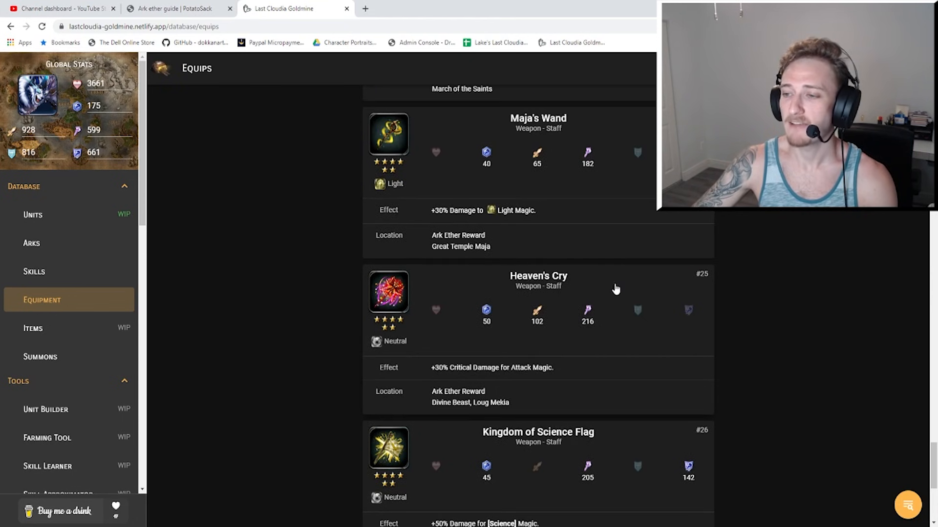
{"action": "mouse_move", "coordinate": [595, 295]}
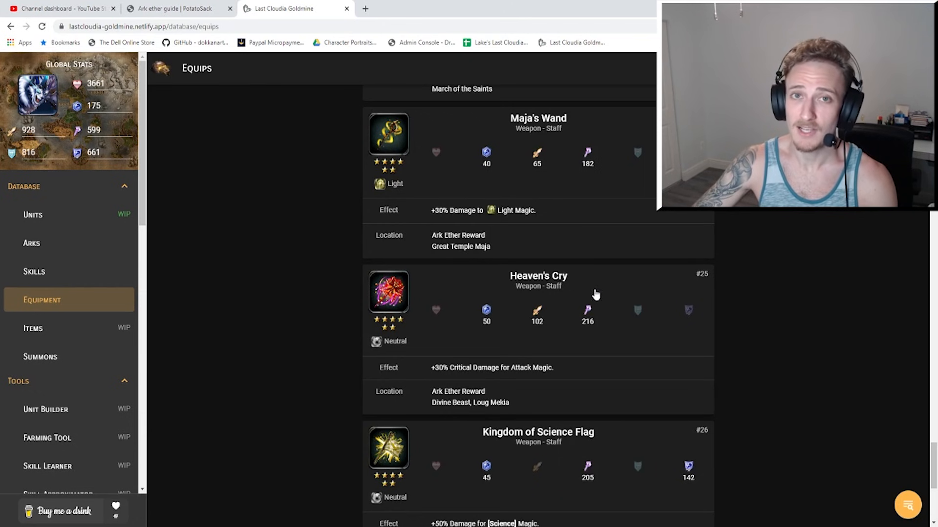
{"action": "scroll", "scroll_direction": "down", "scroll_amount": 3}
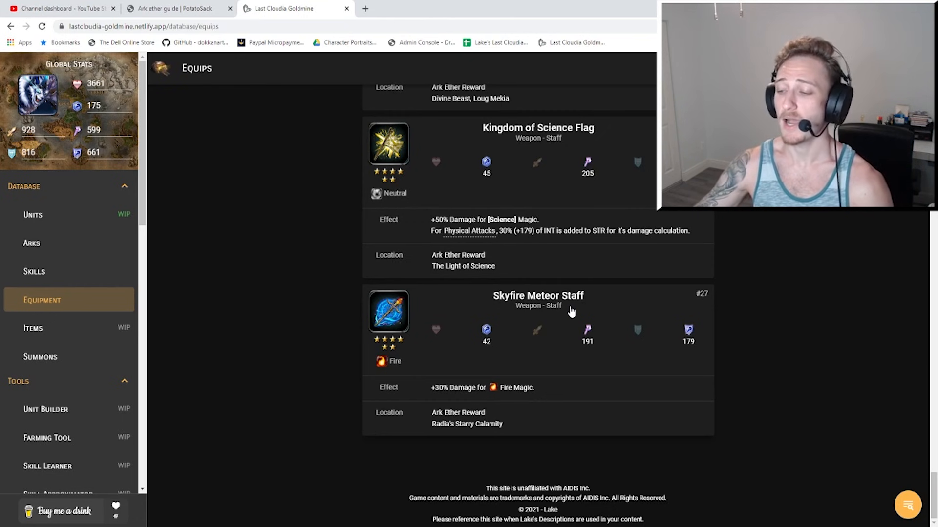
{"action": "mouse_move", "coordinate": [447, 396]}
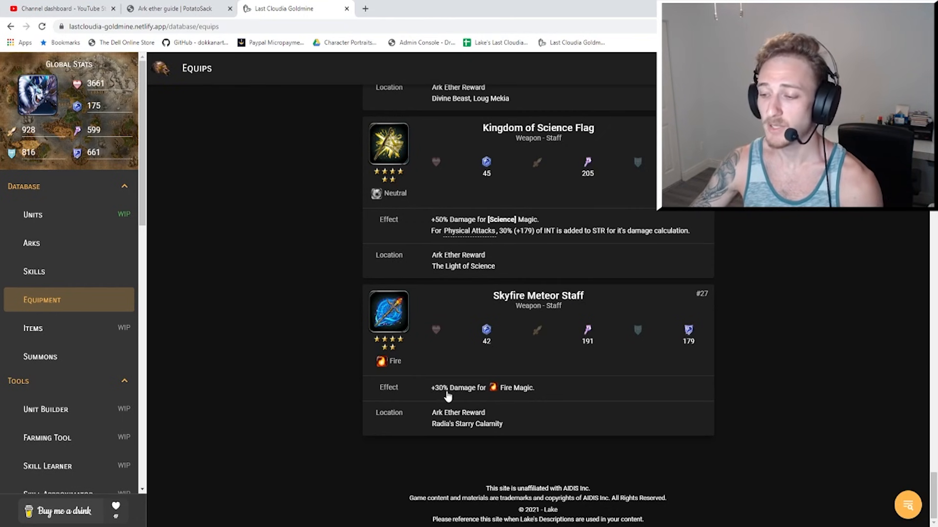
{"action": "mouse_move", "coordinate": [469, 386]}
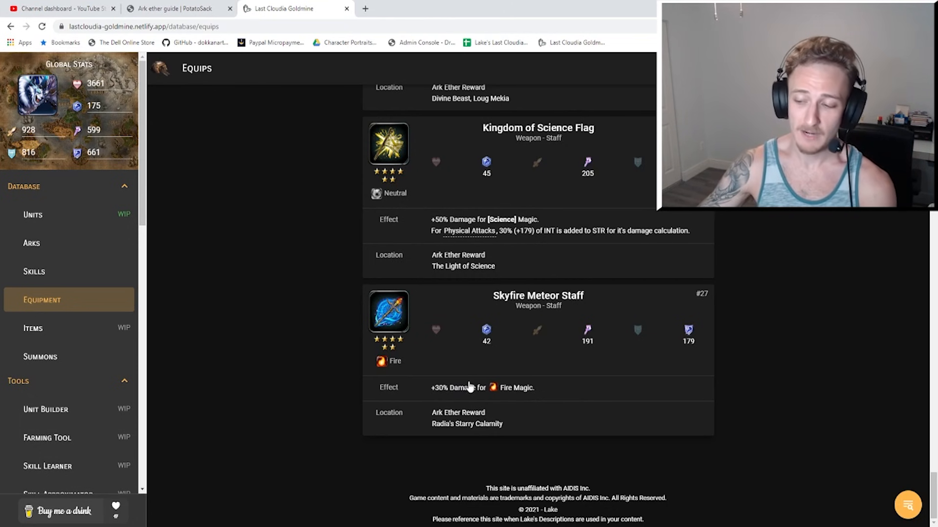
{"action": "mouse_move", "coordinate": [463, 441]}
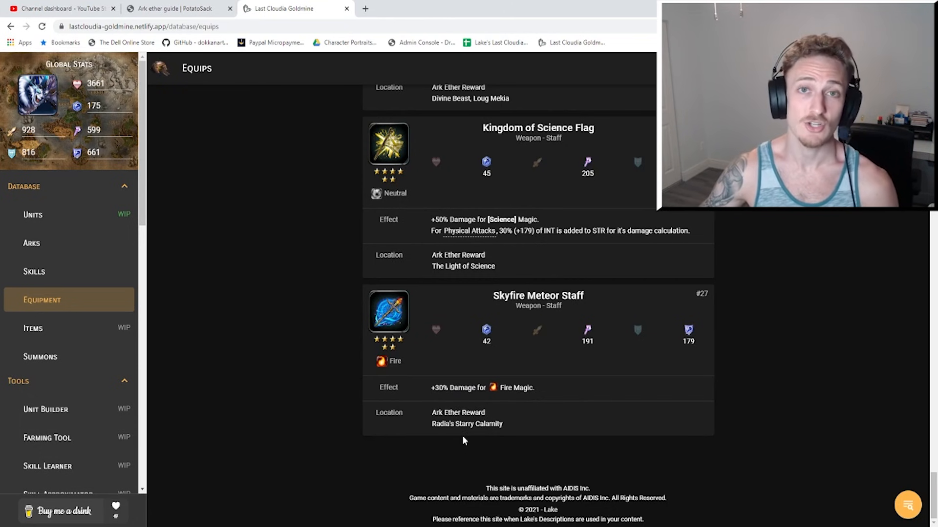
{"action": "mouse_move", "coordinate": [544, 389]}
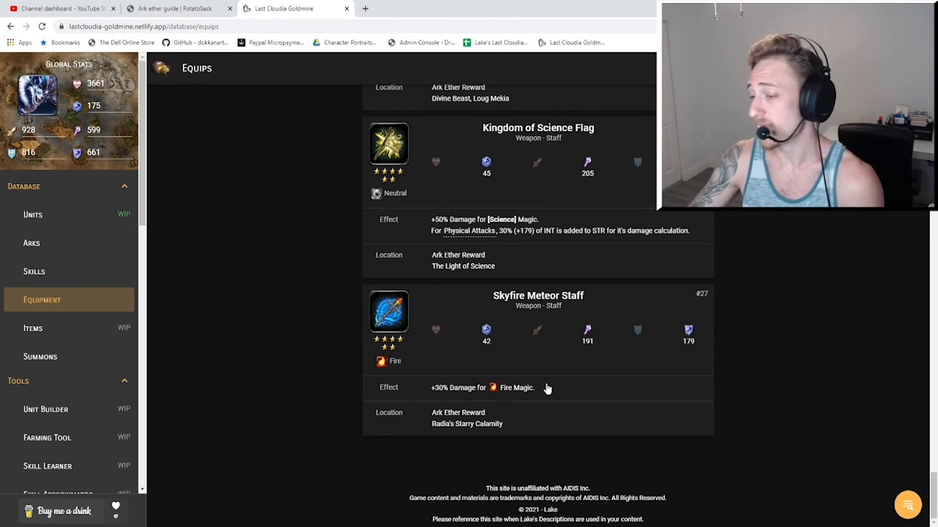
{"action": "scroll", "scroll_direction": "up", "scroll_amount": 3}
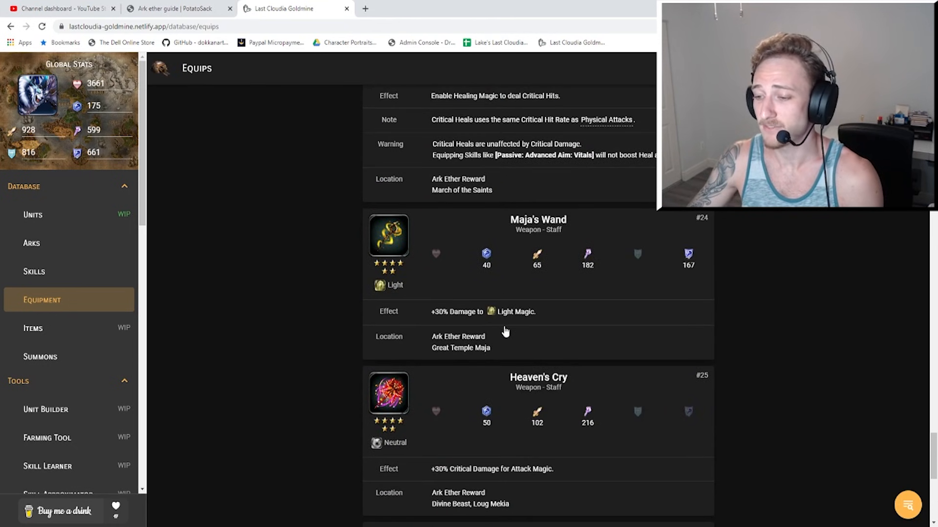
{"action": "scroll", "scroll_direction": "down", "scroll_amount": 3}
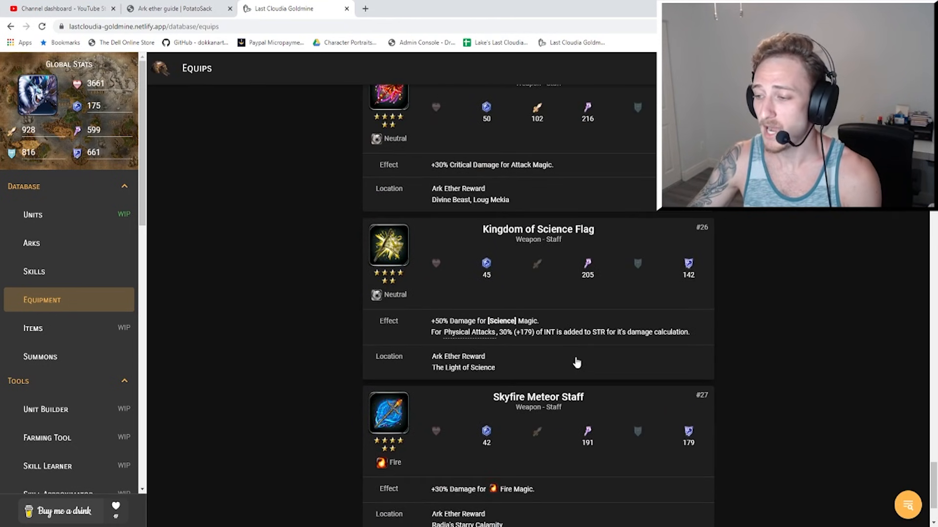
{"action": "scroll", "scroll_direction": "down", "scroll_amount": 3}
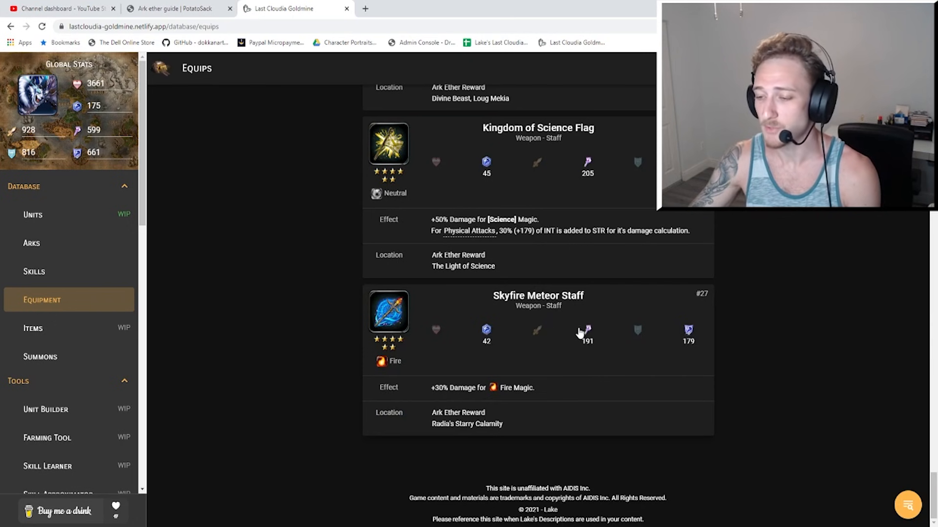
{"action": "mouse_move", "coordinate": [744, 367]}
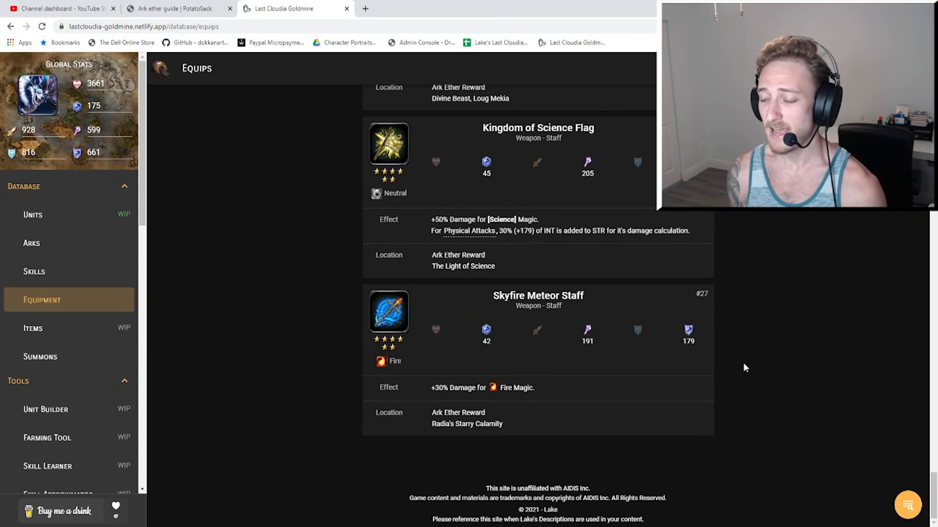
{"action": "mouse_move", "coordinate": [562, 445]}
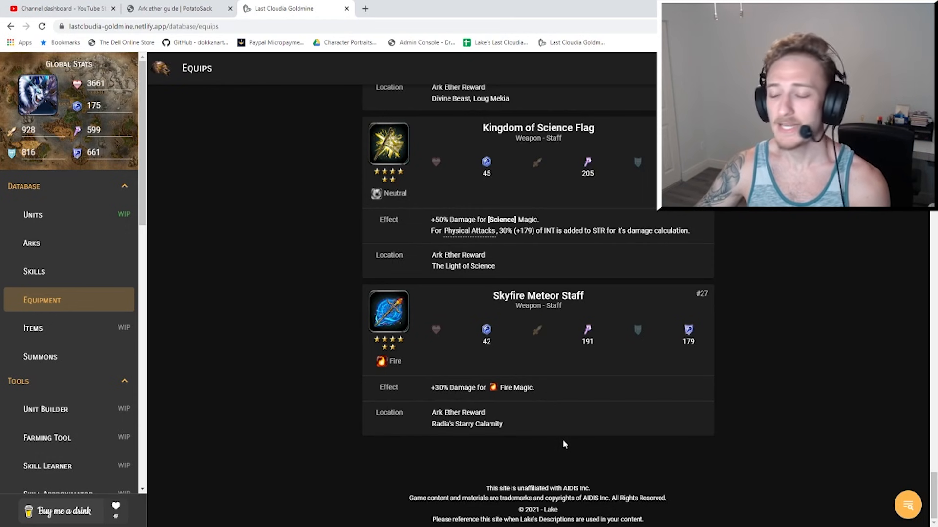
{"action": "mouse_move", "coordinate": [492, 433]}
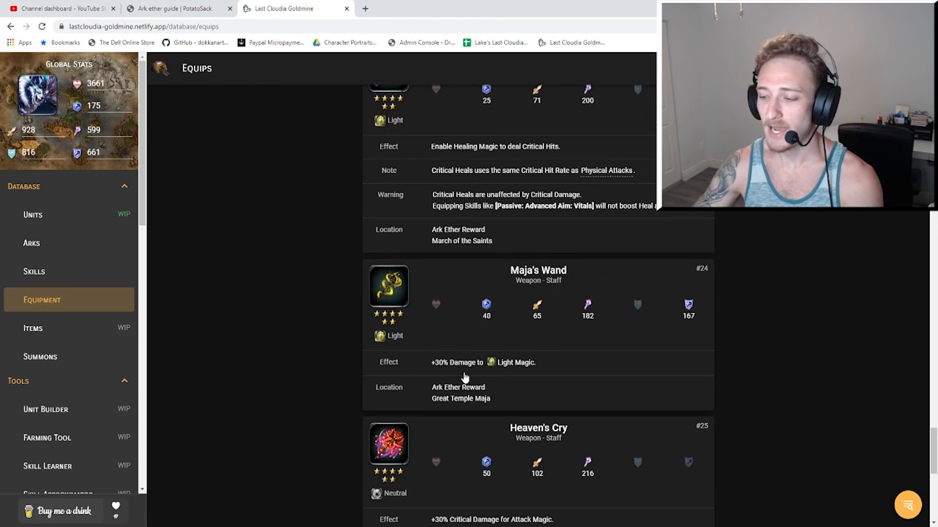
{"action": "mouse_move", "coordinate": [472, 381]}
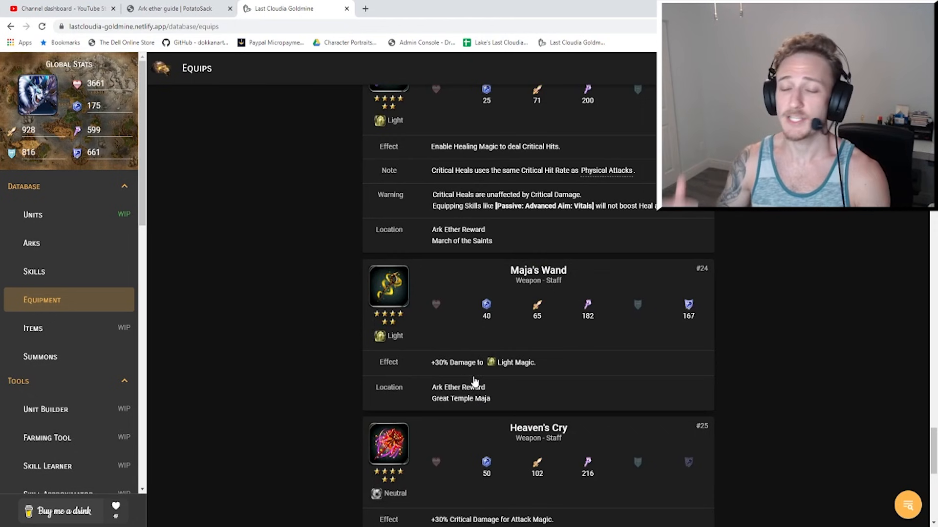
{"action": "mouse_move", "coordinate": [365, 325]}
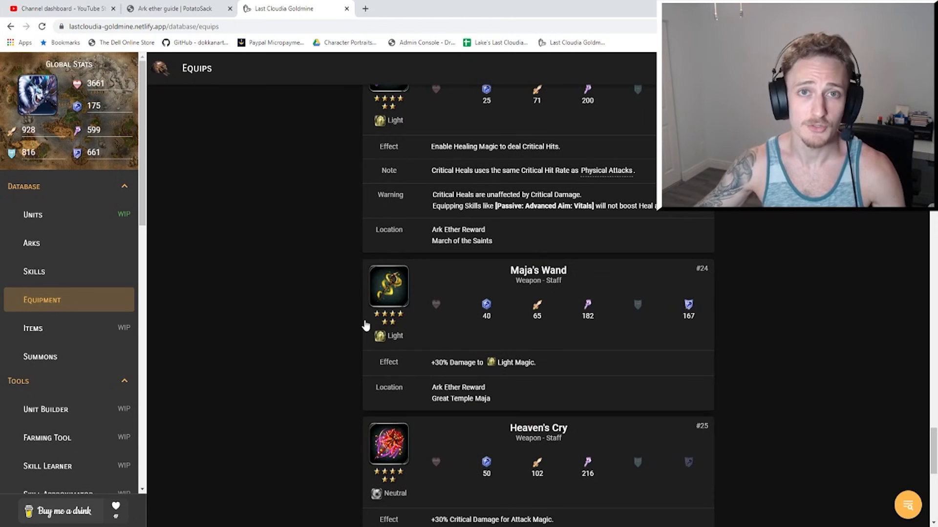
{"action": "scroll", "scroll_direction": "down", "scroll_amount": 3}
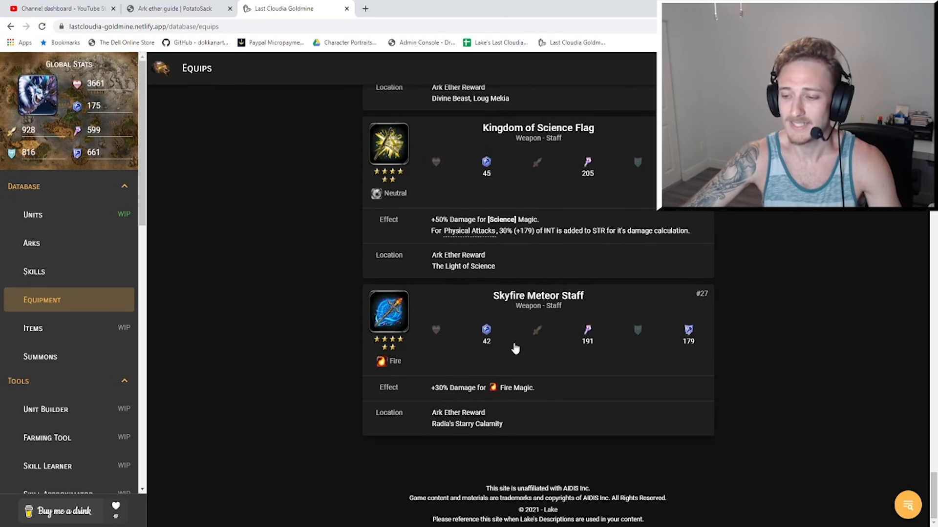
{"action": "mouse_move", "coordinate": [472, 279]}
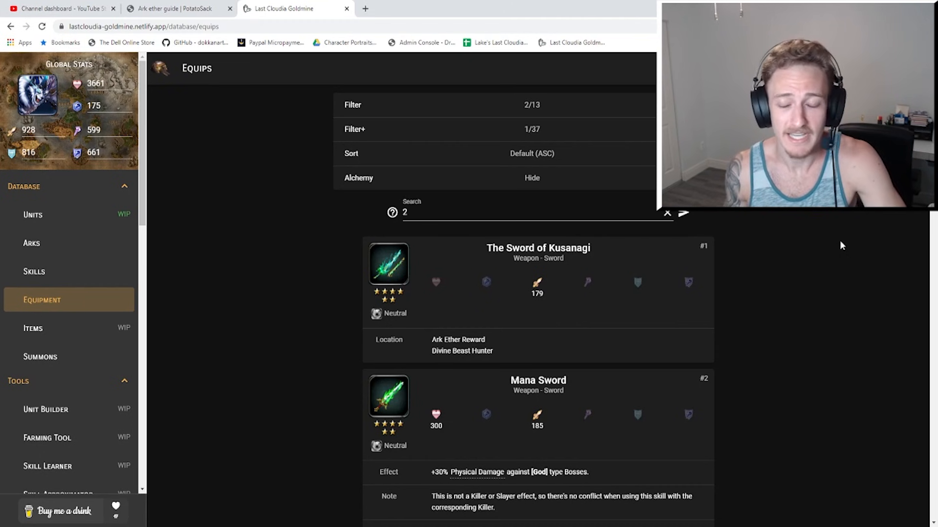
{"action": "mouse_move", "coordinate": [806, 256]}
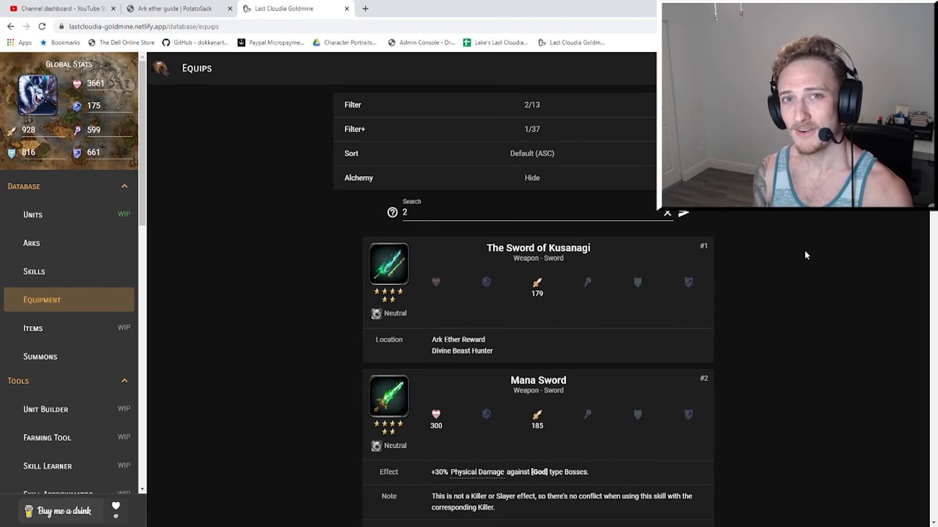
{"action": "mouse_move", "coordinate": [226, 325]}
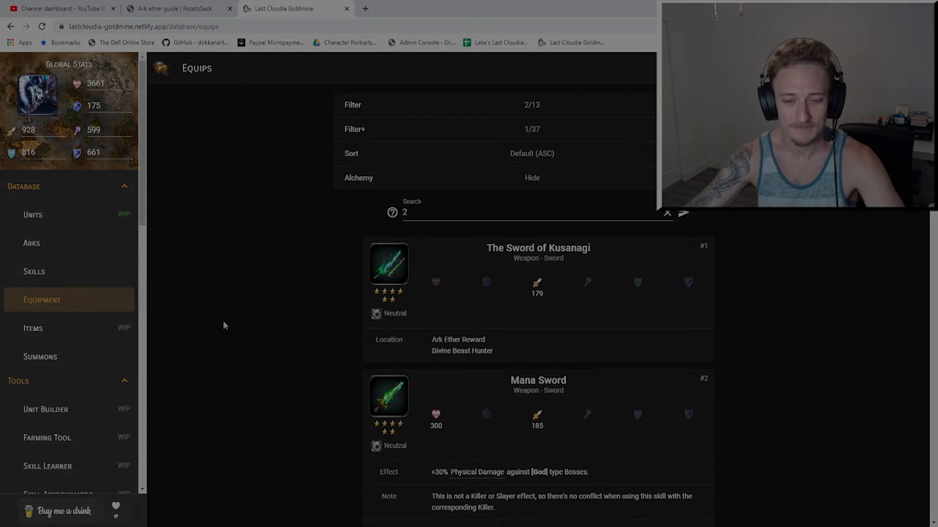